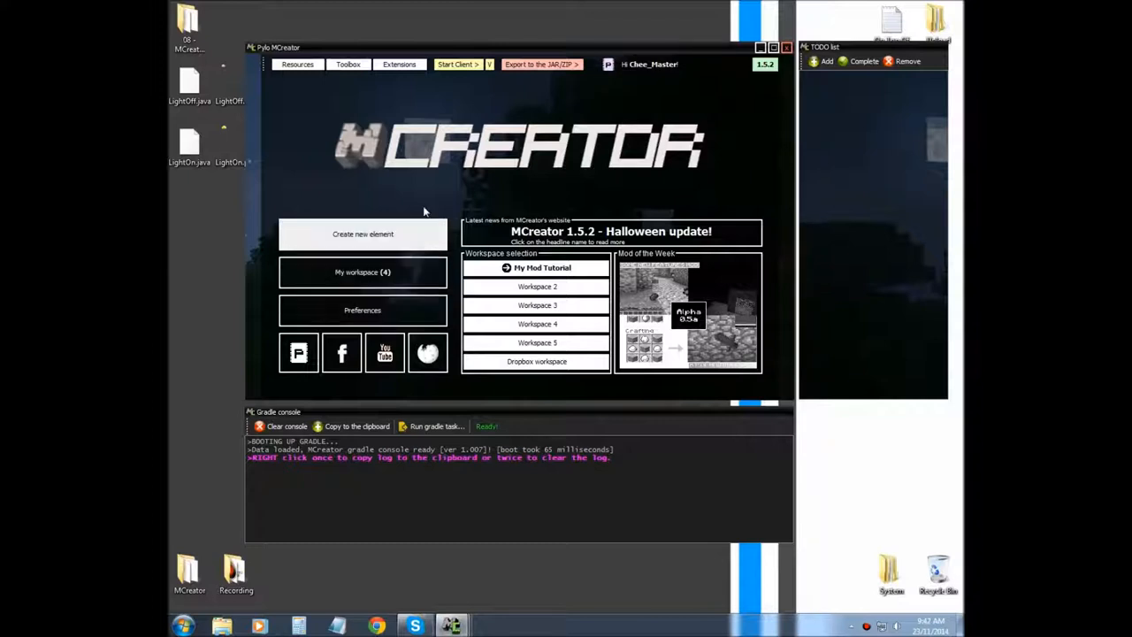
# Start a new Block mod element and name it BlockLightOff.
pyautogui.click(226, 146)
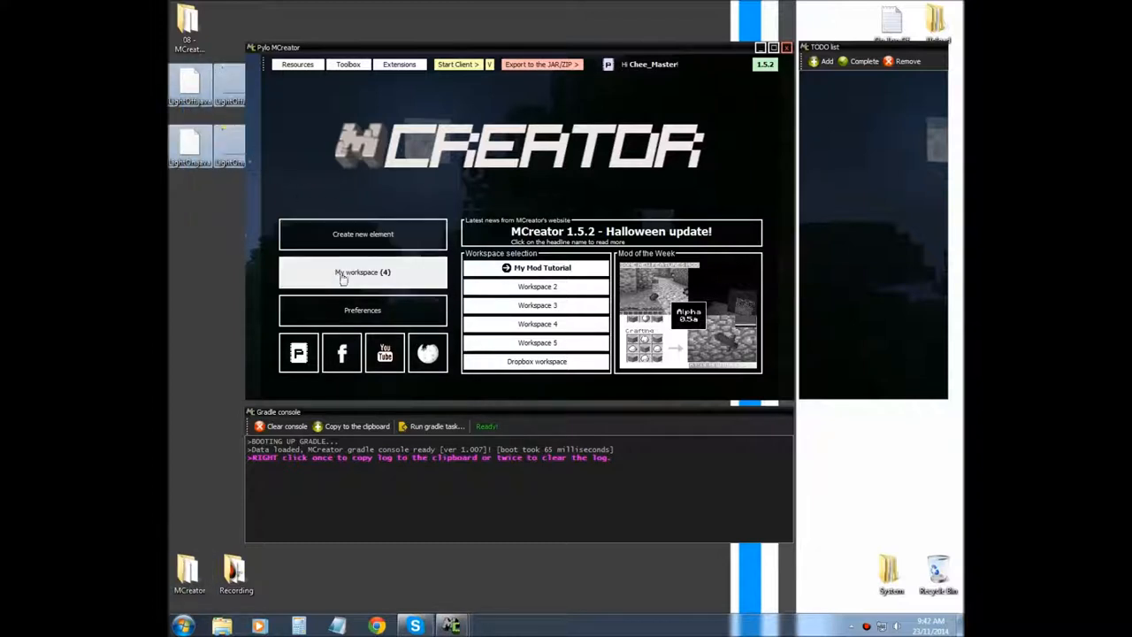
pyautogui.moveTo(342, 257)
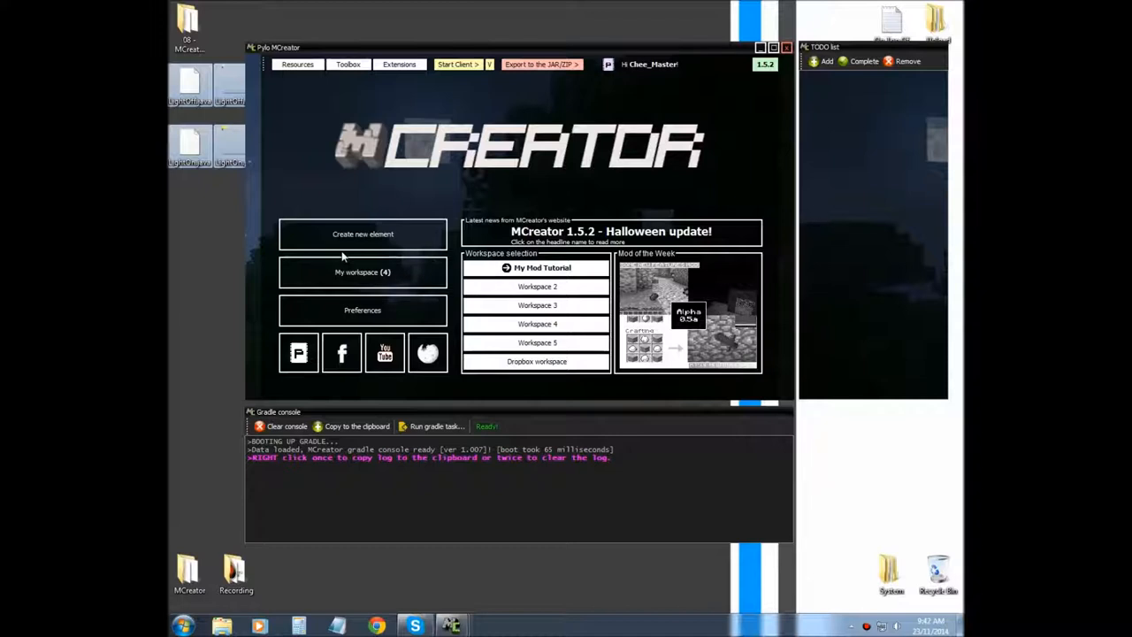
pyautogui.moveTo(325, 178)
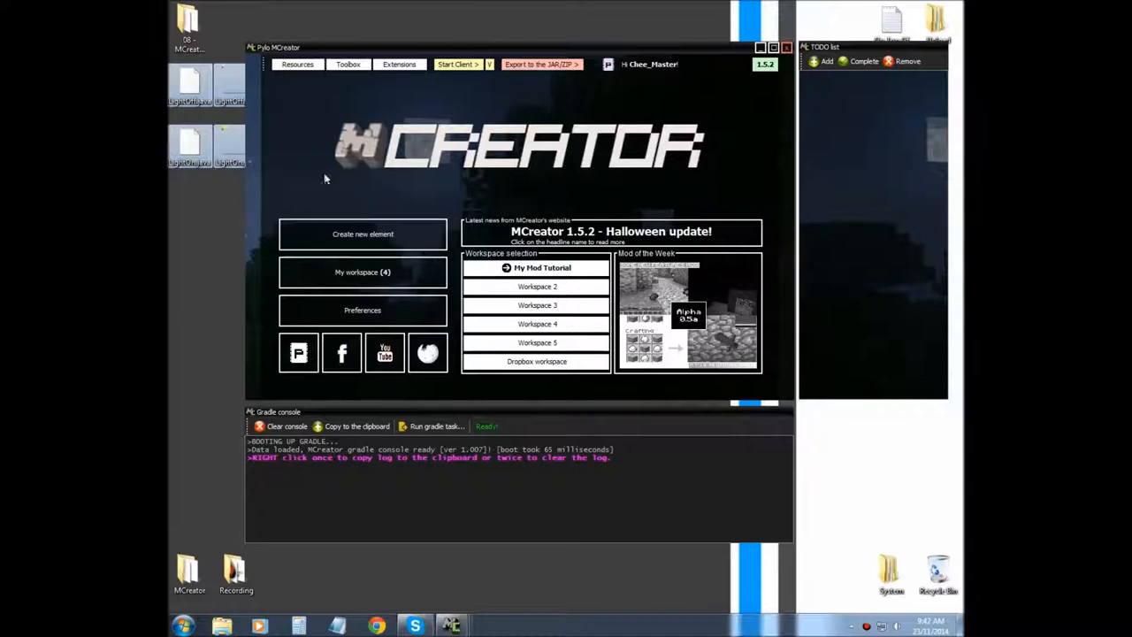
pyautogui.moveTo(259, 222)
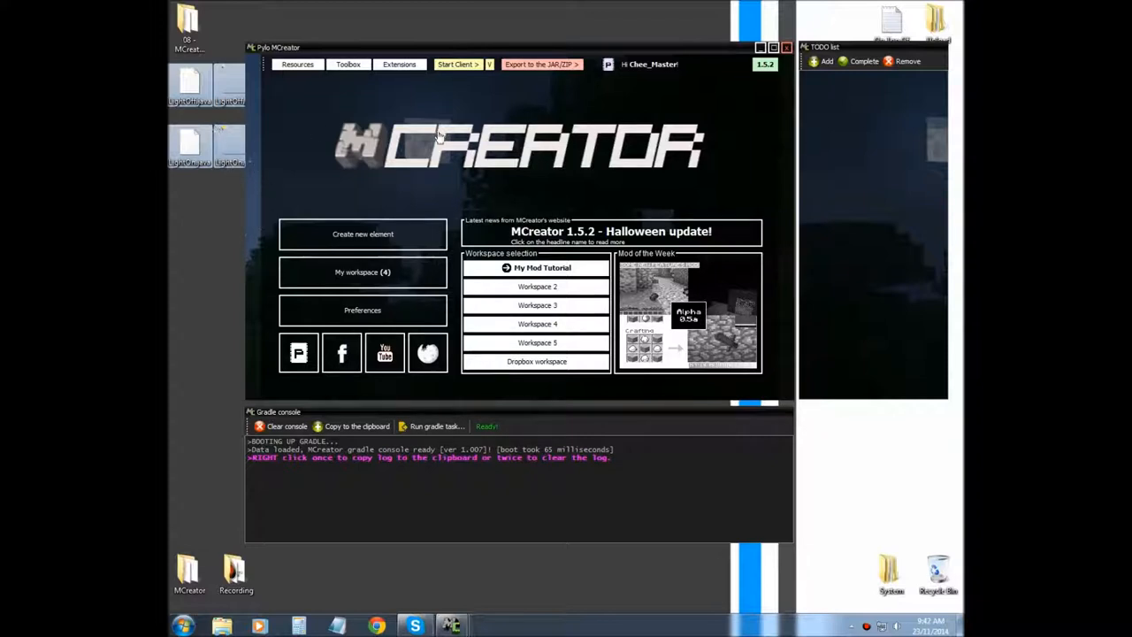
pyautogui.moveTo(359, 199)
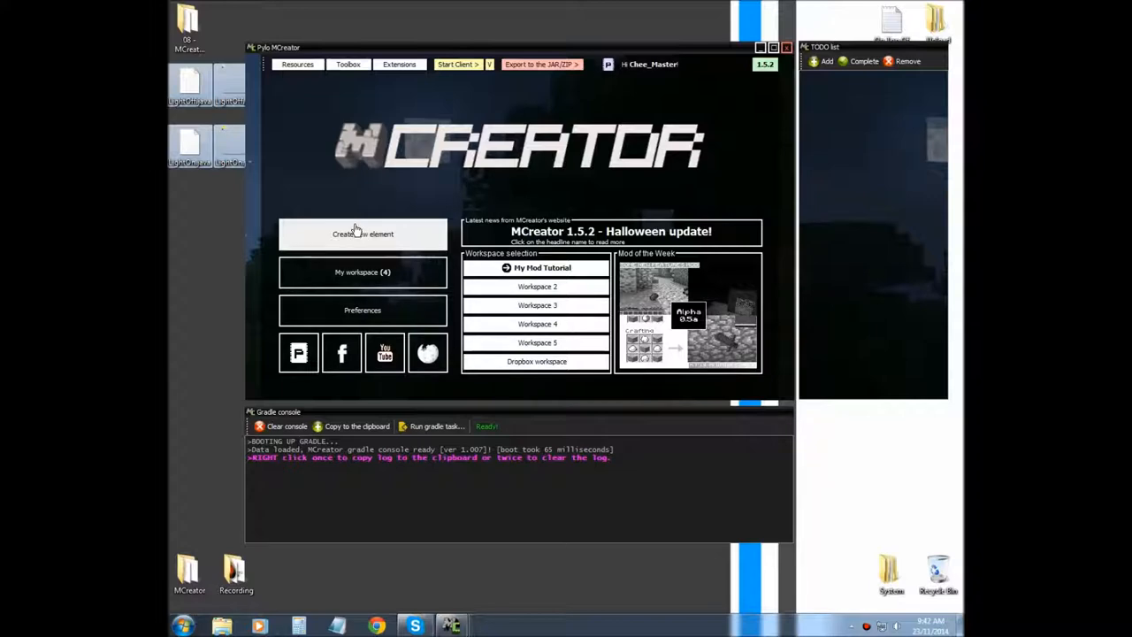
pyautogui.click(363, 234)
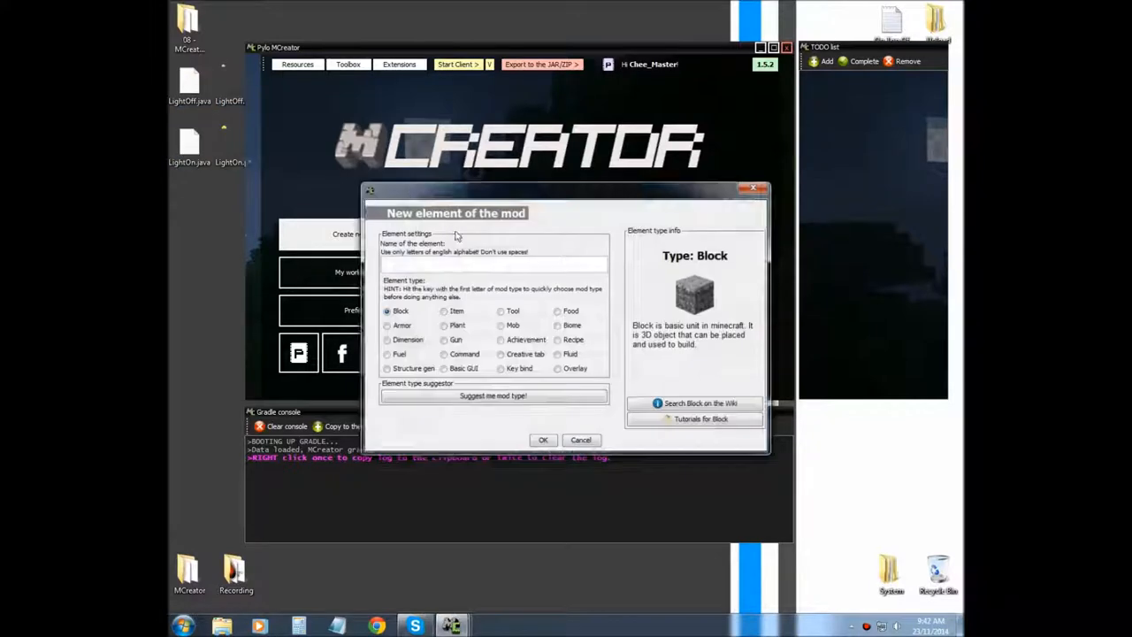
pyautogui.click(493, 265)
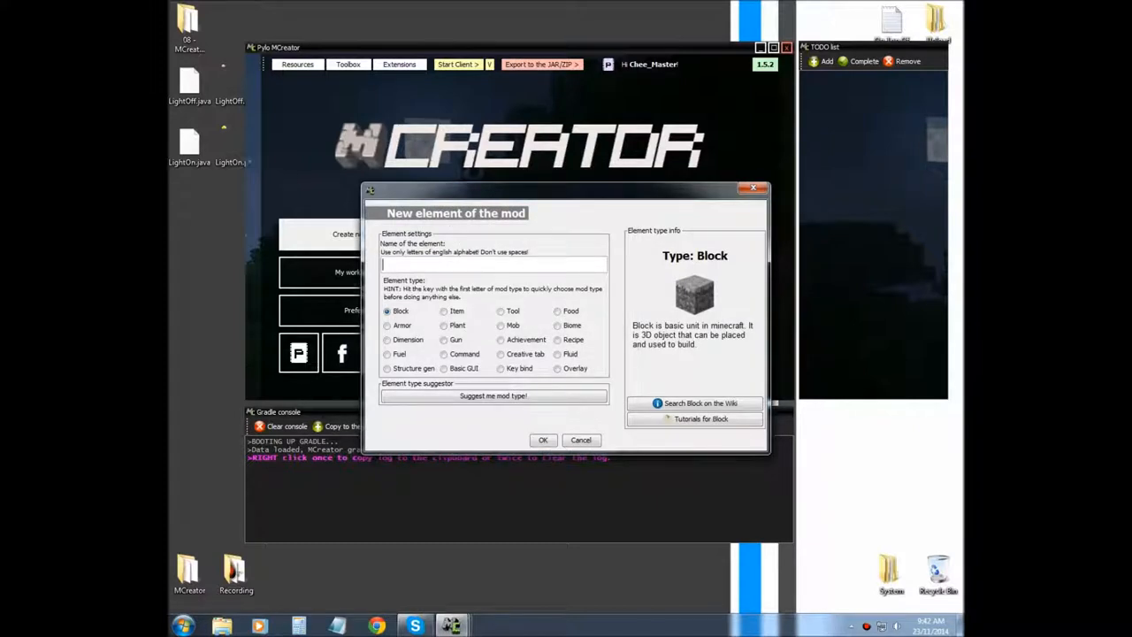
pyautogui.write('Block')
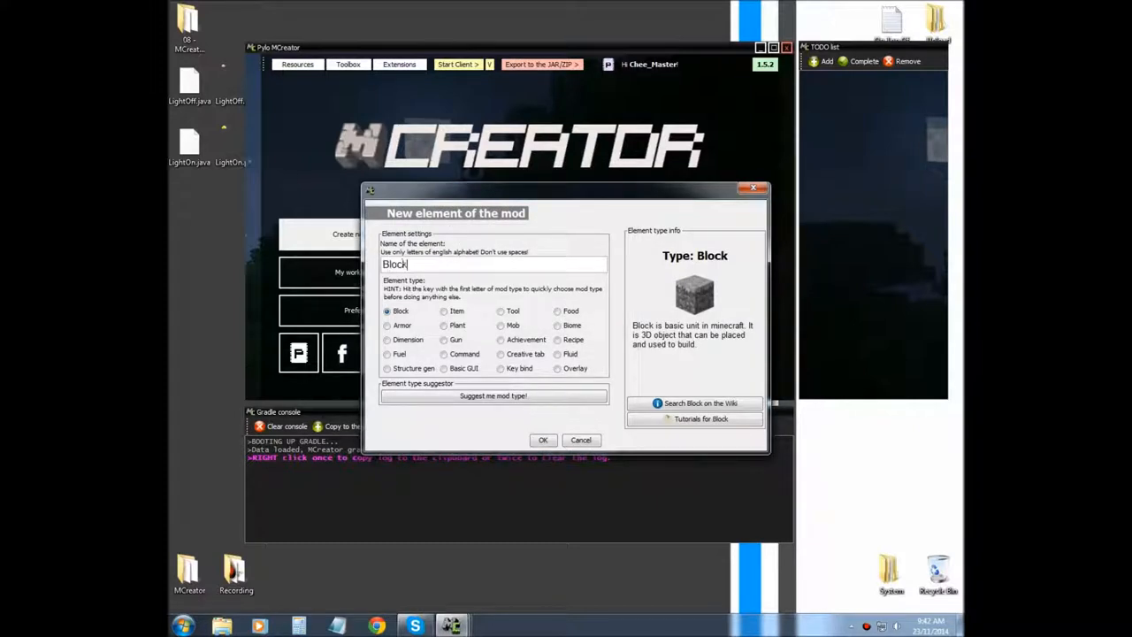
pyautogui.write('Light')
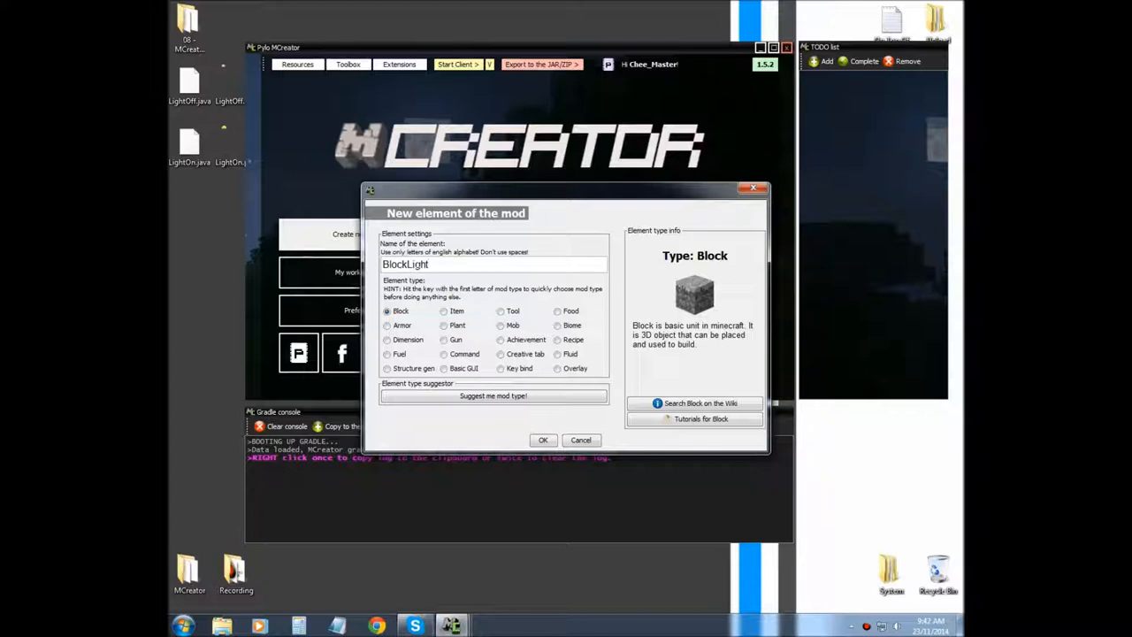
pyautogui.write('Off')
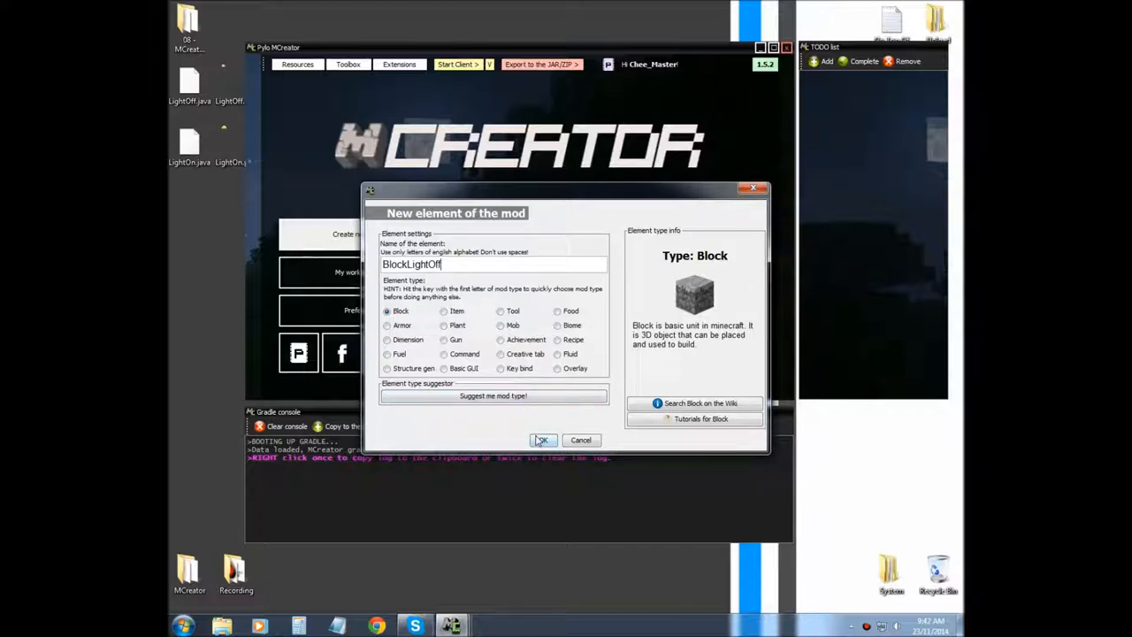
pyautogui.moveTo(556, 444)
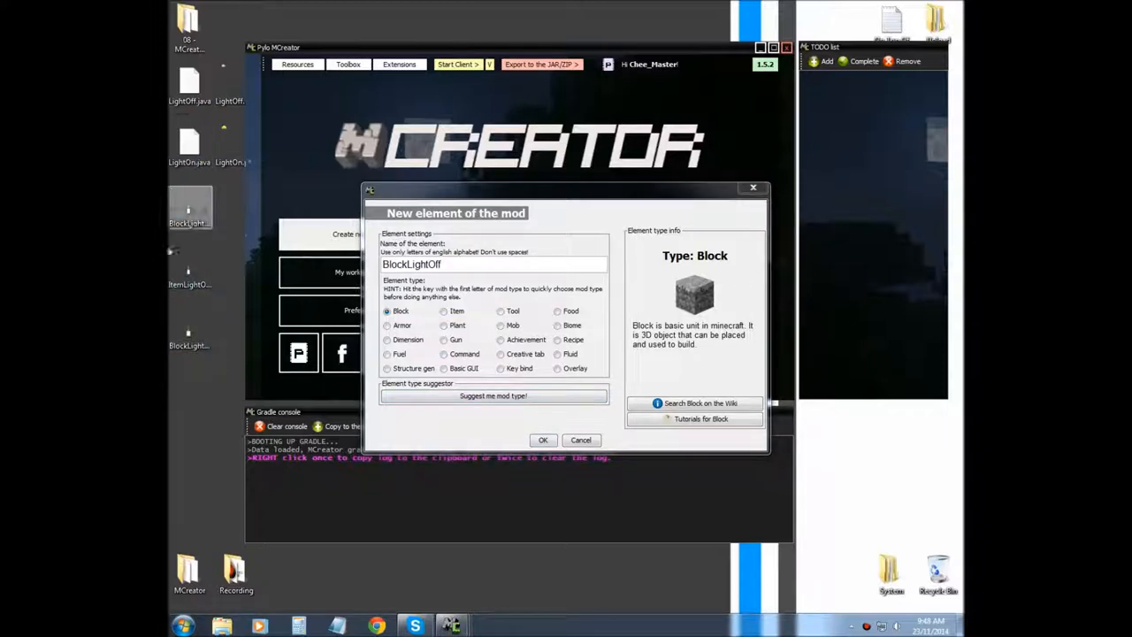
pyautogui.moveTo(191, 207)
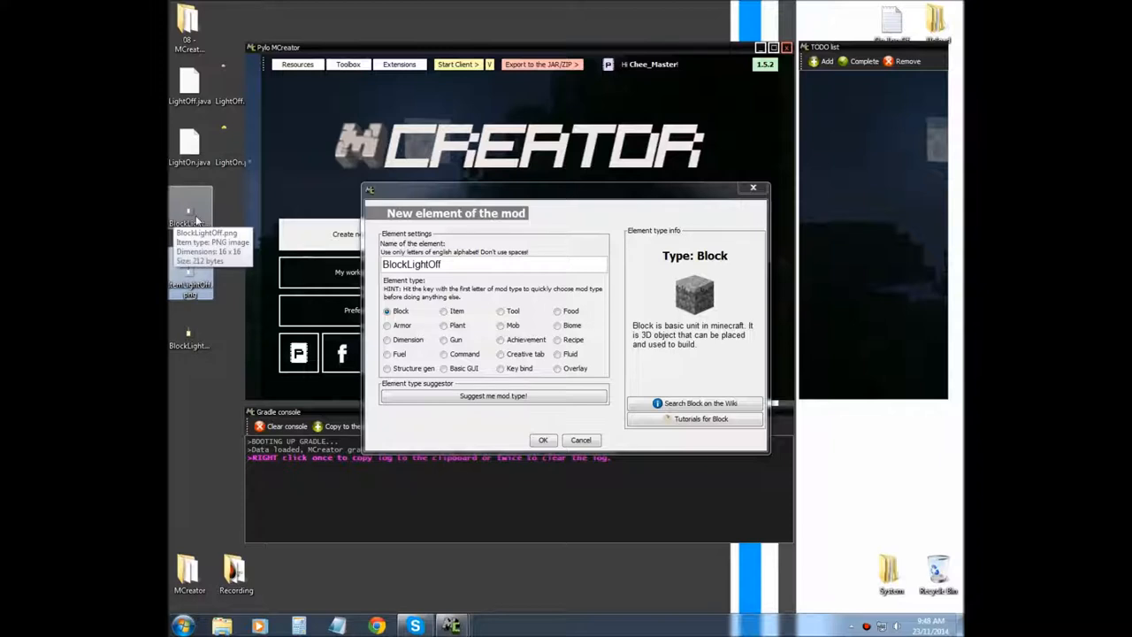
pyautogui.moveTo(196, 212)
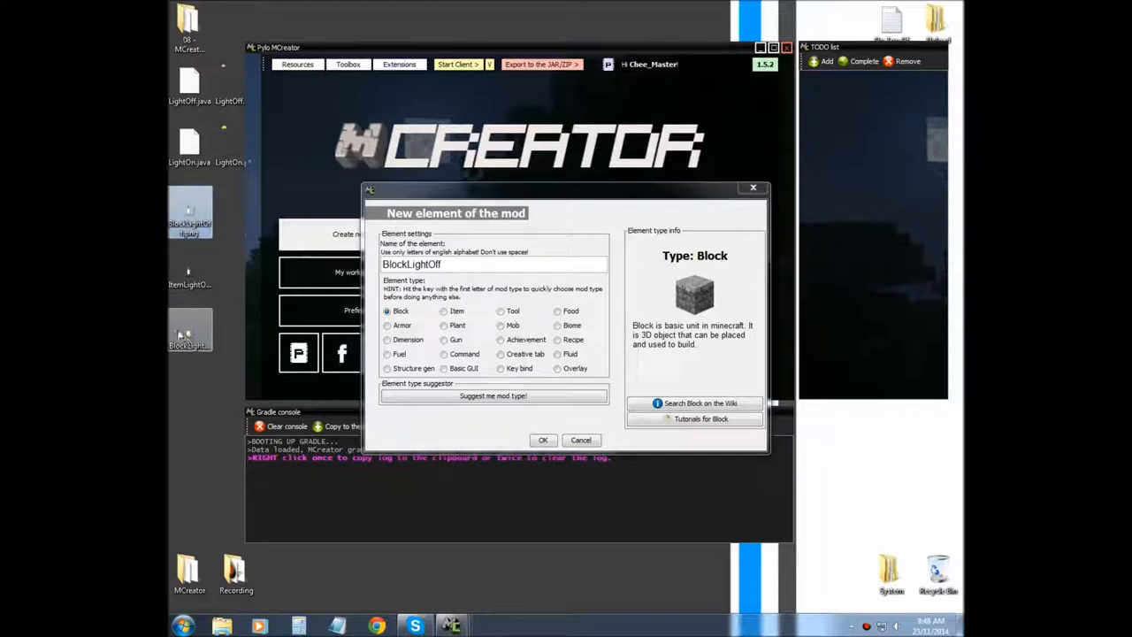
pyautogui.moveTo(188, 332)
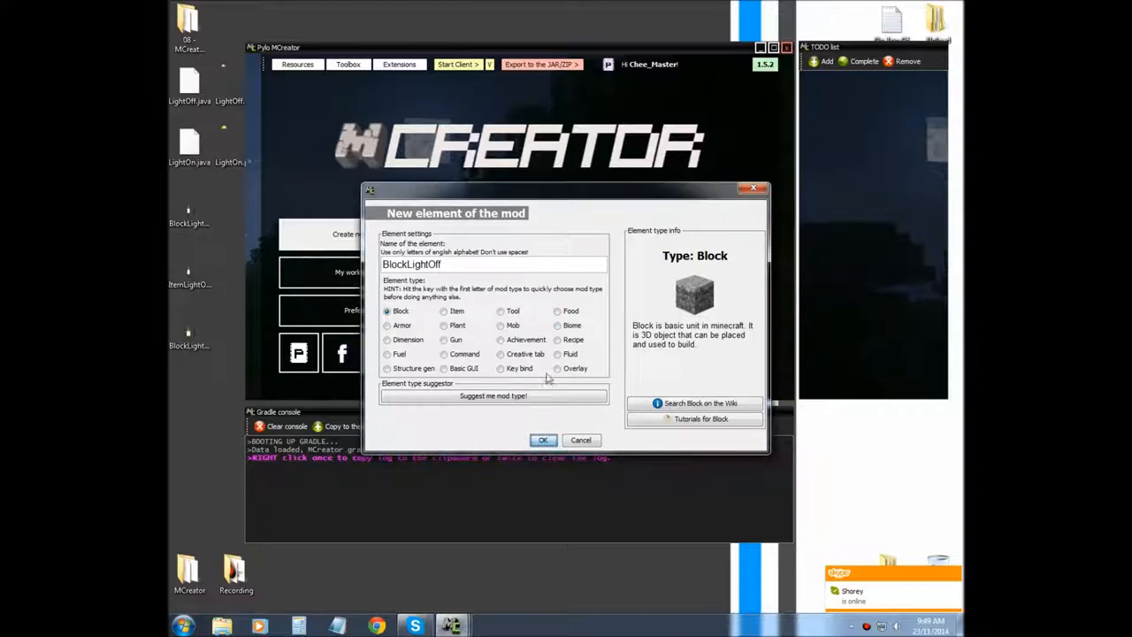
# Create the BlockLightOff block and import BlockLightOff.png from the Desktop as a face texture.
pyautogui.click(543, 440)
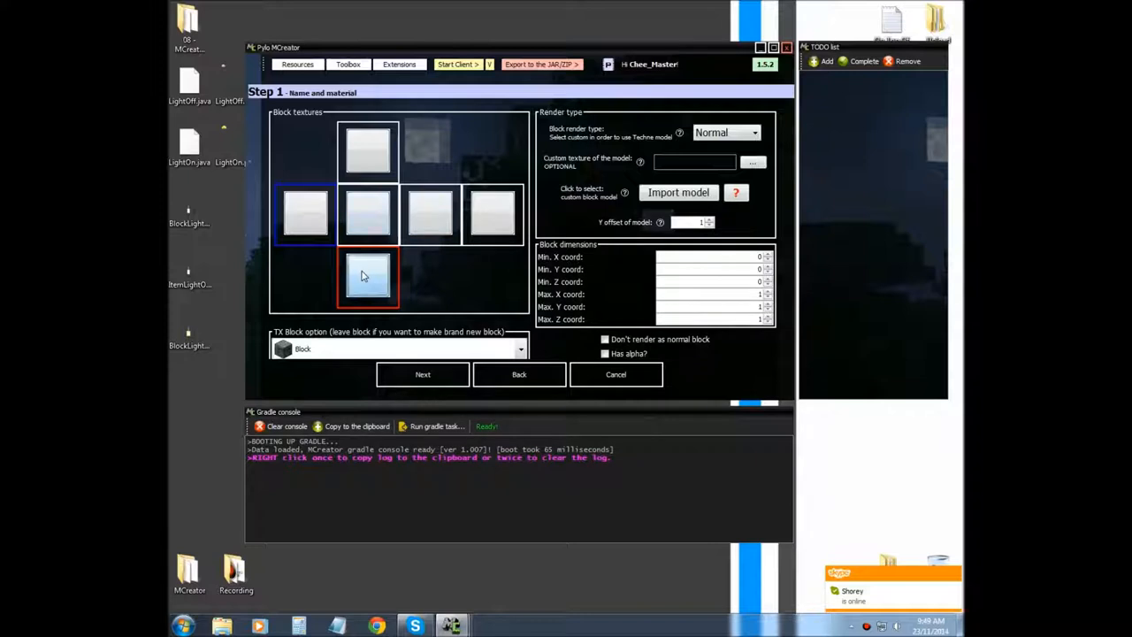
pyautogui.click(367, 277)
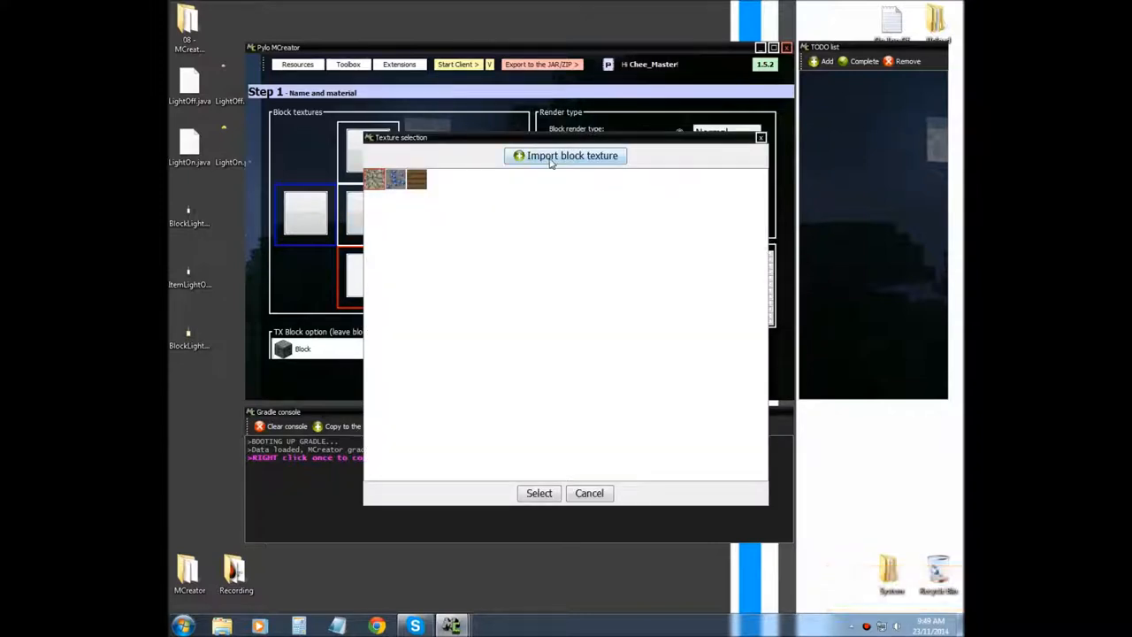
pyautogui.moveTo(520, 222)
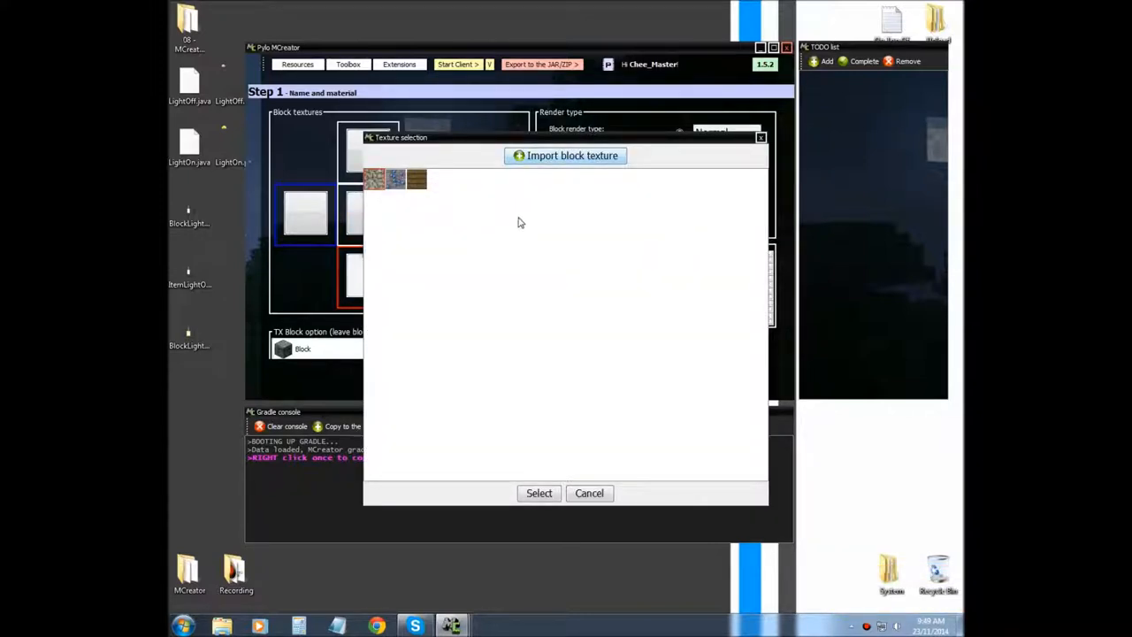
pyautogui.click(572, 155)
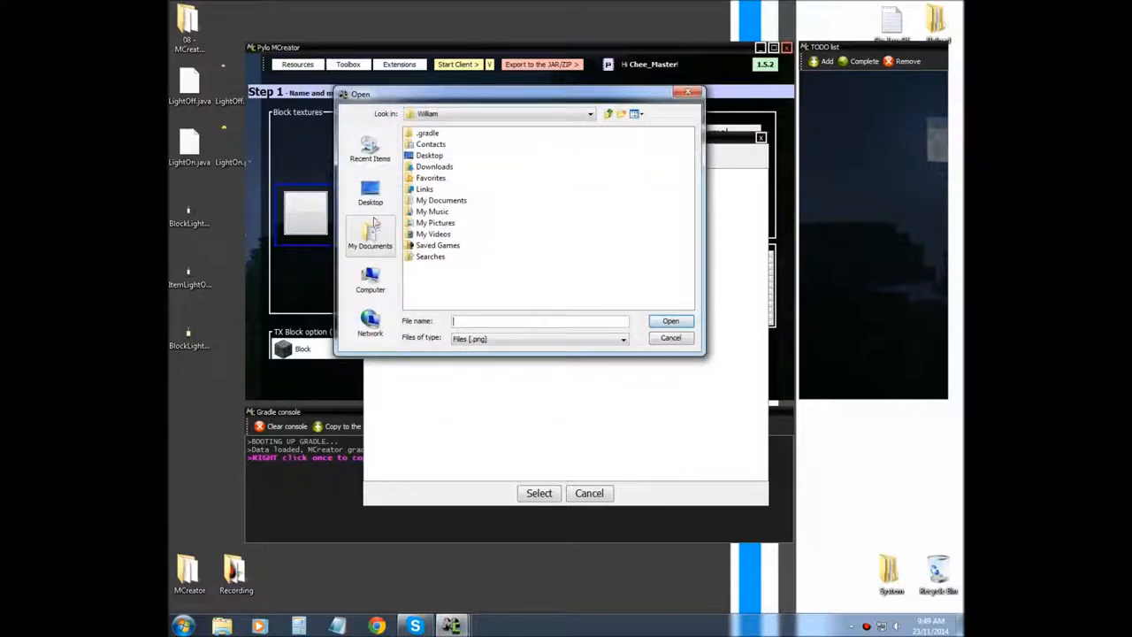
pyautogui.click(370, 190)
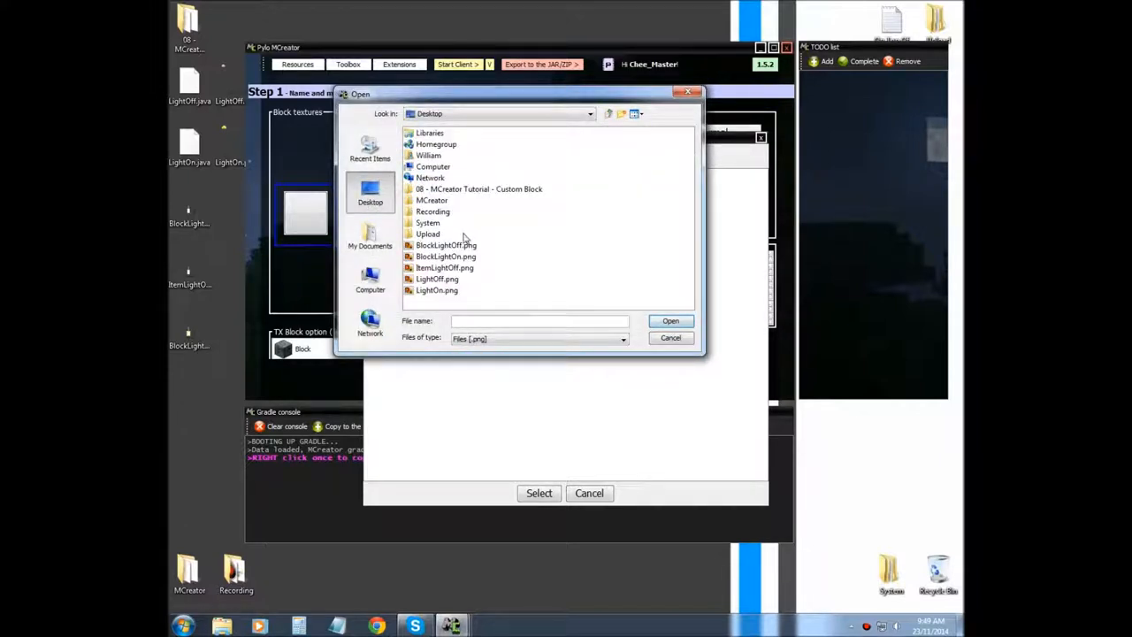
pyautogui.moveTo(449, 285)
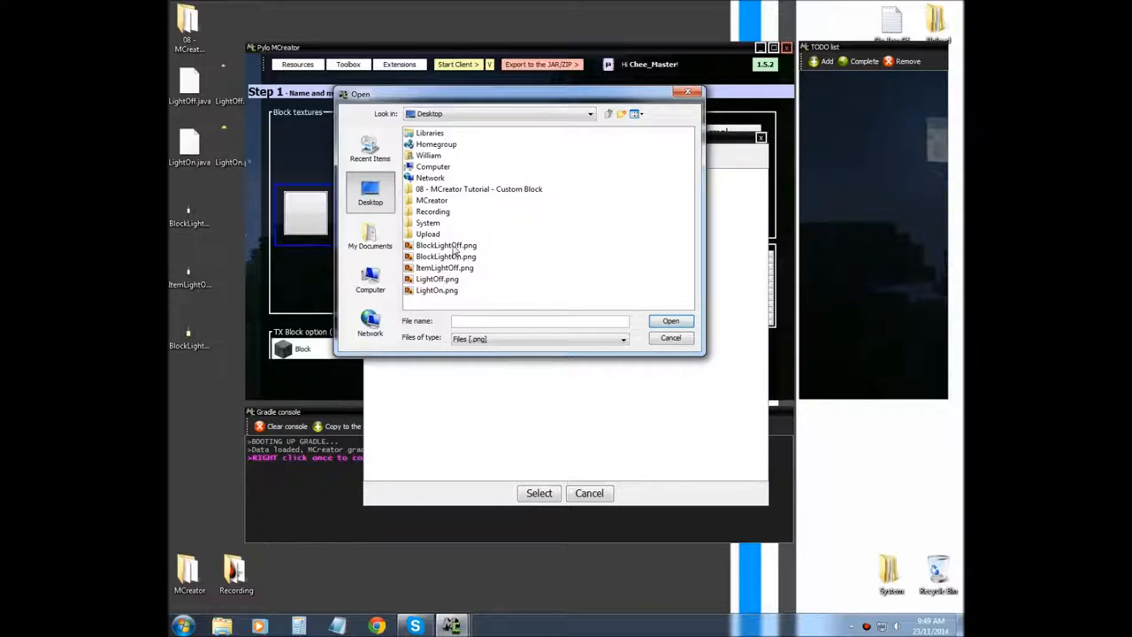
pyautogui.click(446, 245)
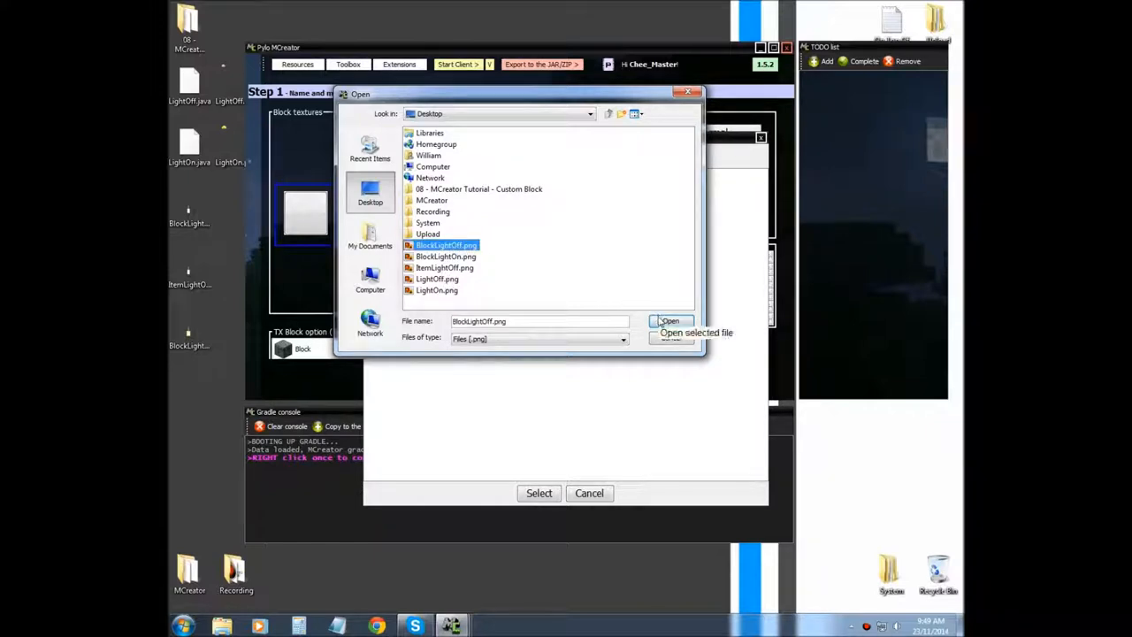
pyautogui.click(670, 321)
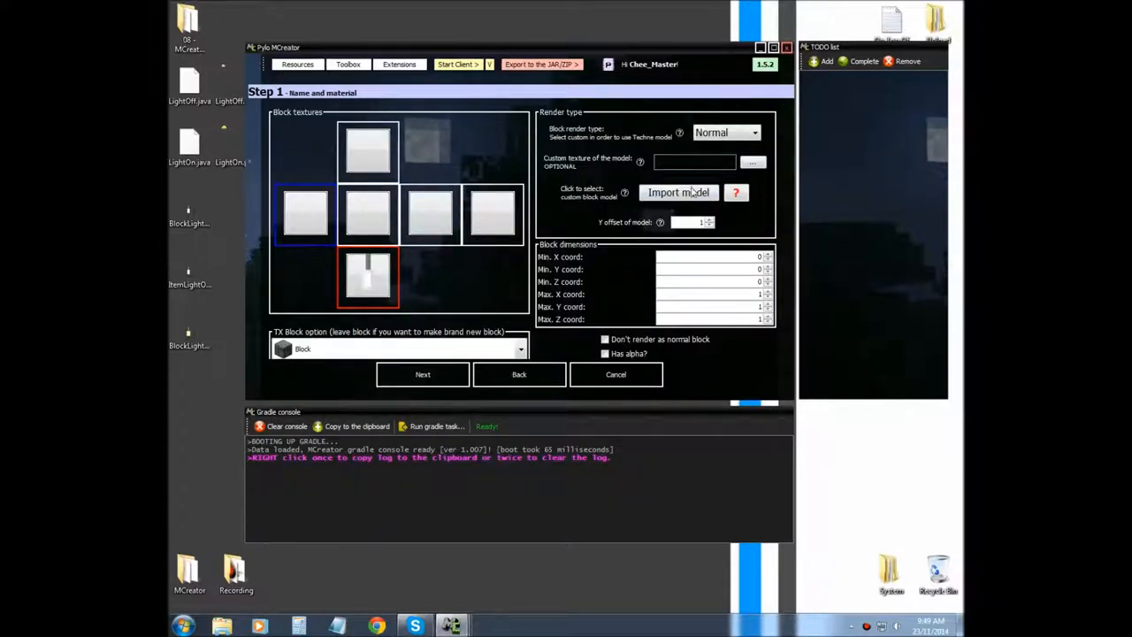
# Switch the block to a Custom render type with LightOff.png as the model texture.
pyautogui.click(754, 133)
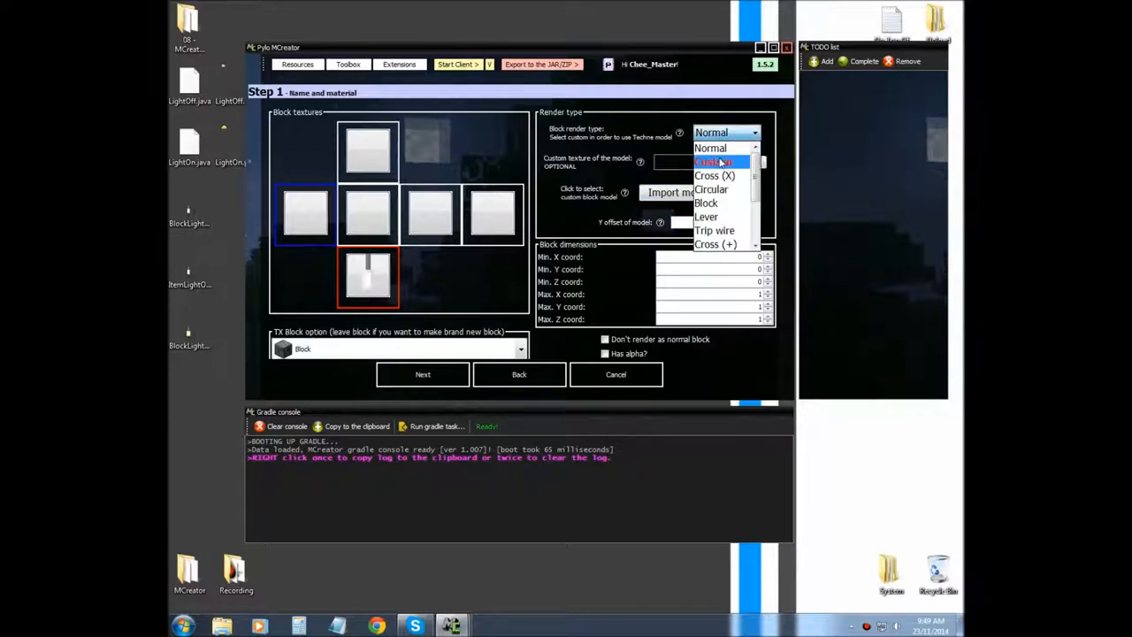
pyautogui.click(721, 162)
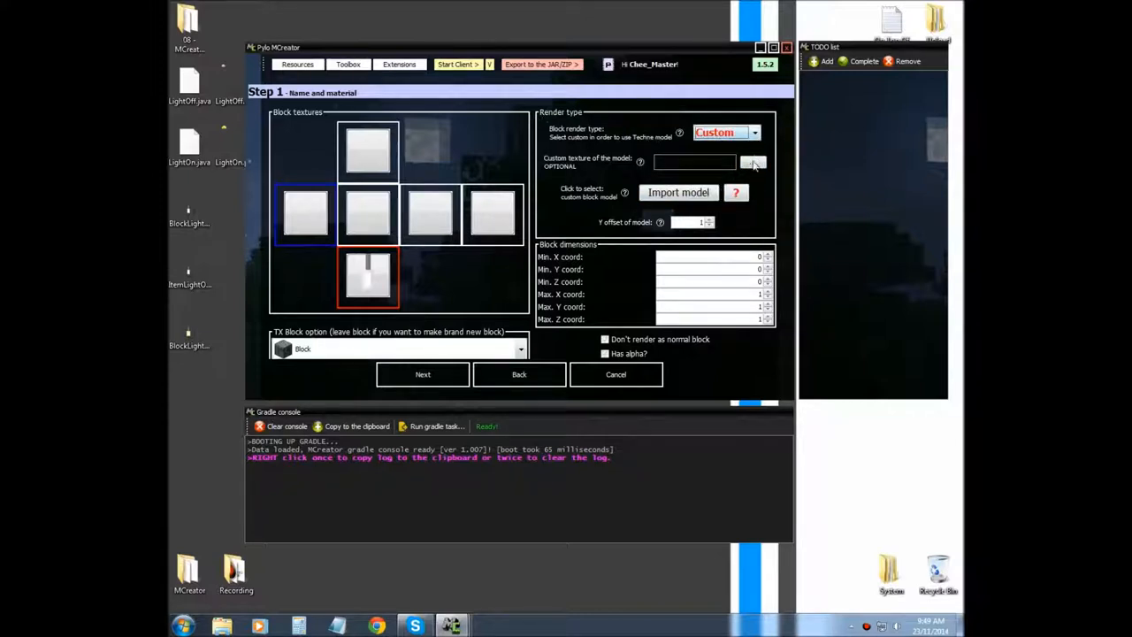
pyautogui.click(752, 162)
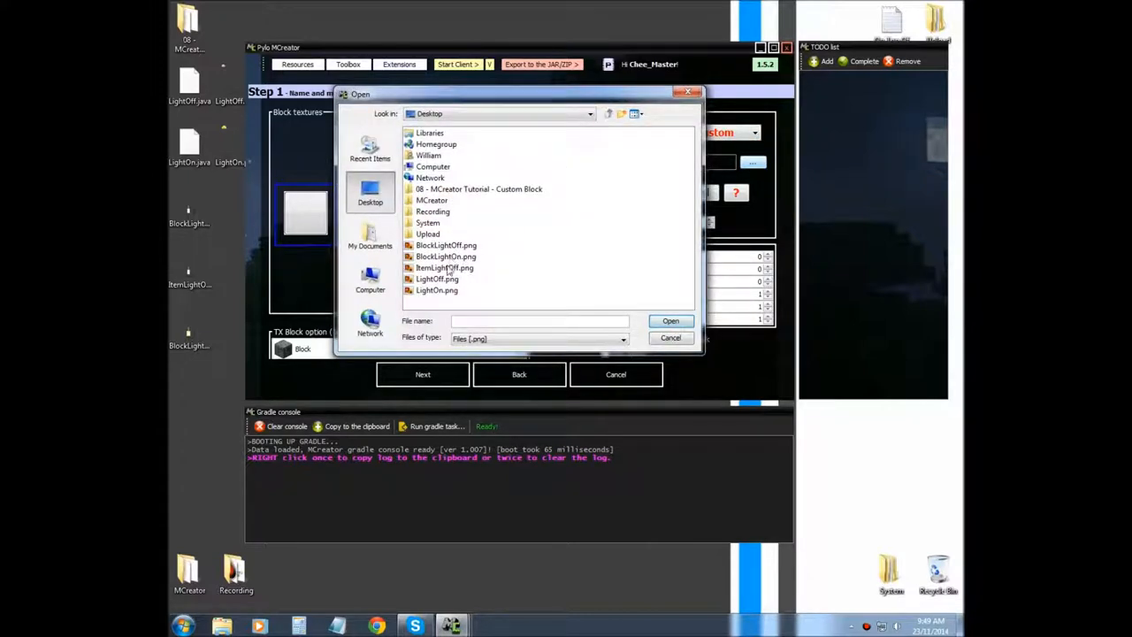
pyautogui.click(437, 279)
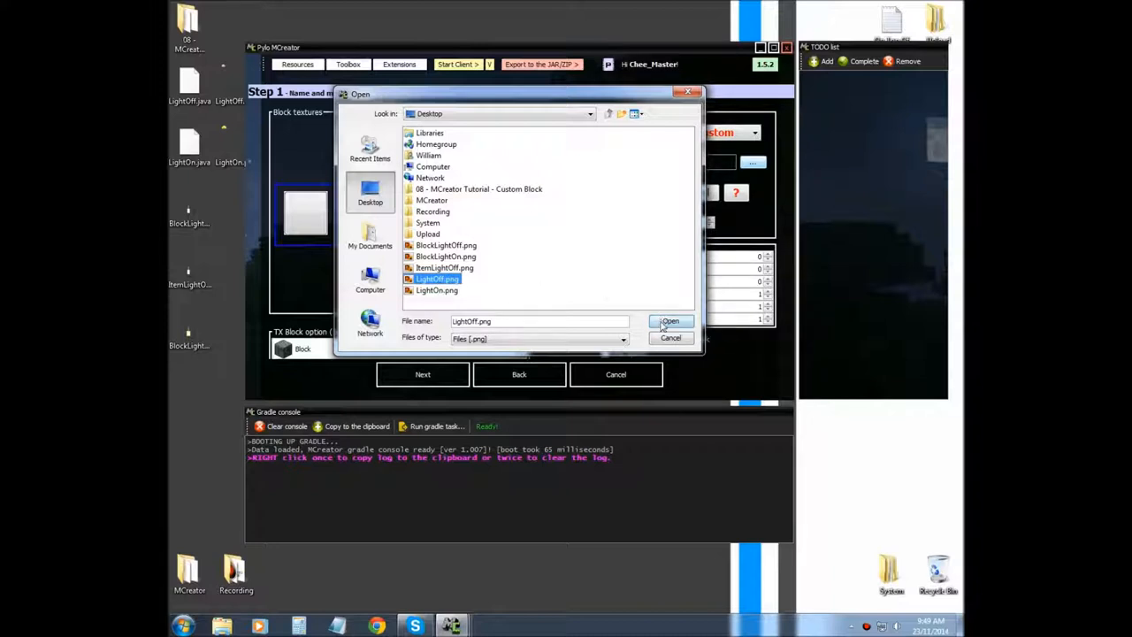
pyautogui.click(670, 321)
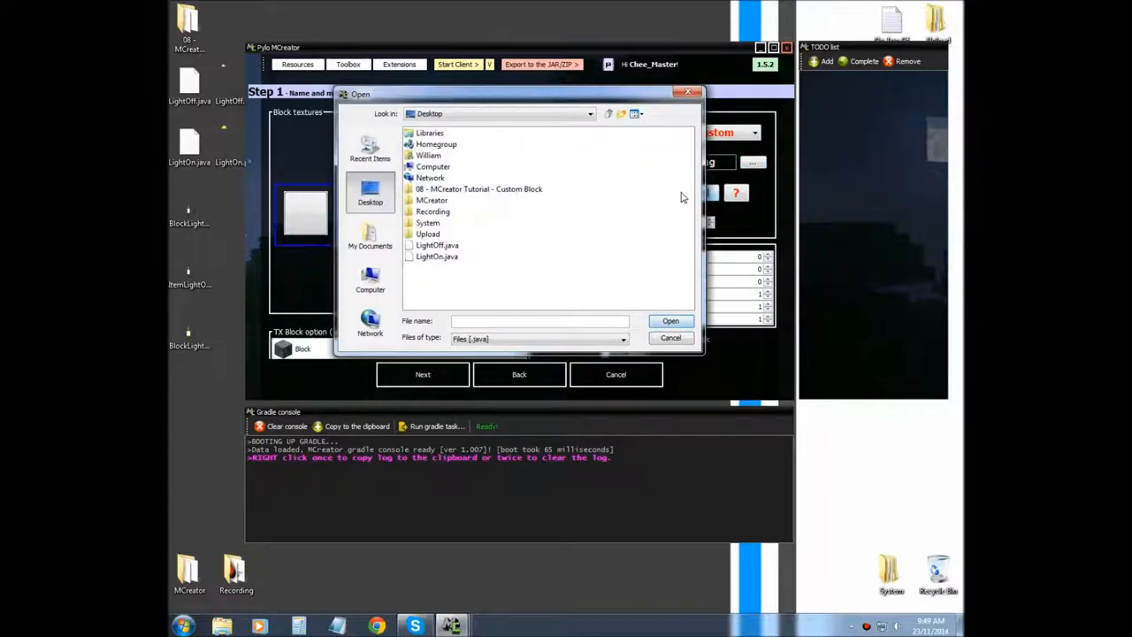
# Load the LightOff.java model and confirm the model name LightOff.
pyautogui.click(437, 245)
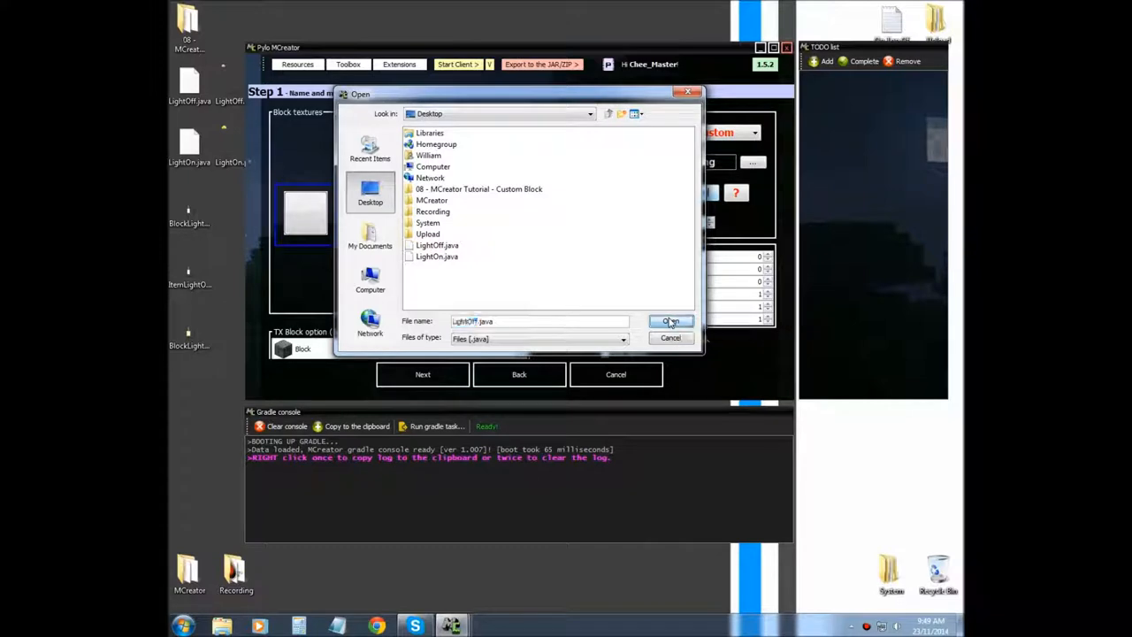
pyautogui.click(670, 322)
pyautogui.write('LightOff')
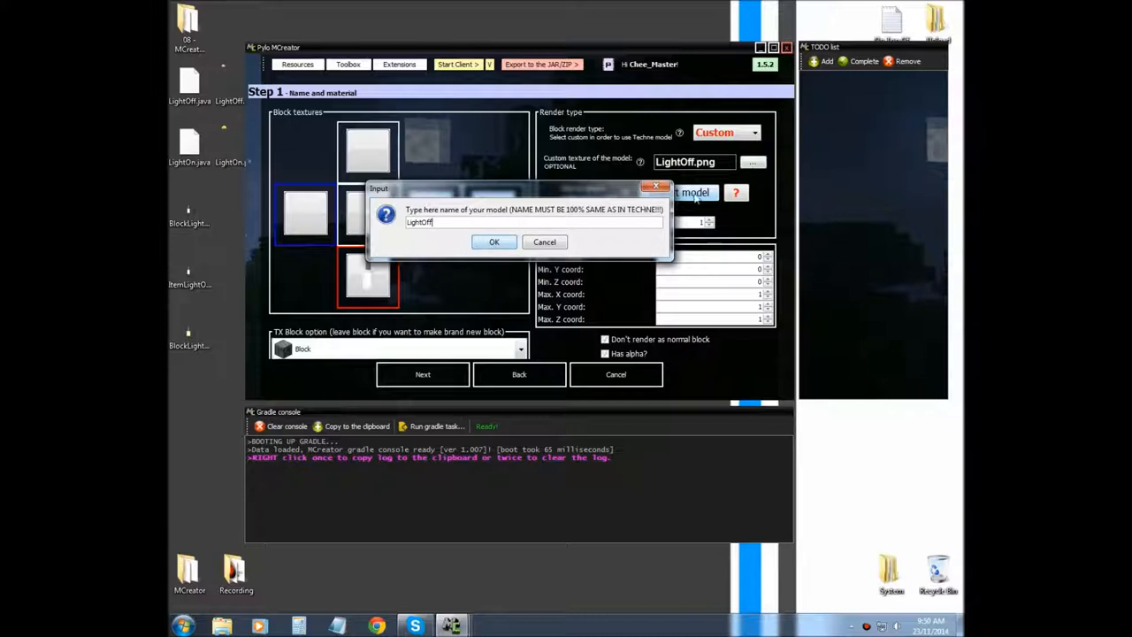
pyautogui.moveTo(496, 212)
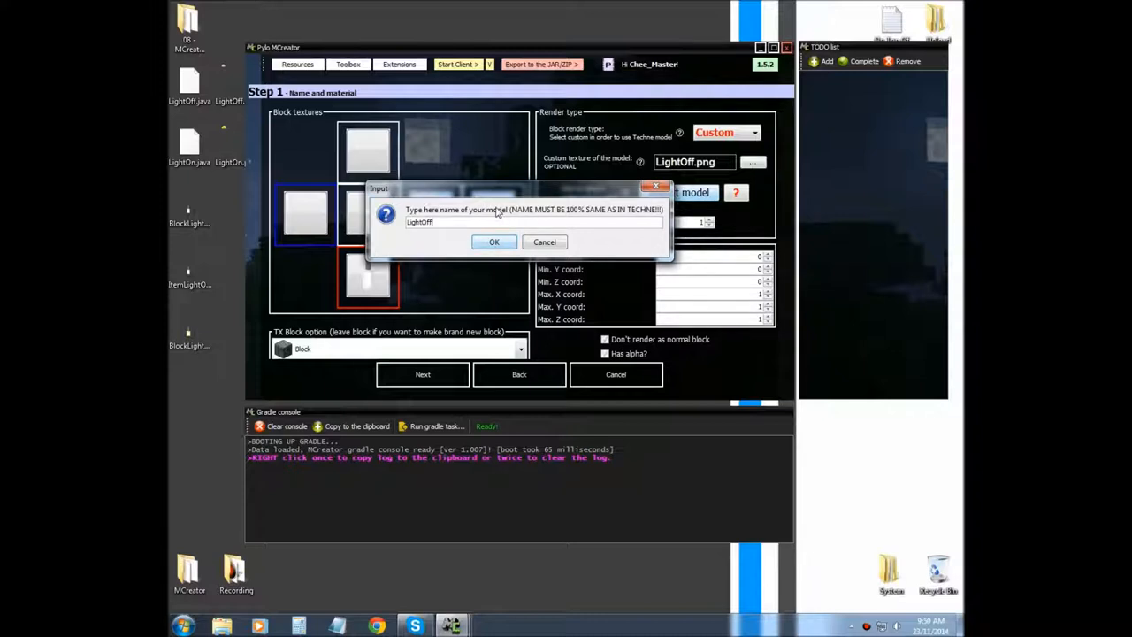
pyautogui.moveTo(372, 122)
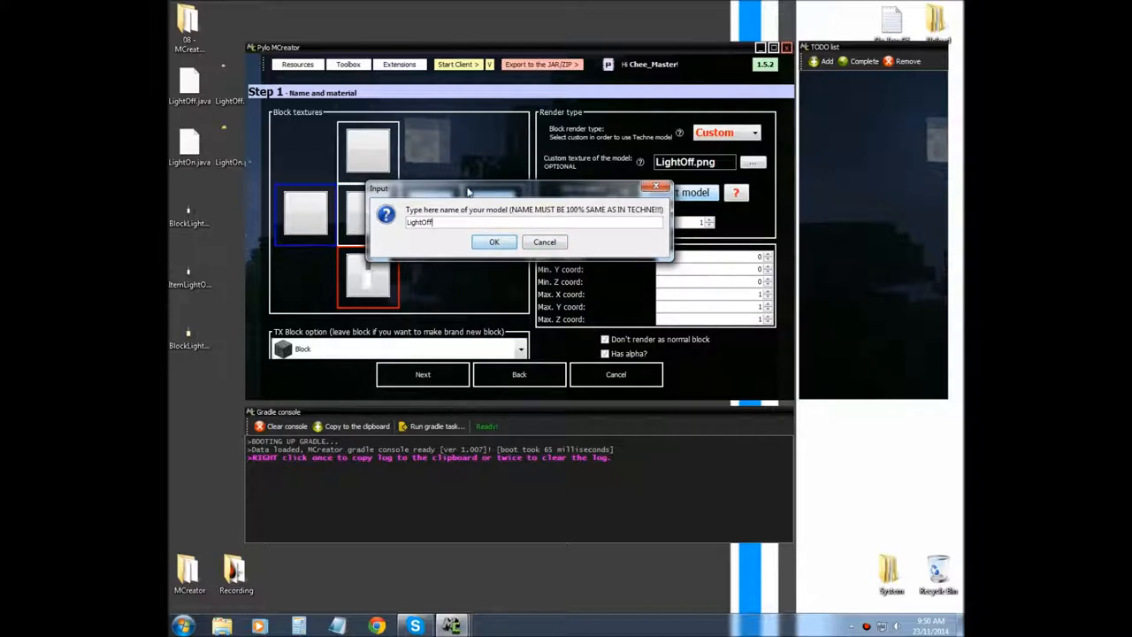
pyautogui.moveTo(537, 204)
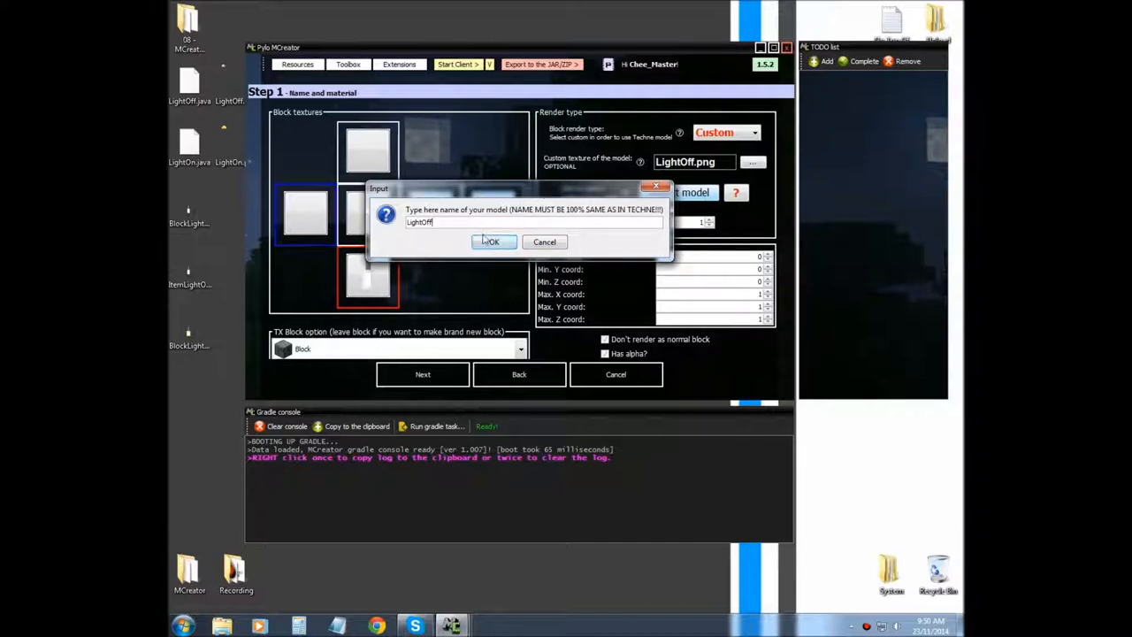
pyautogui.click(492, 241)
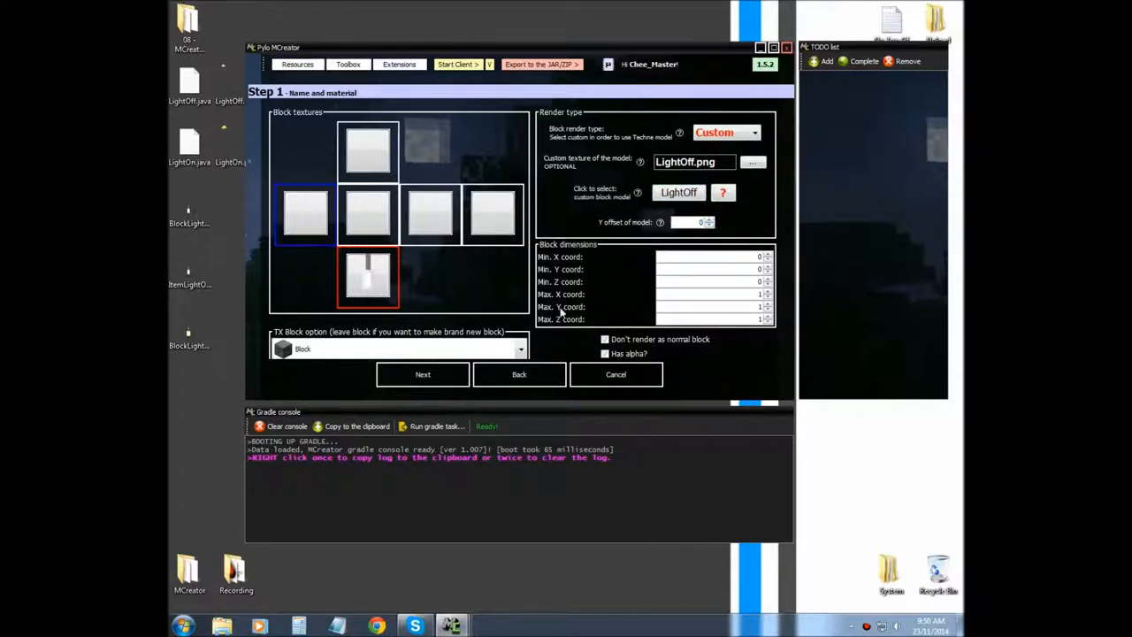
pyautogui.moveTo(423, 374)
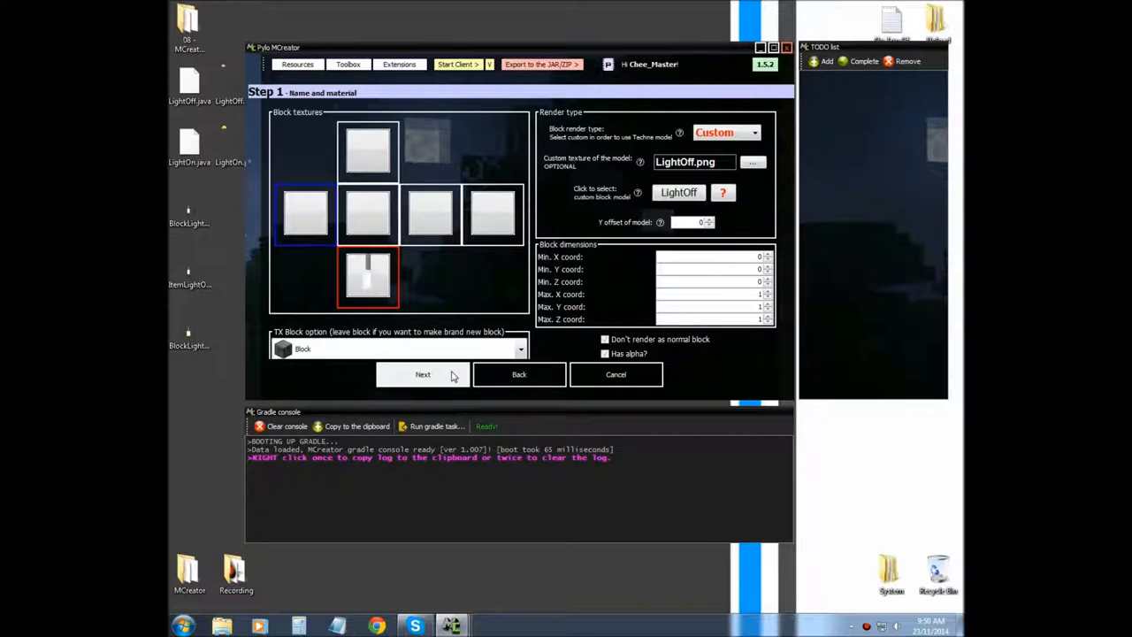
# Set the GUI name to 'Light Off' and resistance to 15.
pyautogui.click(423, 374)
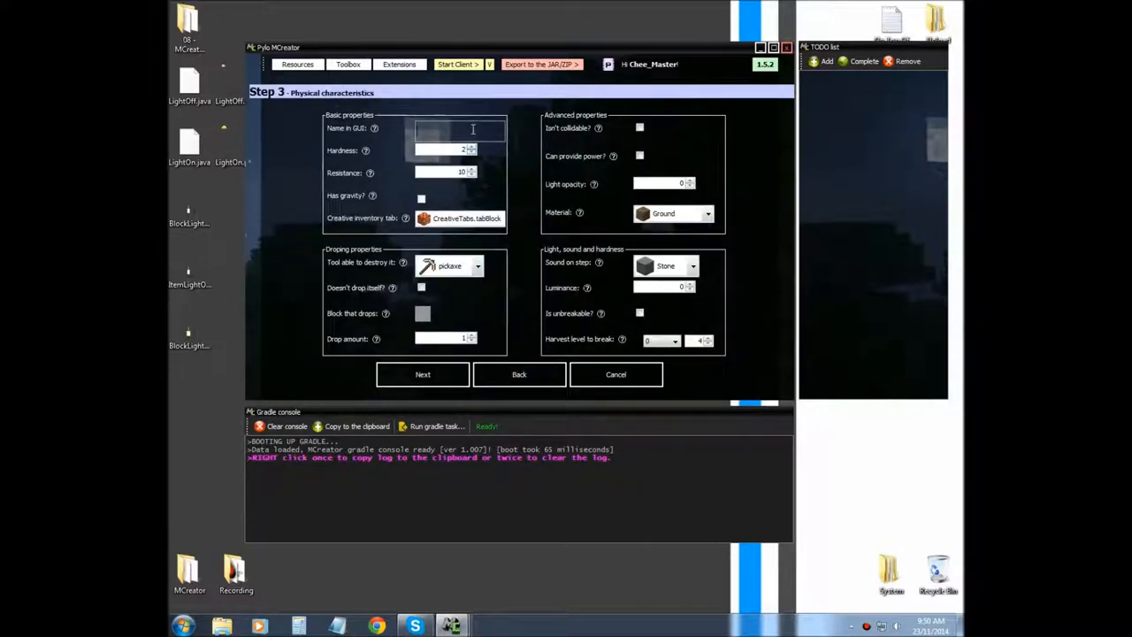
pyautogui.write('Light')
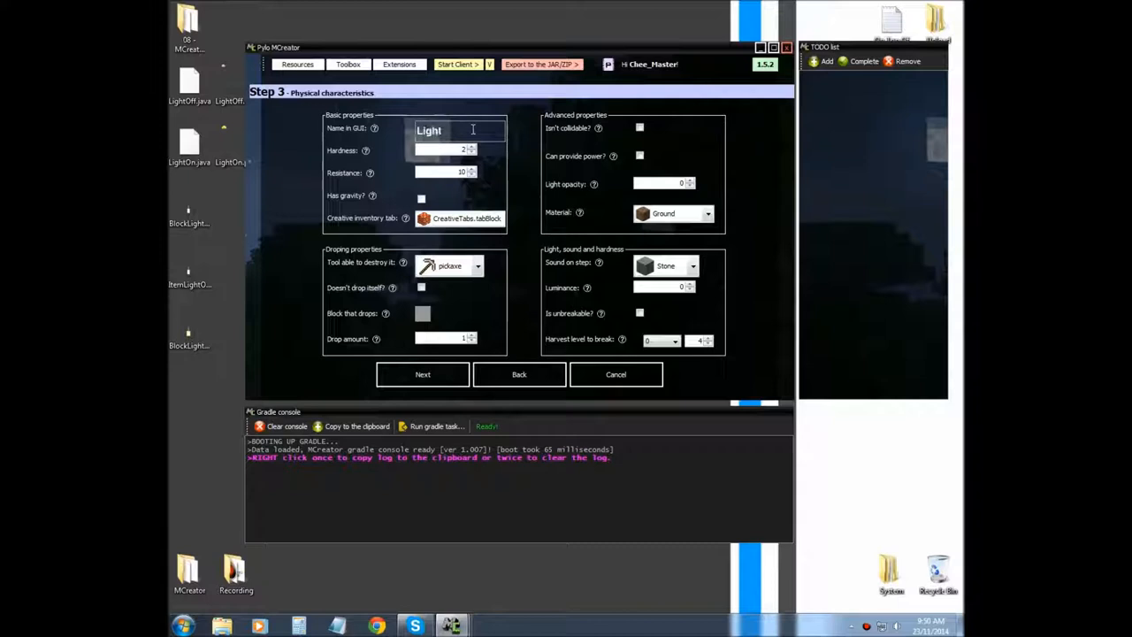
pyautogui.write('Off')
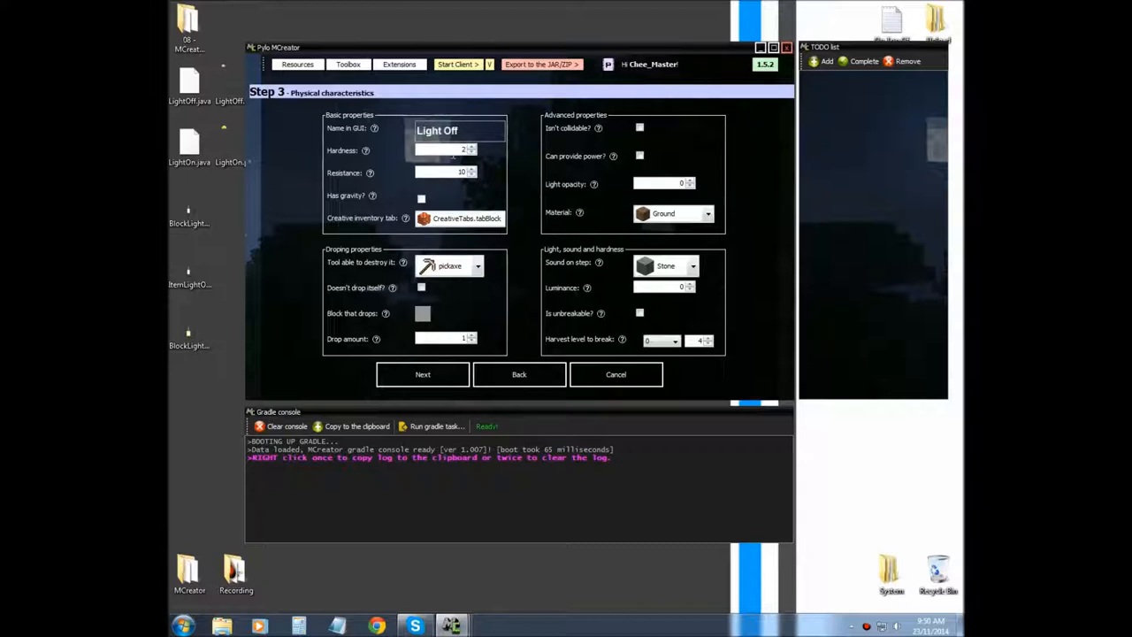
pyautogui.tripleClick(442, 173)
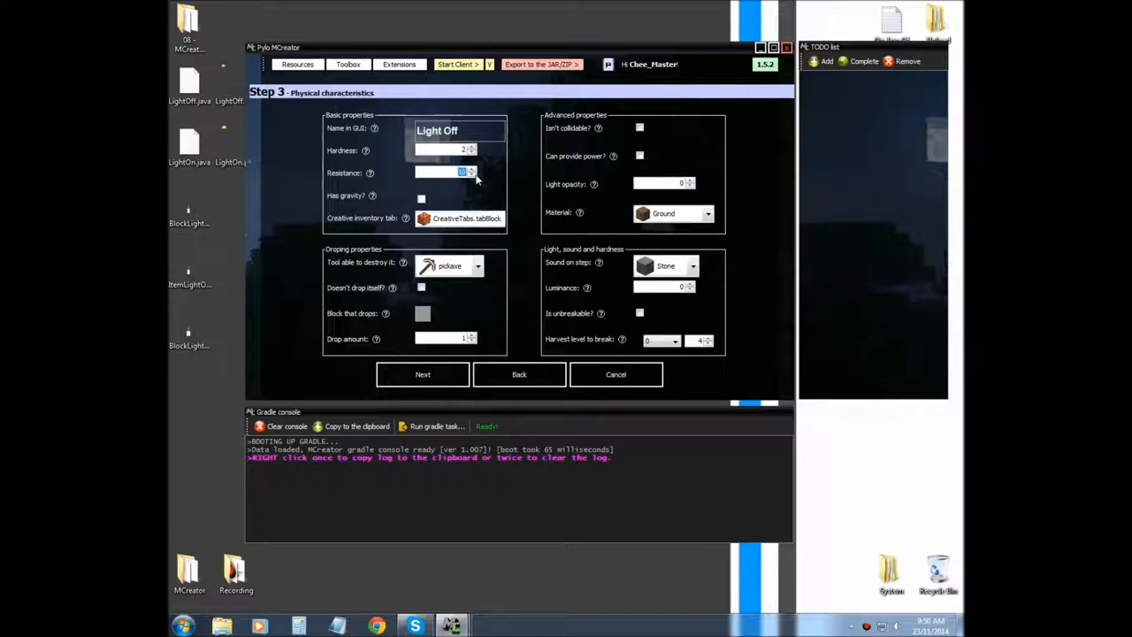
pyautogui.moveTo(792, 145)
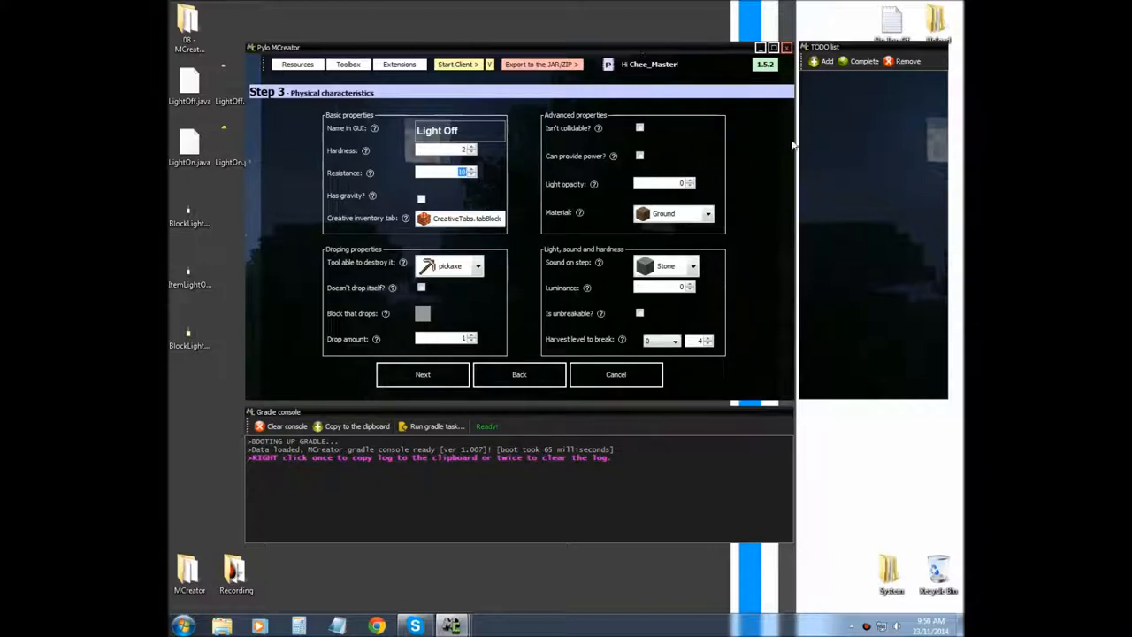
pyautogui.moveTo(471, 251)
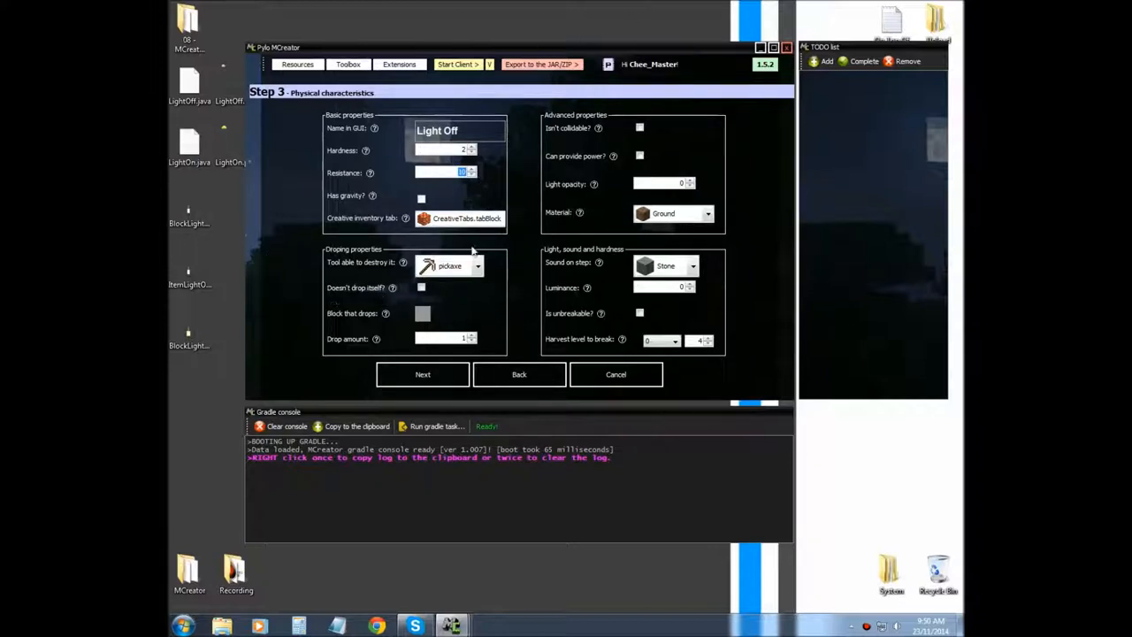
pyautogui.moveTo(350, 164)
pyautogui.write('15')
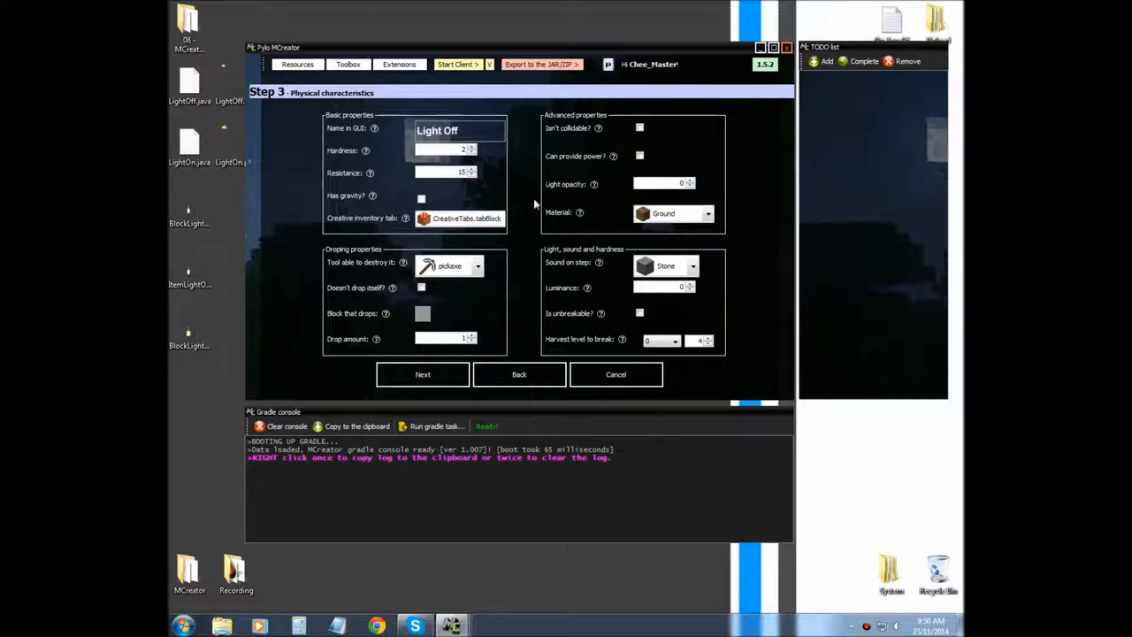
# Keep pickaxe and harvest level 0, with Metal step sound and Rock material.
pyautogui.click(477, 265)
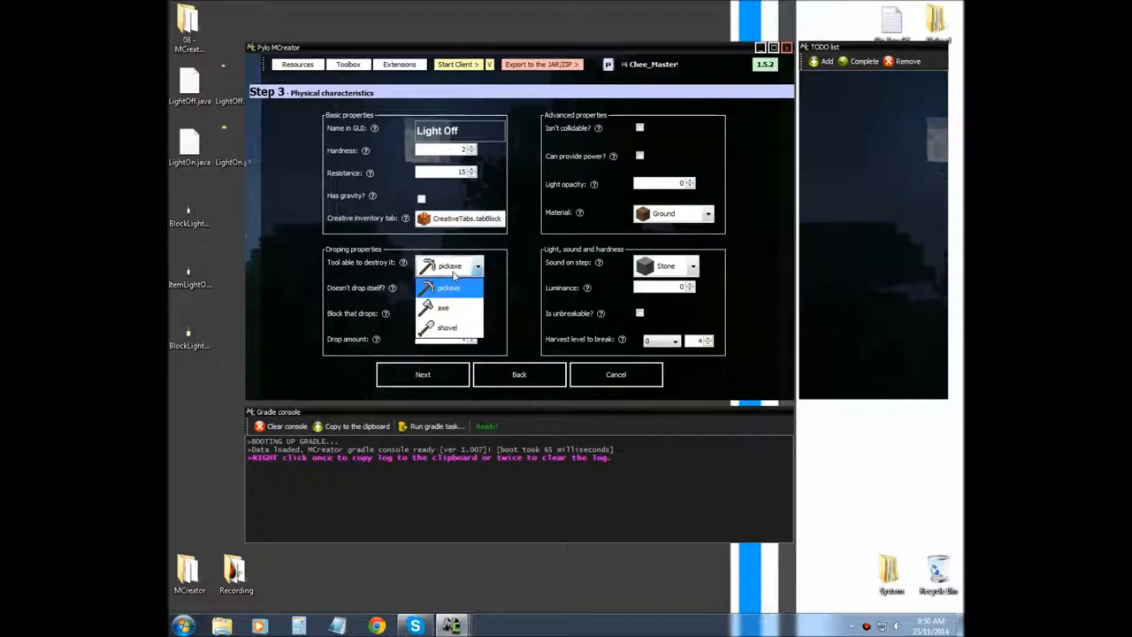
pyautogui.moveTo(452, 308)
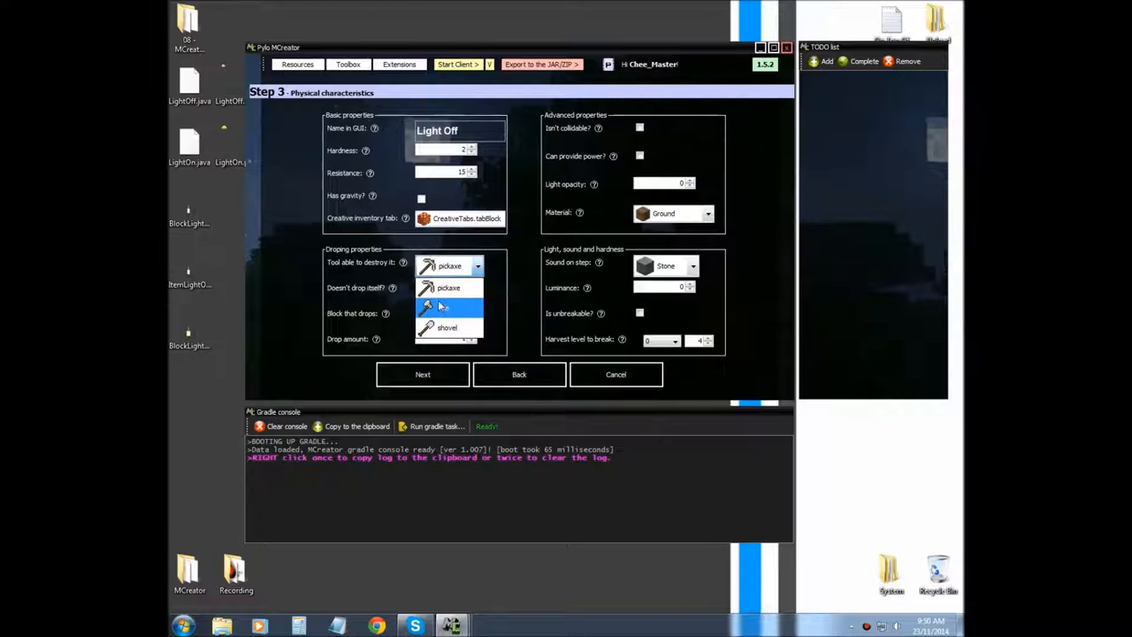
pyautogui.click(448, 288)
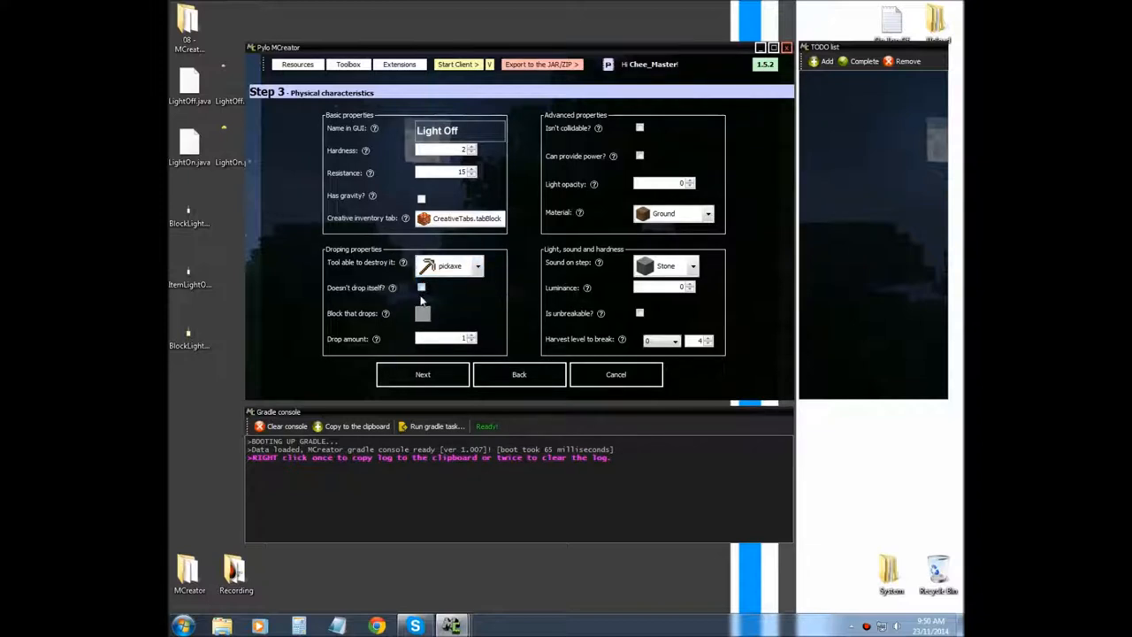
pyautogui.moveTo(438, 312)
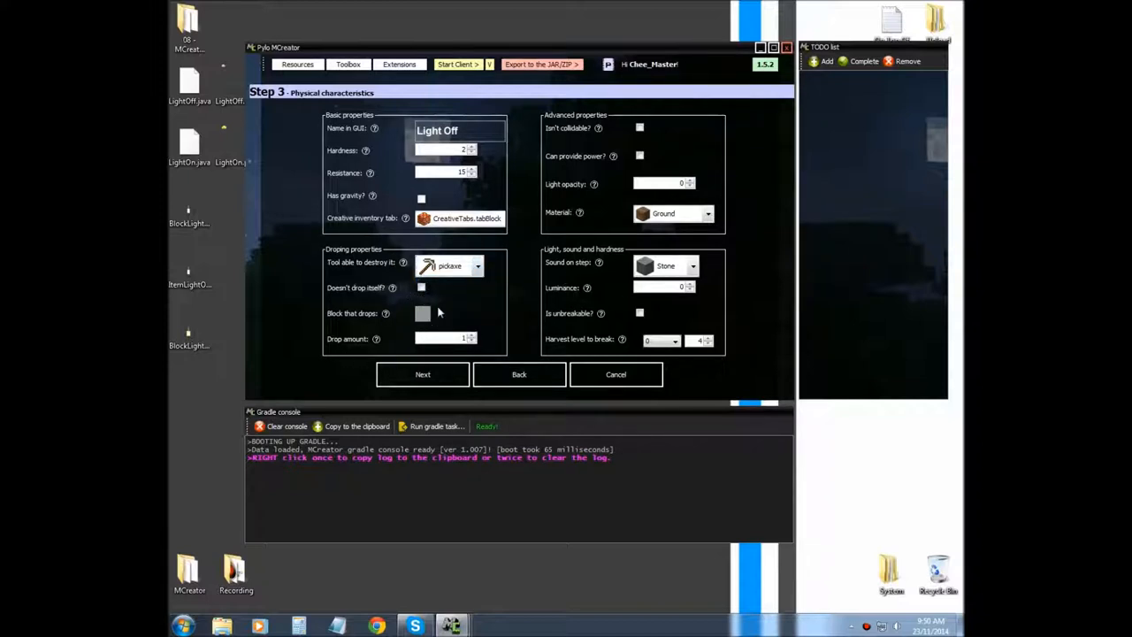
pyautogui.click(693, 265)
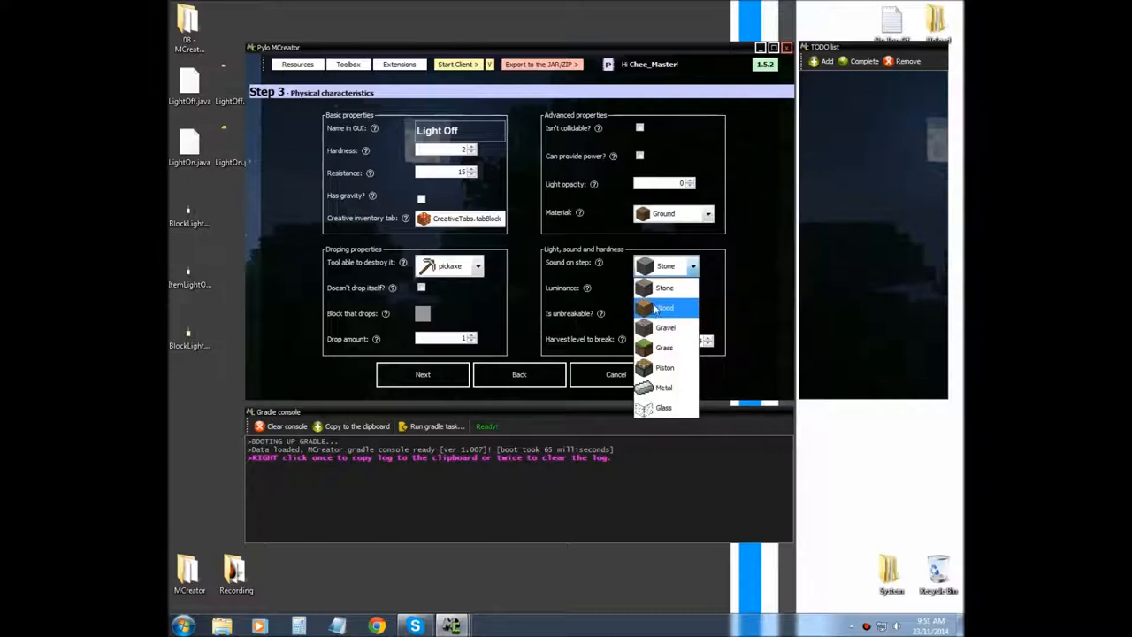
pyautogui.moveTo(665, 288)
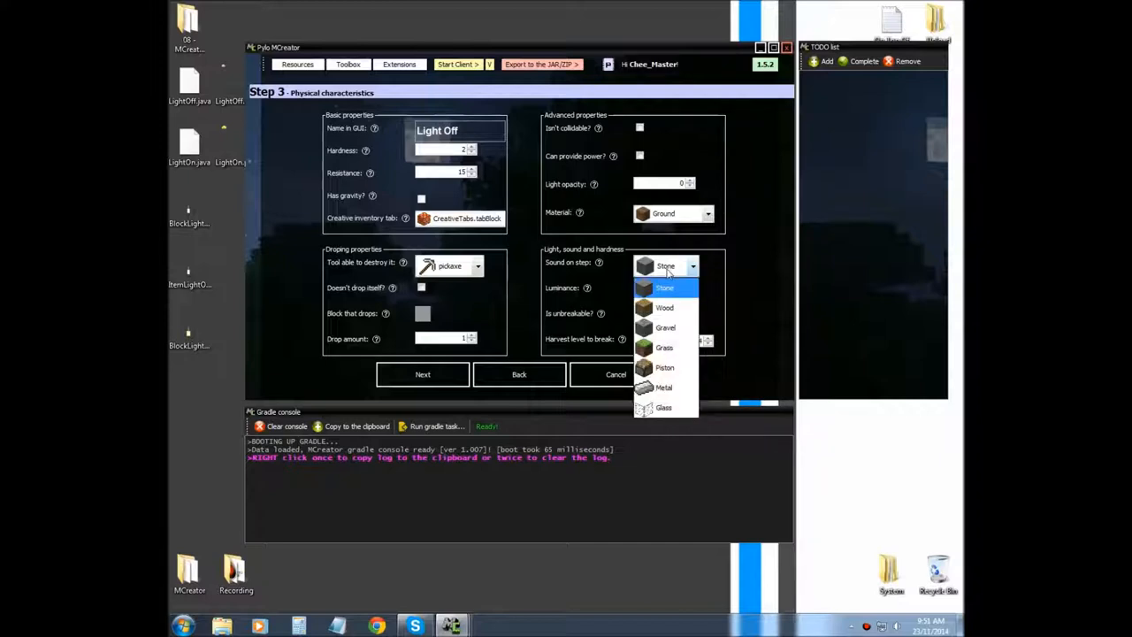
pyautogui.click(664, 387)
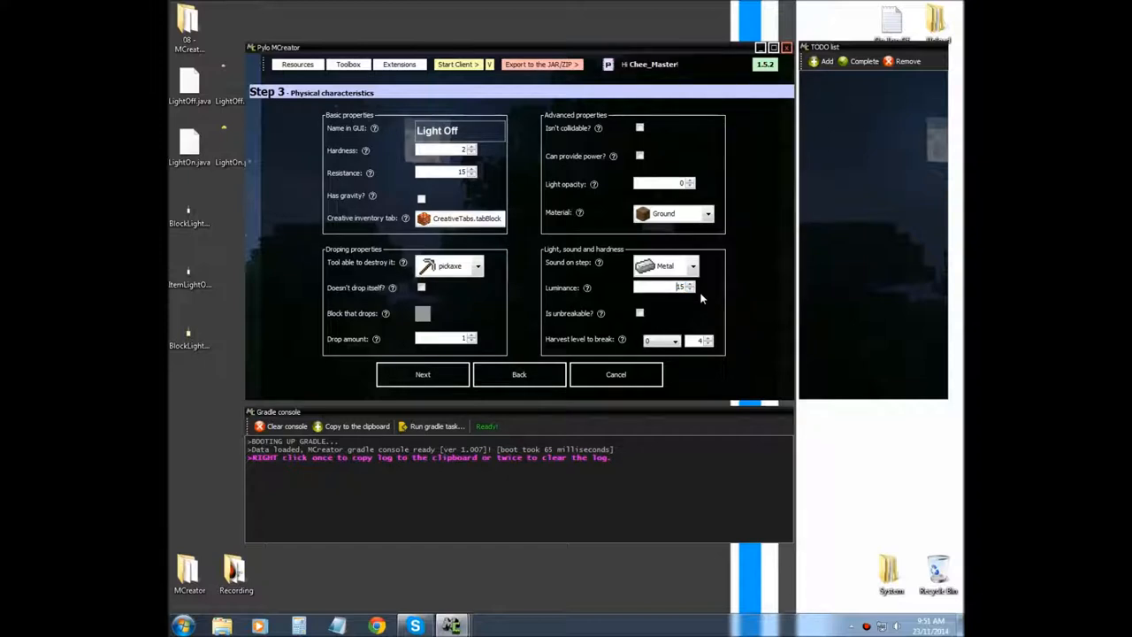
pyautogui.click(674, 341)
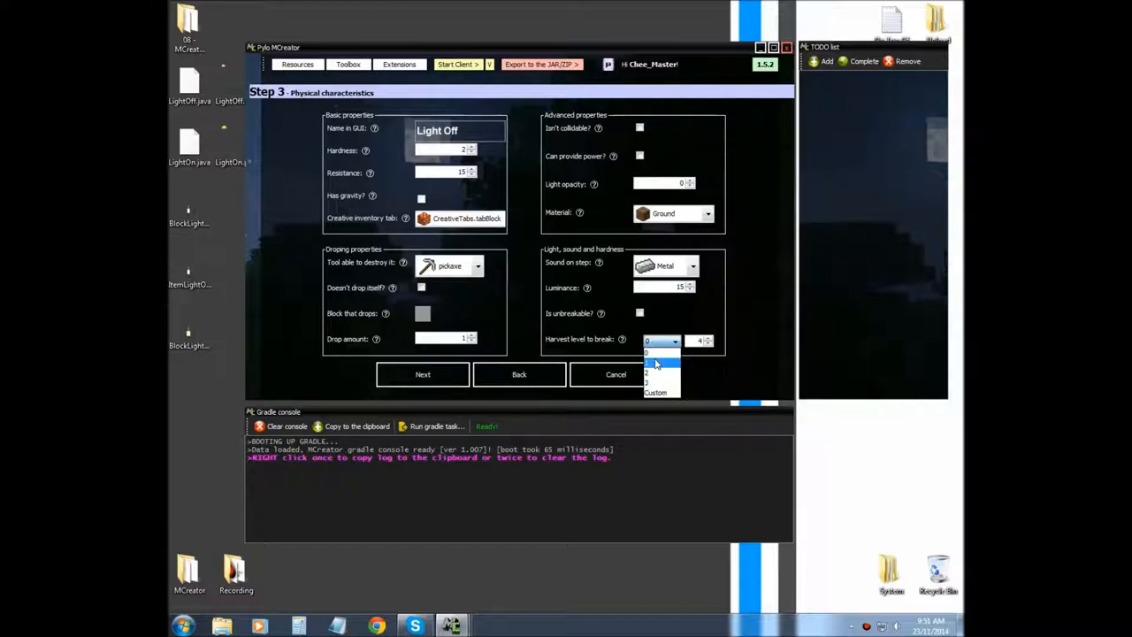
pyautogui.click(662, 352)
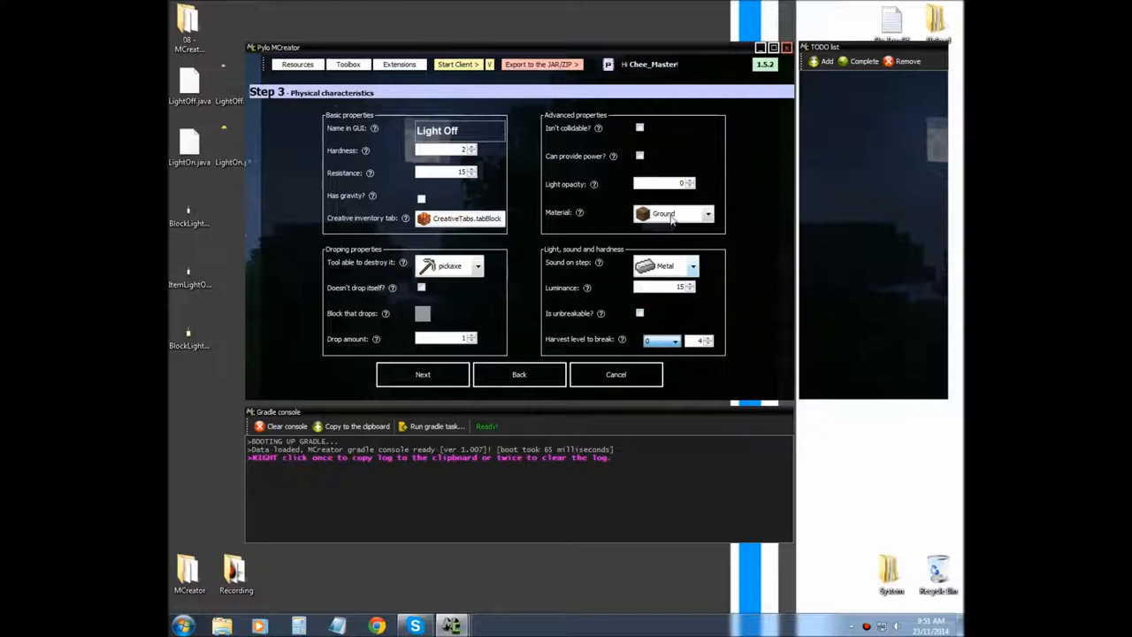
pyautogui.moveTo(673, 223)
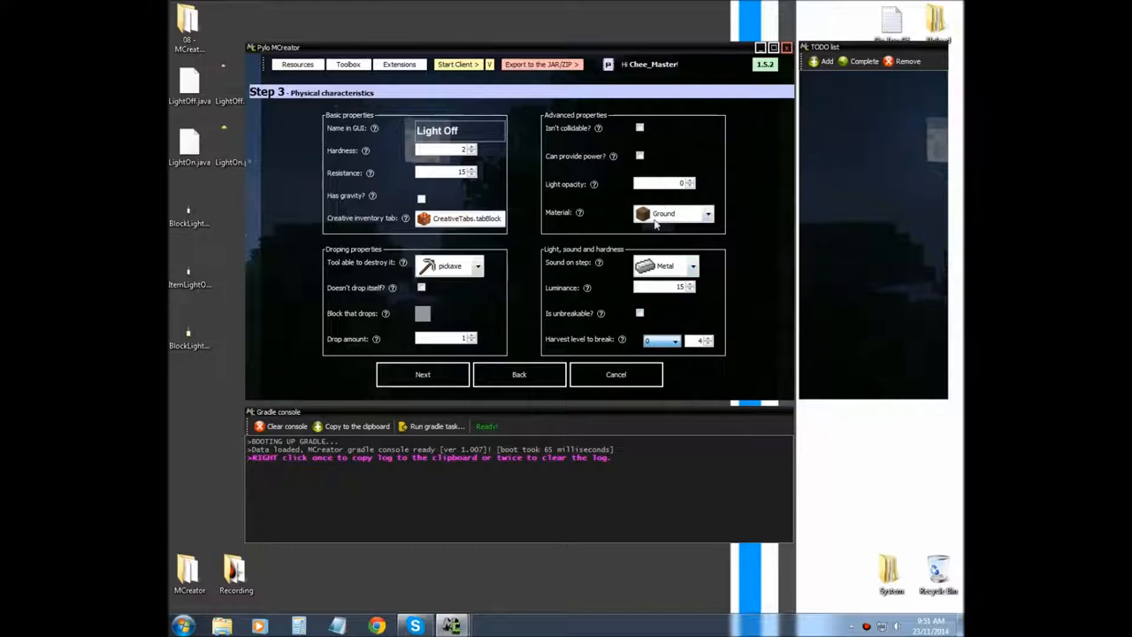
pyautogui.click(708, 213)
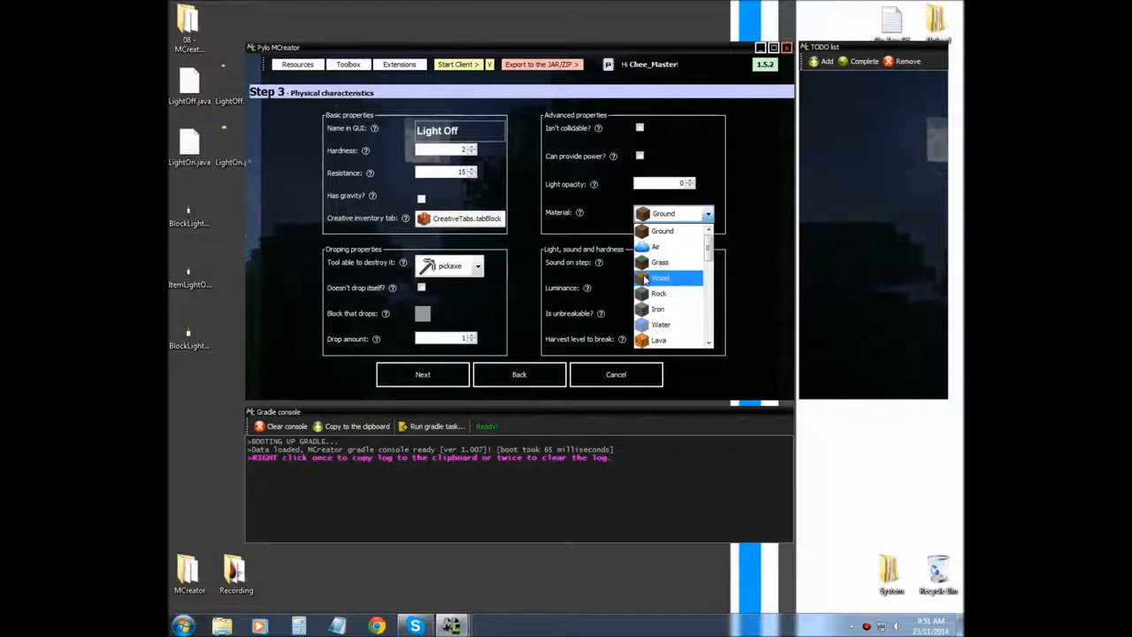
pyautogui.click(658, 292)
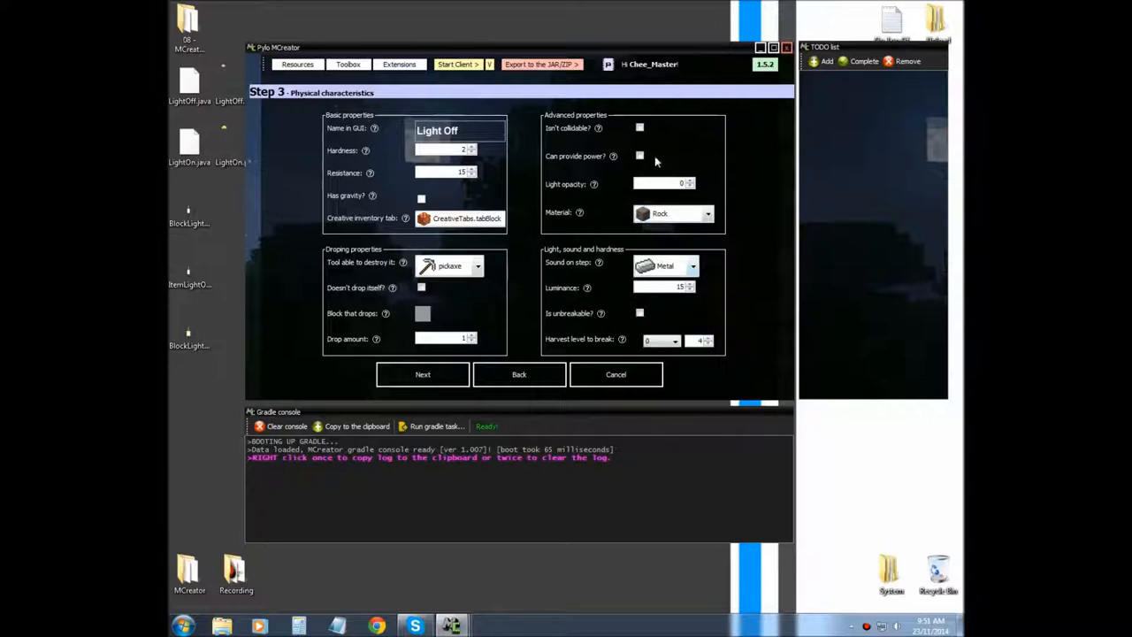
pyautogui.moveTo(654, 167)
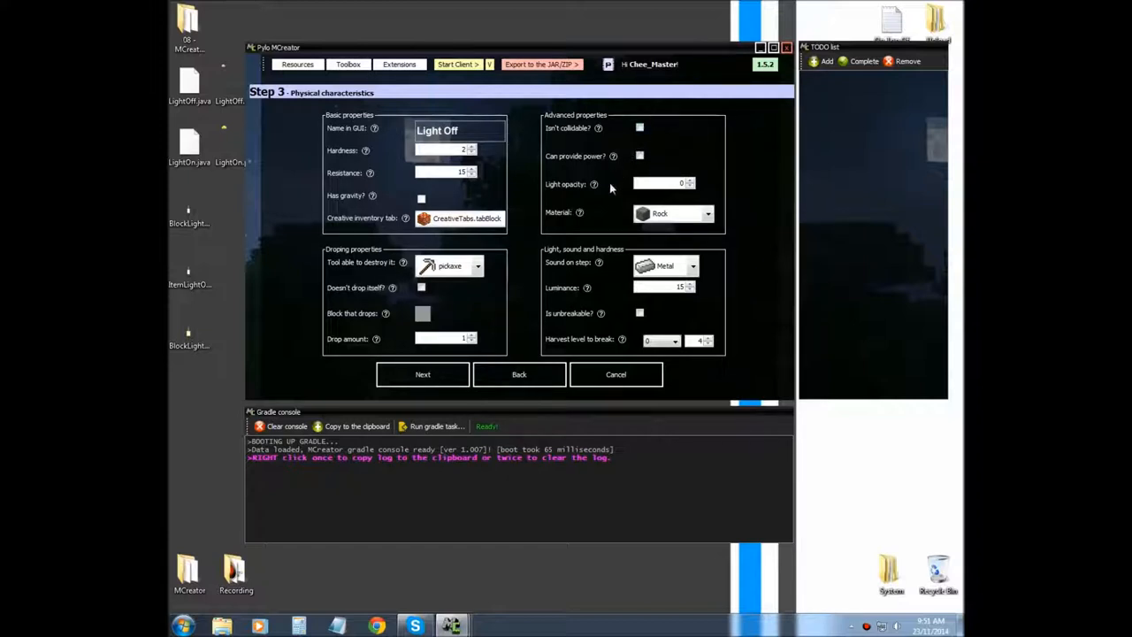
pyautogui.moveTo(593, 225)
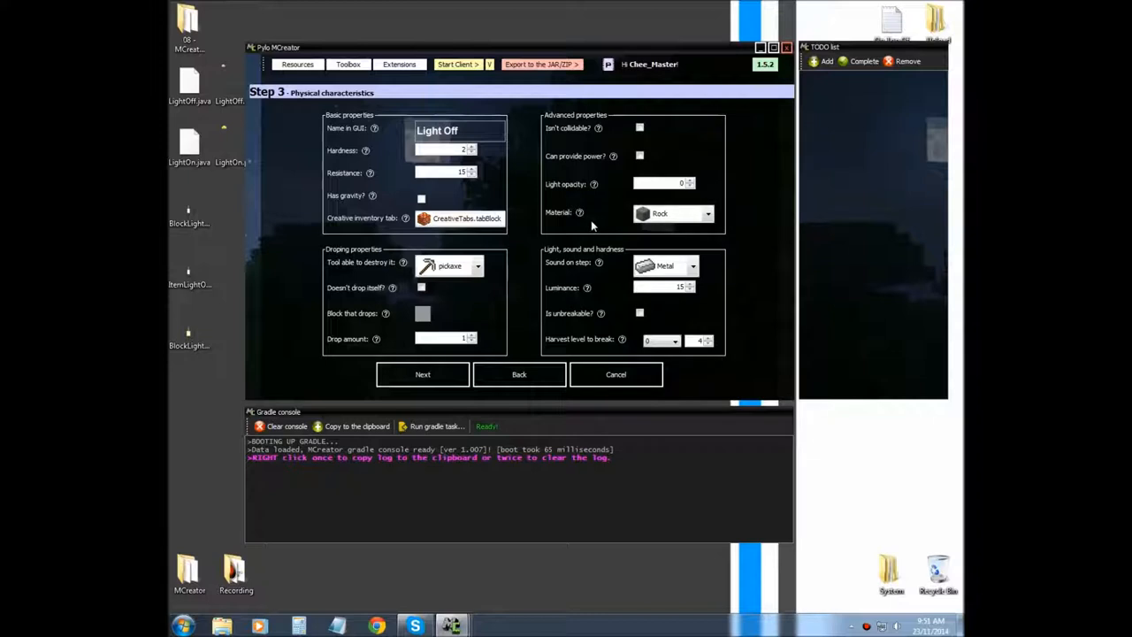
pyautogui.moveTo(597, 232)
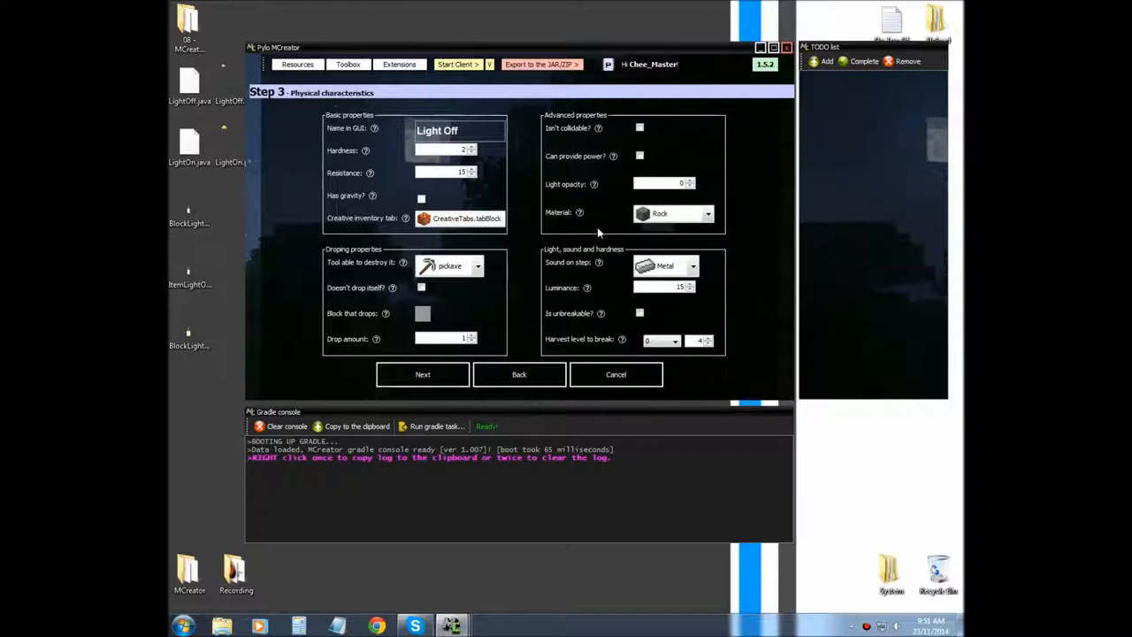
pyautogui.moveTo(601, 232)
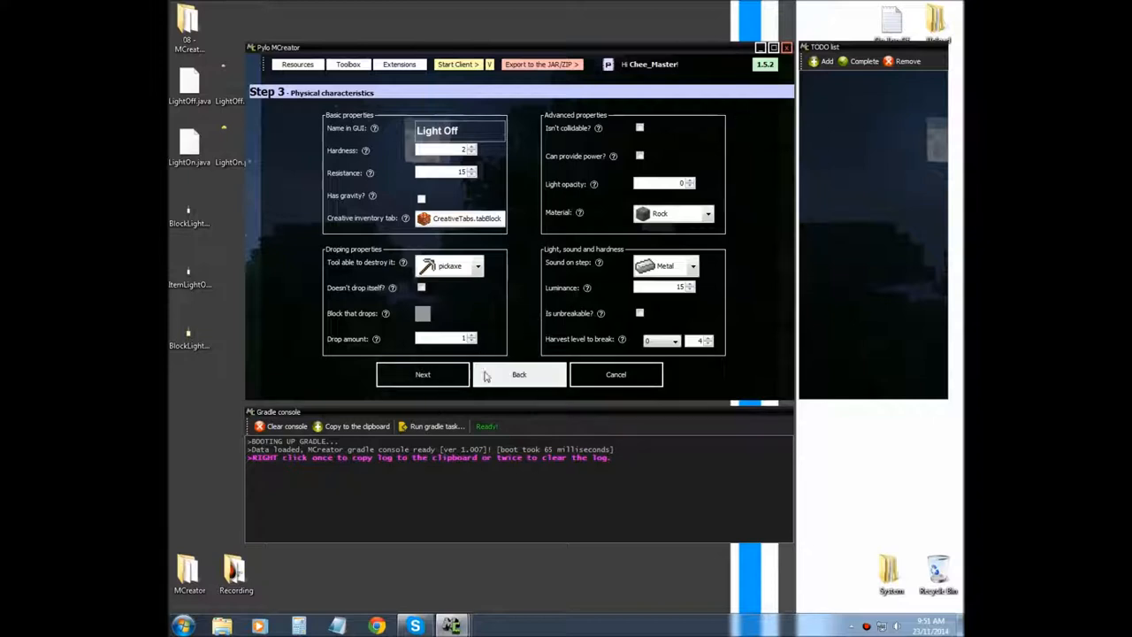
# Back on Step 1, set maximum coordinates to X 0.3, Y 1 and Z 0.7.
pyautogui.click(519, 375)
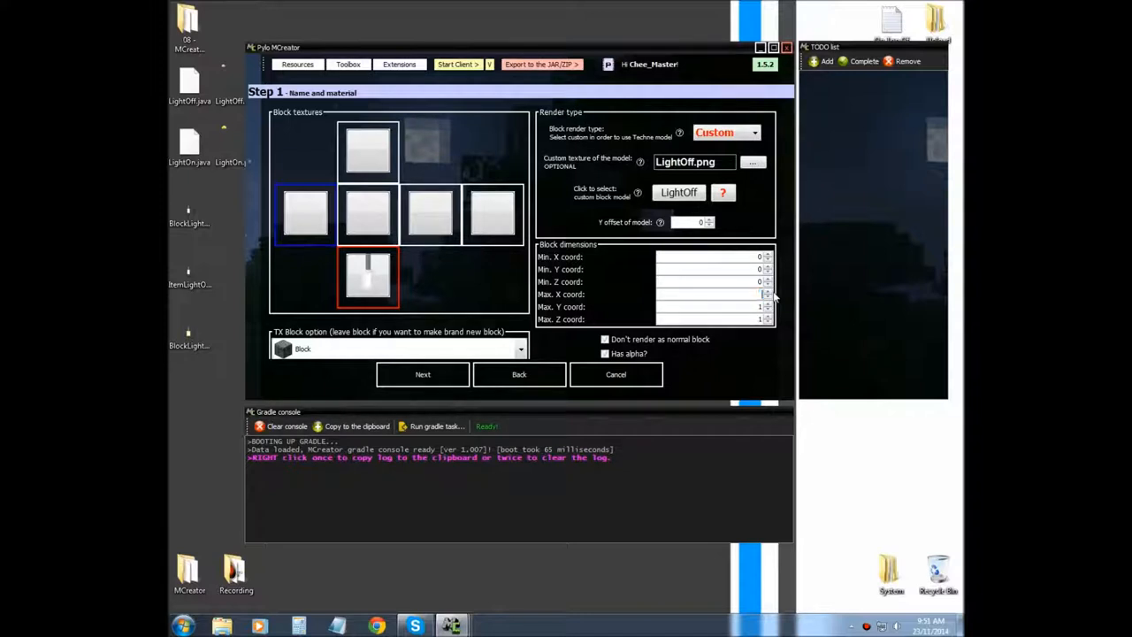
pyautogui.click(767, 298)
pyautogui.write('0.3')
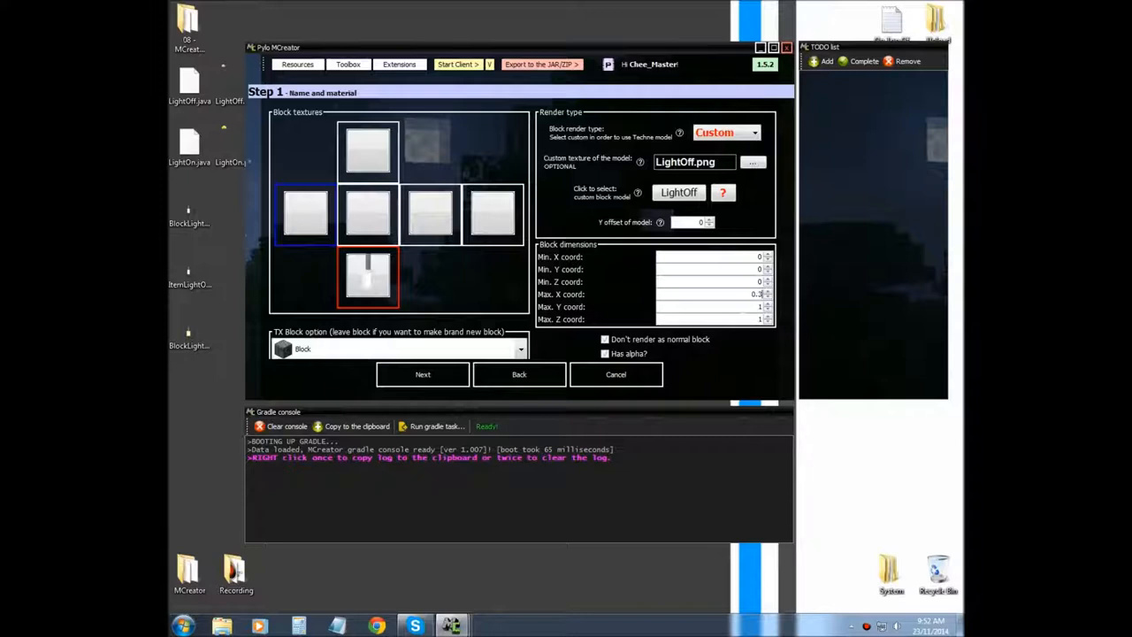
pyautogui.click(767, 321)
pyautogui.write('0.3')
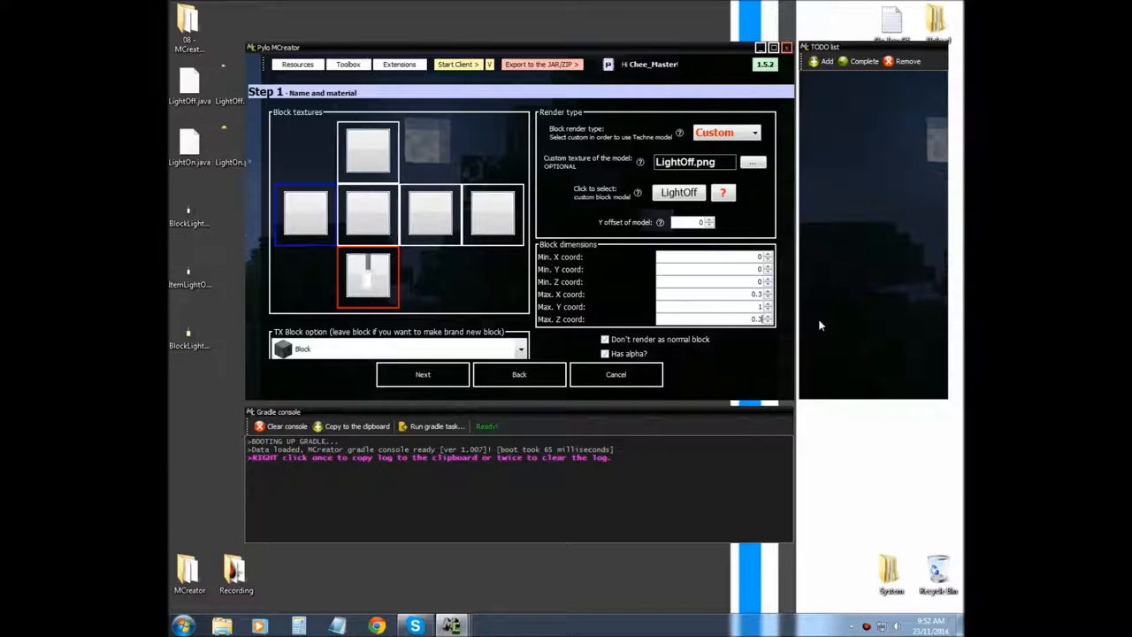
pyautogui.moveTo(802, 310)
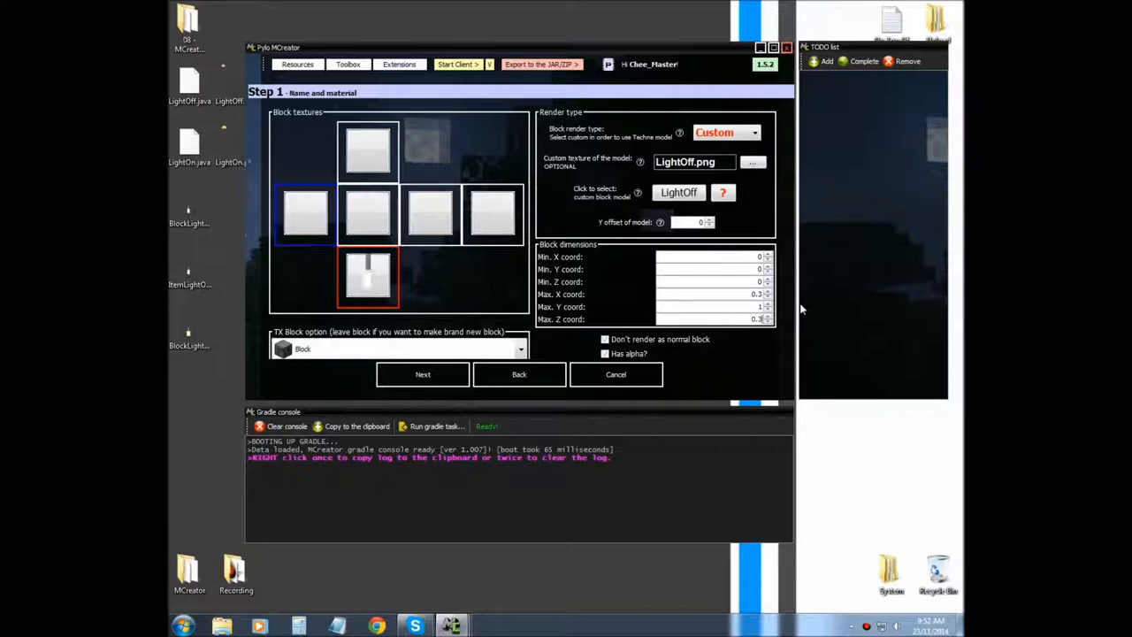
pyautogui.click(768, 317)
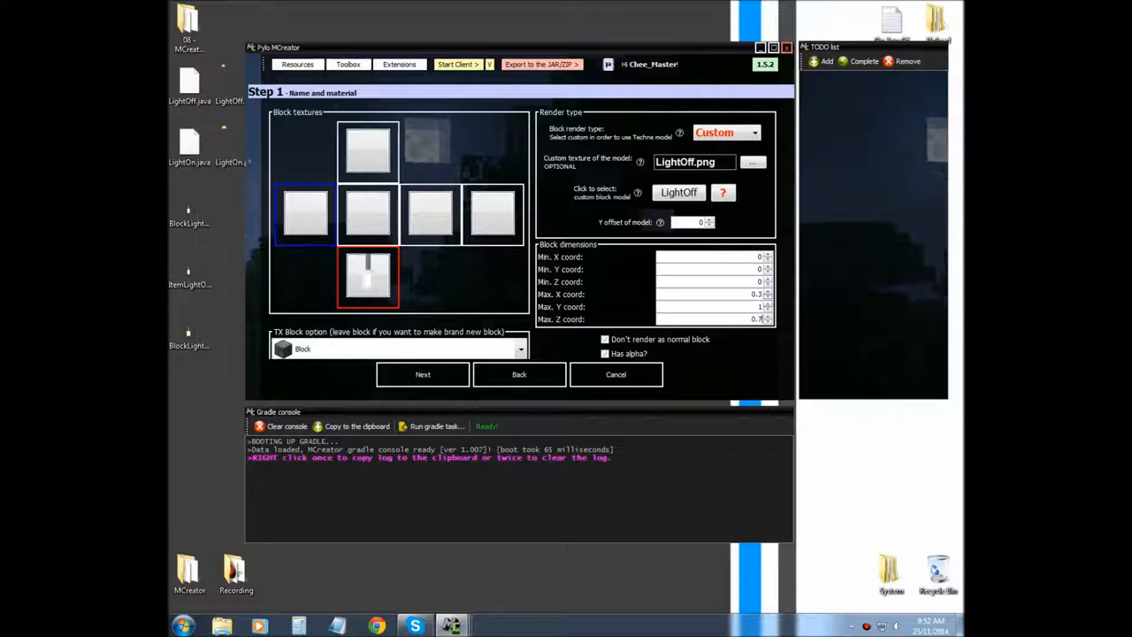
pyautogui.click(767, 304)
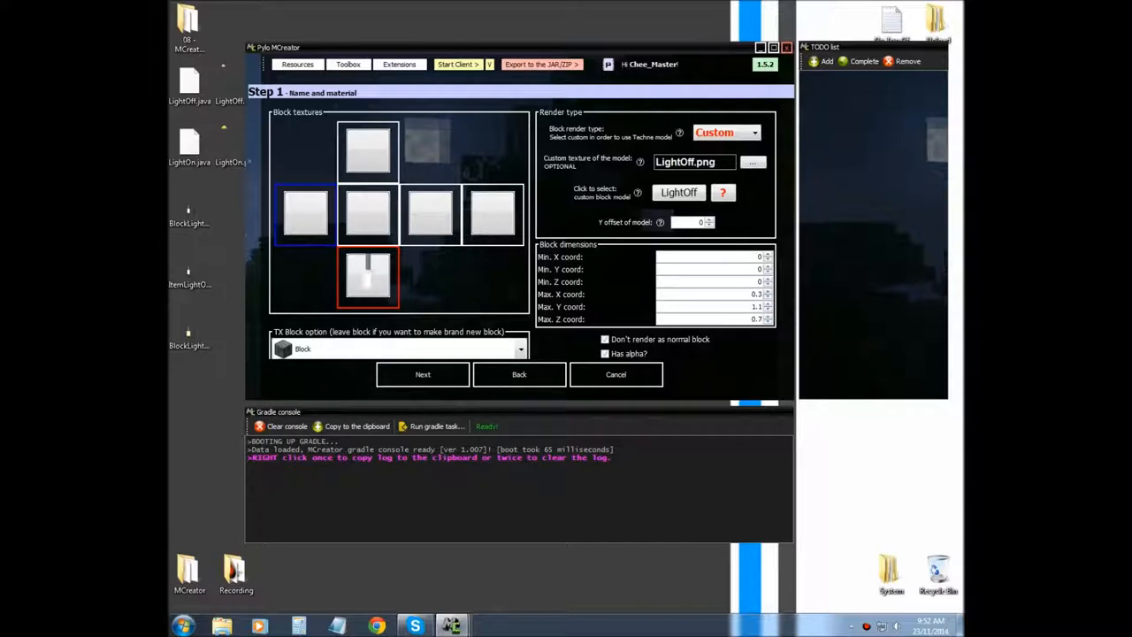
pyautogui.tripleClick(708, 306)
pyautogui.write('1')
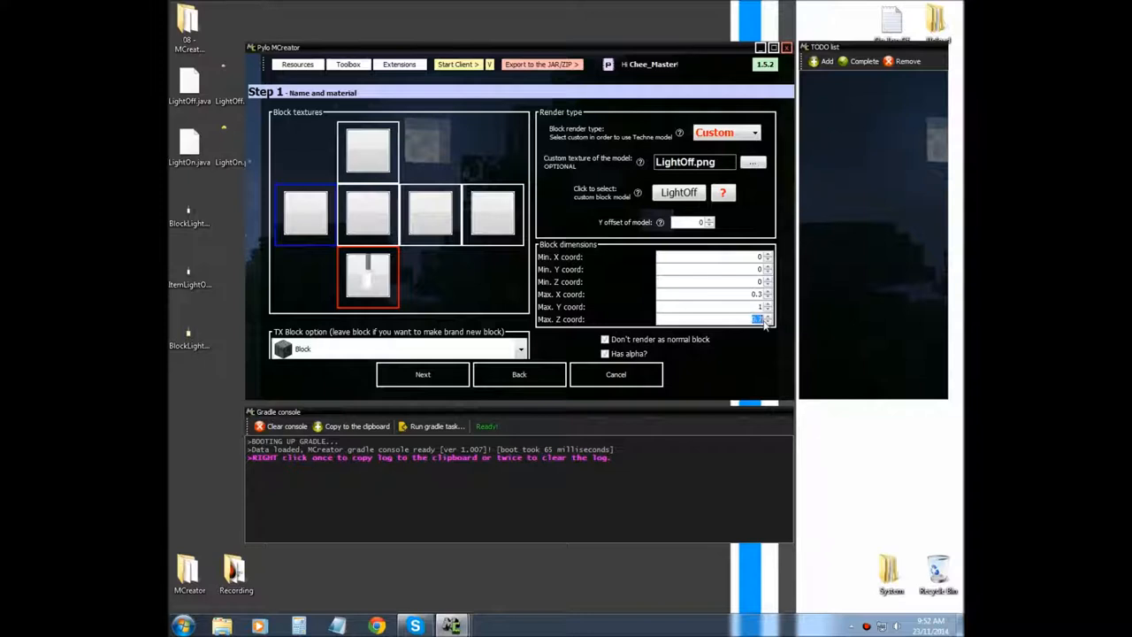
pyautogui.click(766, 322)
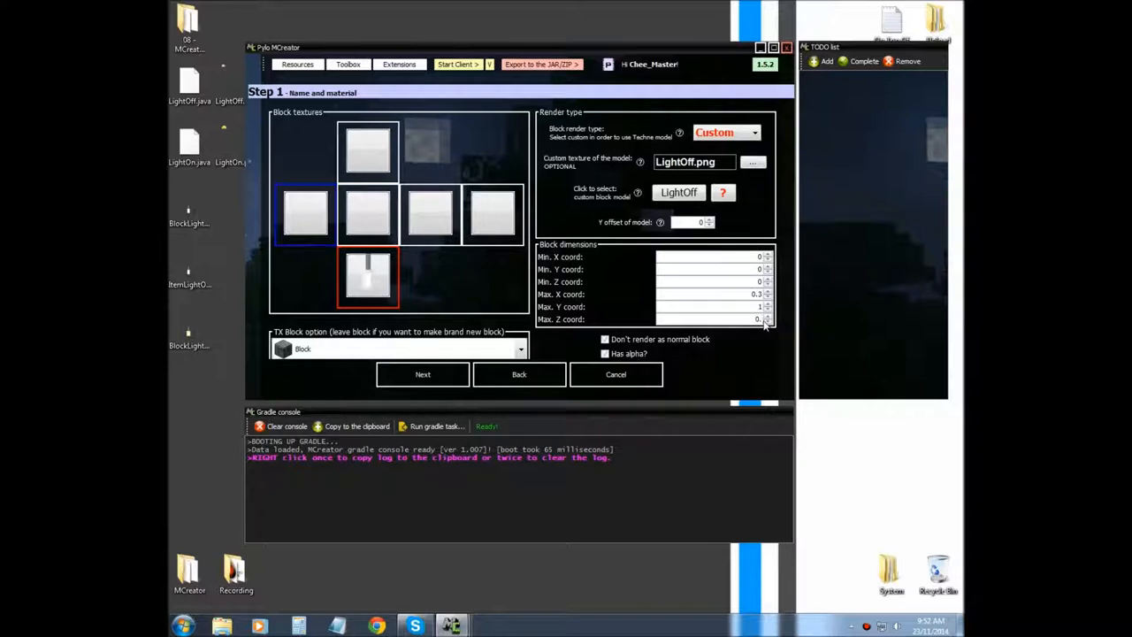
pyautogui.click(766, 316)
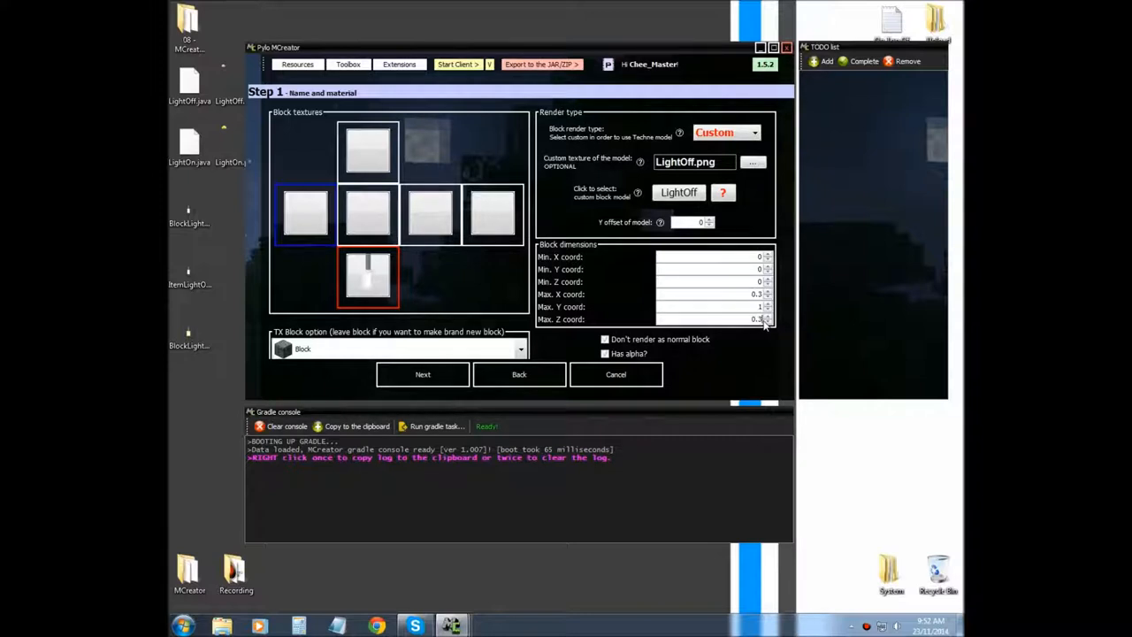
pyautogui.click(767, 322)
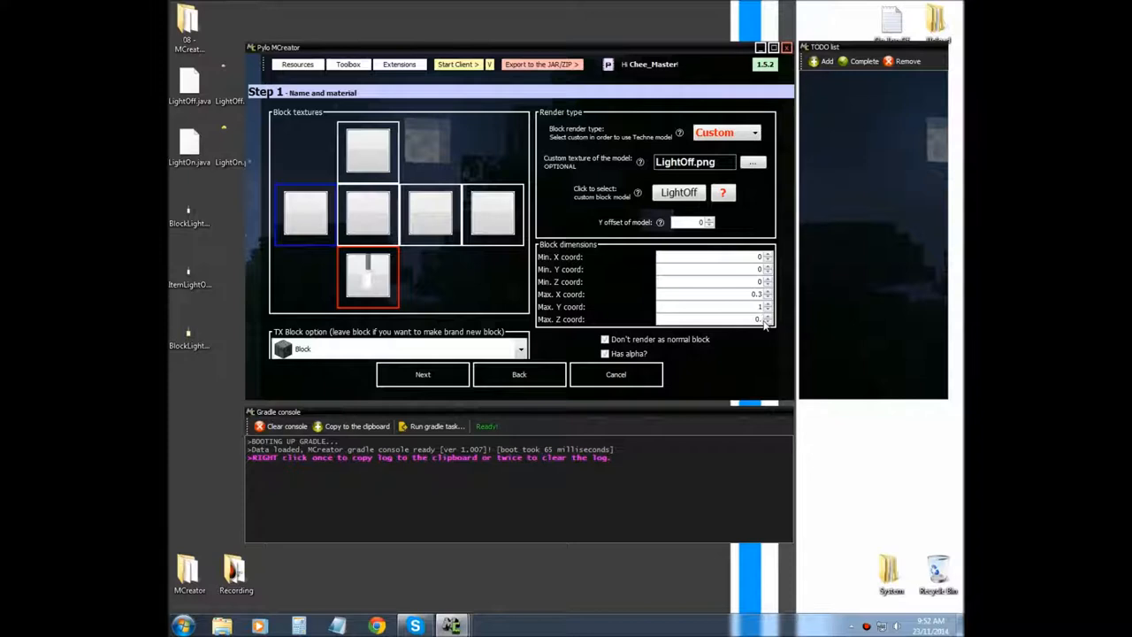
pyautogui.click(766, 316)
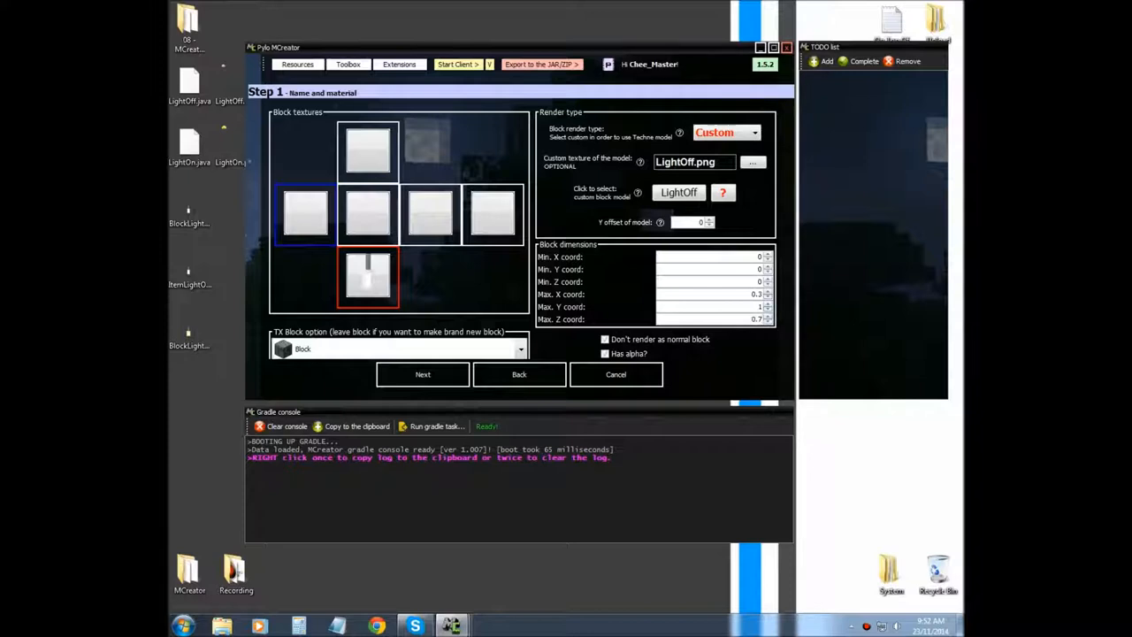
# Set max X 0.7, min X 0.3, min Z 0.3 and min Y 0.5, then advance.
pyautogui.click(767, 297)
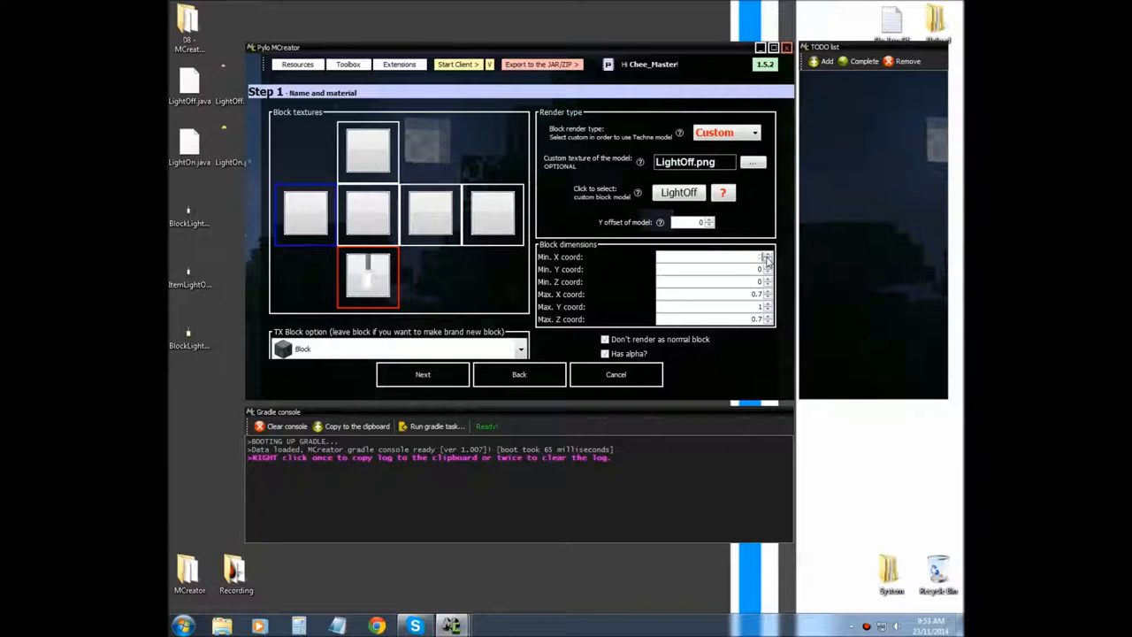
pyautogui.click(767, 254)
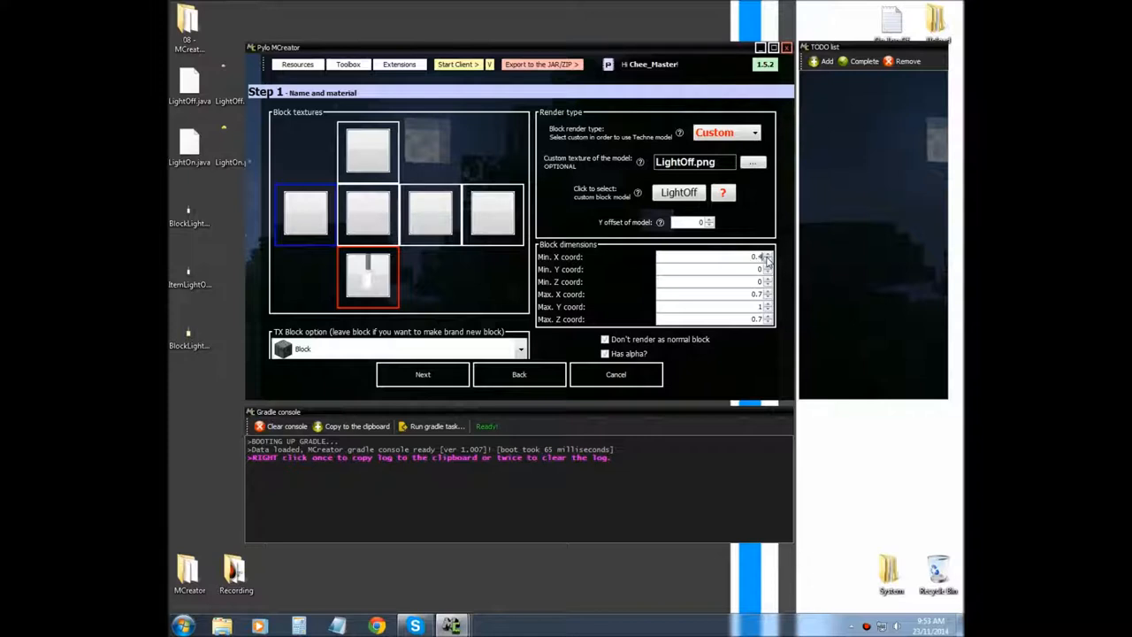
pyautogui.click(767, 259)
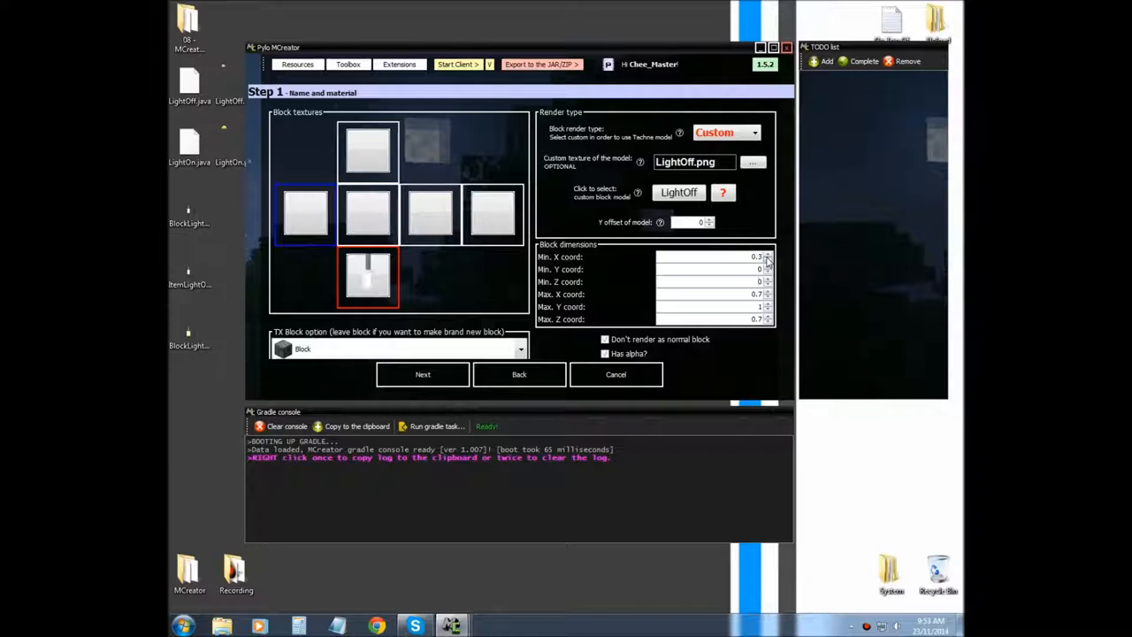
pyautogui.click(767, 279)
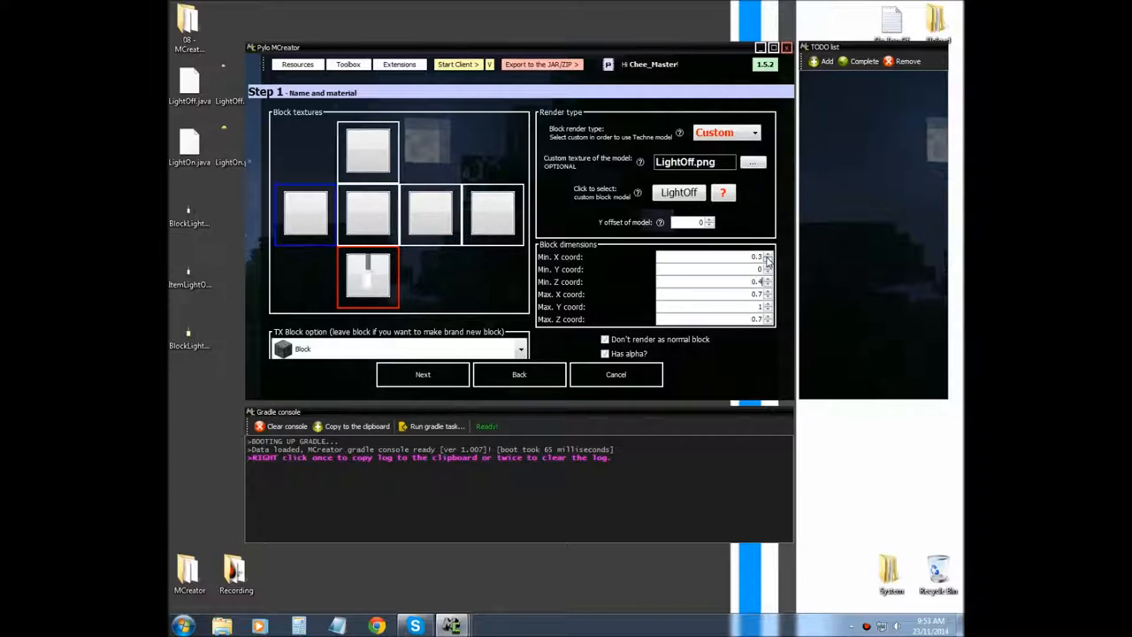
pyautogui.click(768, 284)
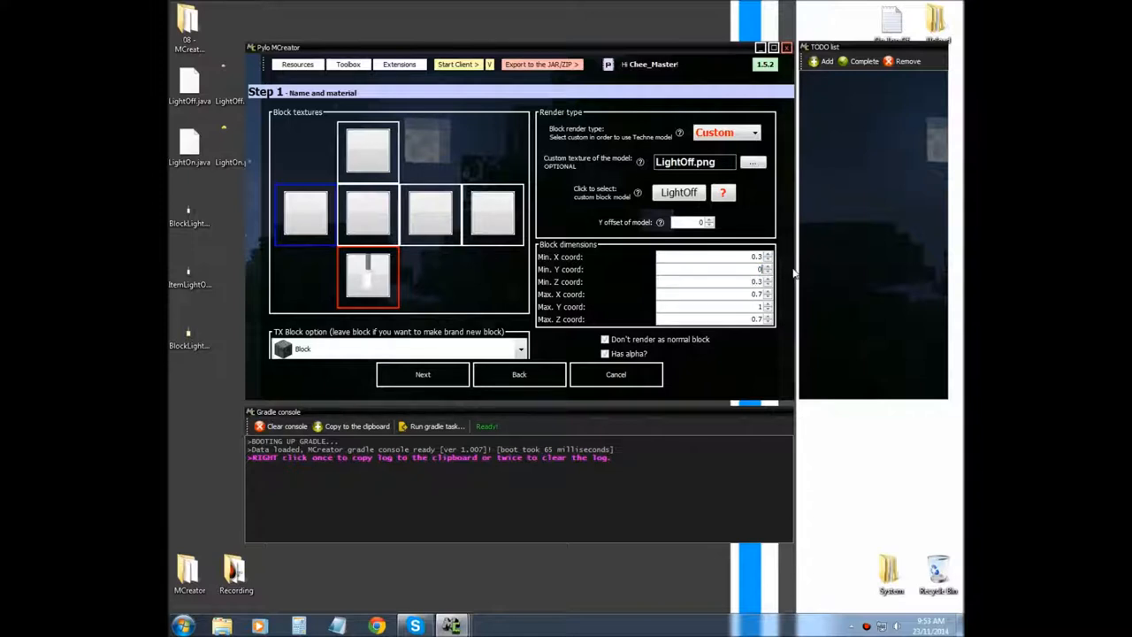
pyautogui.click(768, 266)
pyautogui.write('.5')
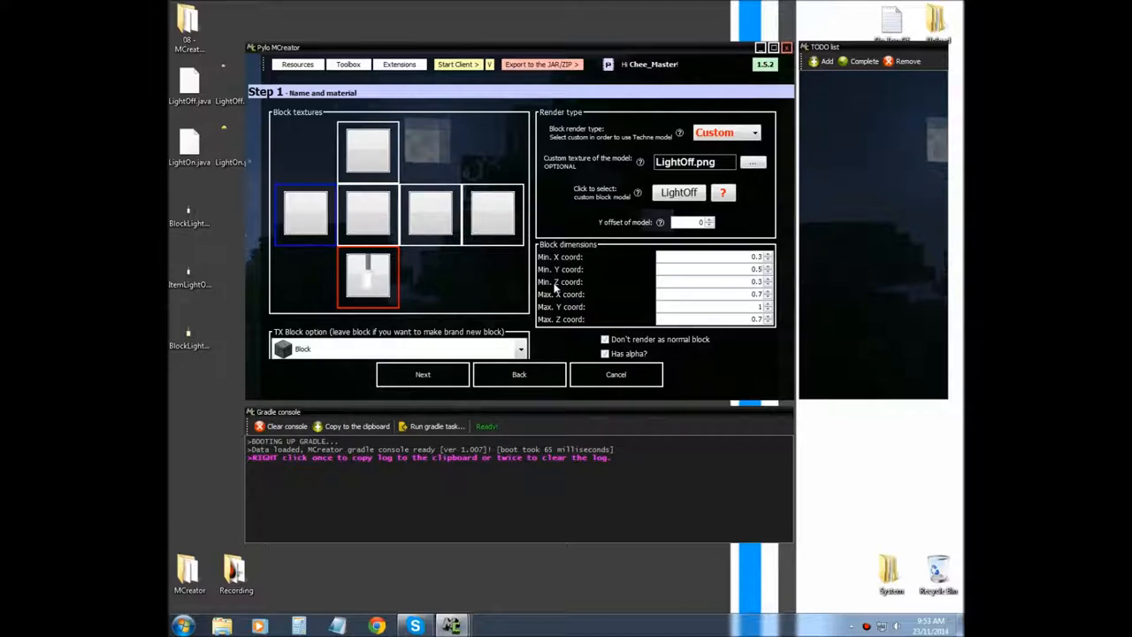
pyautogui.click(422, 373)
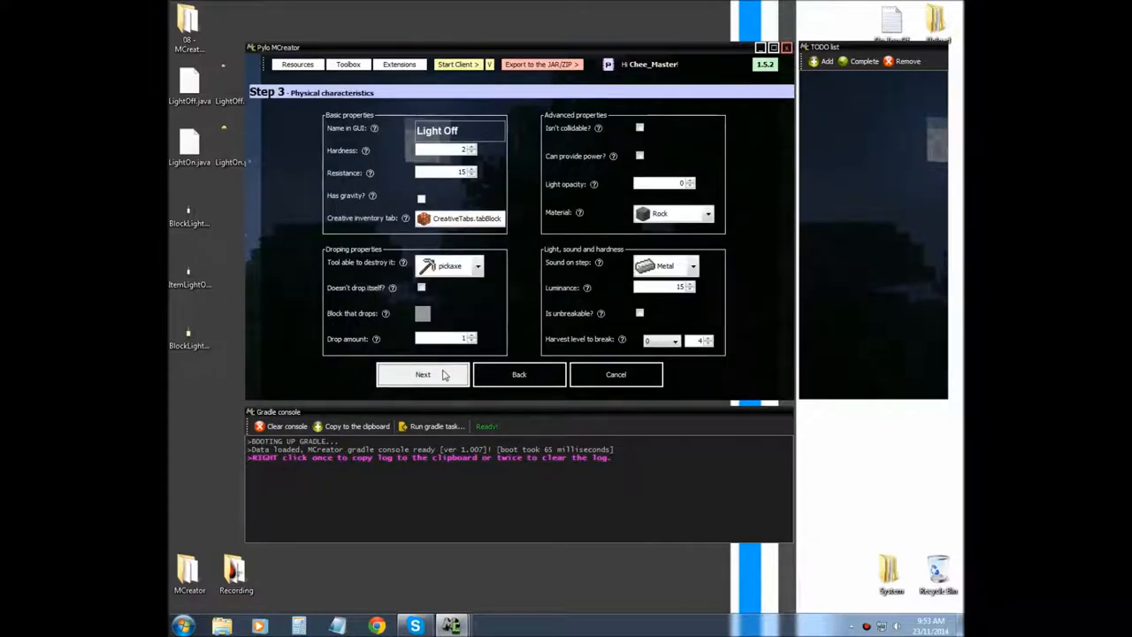
# Step through particles, events and recipes pages and finish the Light Off block.
pyautogui.click(422, 375)
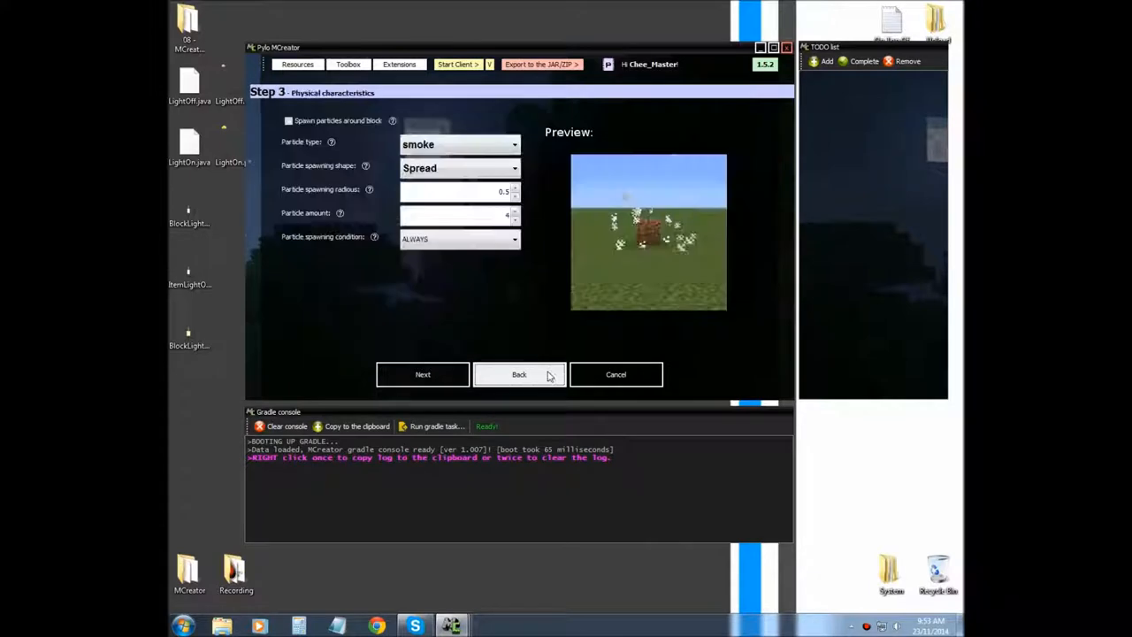
pyautogui.click(519, 374)
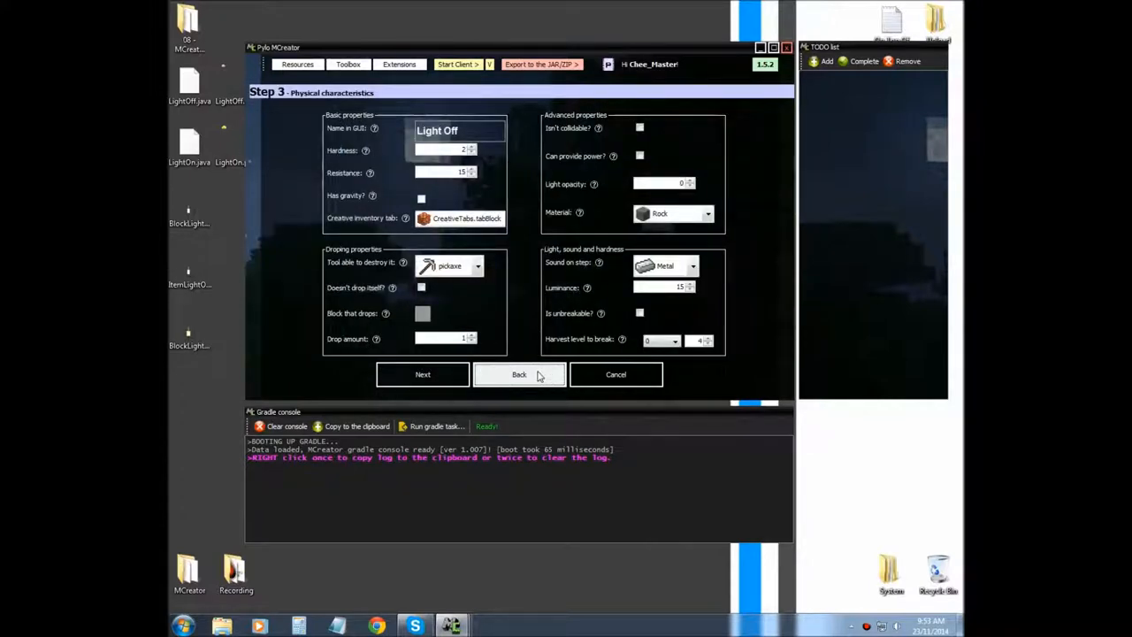
pyautogui.click(422, 375)
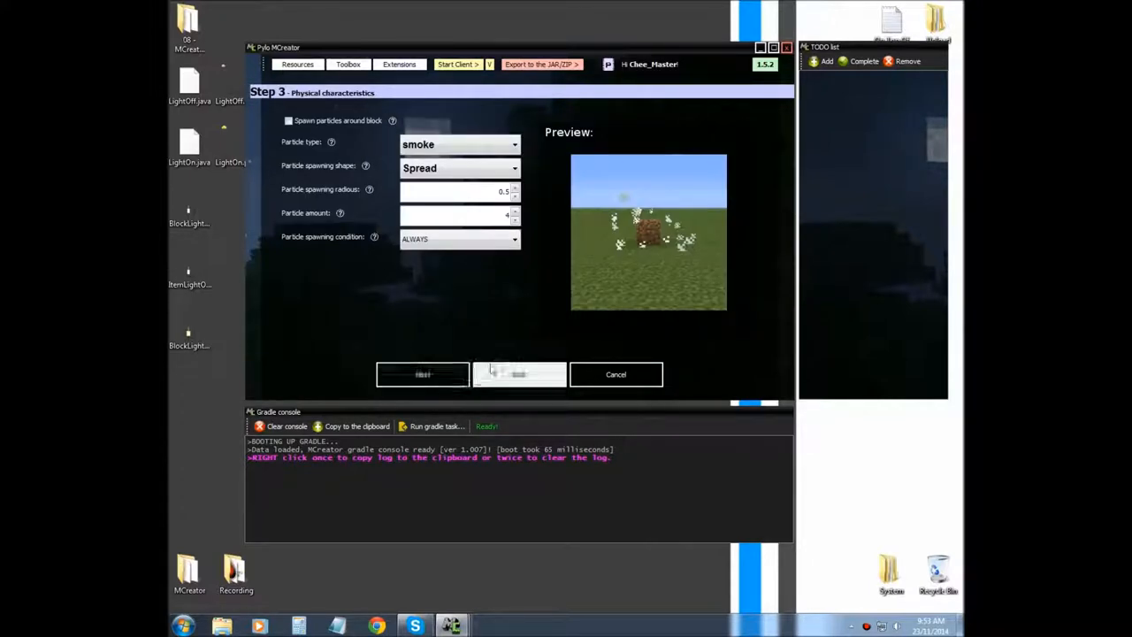
pyautogui.click(422, 373)
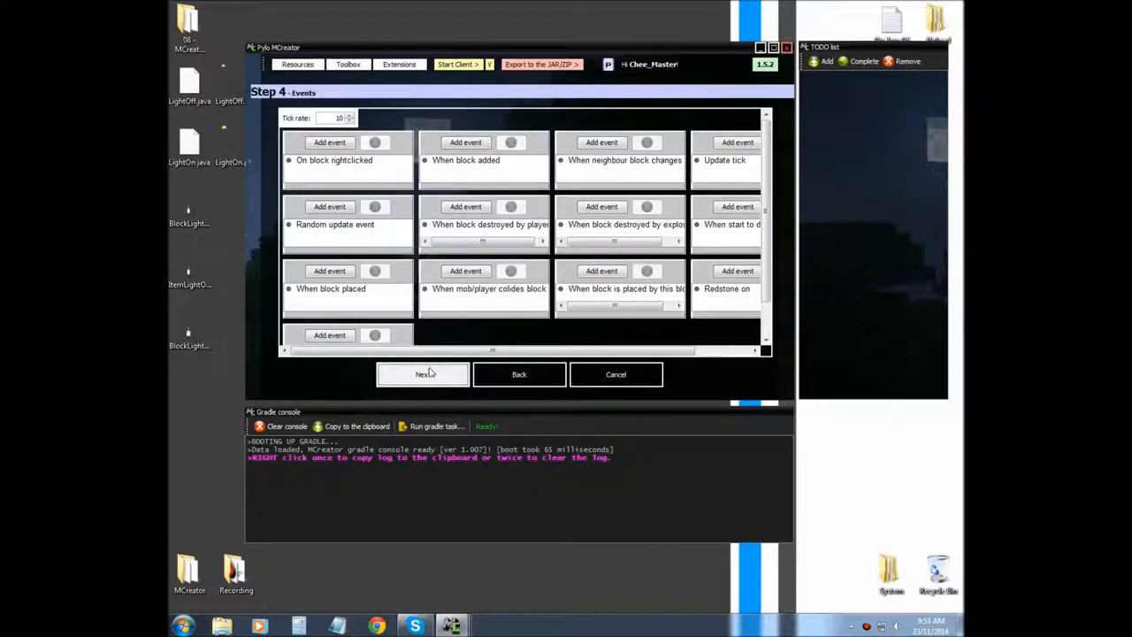
pyautogui.click(423, 373)
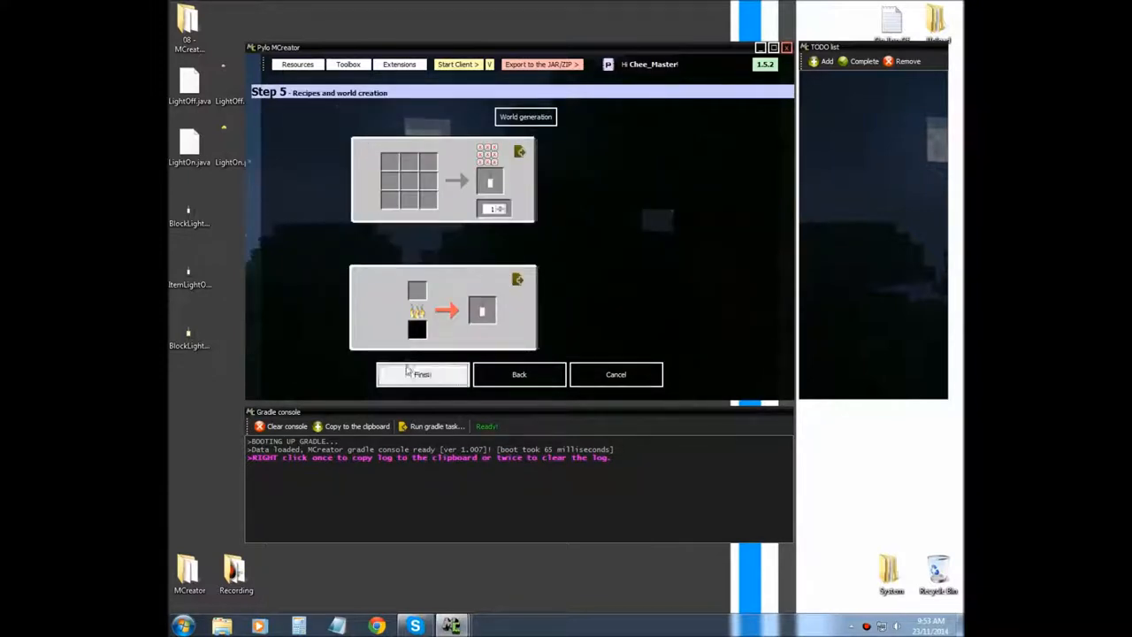
pyautogui.click(422, 374)
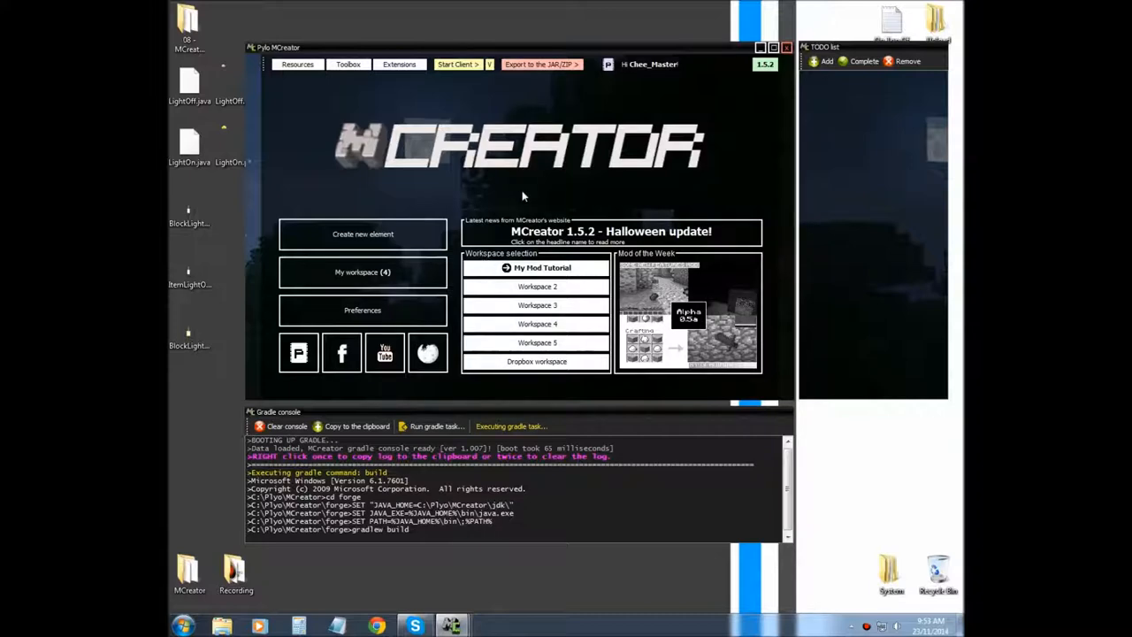
# Create a new Block element named BlockLightOn.
pyautogui.click(362, 234)
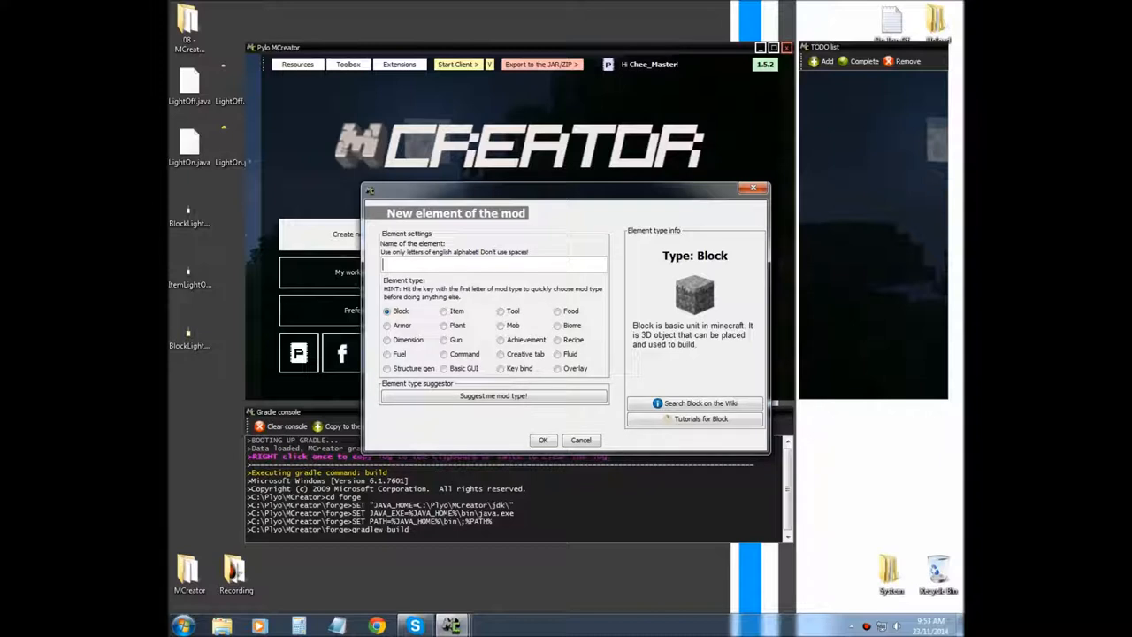
pyautogui.write('Block')
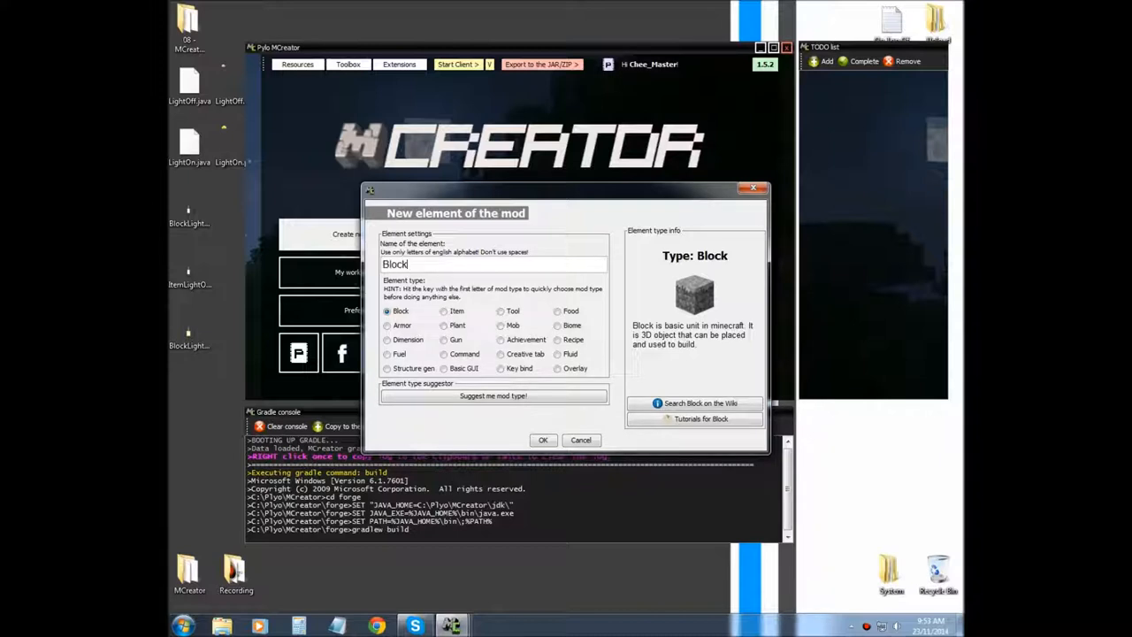
pyautogui.write('L')
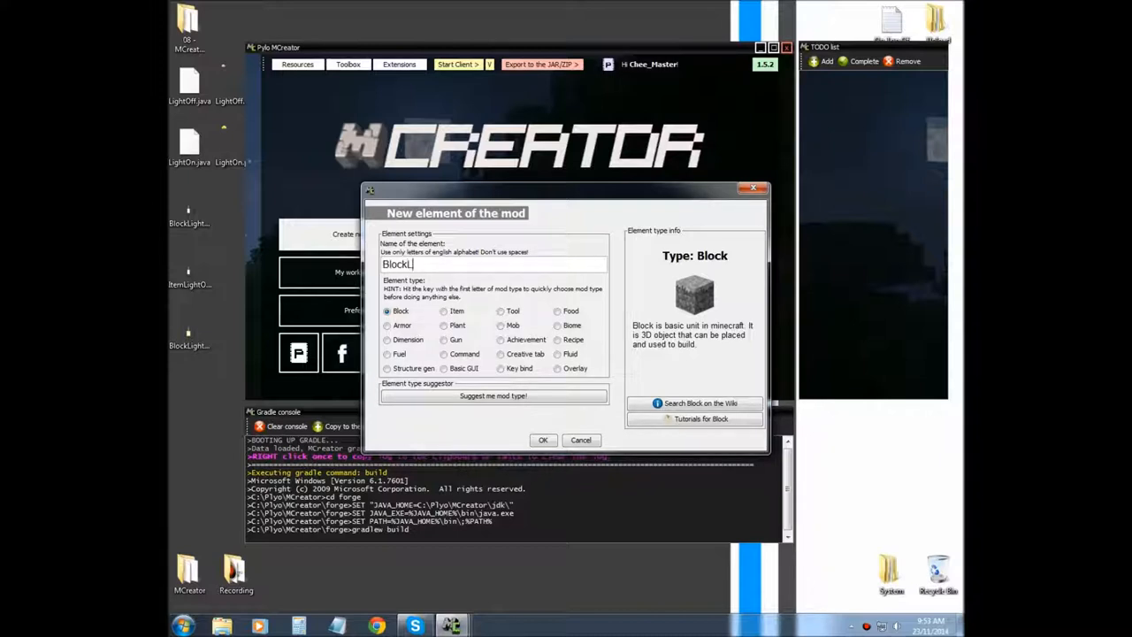
pyautogui.write('ight')
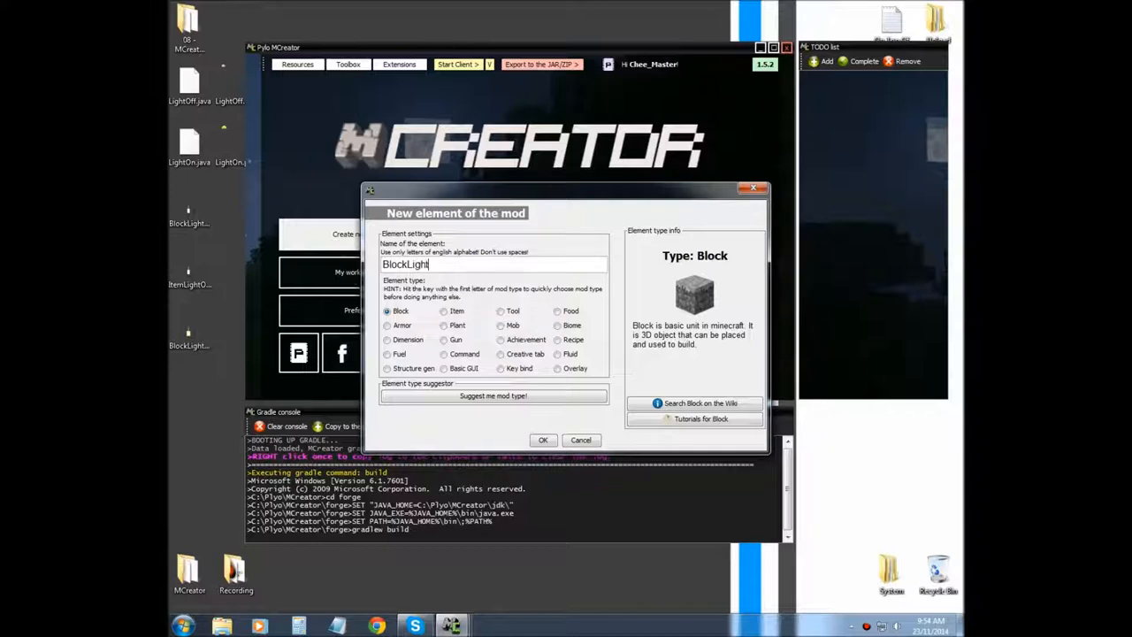
pyautogui.write('On')
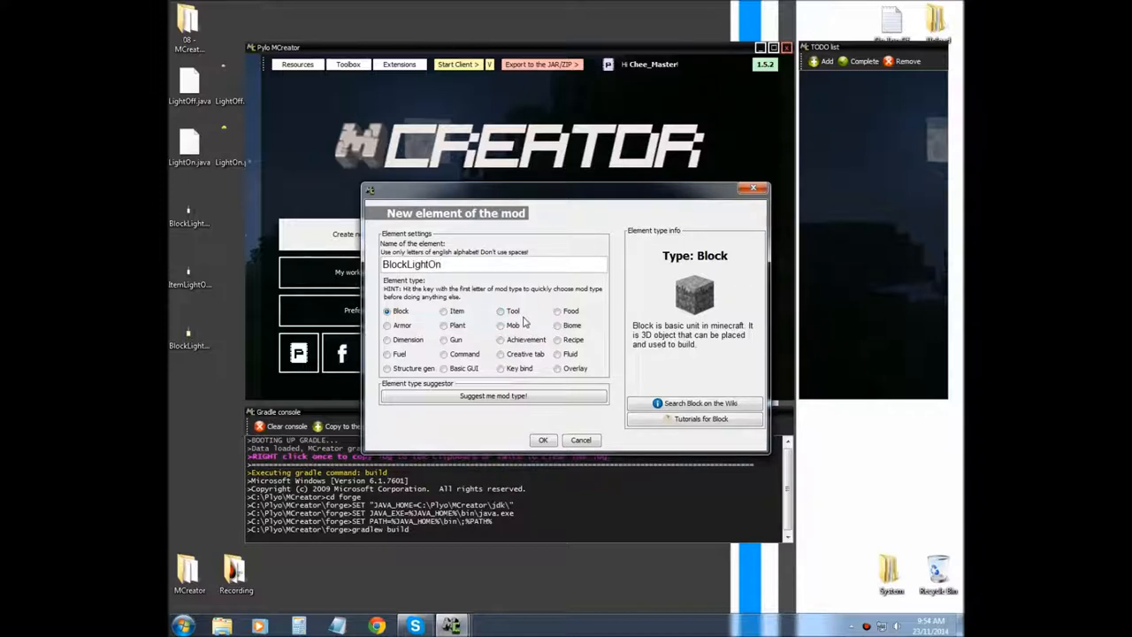
pyautogui.click(581, 440)
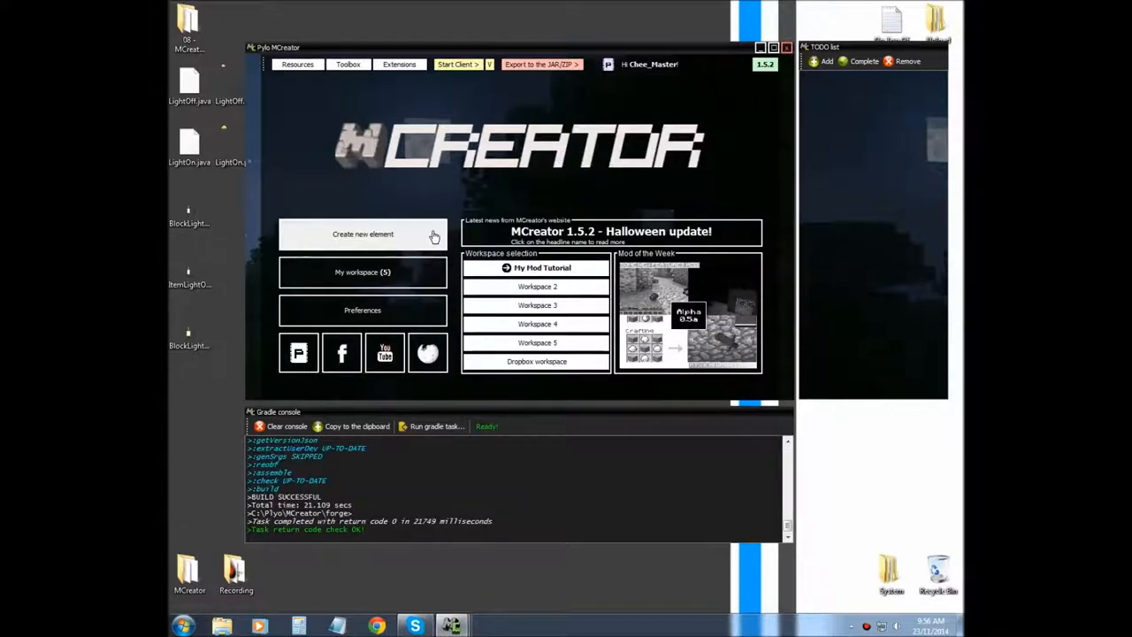
# Start another new element named ToolLightOff and choose the Tool type.
pyautogui.click(363, 234)
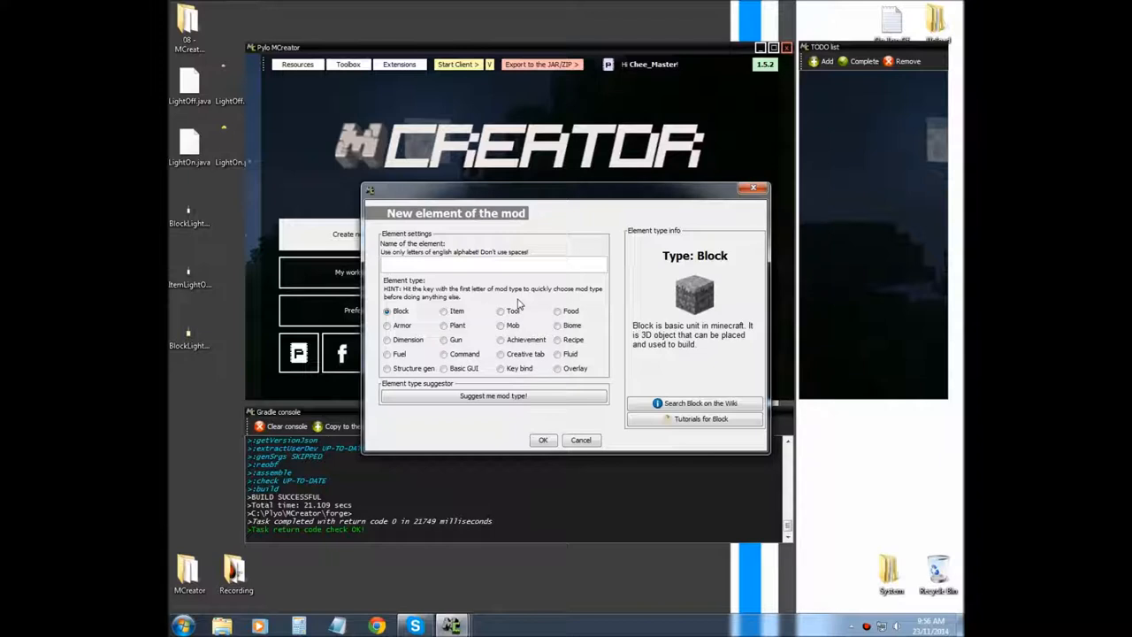
pyautogui.moveTo(517, 304)
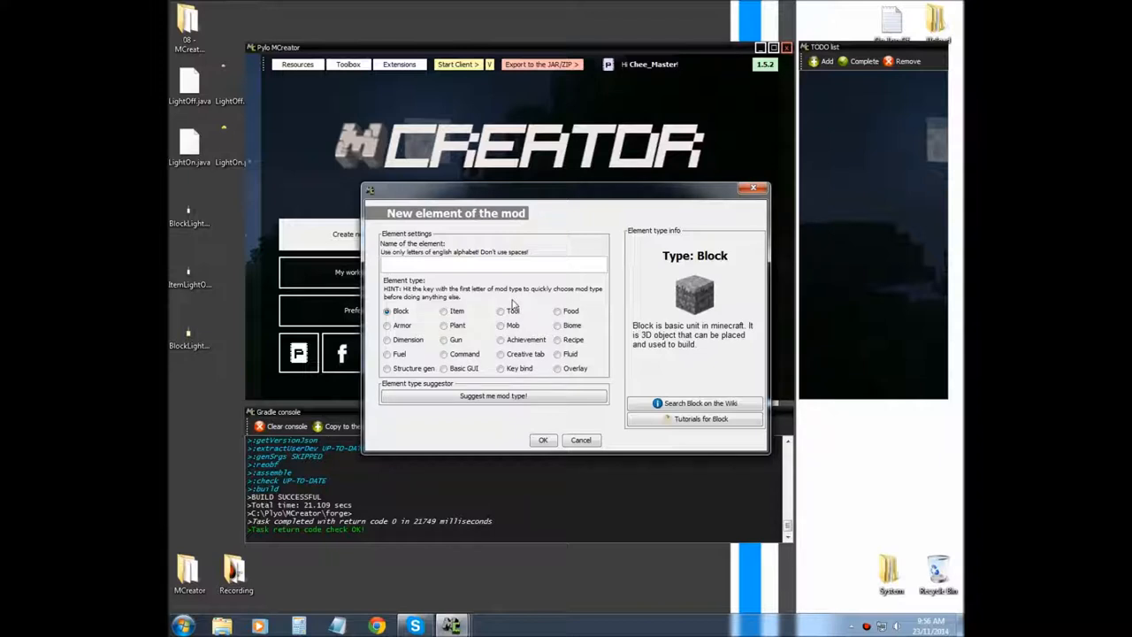
pyautogui.moveTo(478, 303)
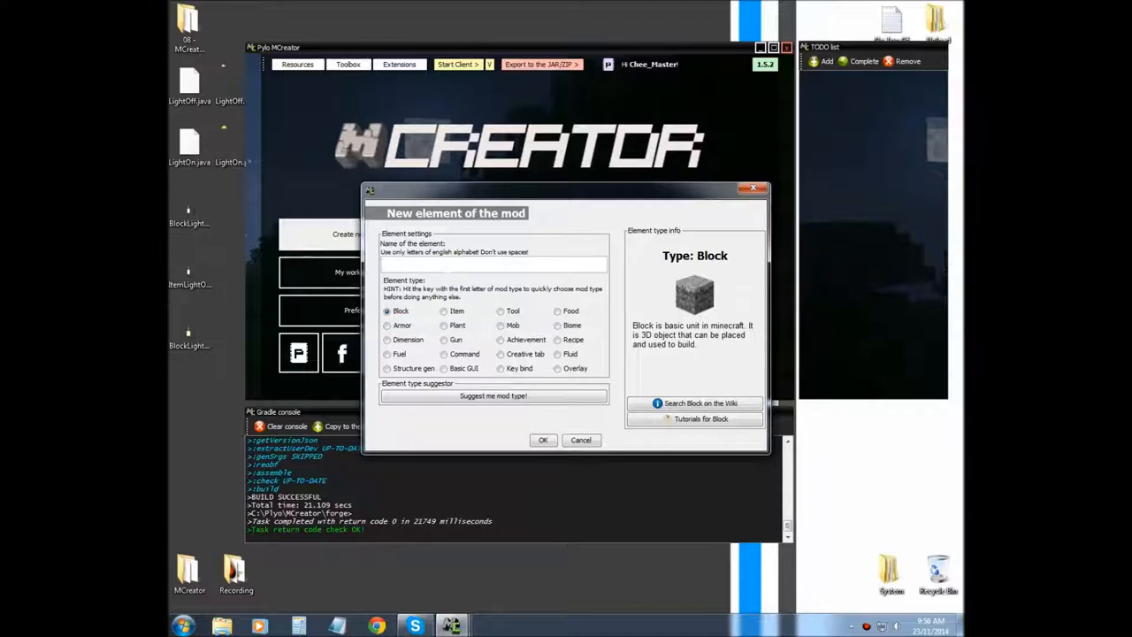
pyautogui.click(494, 265)
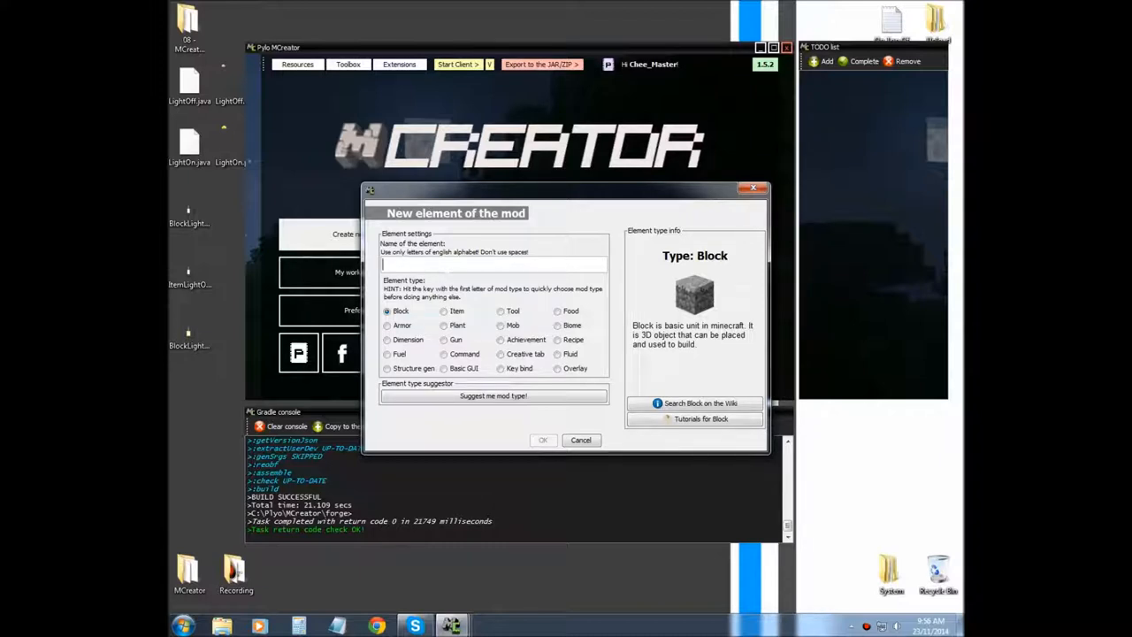
pyautogui.write('Tool')
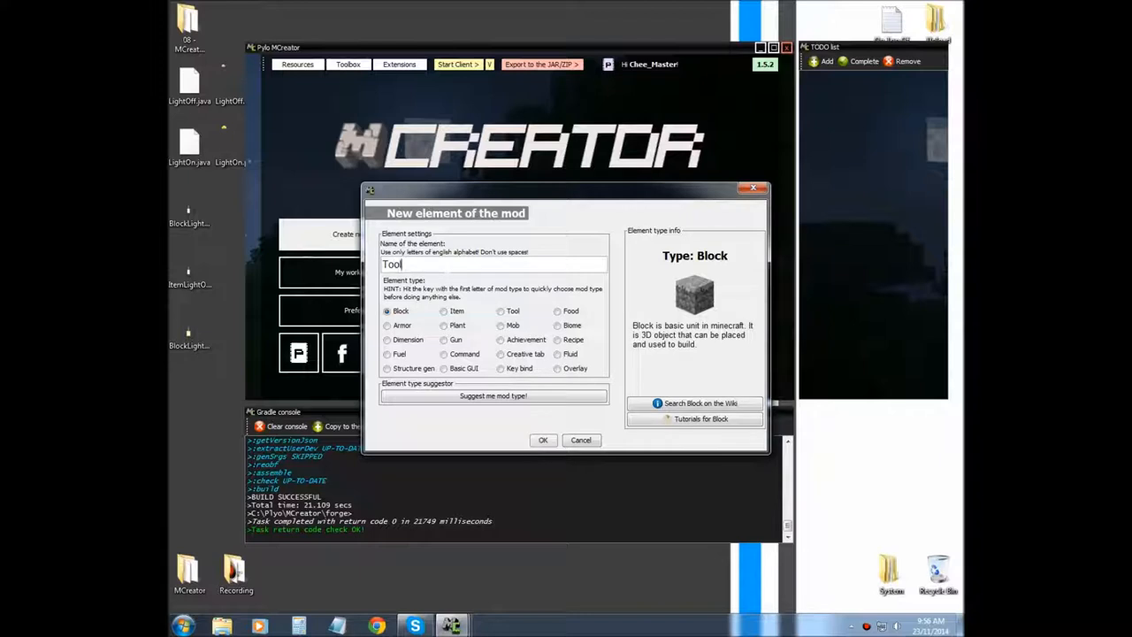
pyautogui.write('l')
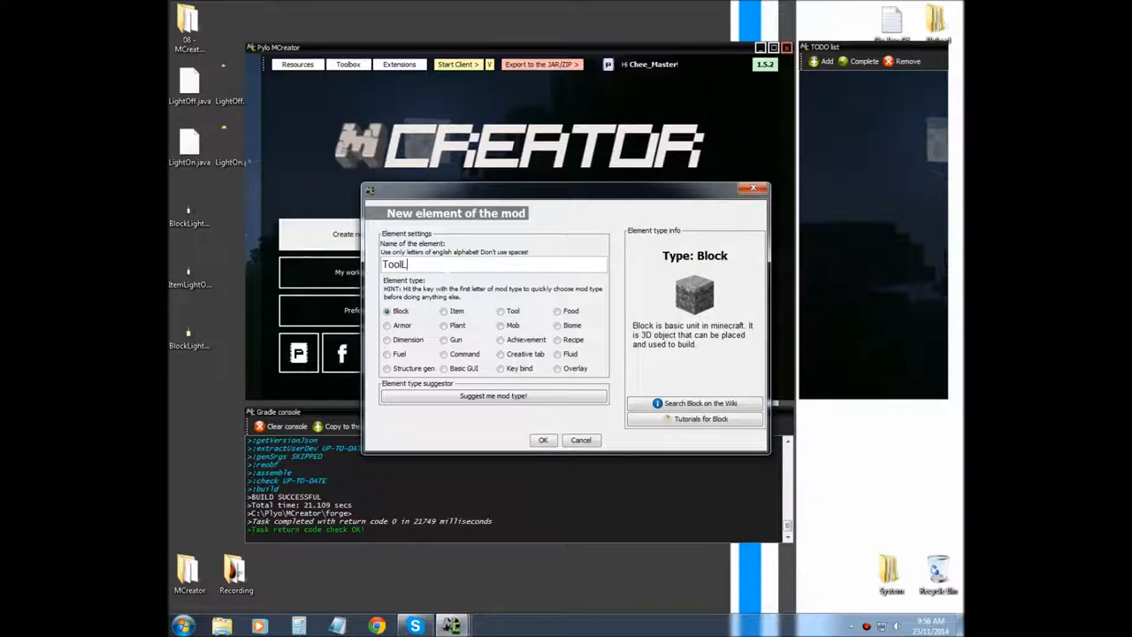
pyautogui.write('LightOff')
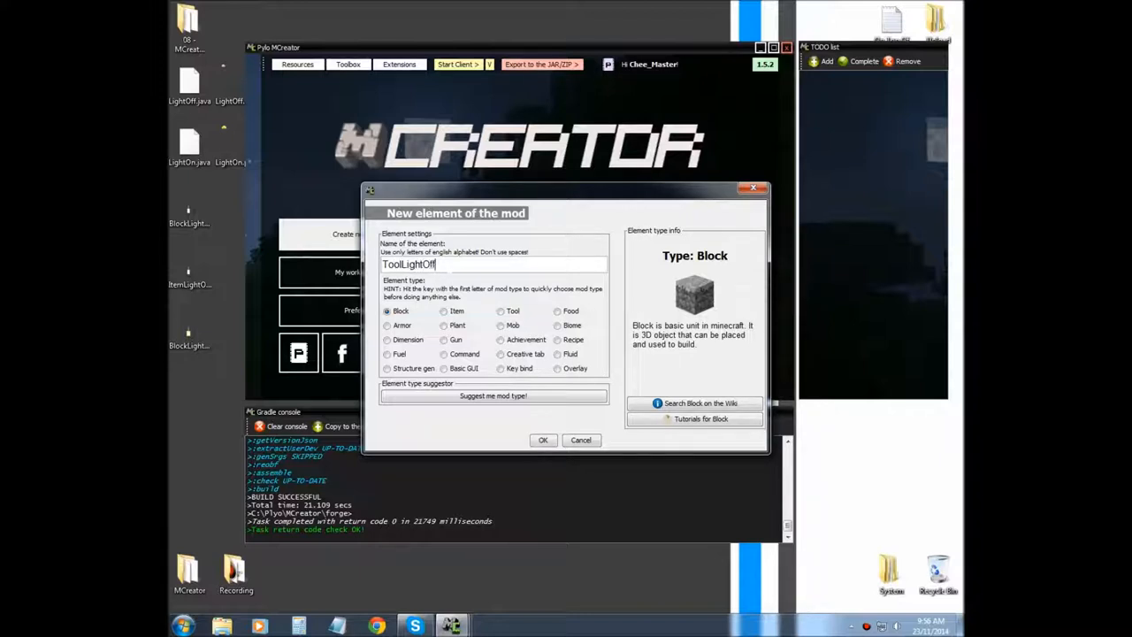
pyautogui.moveTo(506, 316)
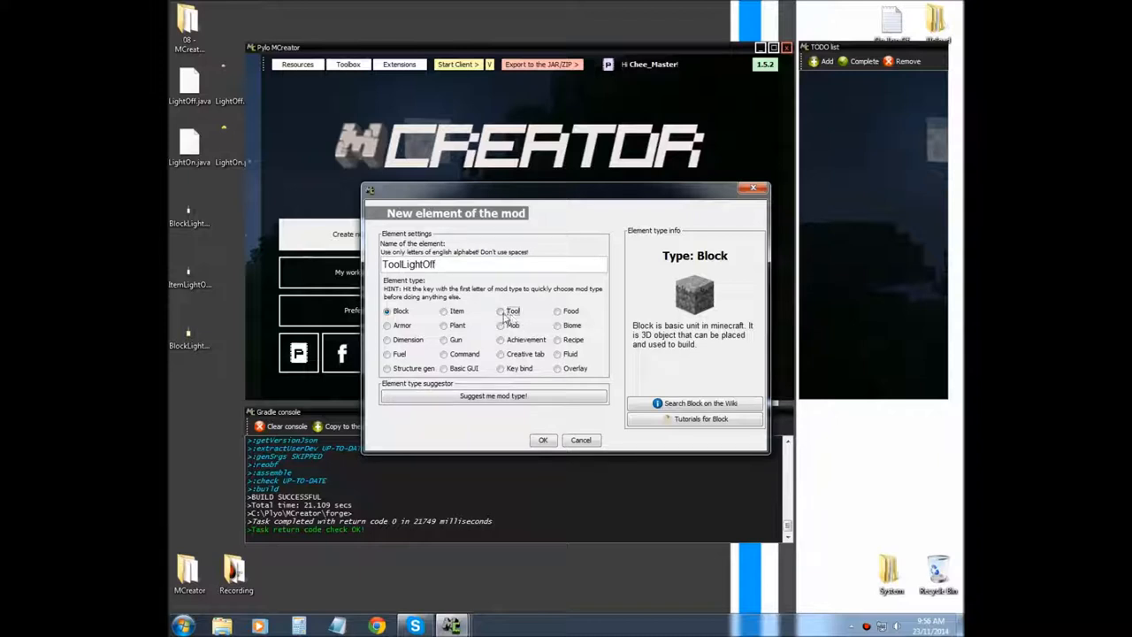
pyautogui.click(501, 310)
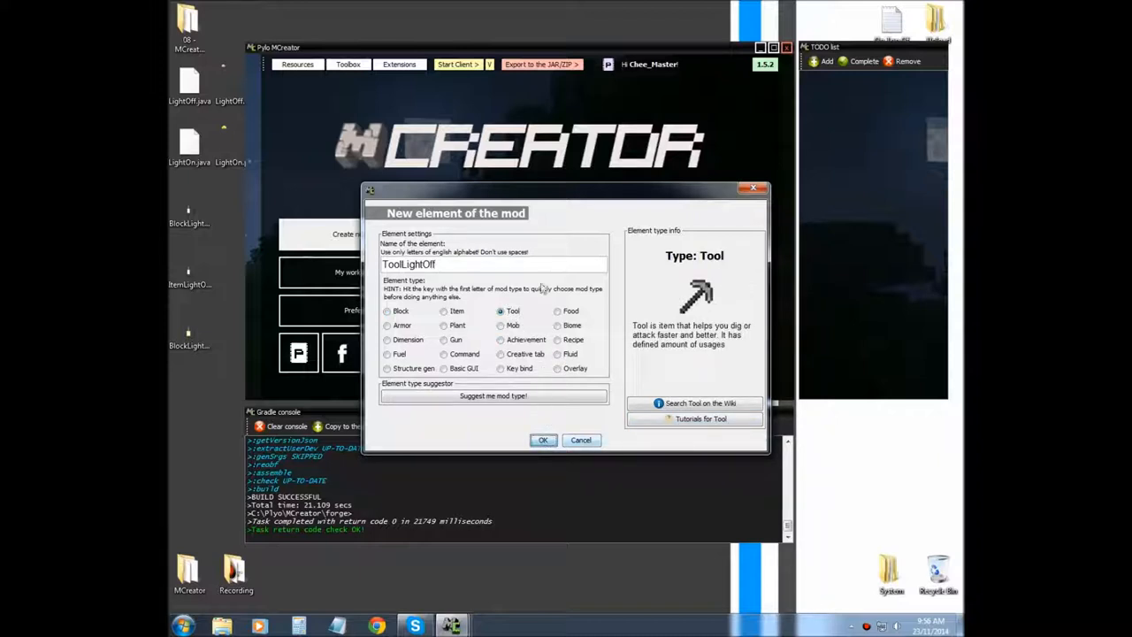
# Create the tool, then import and select ItemLightOff.png as its texture.
pyautogui.click(543, 440)
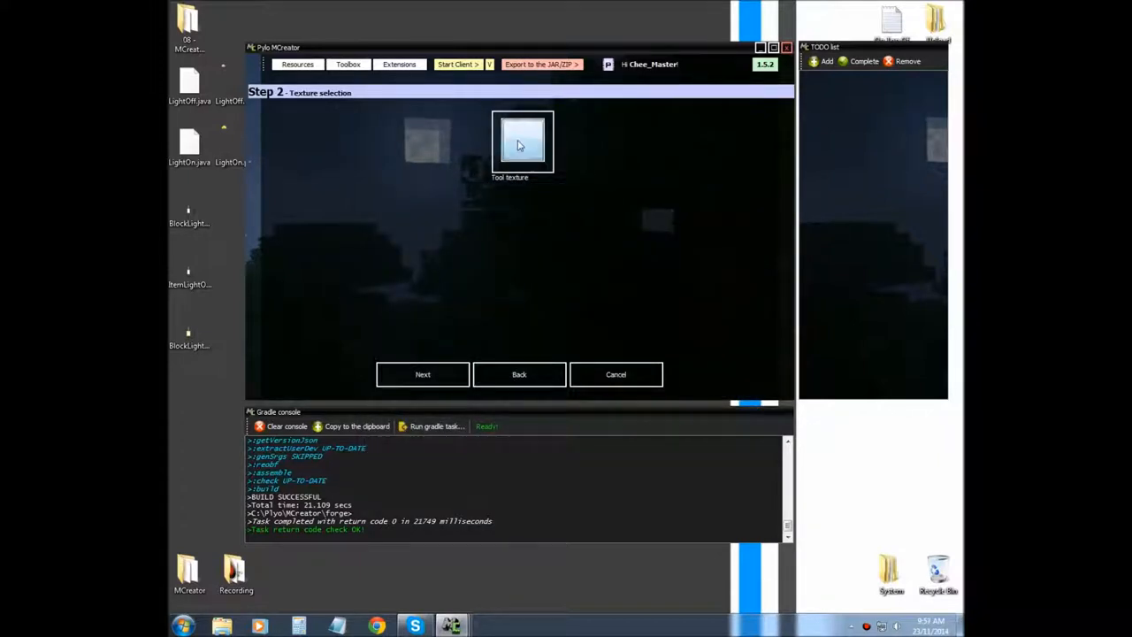
pyautogui.click(522, 141)
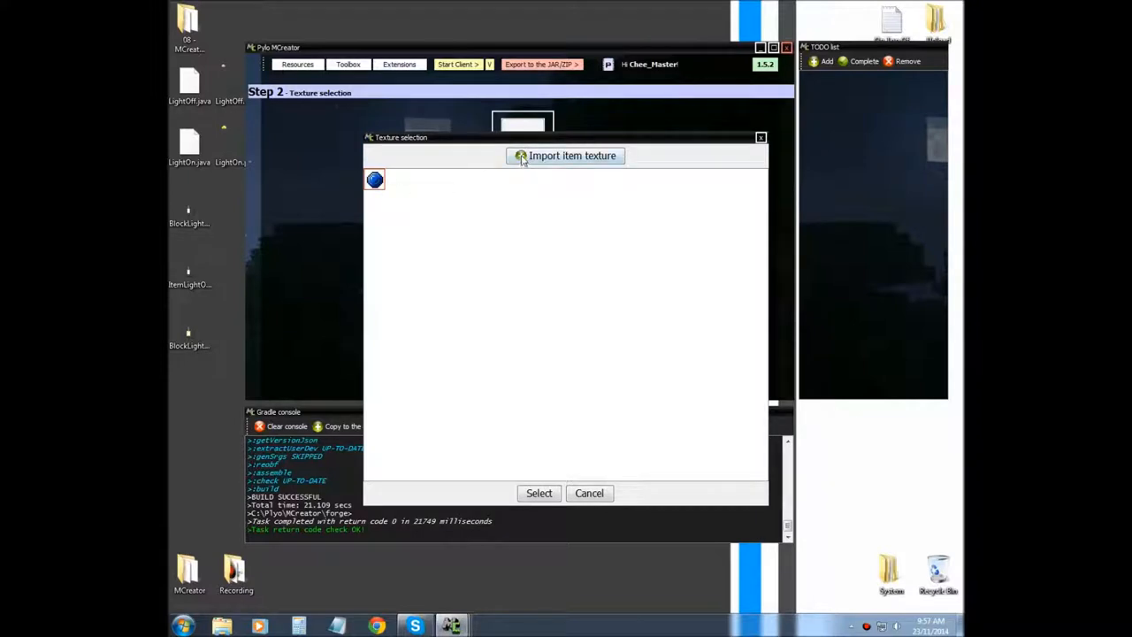
pyautogui.click(566, 155)
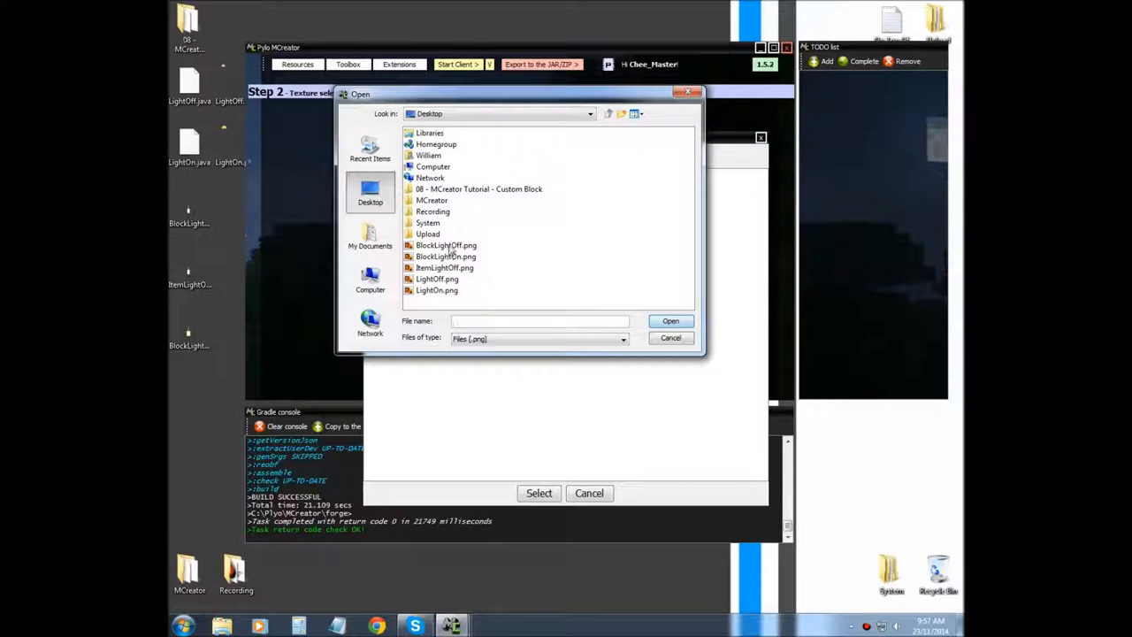
pyautogui.click(445, 267)
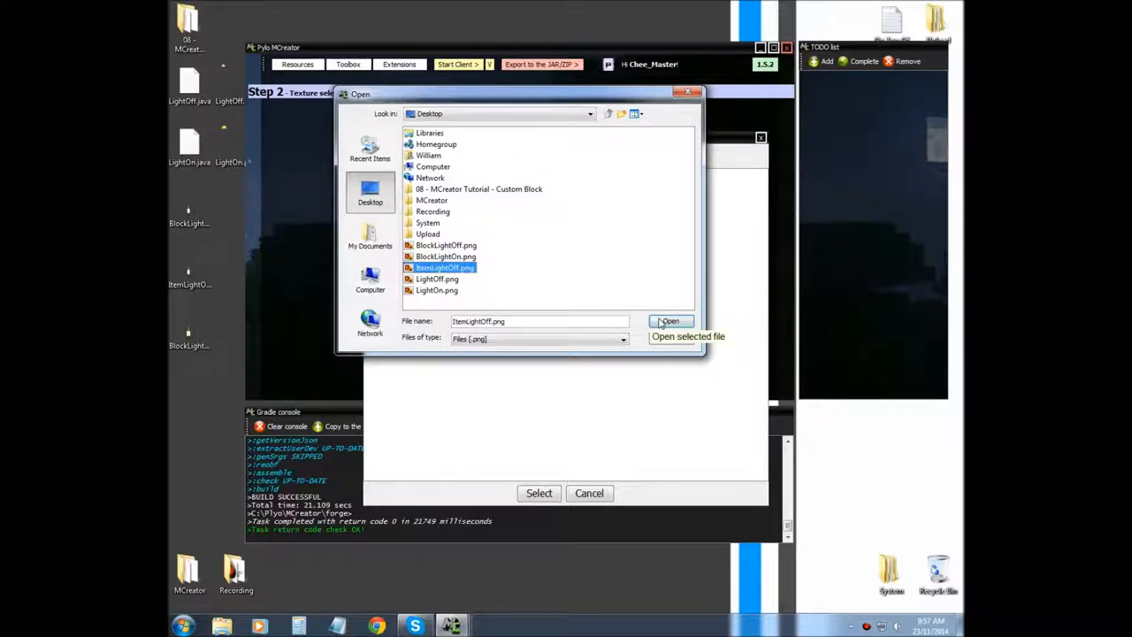
pyautogui.click(670, 321)
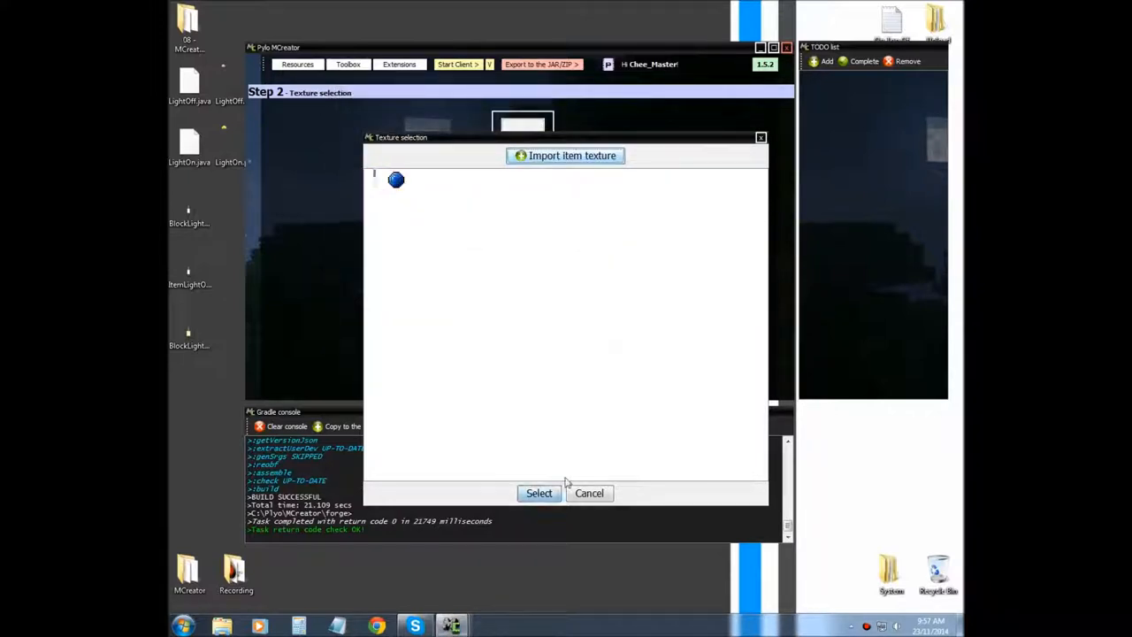
pyautogui.click(539, 493)
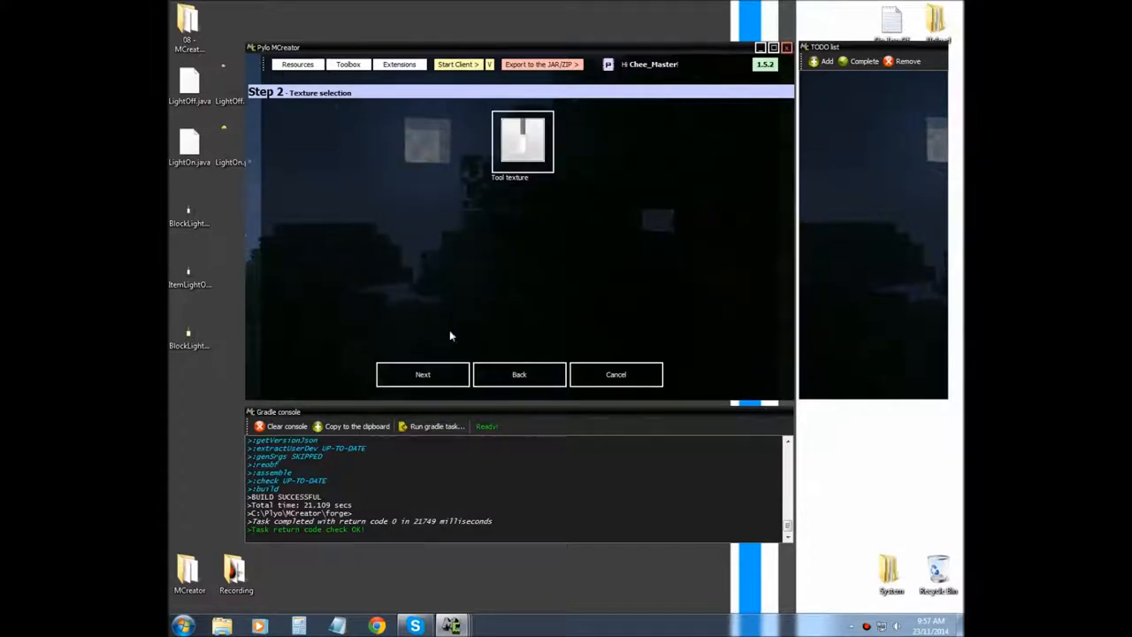
pyautogui.click(422, 375)
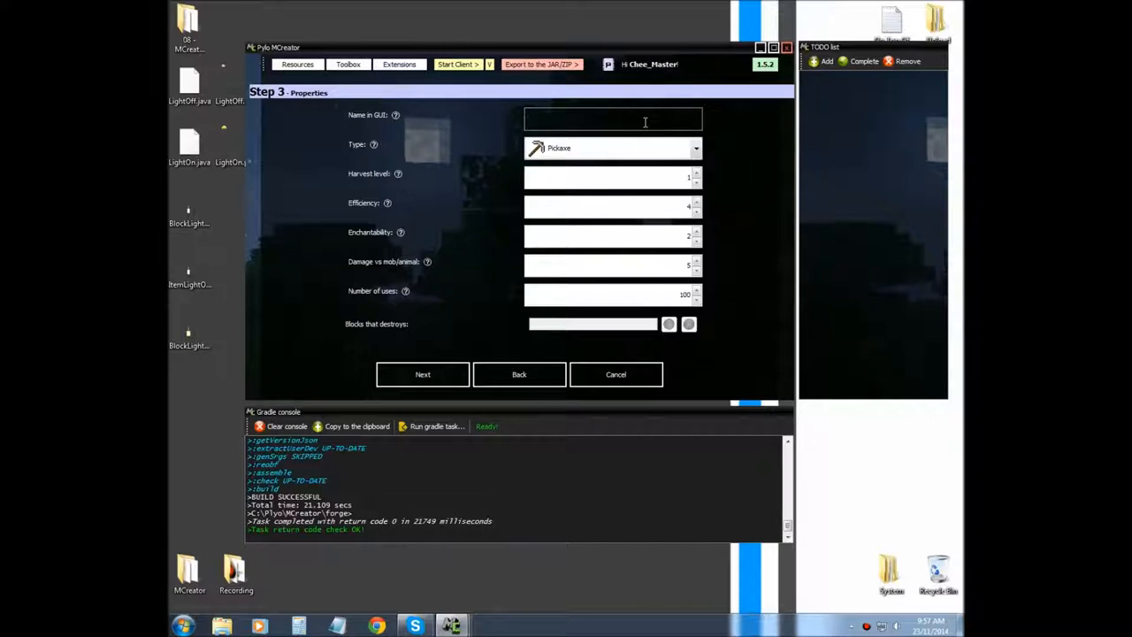
# Name the tool 'Light', make it Special type with 1 use, and continue.
pyautogui.write('Light')
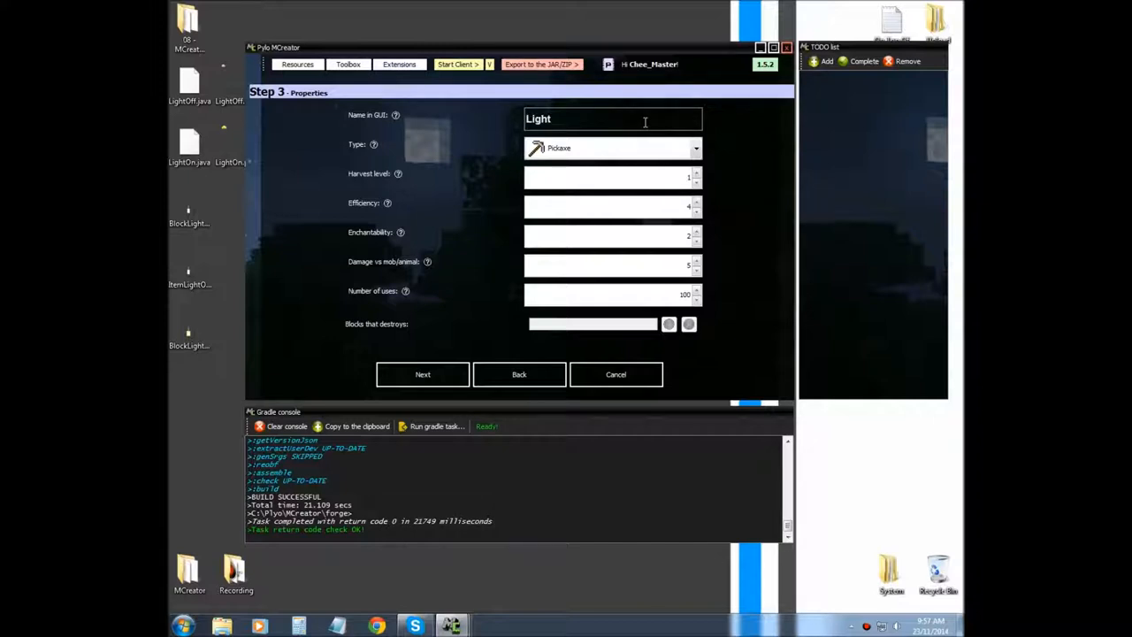
pyautogui.moveTo(690, 140)
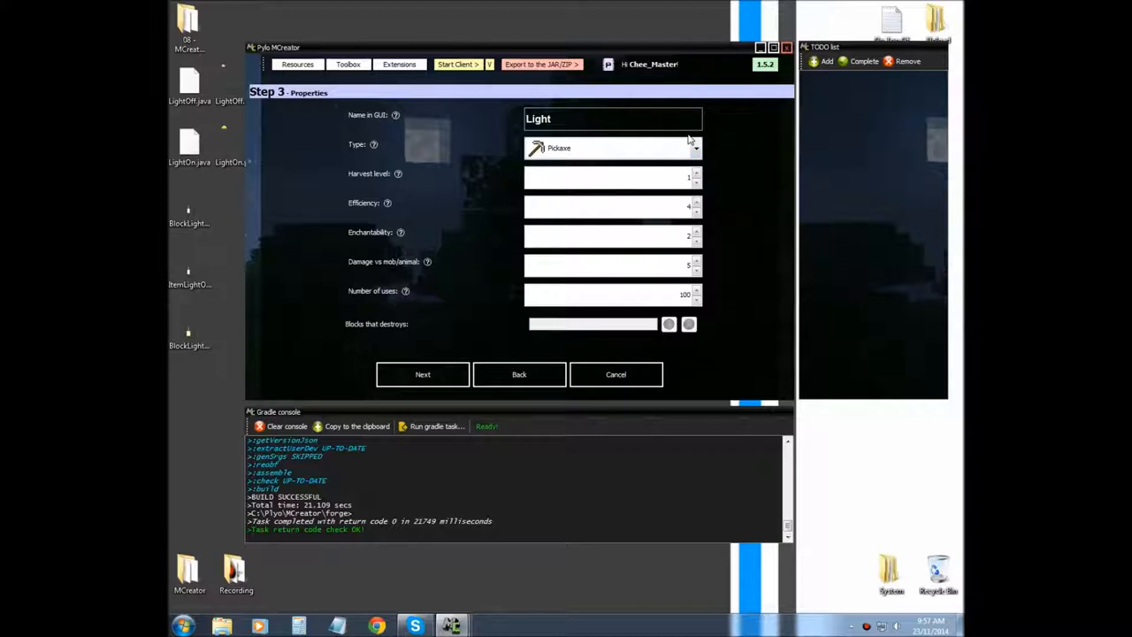
pyautogui.click(696, 148)
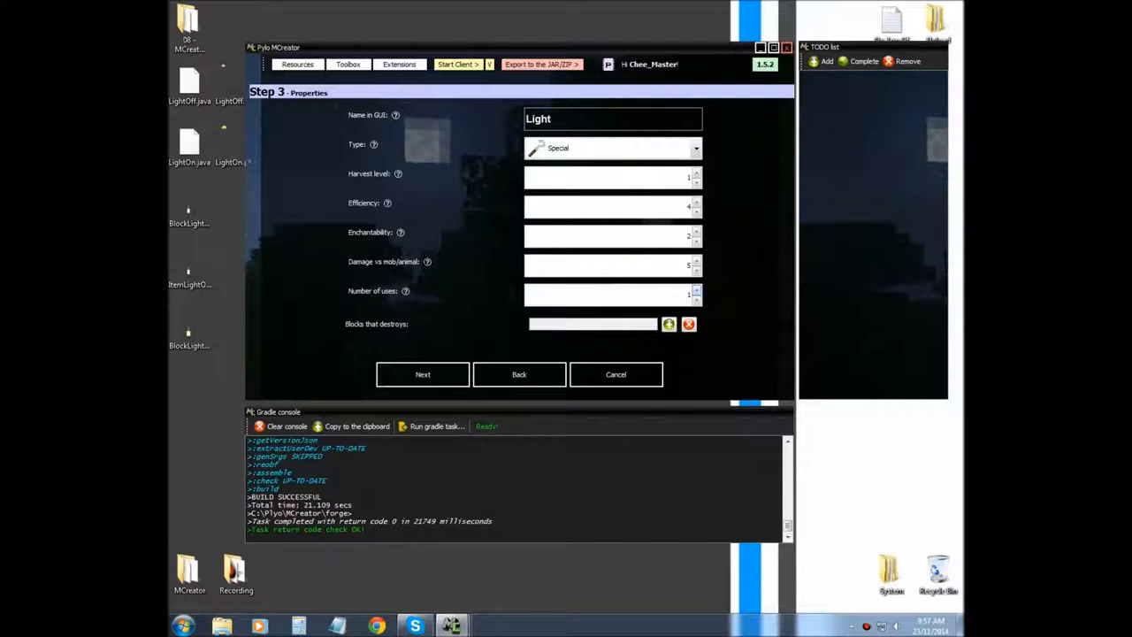
pyautogui.moveTo(480, 363)
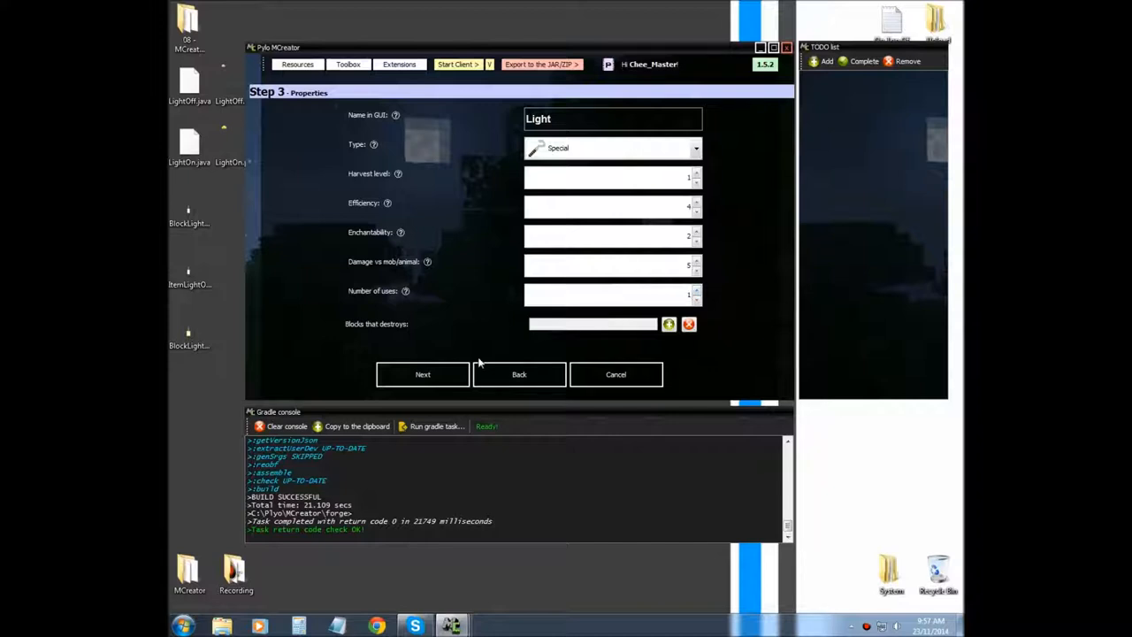
pyautogui.click(422, 374)
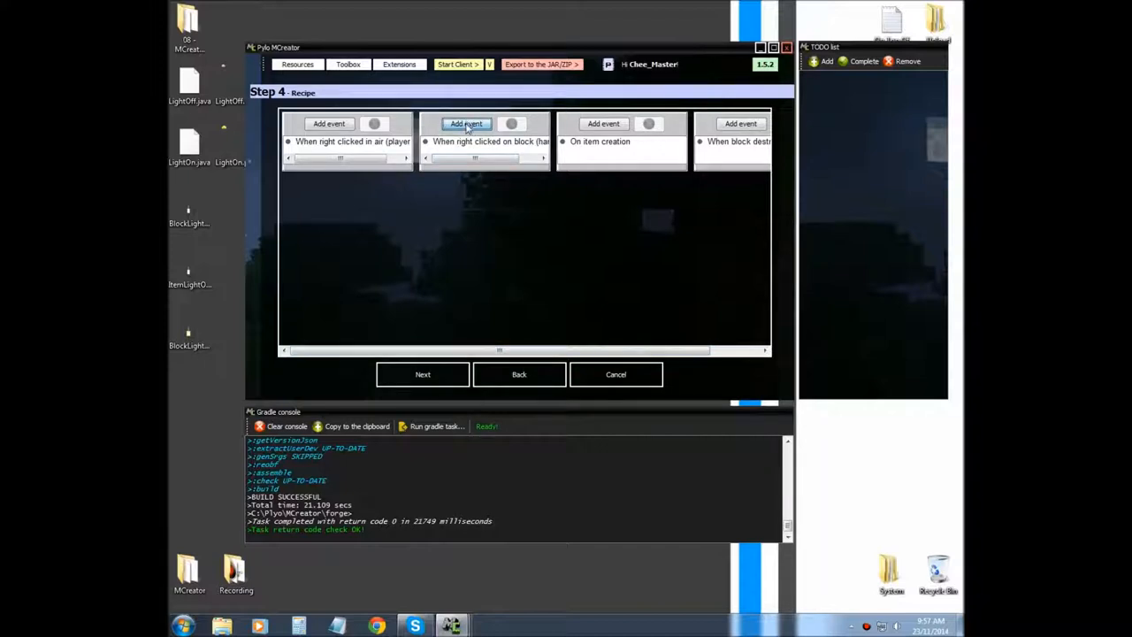
# Add an Add block result to the tool's right-click-on-block event.
pyautogui.click(466, 123)
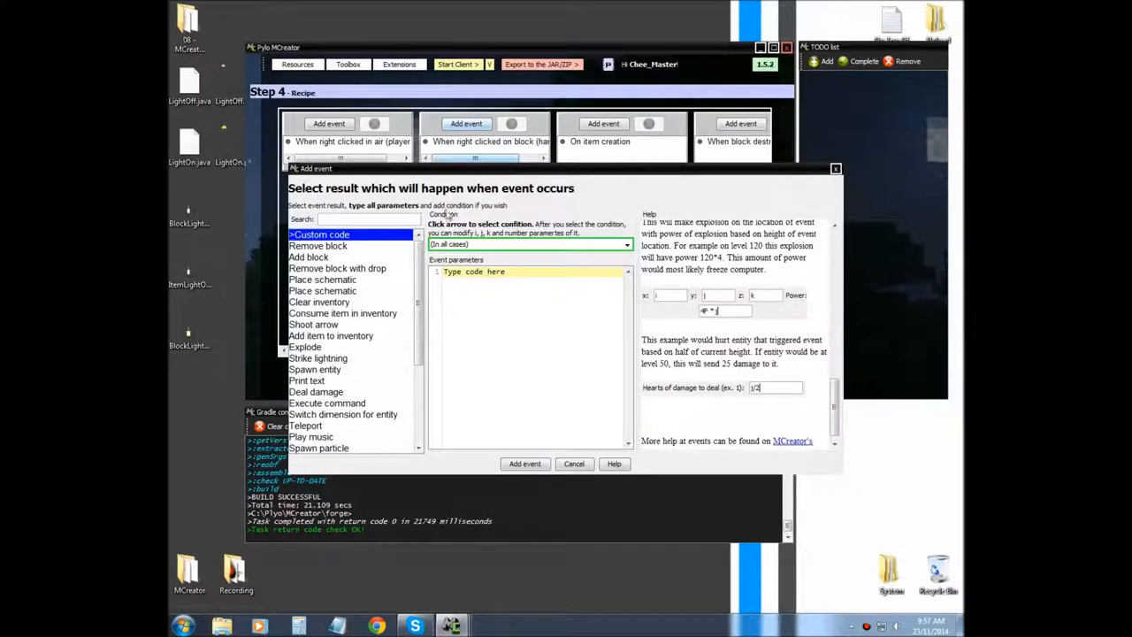
pyautogui.moveTo(323, 257)
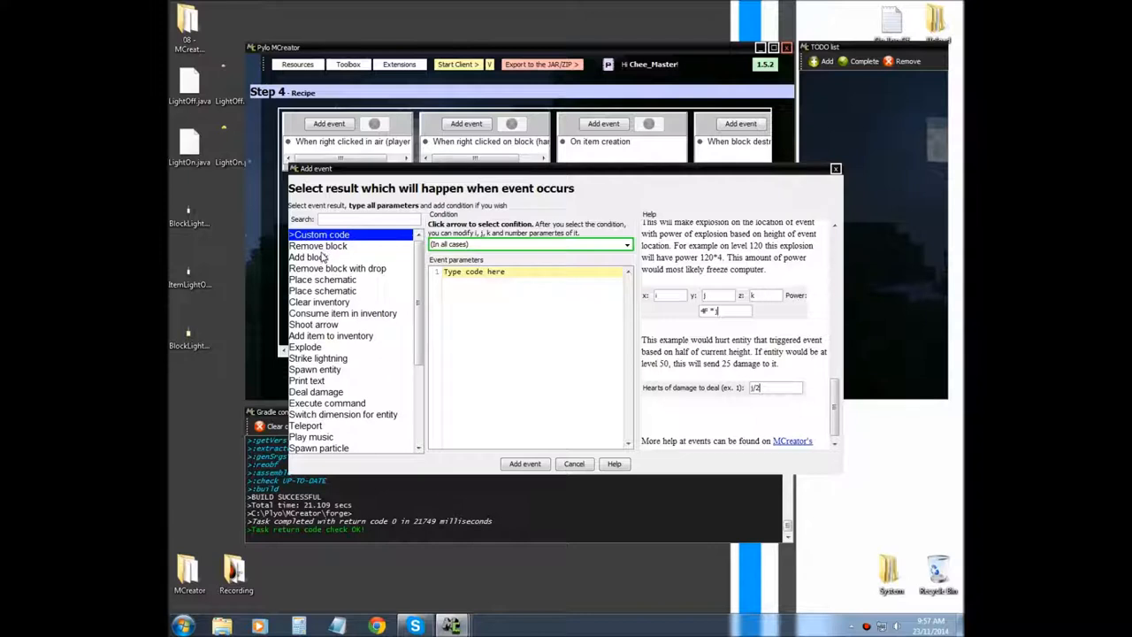
pyautogui.click(311, 257)
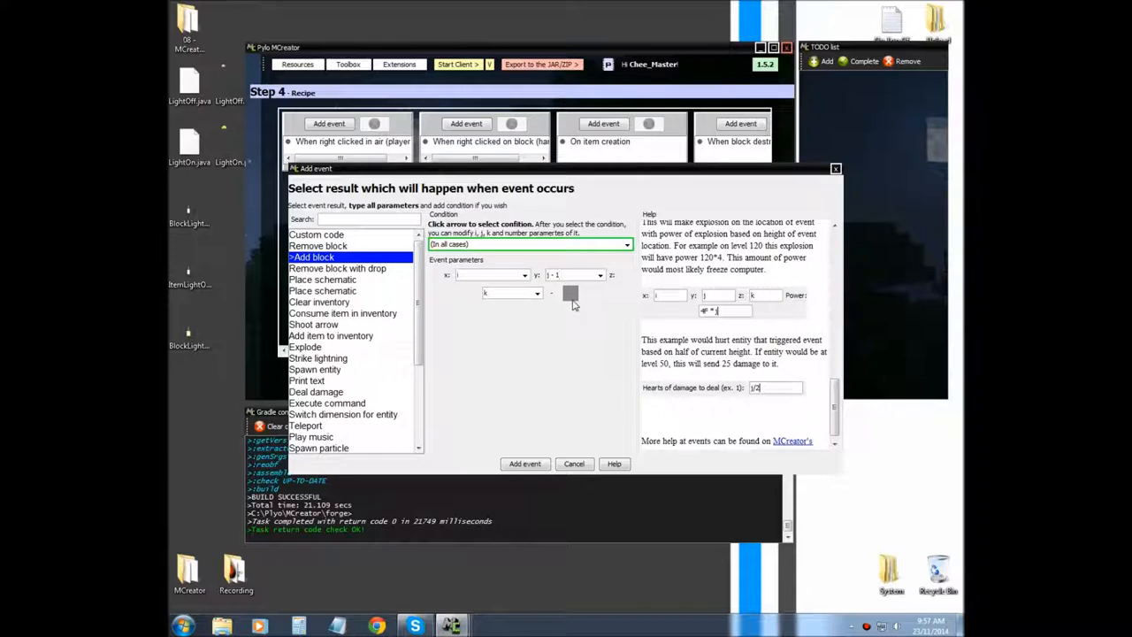
pyautogui.click(570, 293)
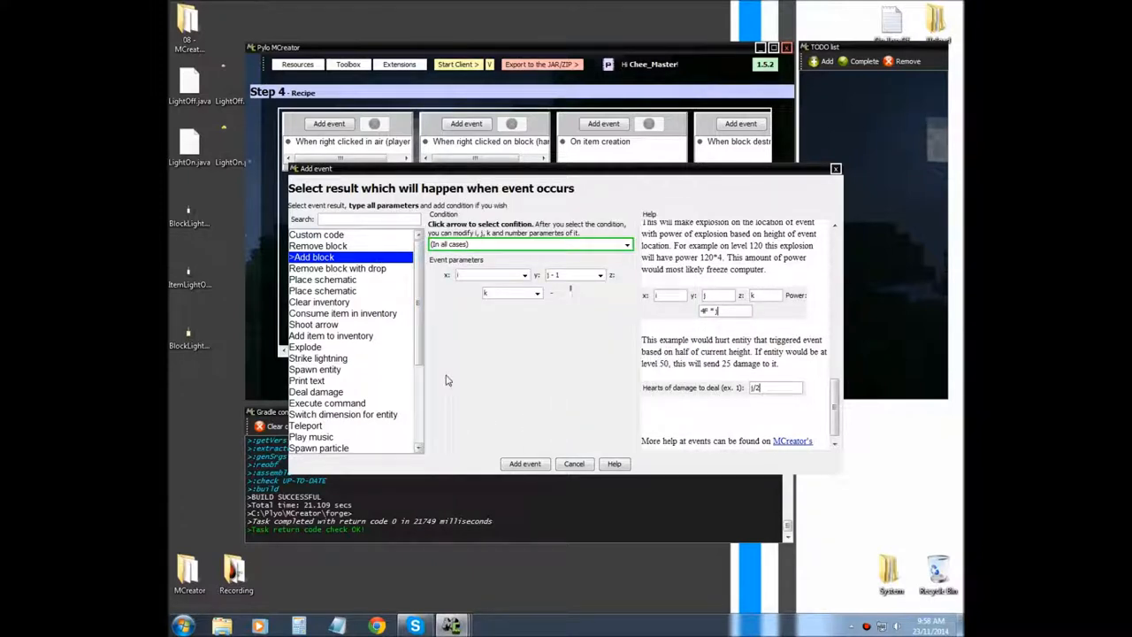
pyautogui.click(525, 464)
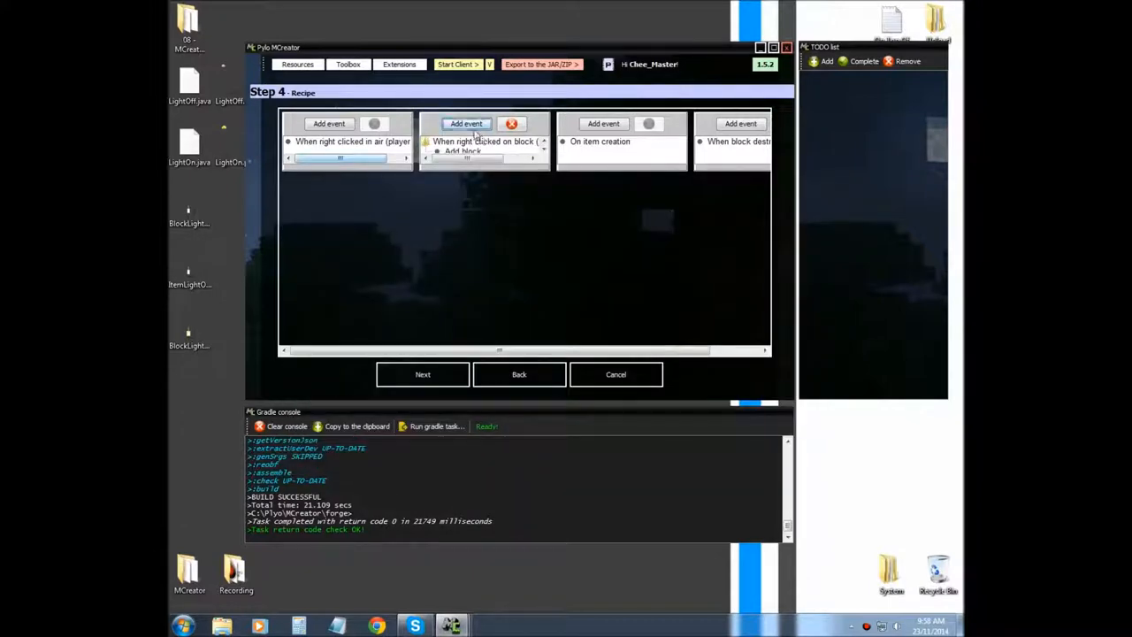
# Add a Damage item result with its damage amount to the same event.
pyautogui.click(466, 123)
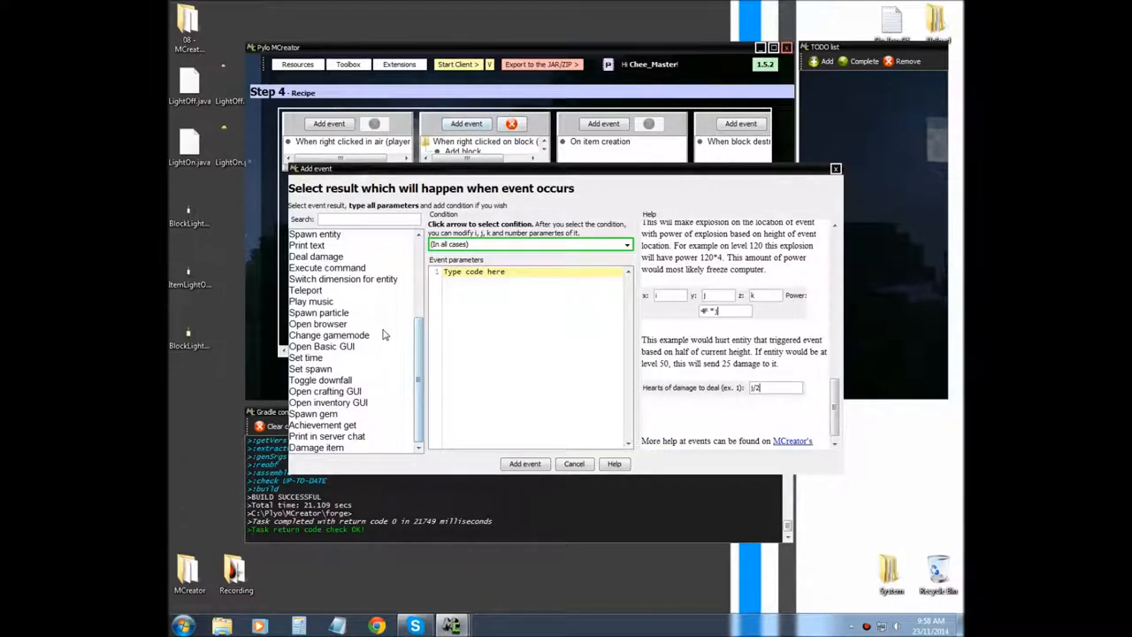
pyautogui.click(316, 447)
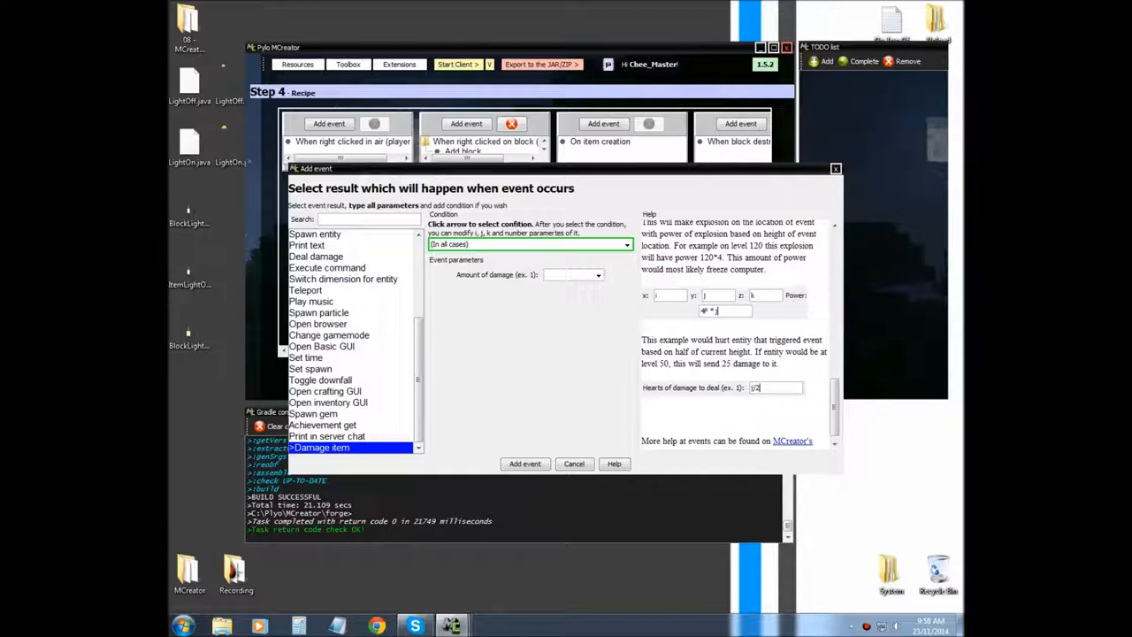
pyautogui.click(598, 275)
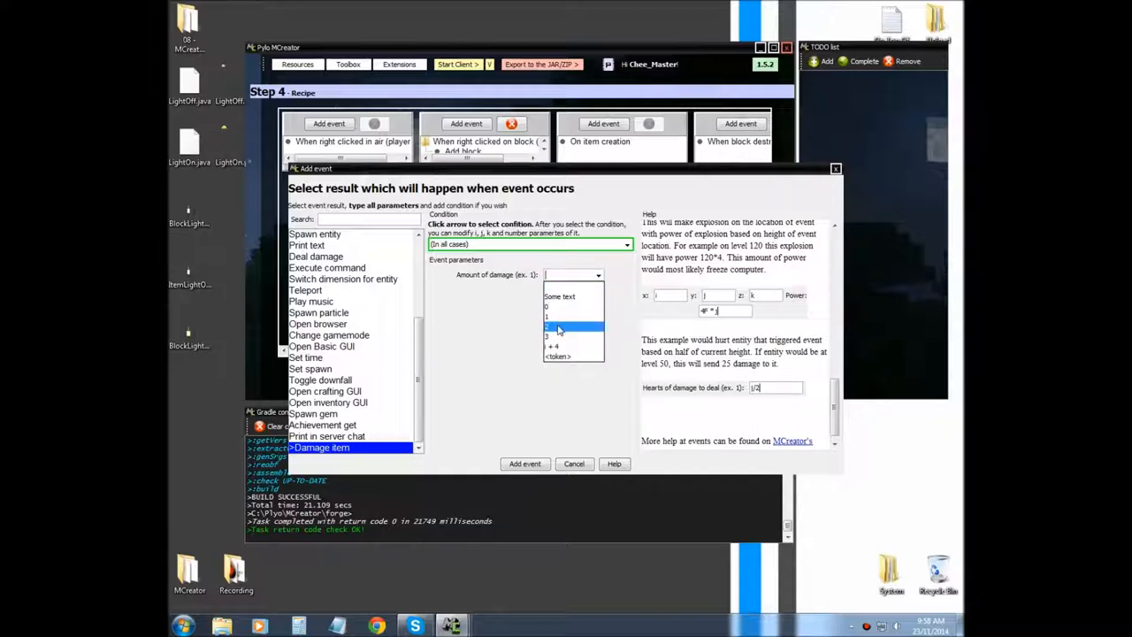
pyautogui.click(574, 463)
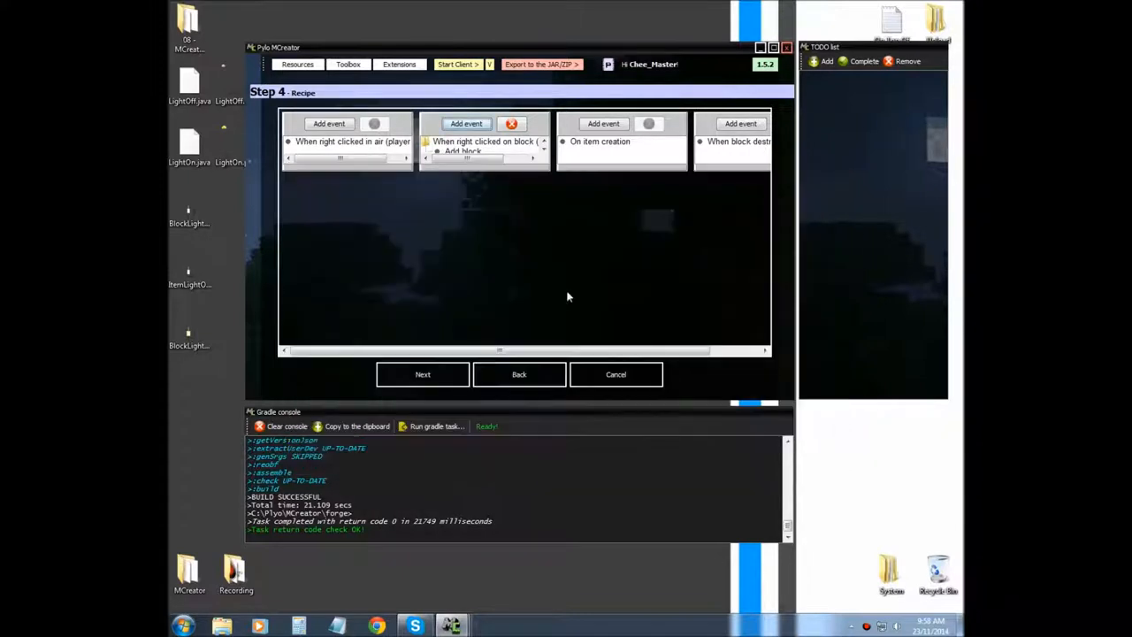
# Add the iron ingot to the glass recipe, make it yield 4, and finish the tool.
pyautogui.click(422, 374)
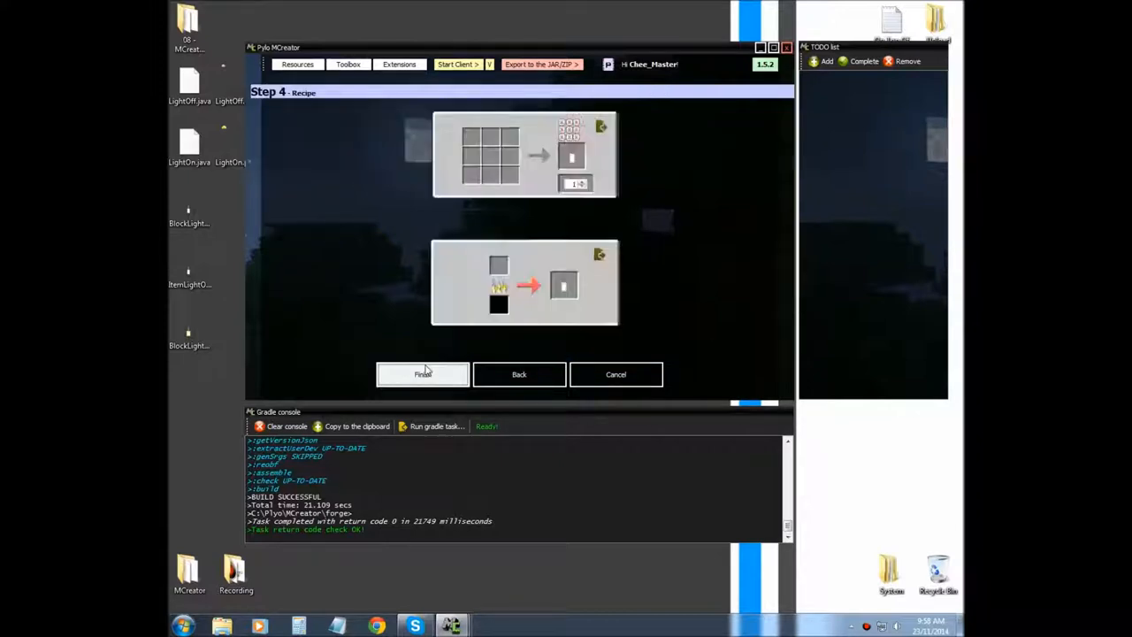
pyautogui.moveTo(494, 173)
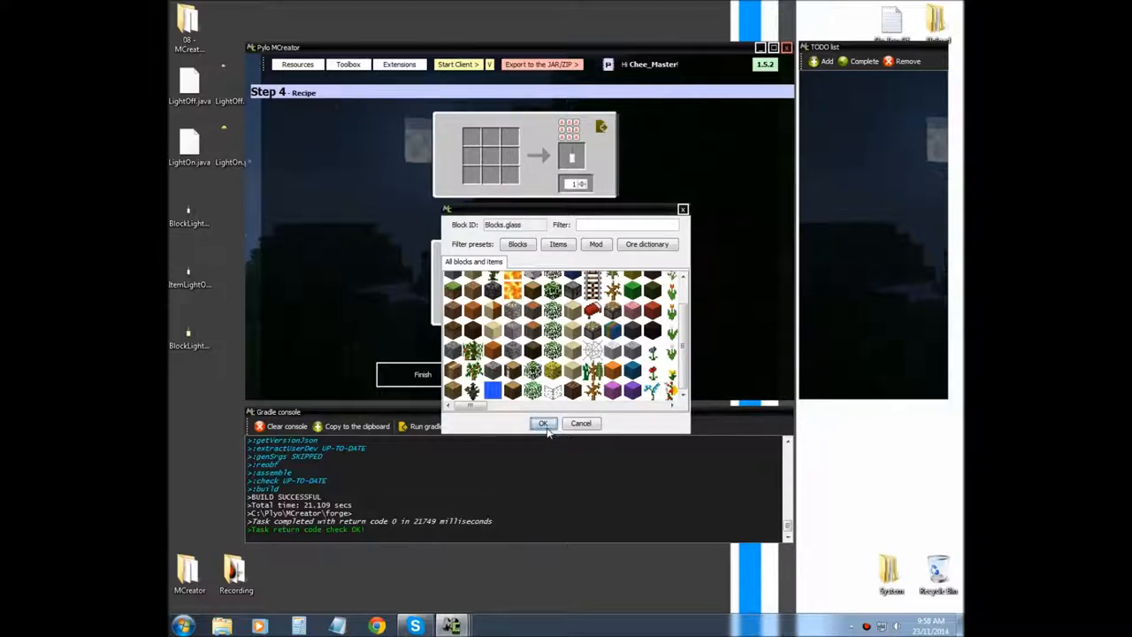
pyautogui.click(543, 422)
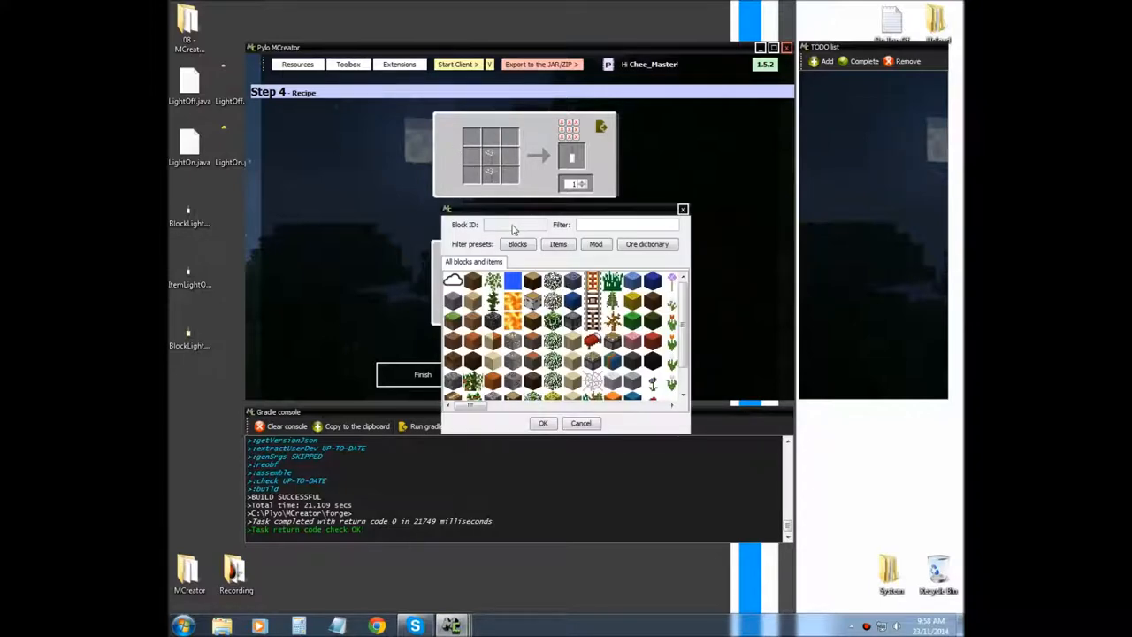
pyautogui.scroll(-3)
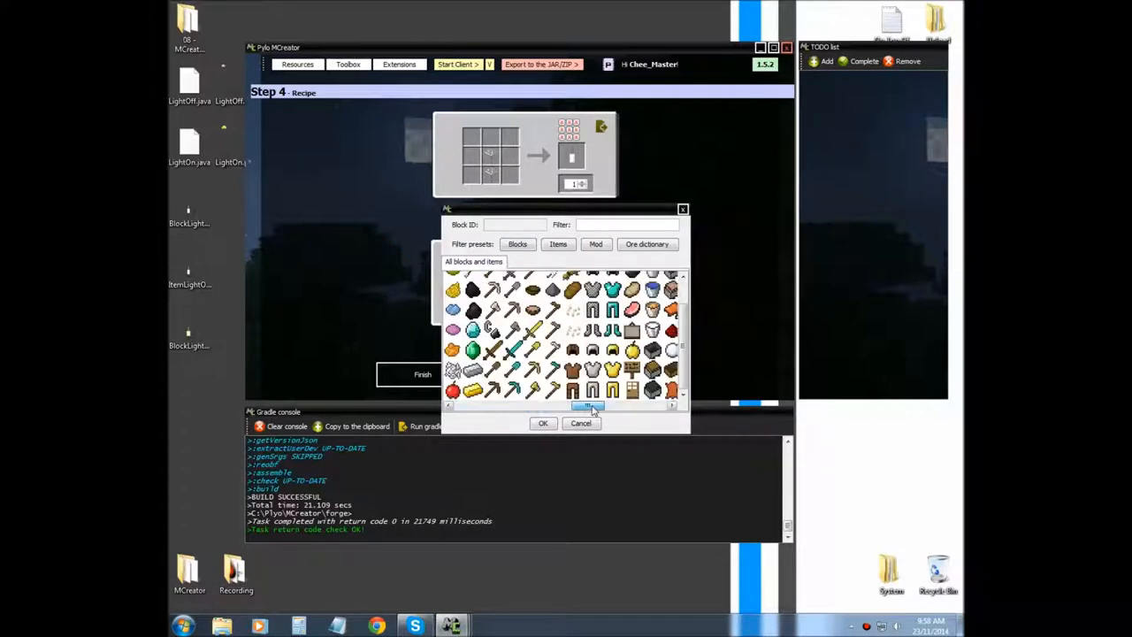
pyautogui.scroll(-3)
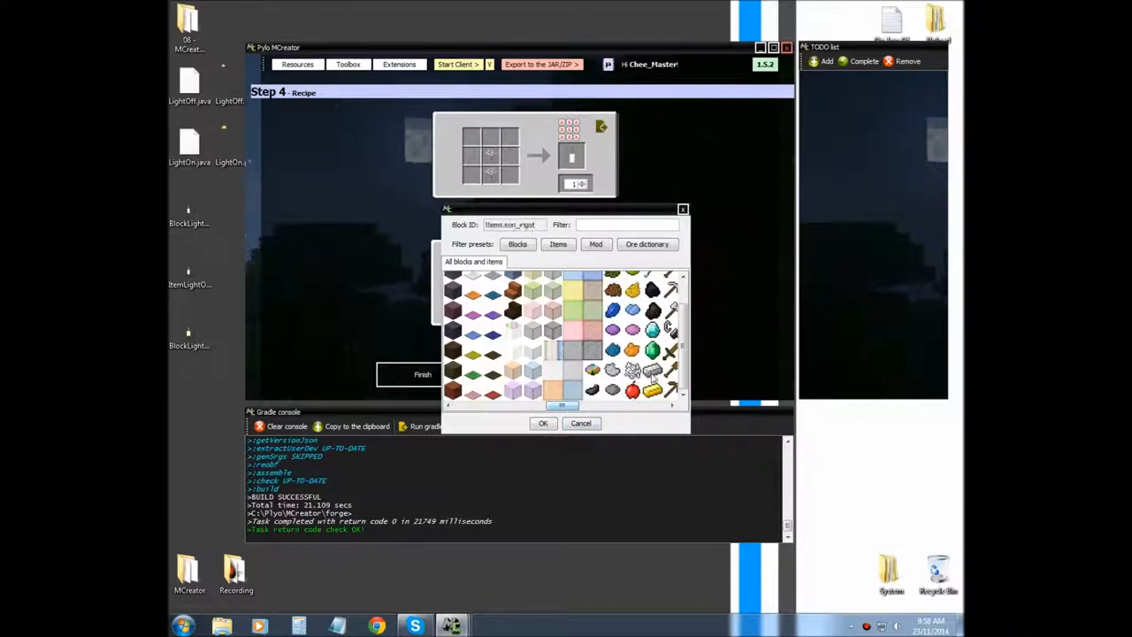
pyautogui.click(544, 422)
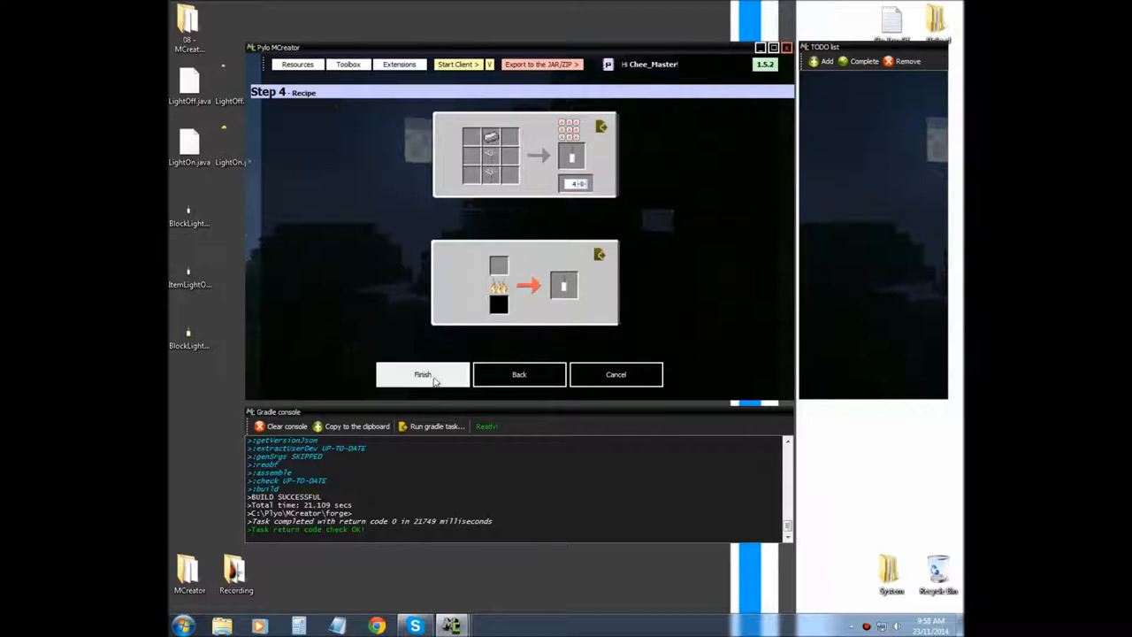
pyautogui.click(422, 374)
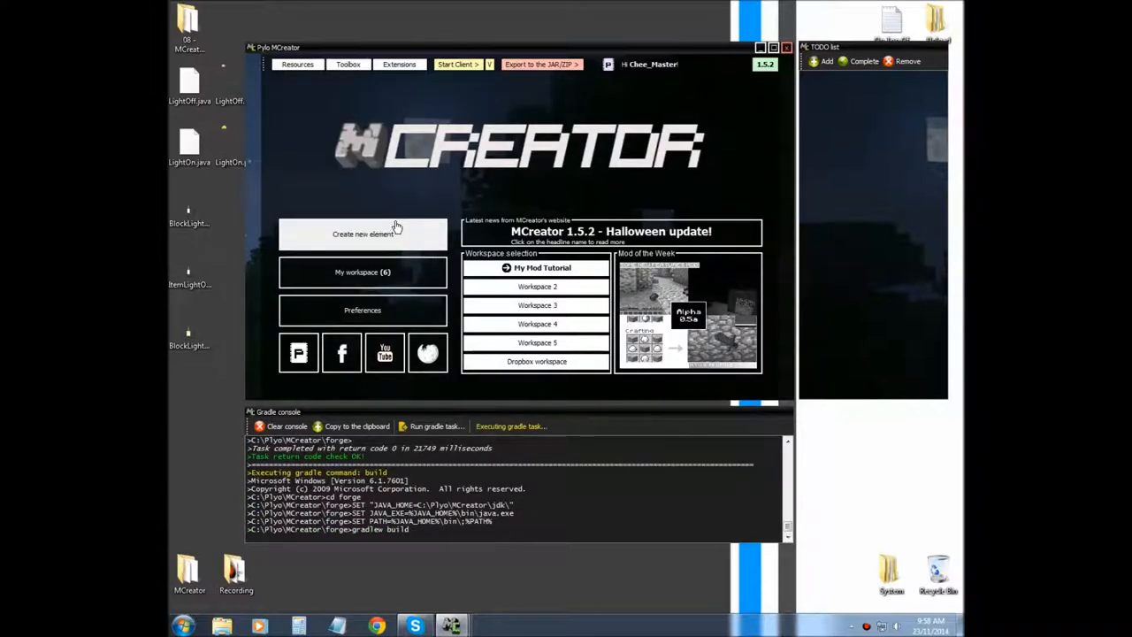
# Reopen the workspace listing seven elements and open BlockLightOff for editing.
pyautogui.click(281, 425)
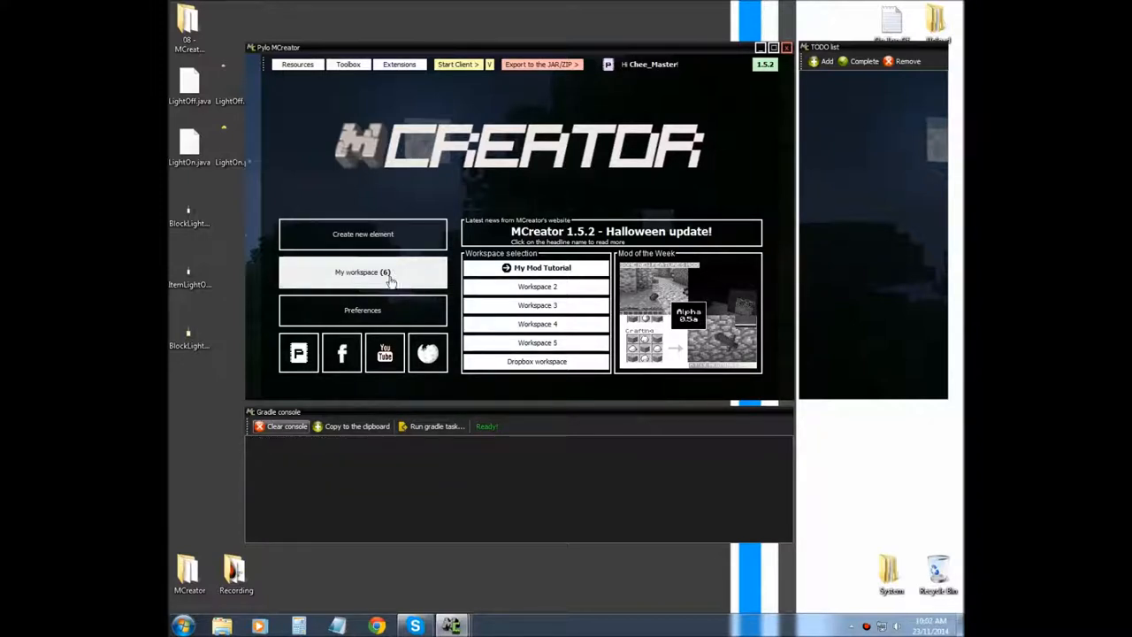
pyautogui.click(362, 272)
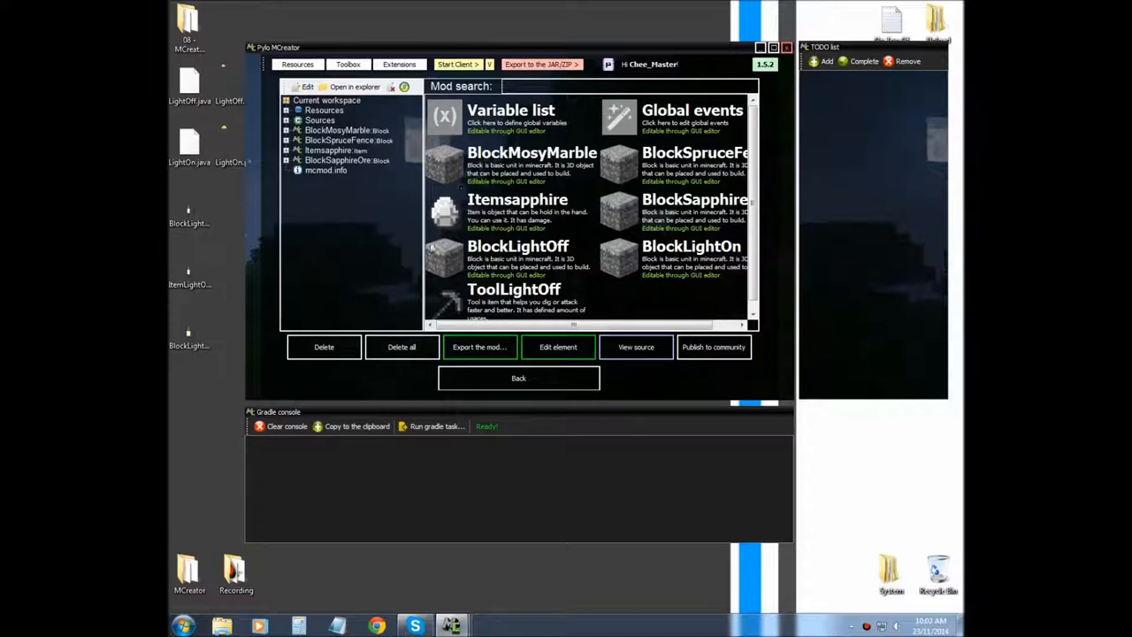
pyautogui.click(518, 377)
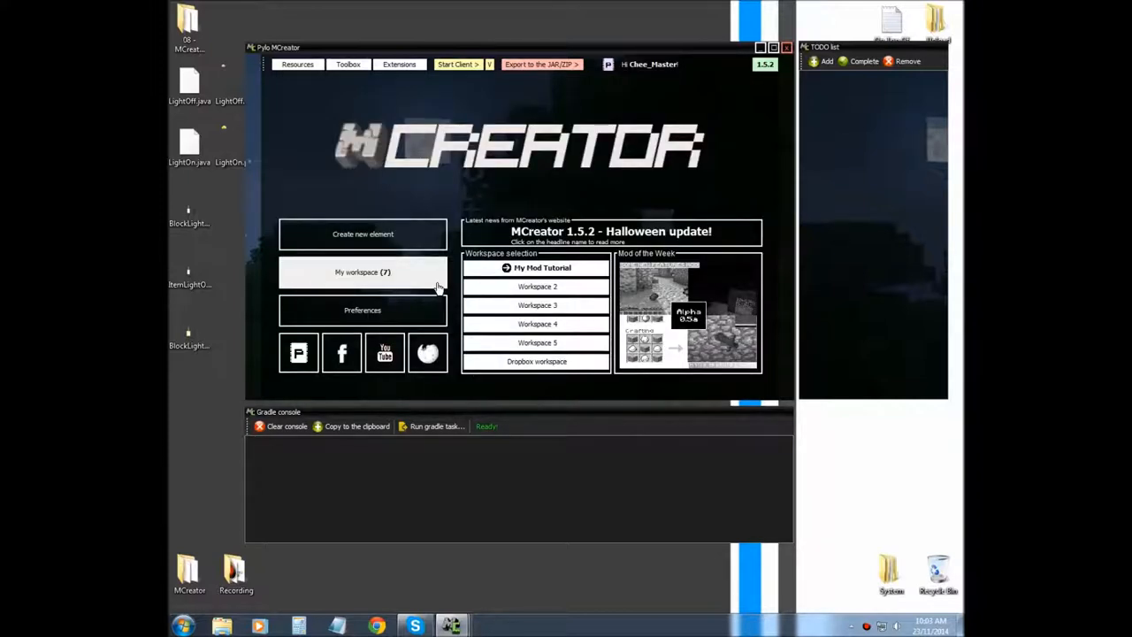
pyautogui.moveTo(363, 272)
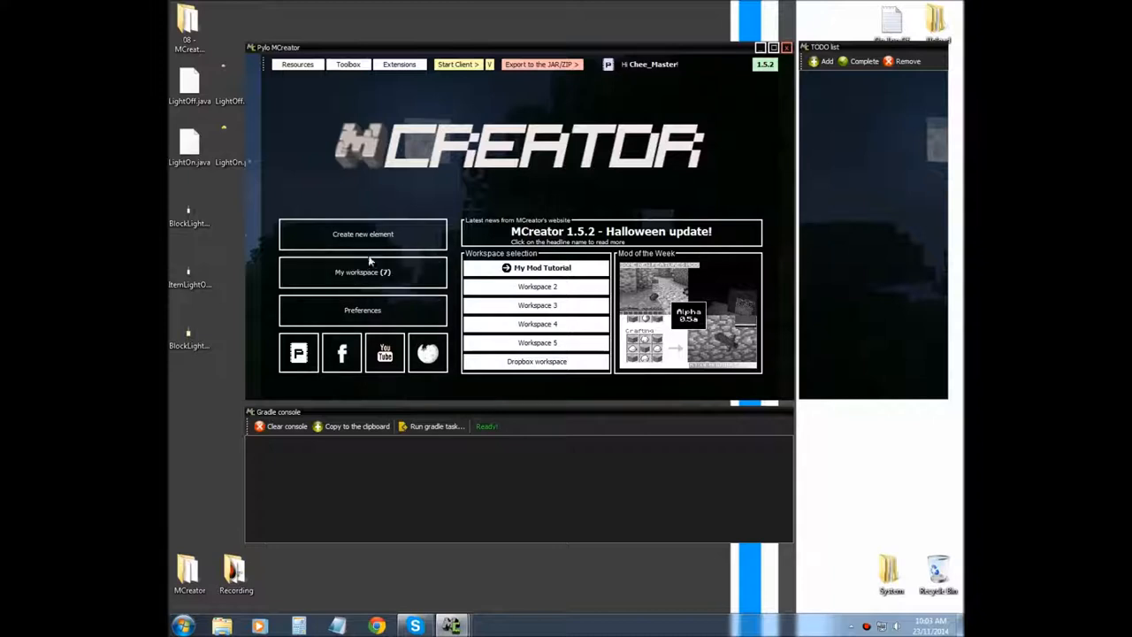
pyautogui.moveTo(363, 272)
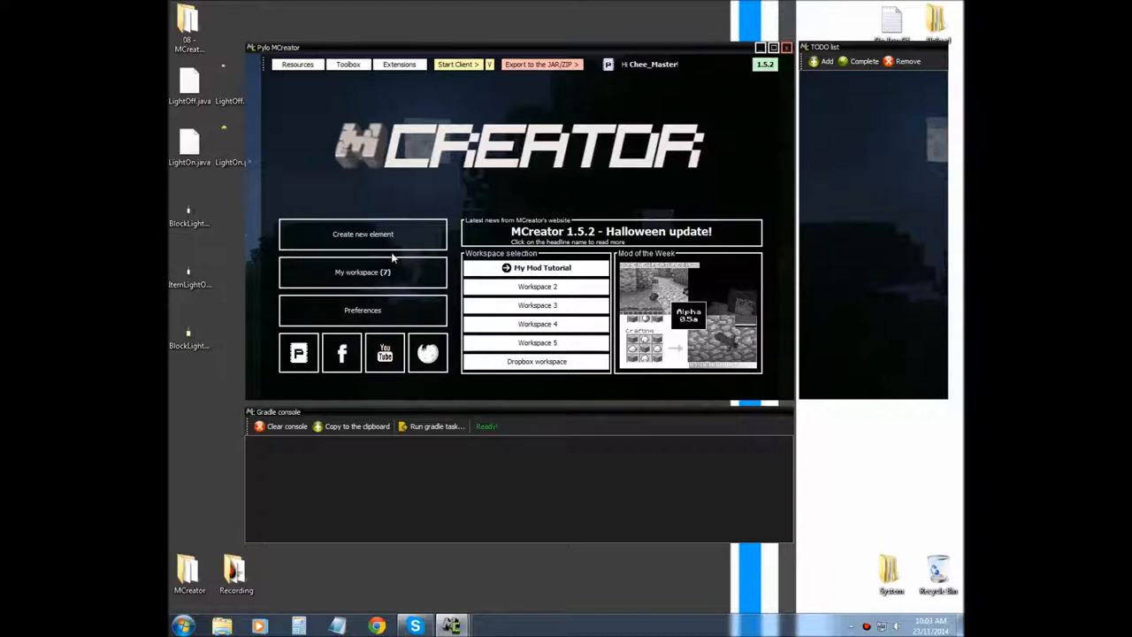
pyautogui.click(362, 272)
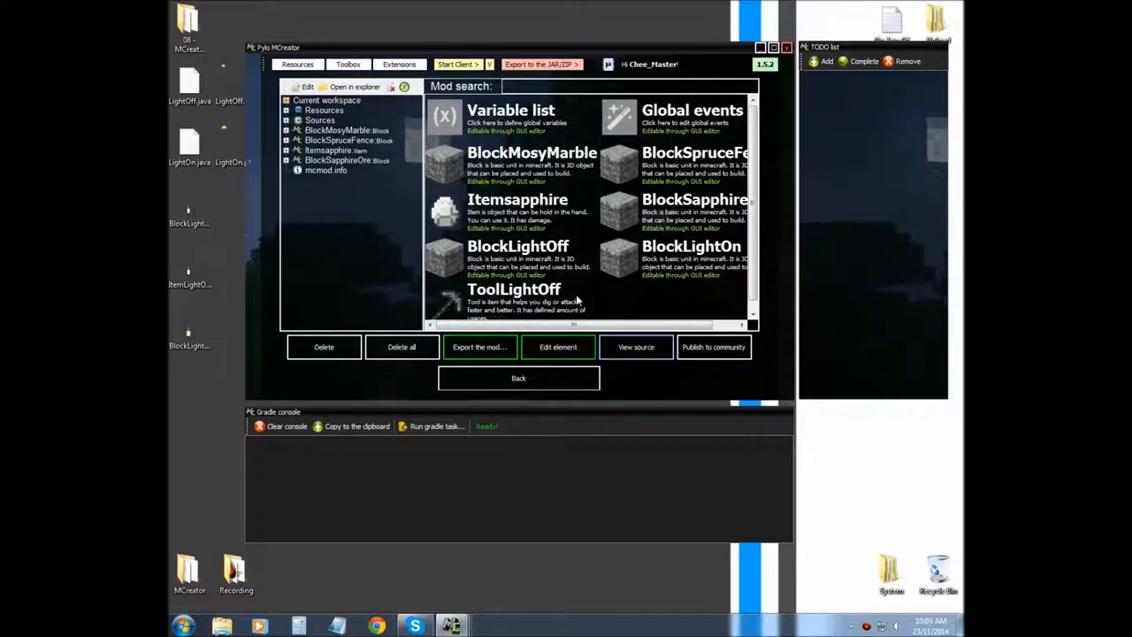
pyautogui.moveTo(553, 258)
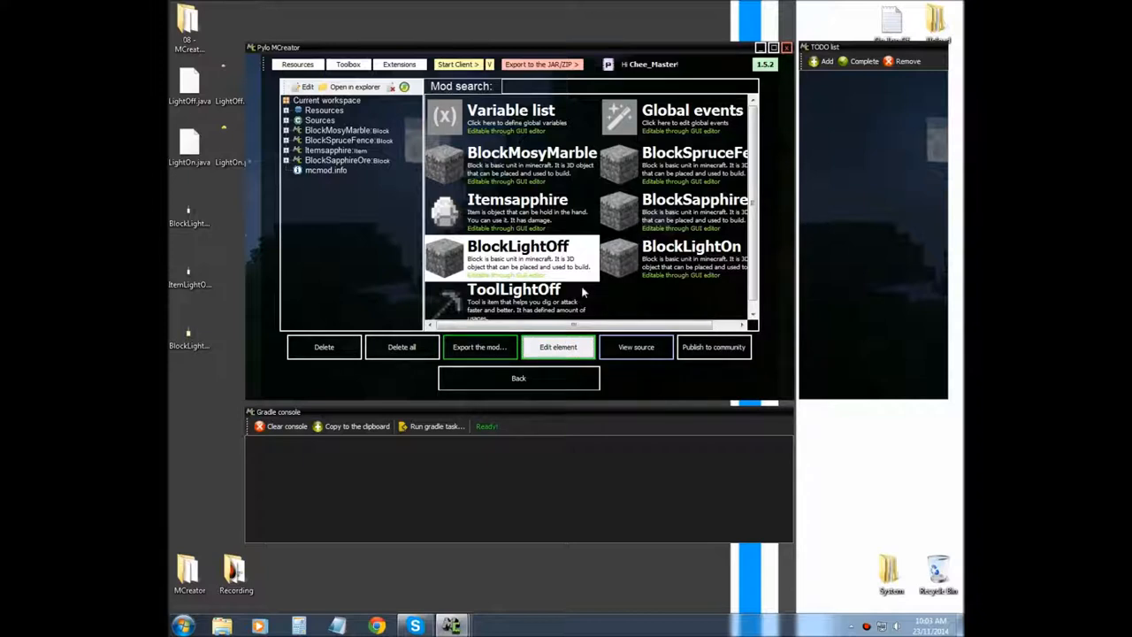
pyautogui.click(558, 347)
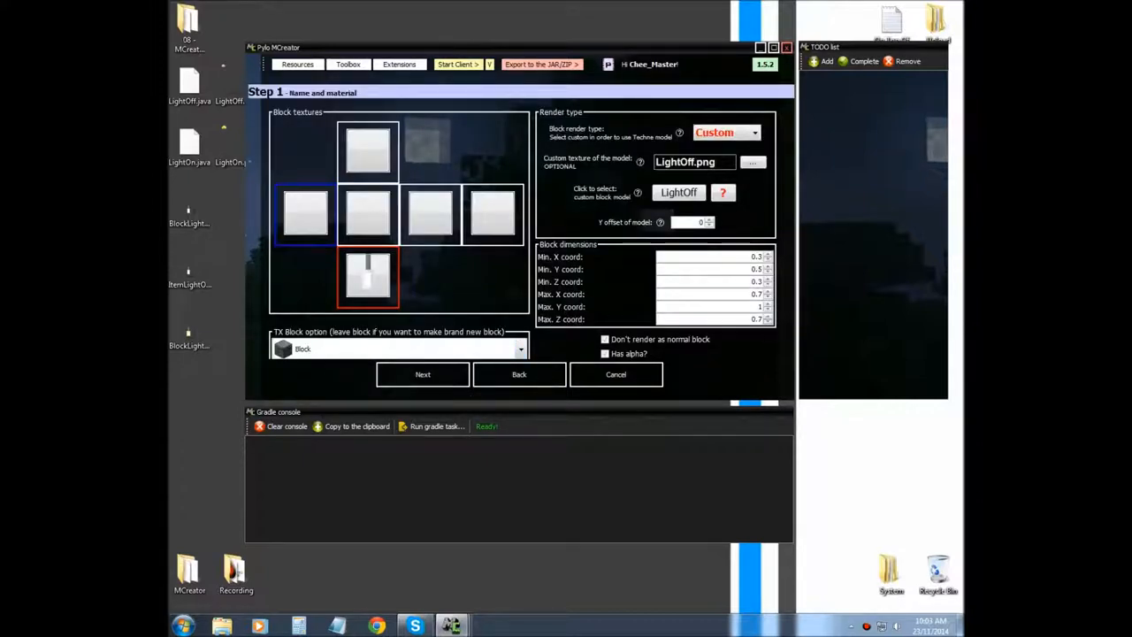
# Lower the Light Off block's minimum Y bound from 0.5 to 0.2.
pyautogui.click(767, 266)
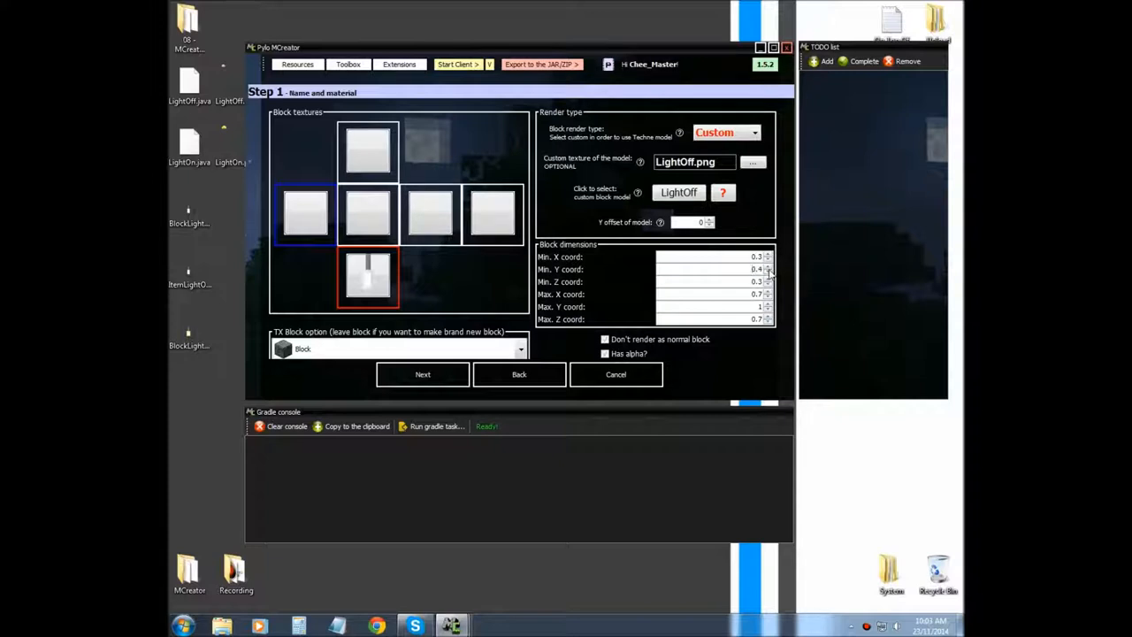
pyautogui.click(768, 272)
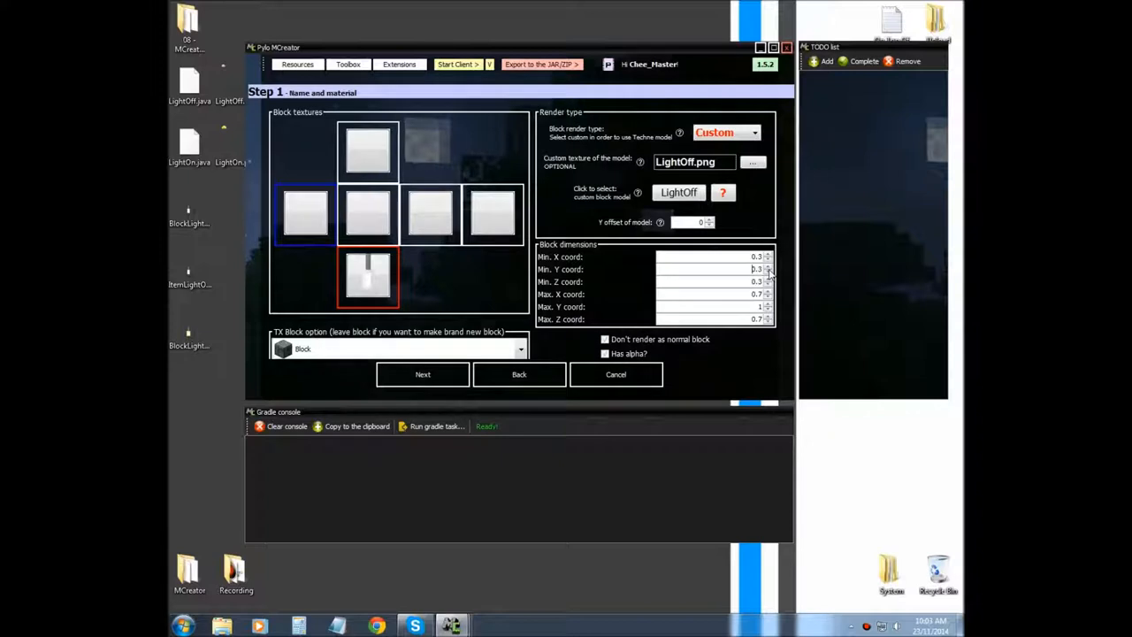
pyautogui.click(768, 266)
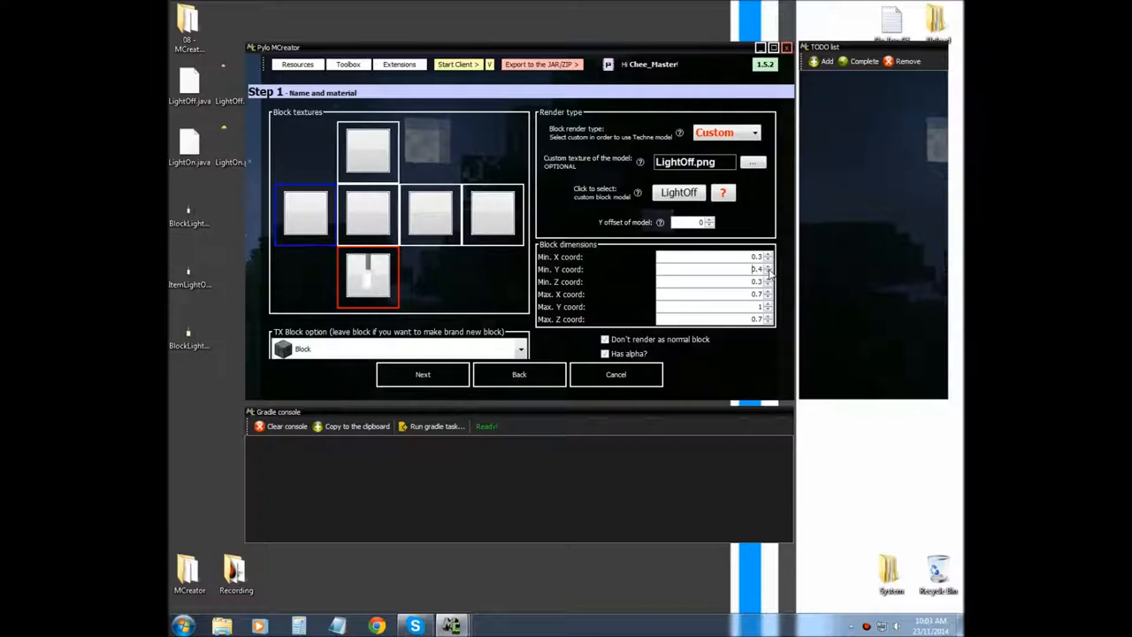
pyautogui.click(768, 271)
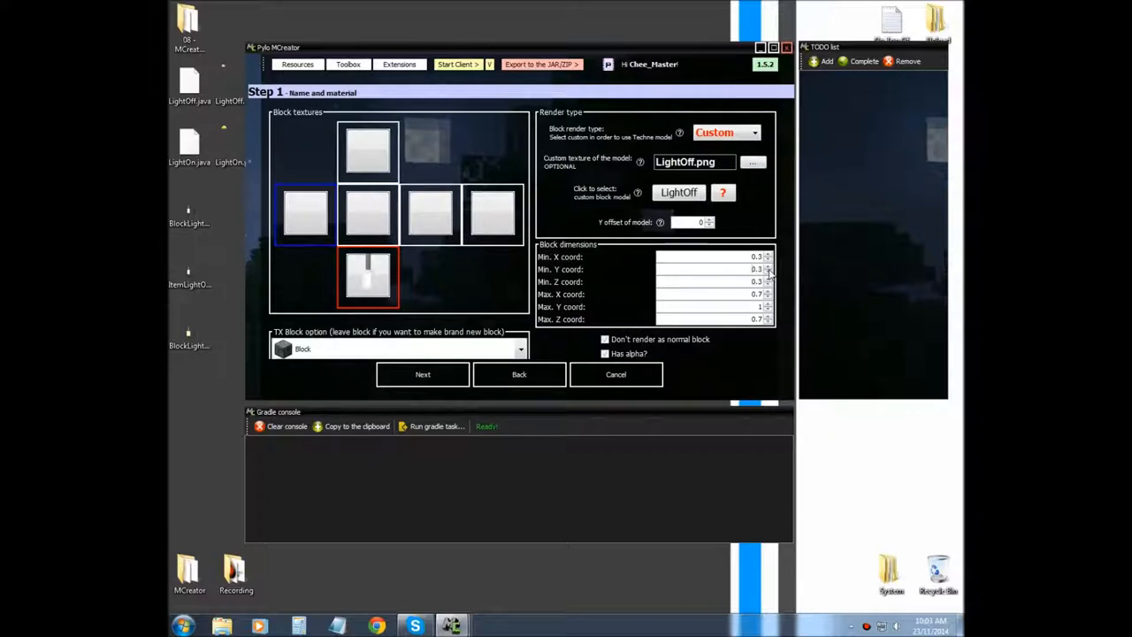
pyautogui.moveTo(792, 296)
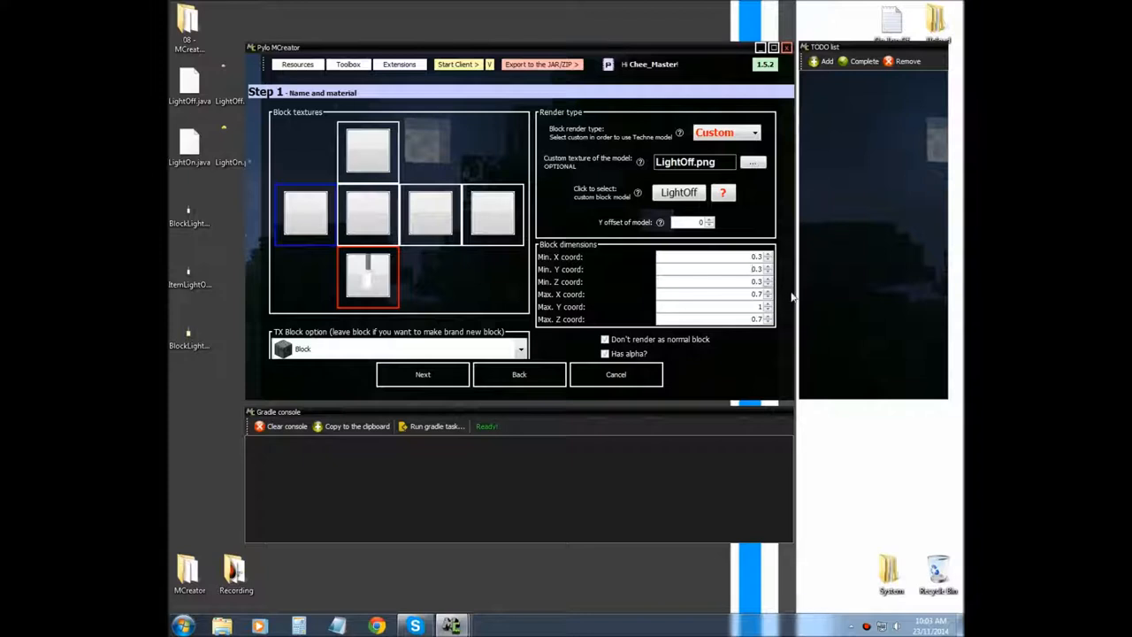
pyautogui.moveTo(584, 335)
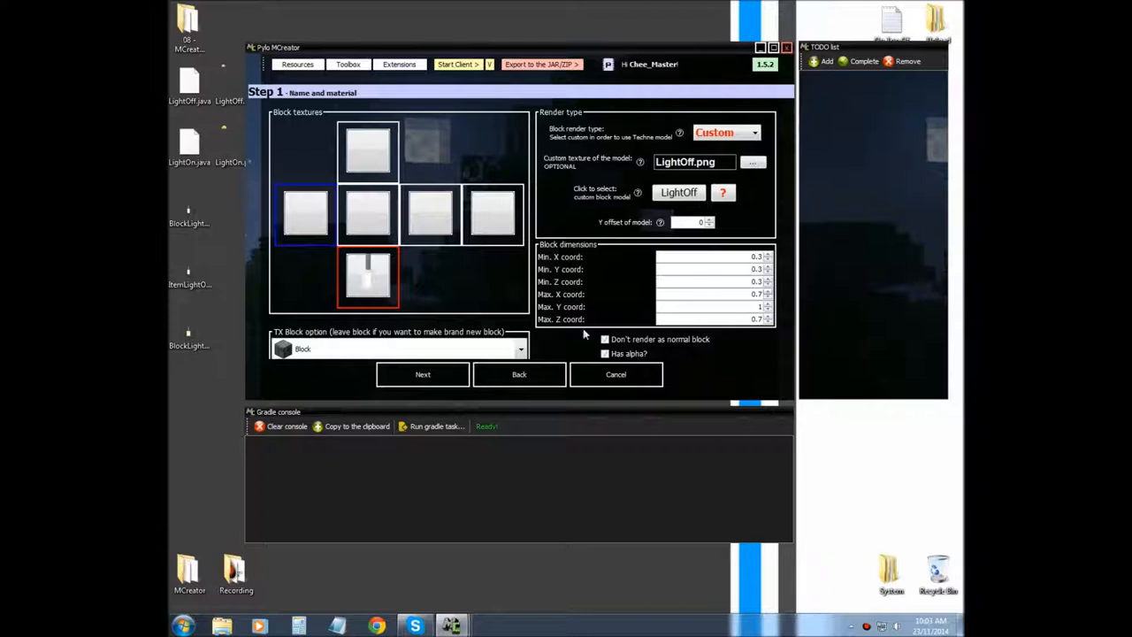
pyautogui.click(422, 374)
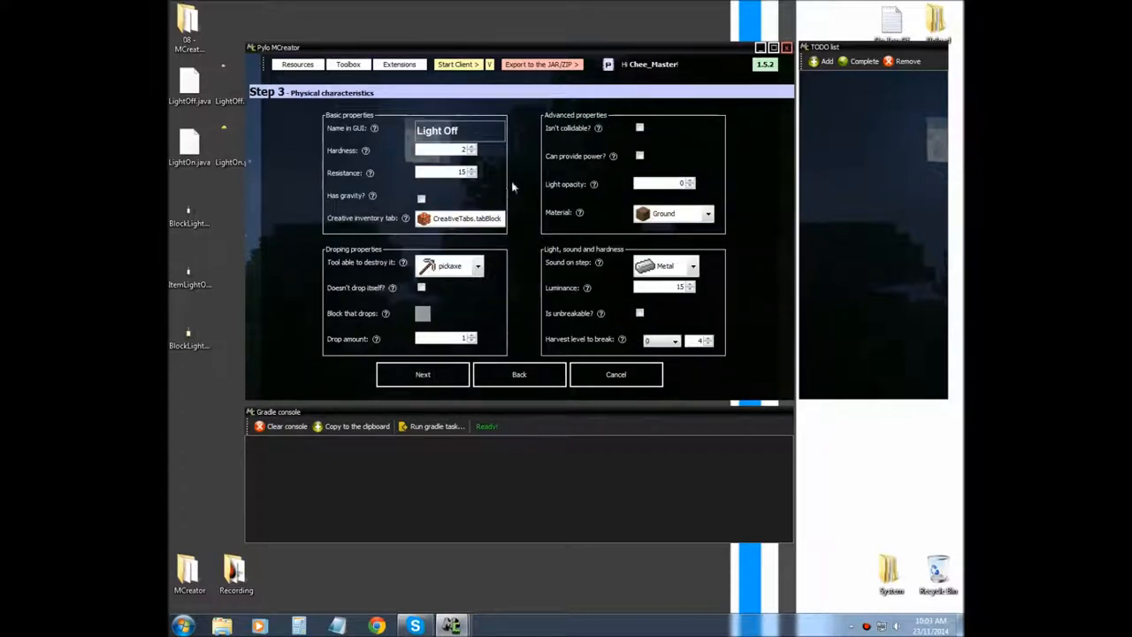
pyautogui.click(519, 374)
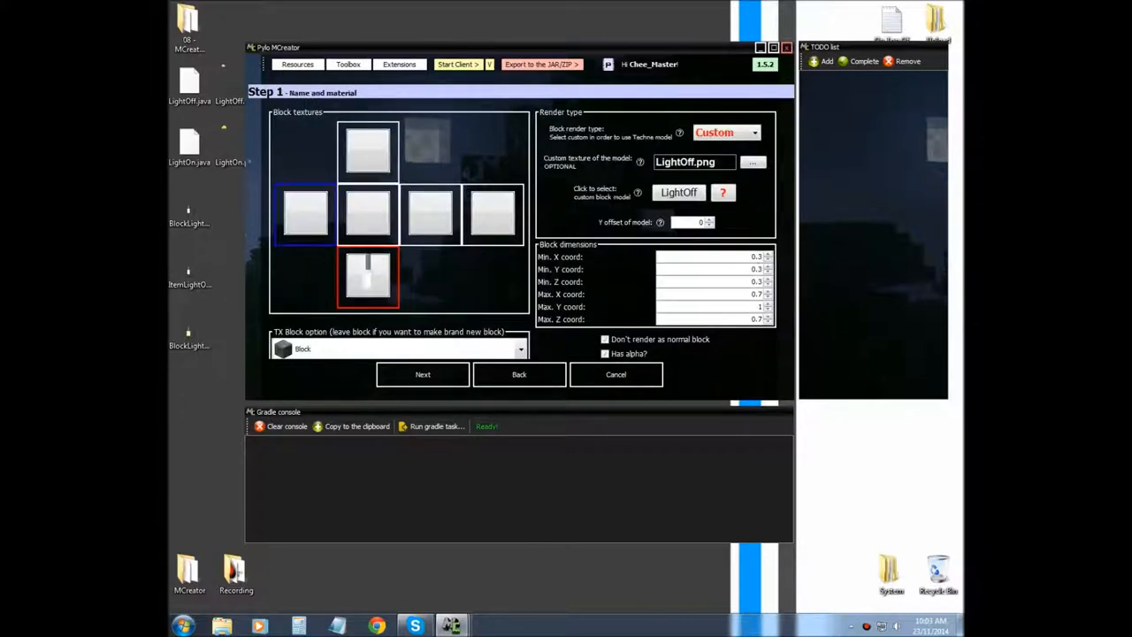
pyautogui.click(767, 272)
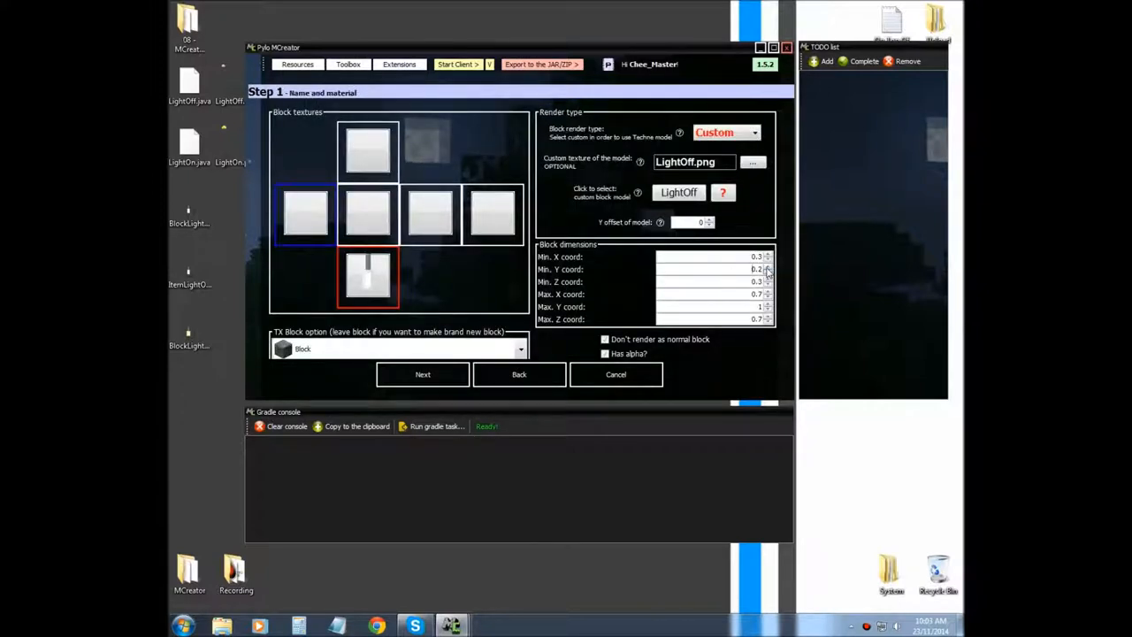
pyautogui.click(422, 373)
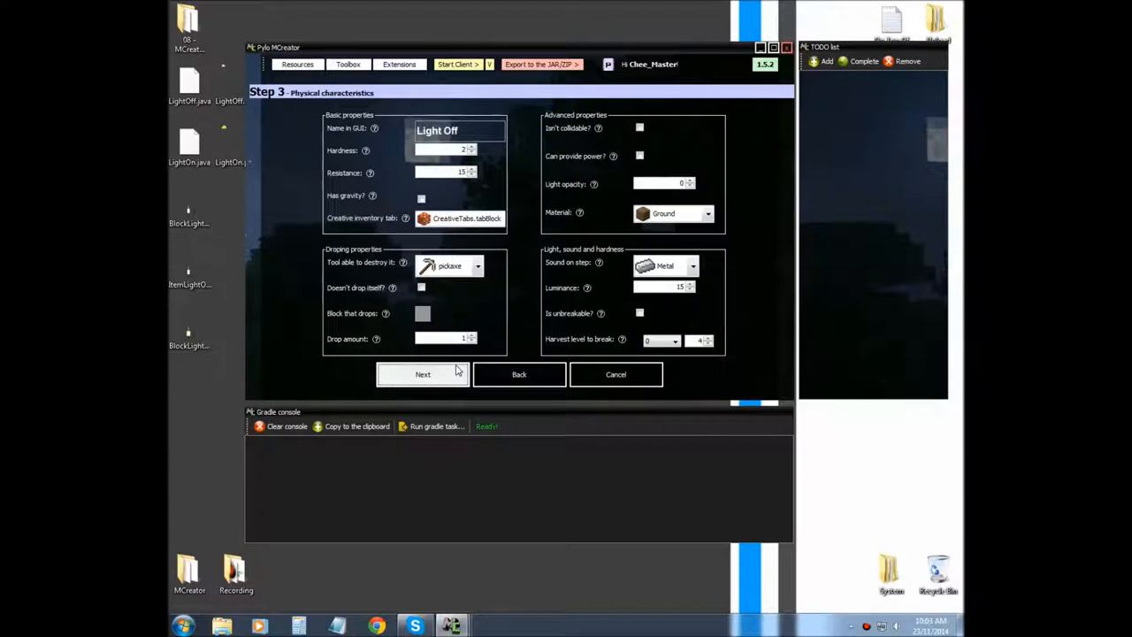
pyautogui.moveTo(676, 295)
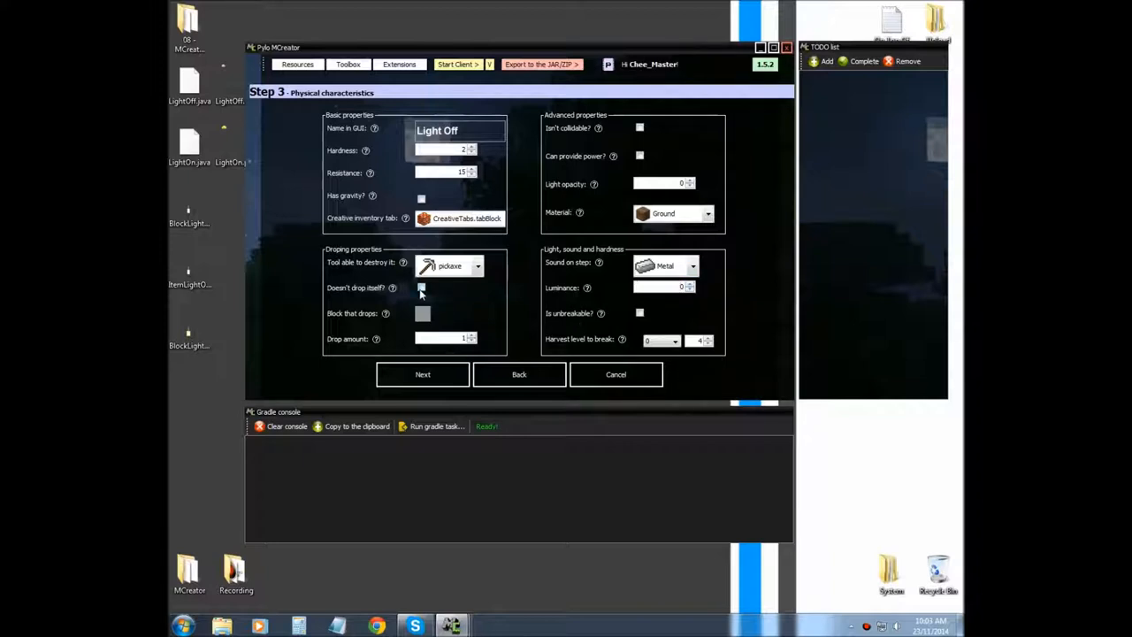
# Make Light Off drop a chosen item instead of itself, keeping hardness 2 and resistance 15.
pyautogui.click(422, 313)
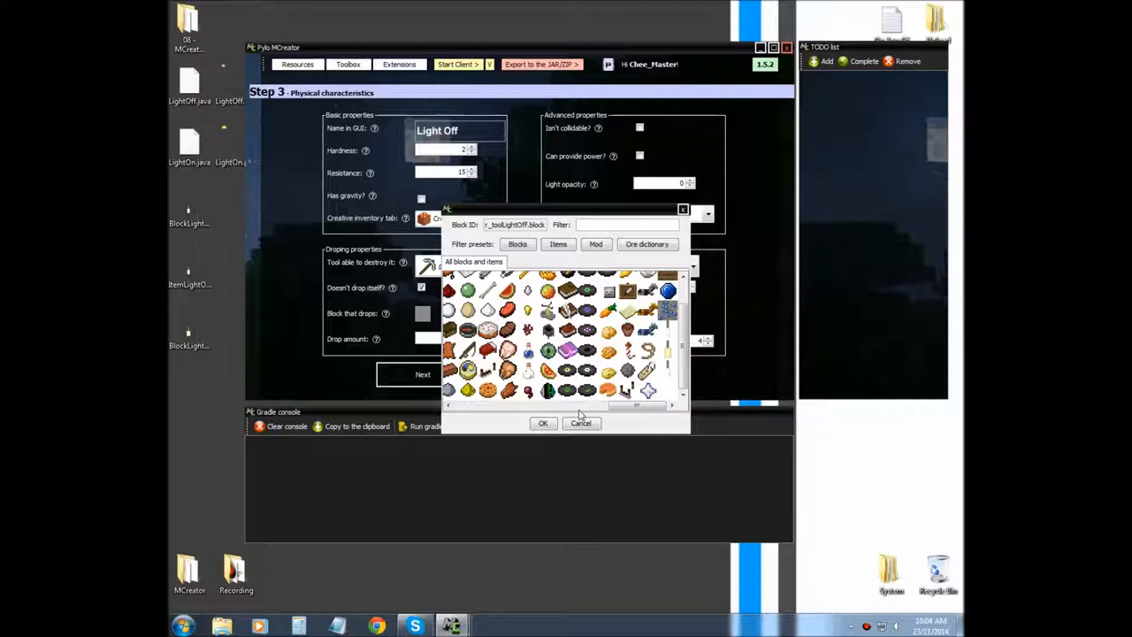
pyautogui.click(544, 423)
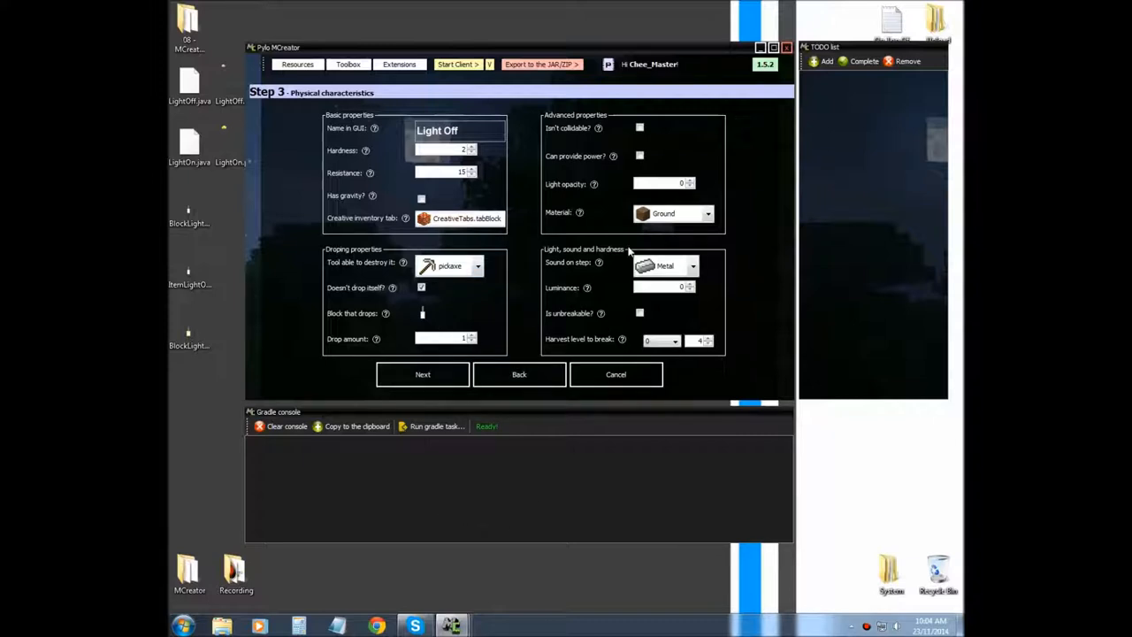
pyautogui.moveTo(634, 276)
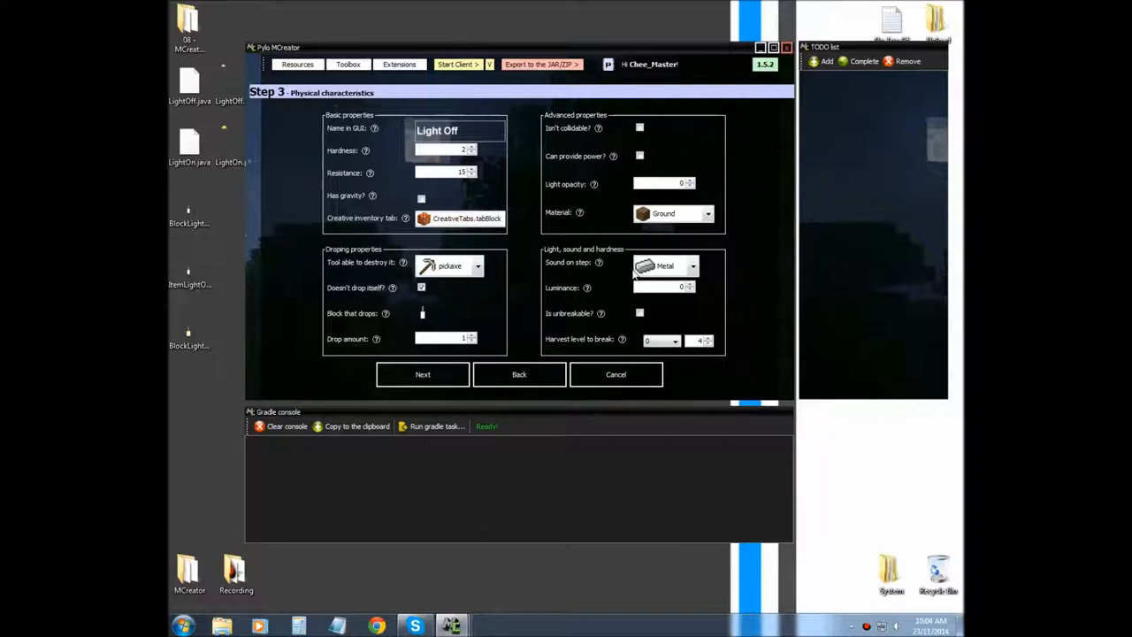
pyautogui.moveTo(326, 329)
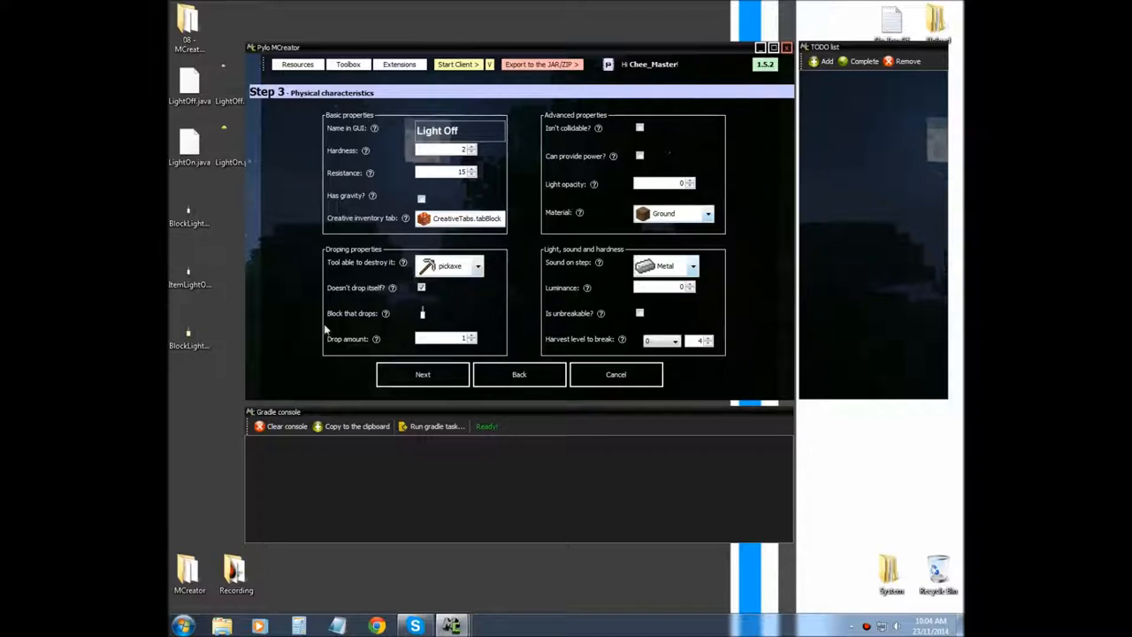
pyautogui.moveTo(435, 321)
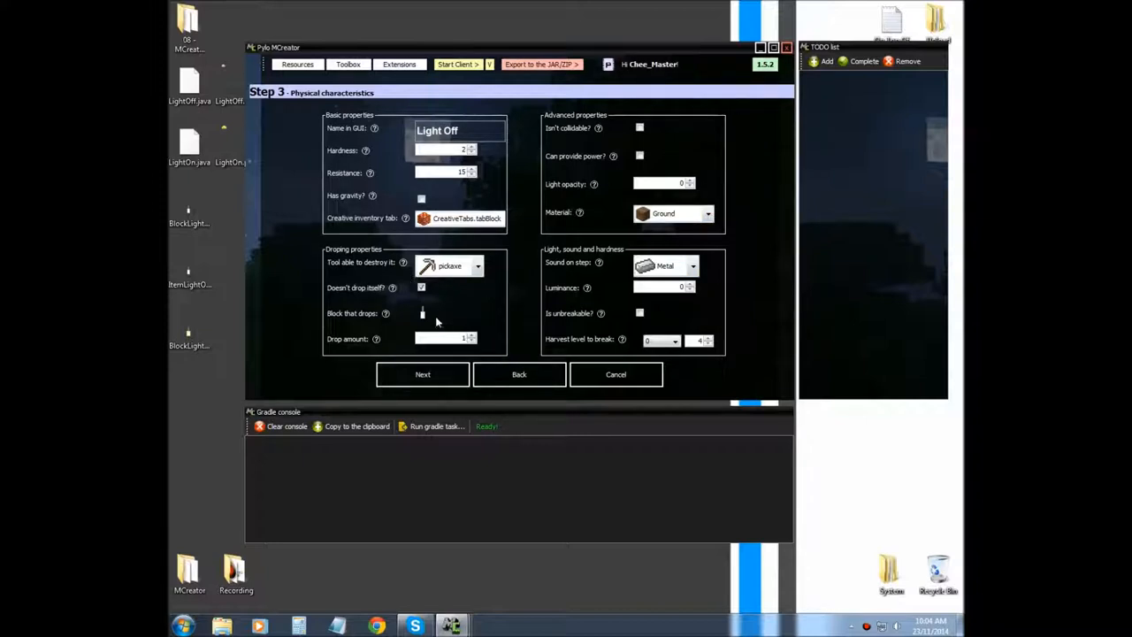
pyautogui.moveTo(407, 339)
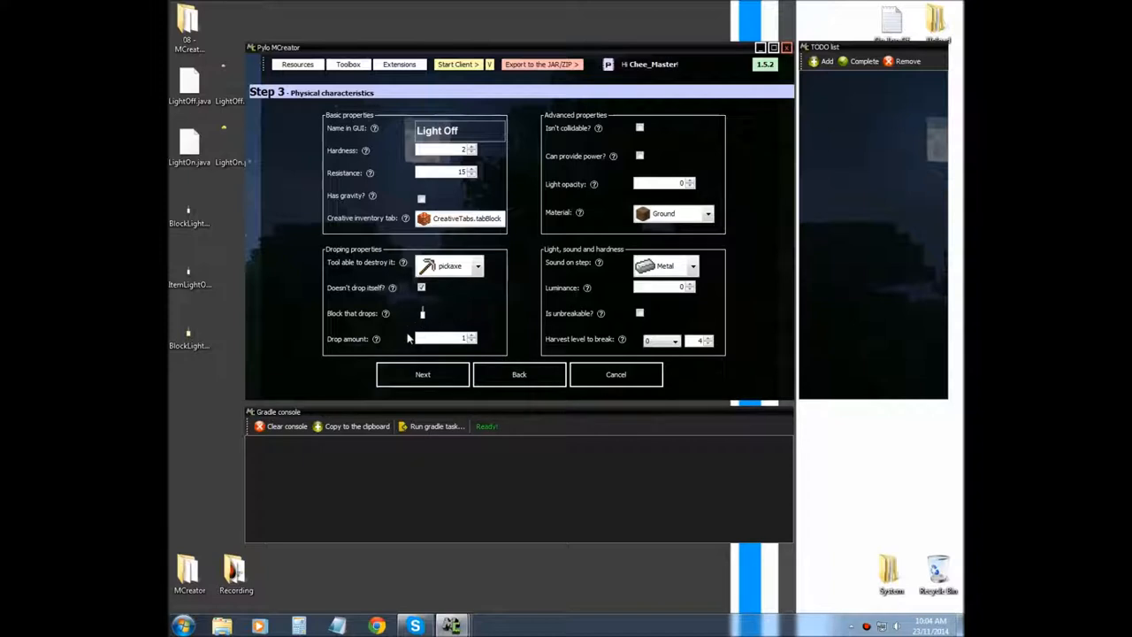
pyautogui.moveTo(409, 316)
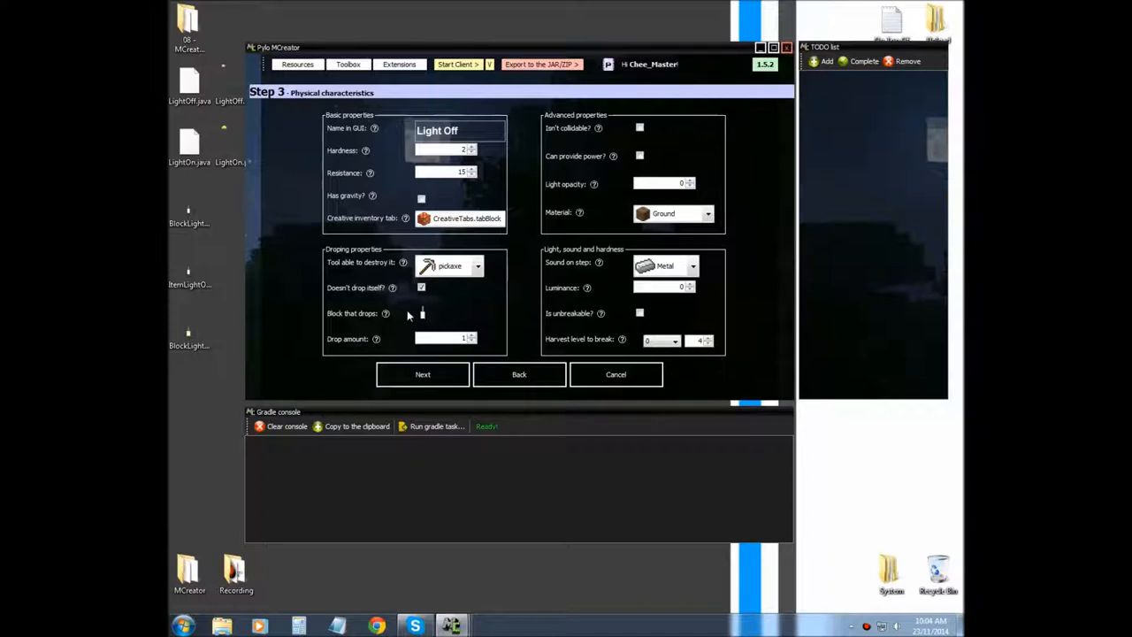
pyautogui.moveTo(818, 241)
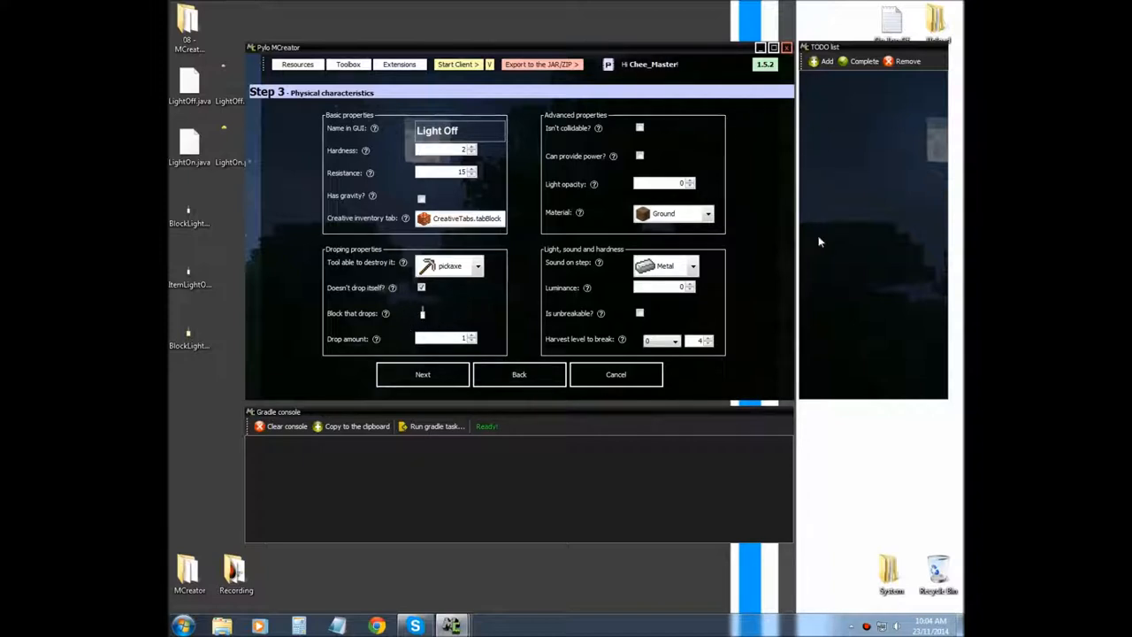
pyautogui.moveTo(594, 366)
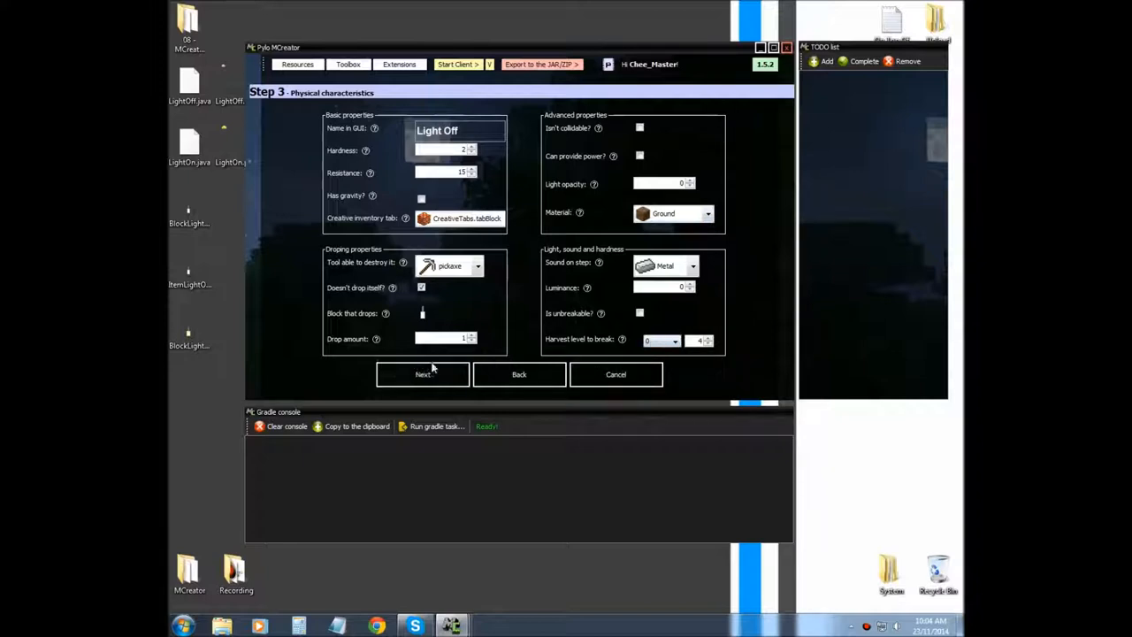
pyautogui.click(422, 374)
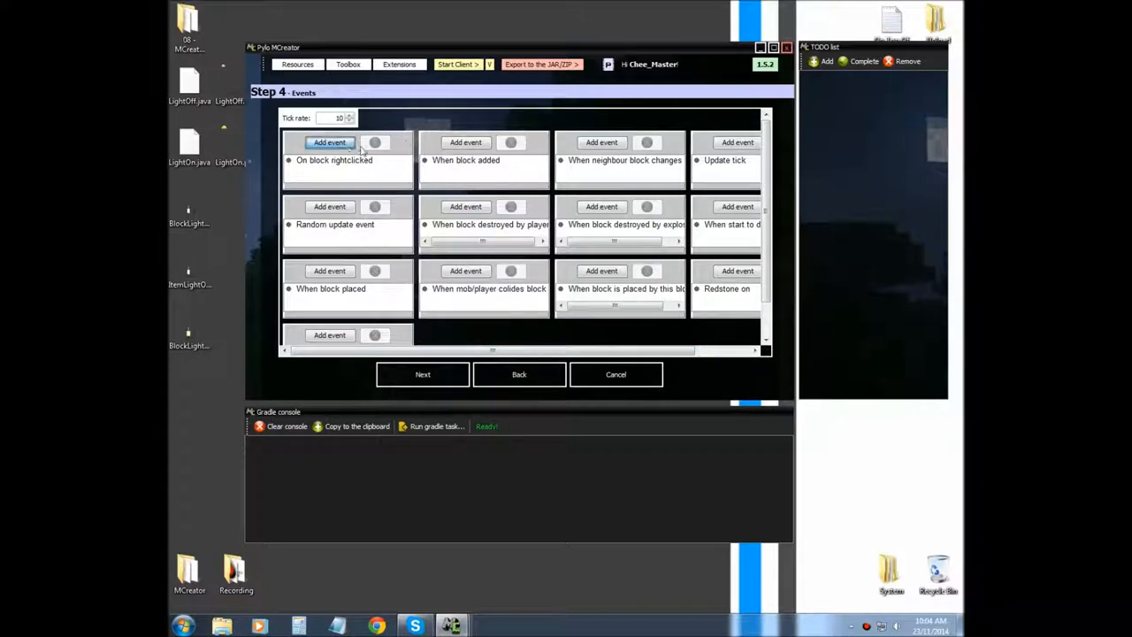
# Give Light Off's right-click event Remove block and Add block results.
pyautogui.click(330, 143)
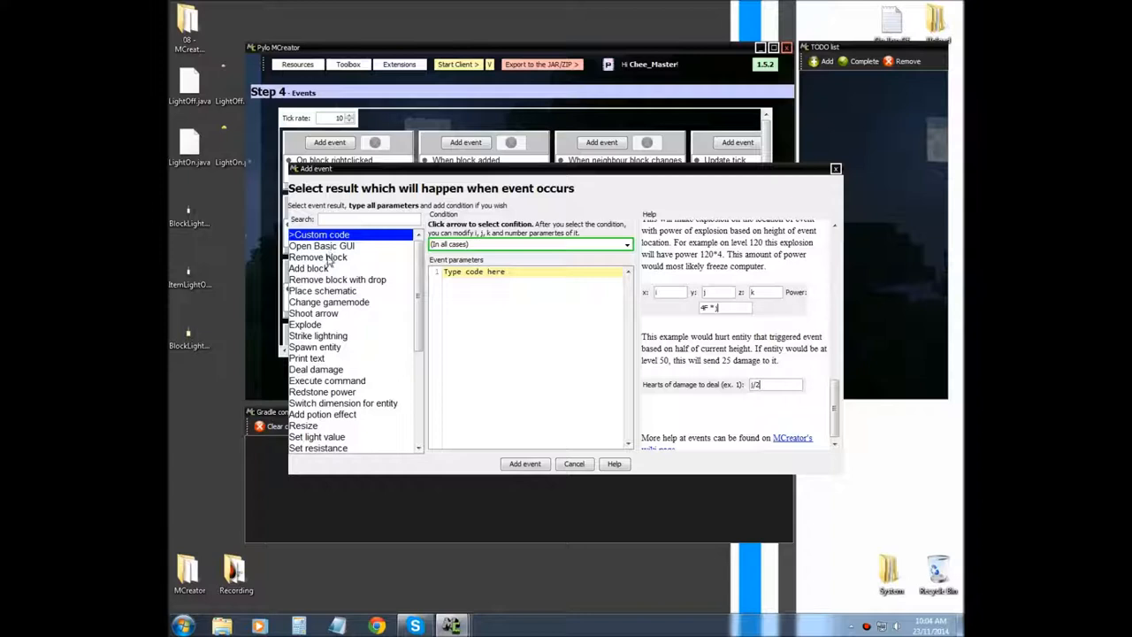
pyautogui.click(321, 257)
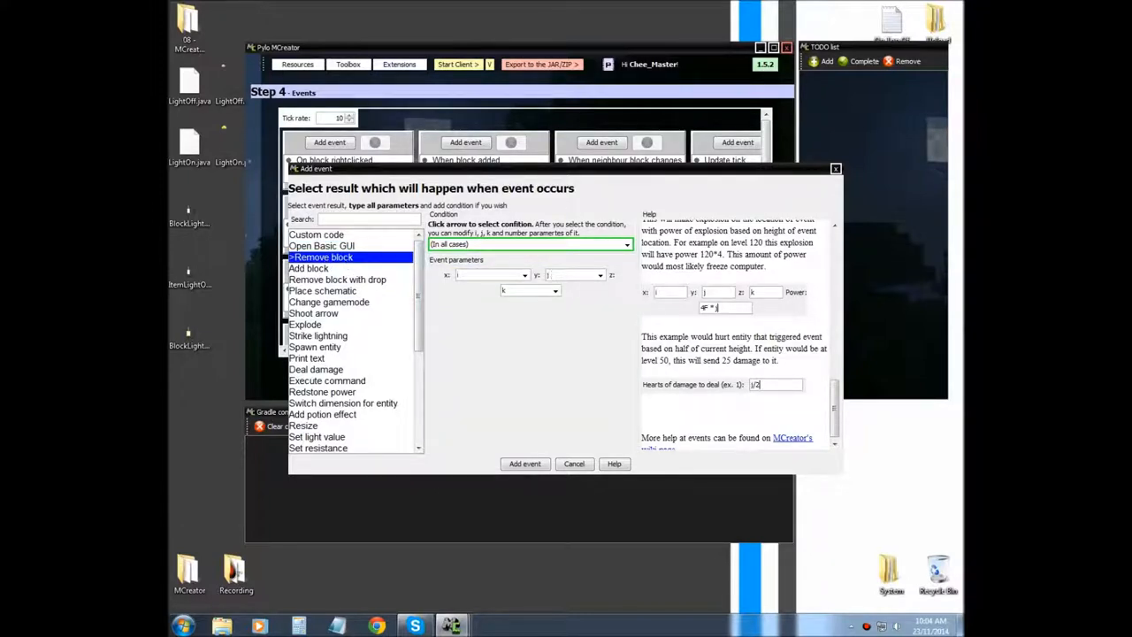
pyautogui.moveTo(560, 451)
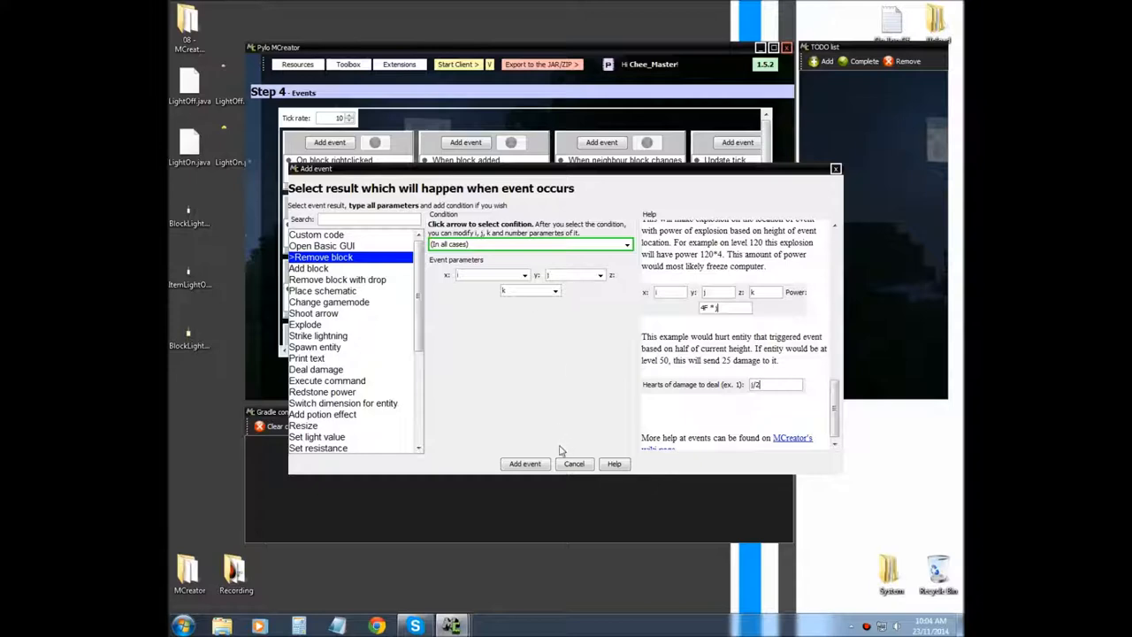
pyautogui.click(526, 463)
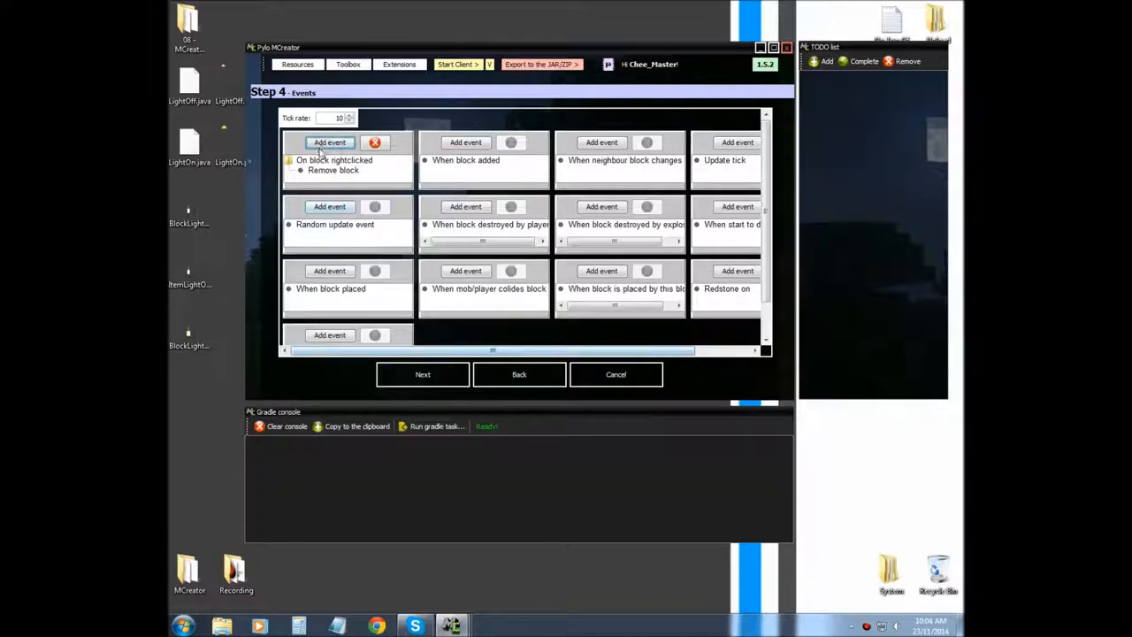
pyautogui.click(330, 142)
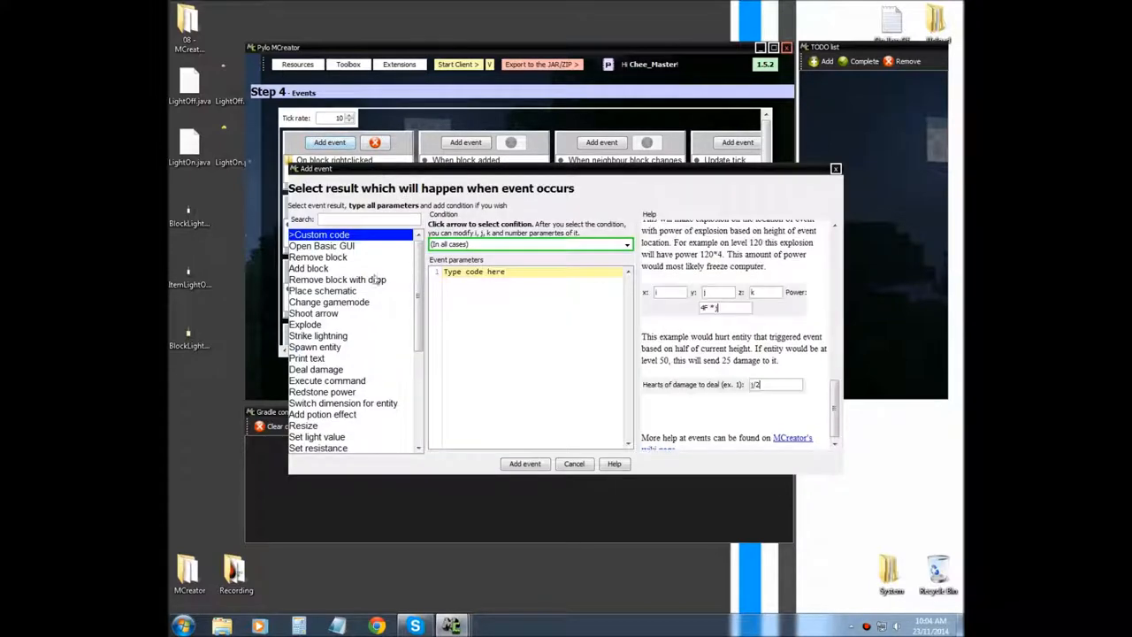
pyautogui.click(309, 268)
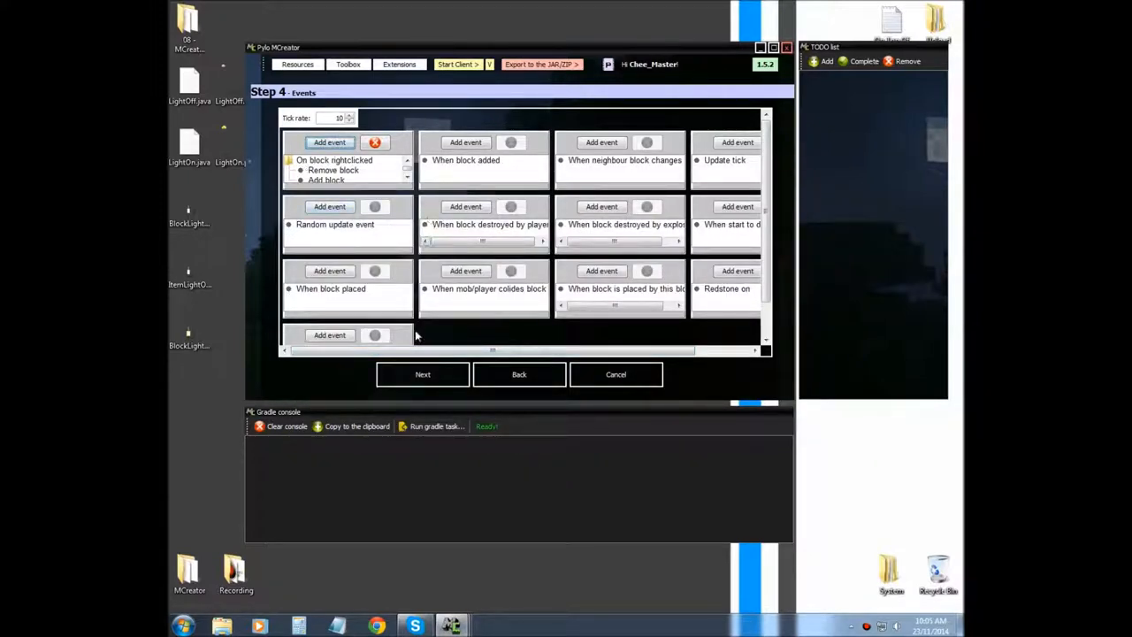
pyautogui.click(422, 373)
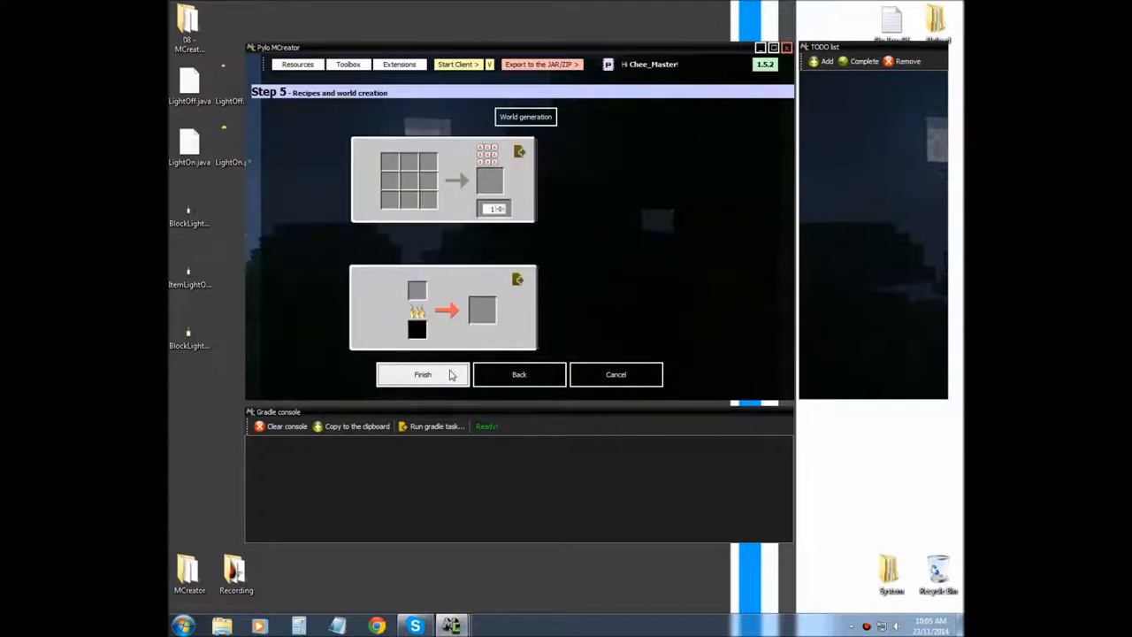
# Save the Light Off block and open BlockLightOn for editing.
pyautogui.click(422, 374)
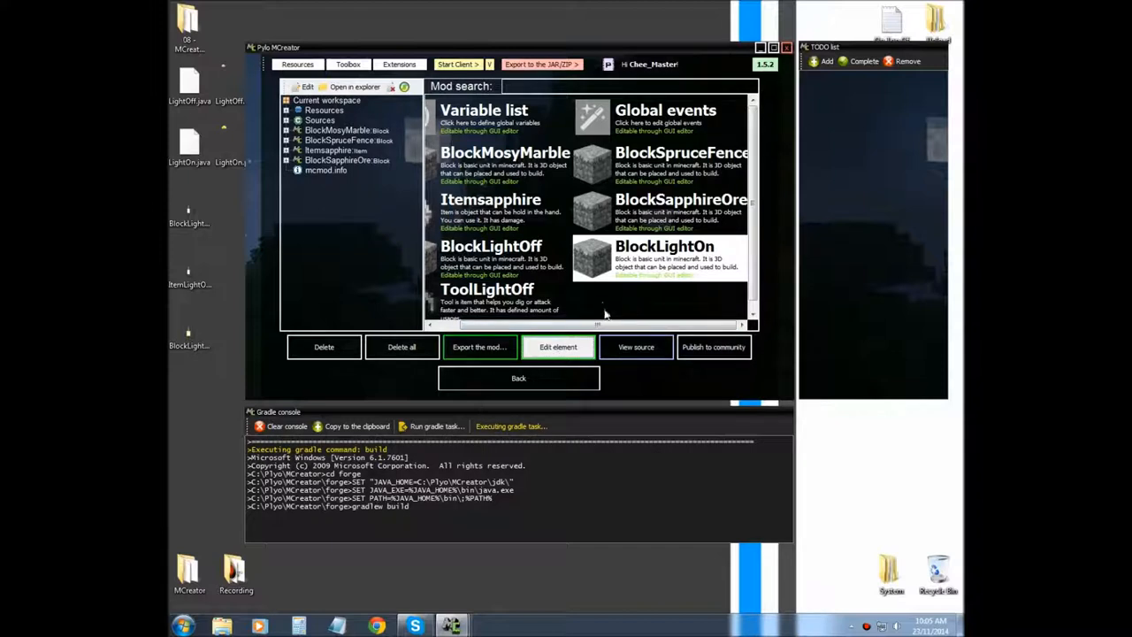
pyautogui.click(558, 347)
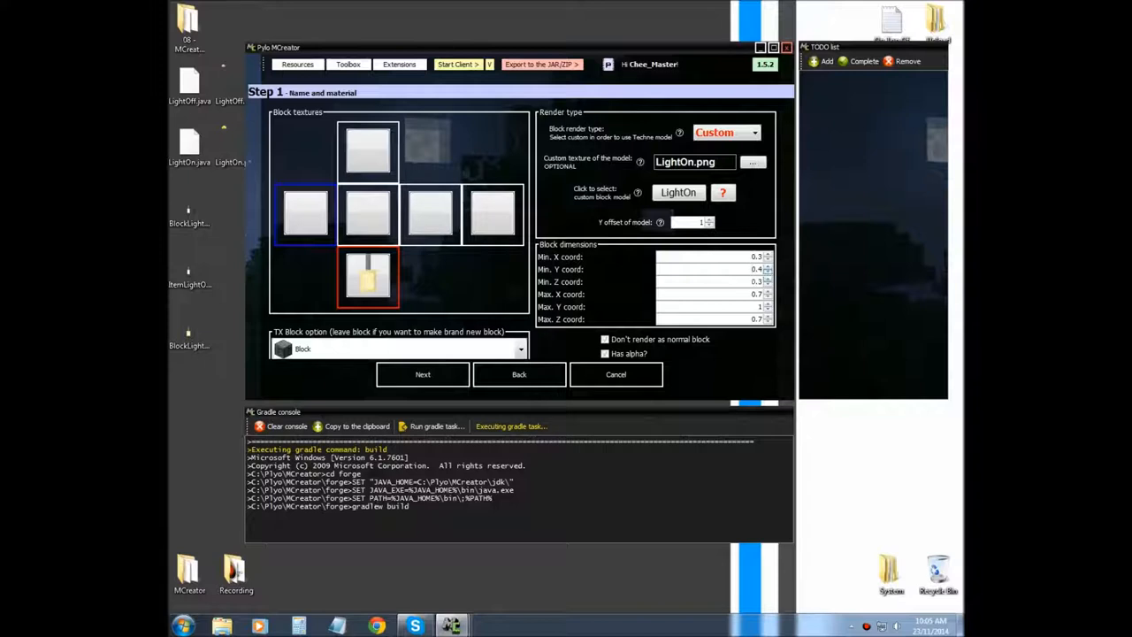
# Make the Light On block drop a chosen item instead of itself.
pyautogui.click(422, 375)
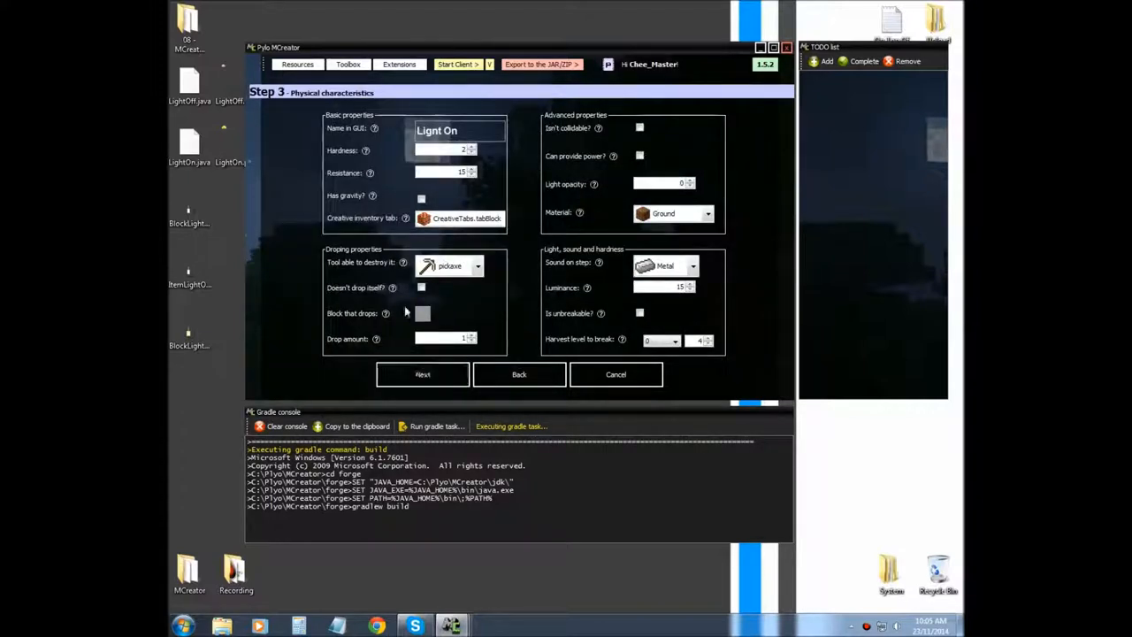
pyautogui.click(423, 313)
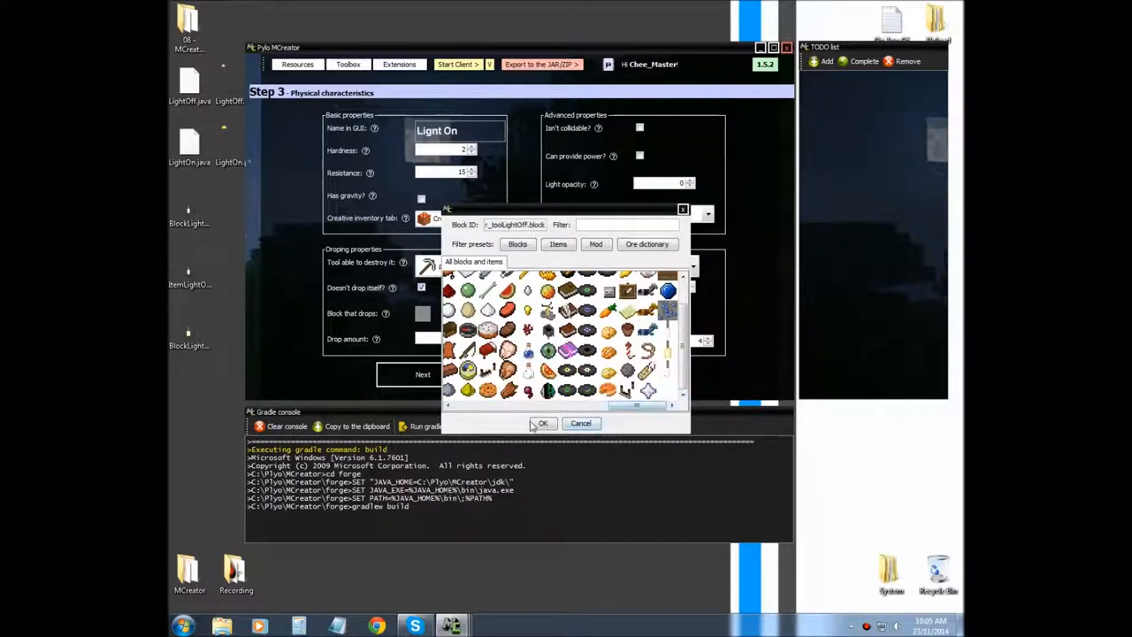
pyautogui.click(543, 423)
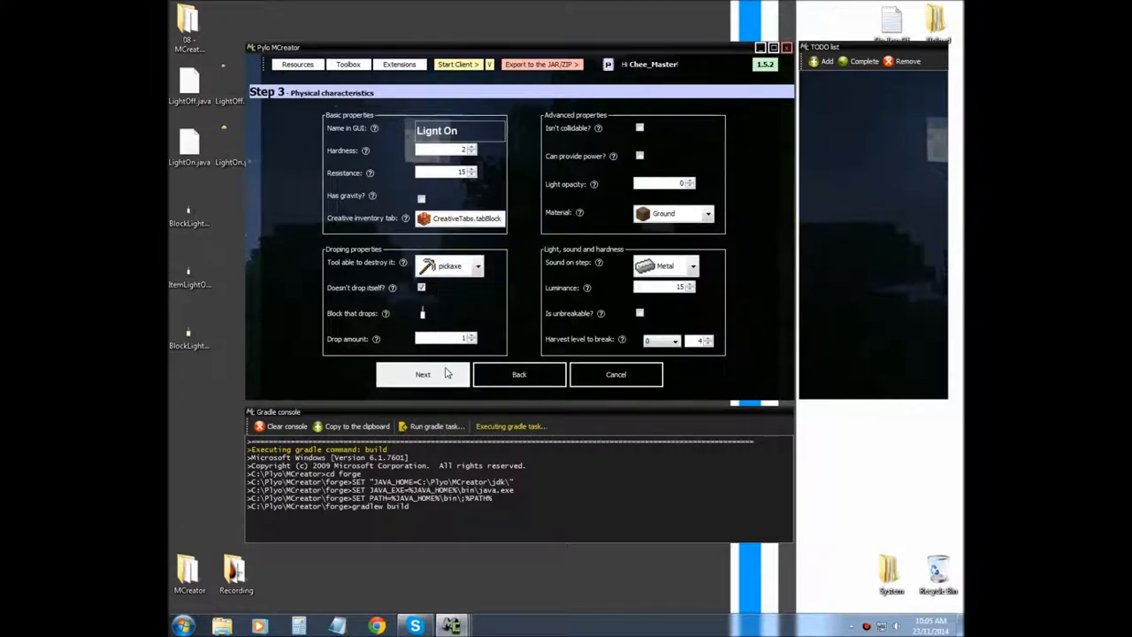
pyautogui.click(422, 374)
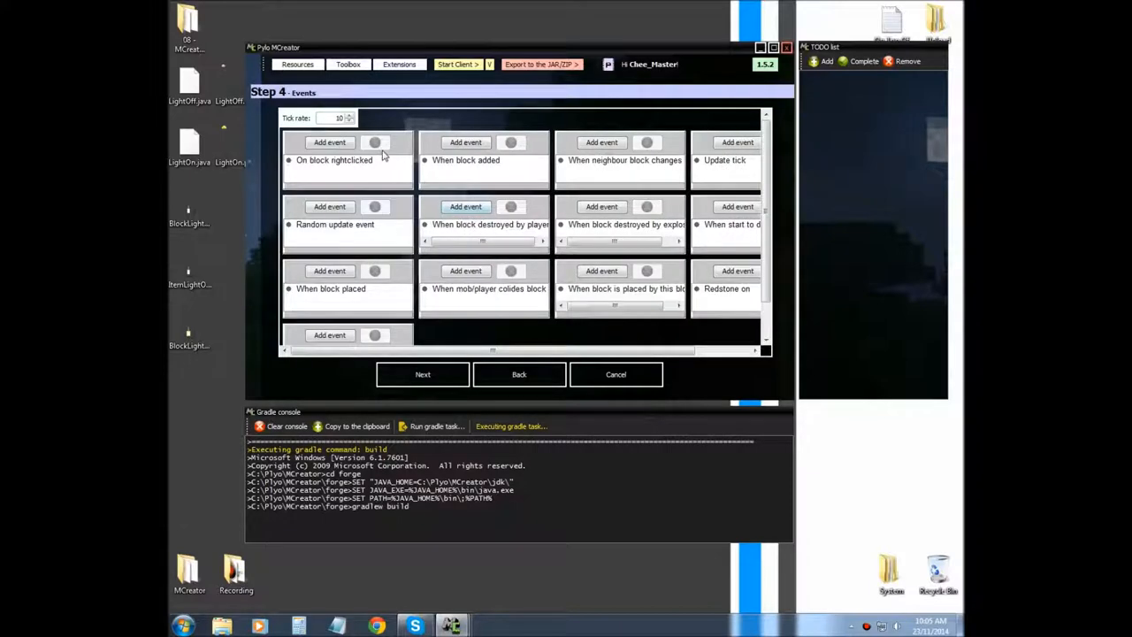
# Add Remove block and Add block to Light On's right-click event and save it.
pyautogui.click(329, 143)
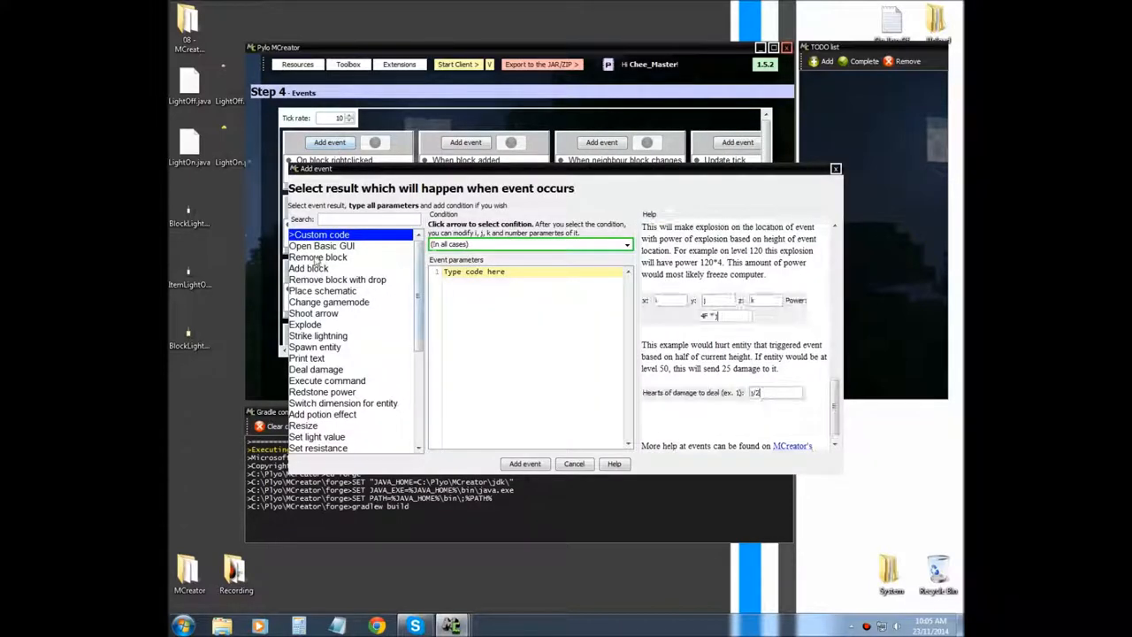
pyautogui.click(525, 464)
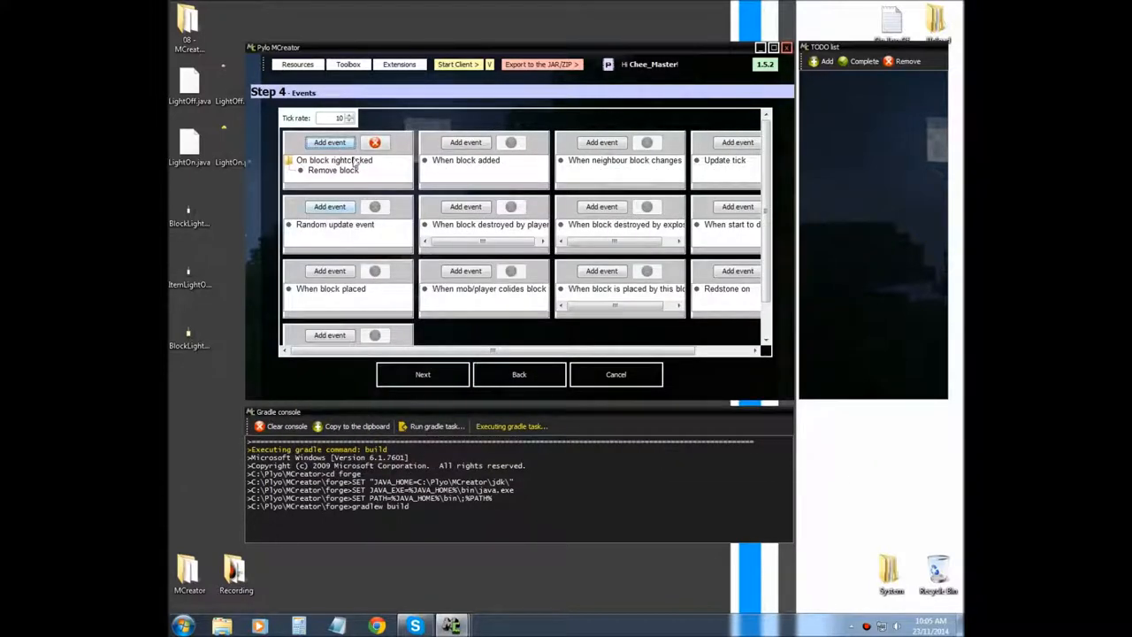
pyautogui.click(330, 142)
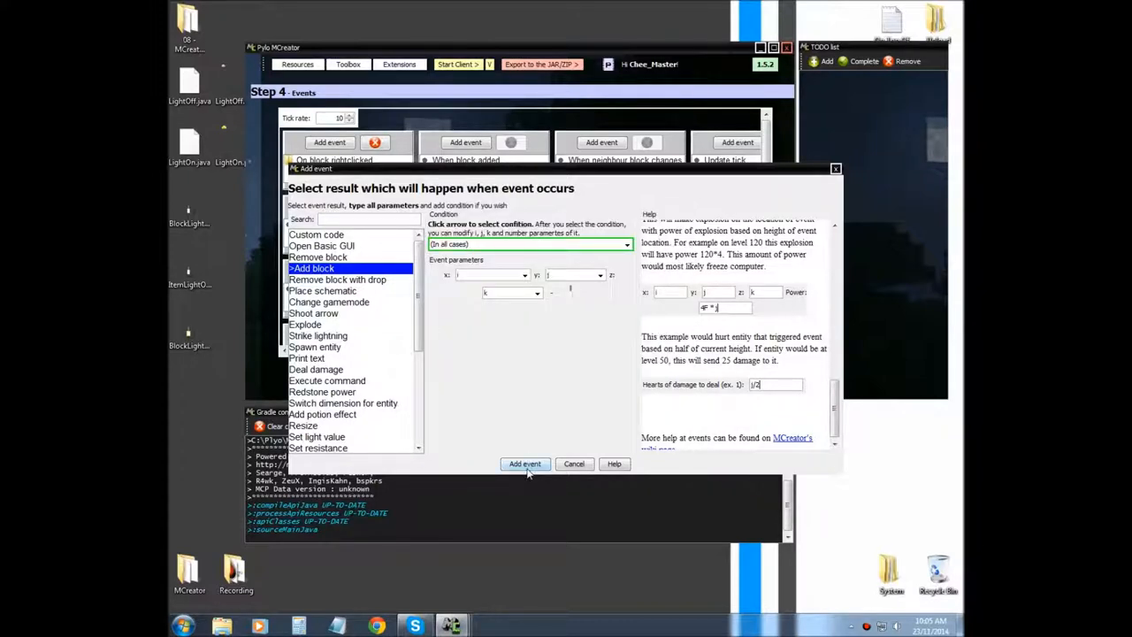
pyautogui.click(525, 464)
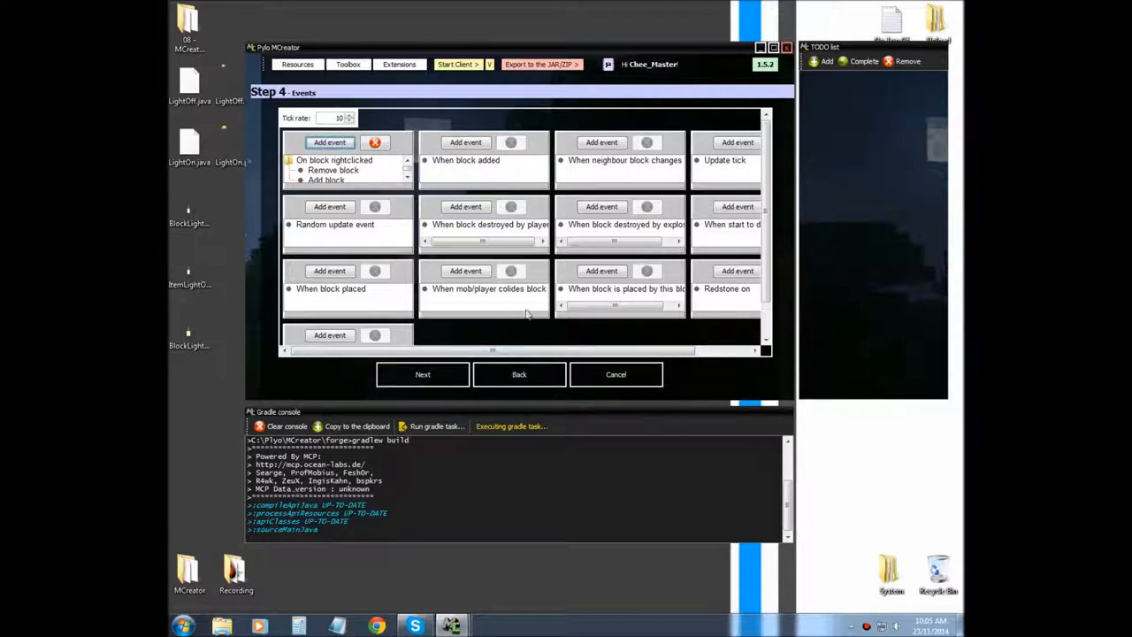
pyautogui.moveTo(396, 438)
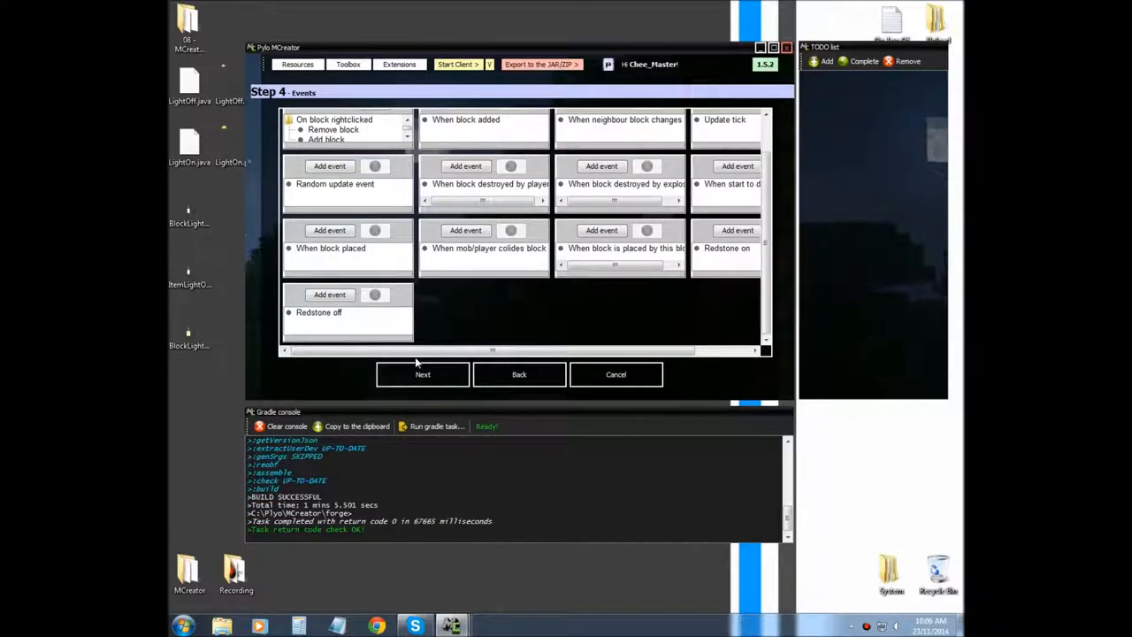
pyautogui.click(422, 375)
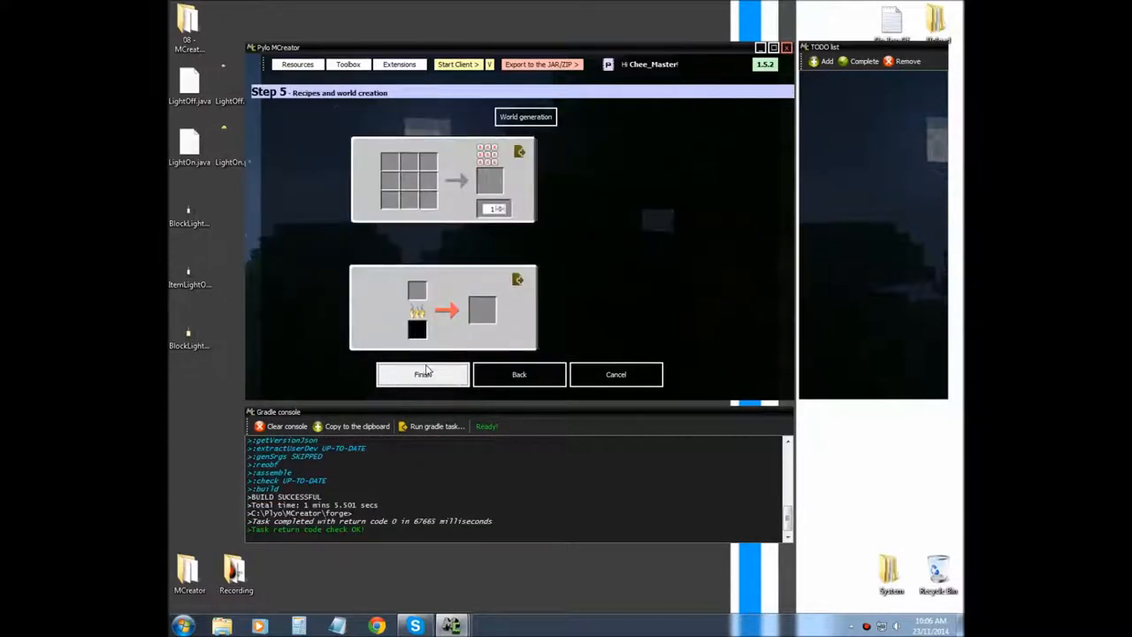
pyautogui.click(423, 373)
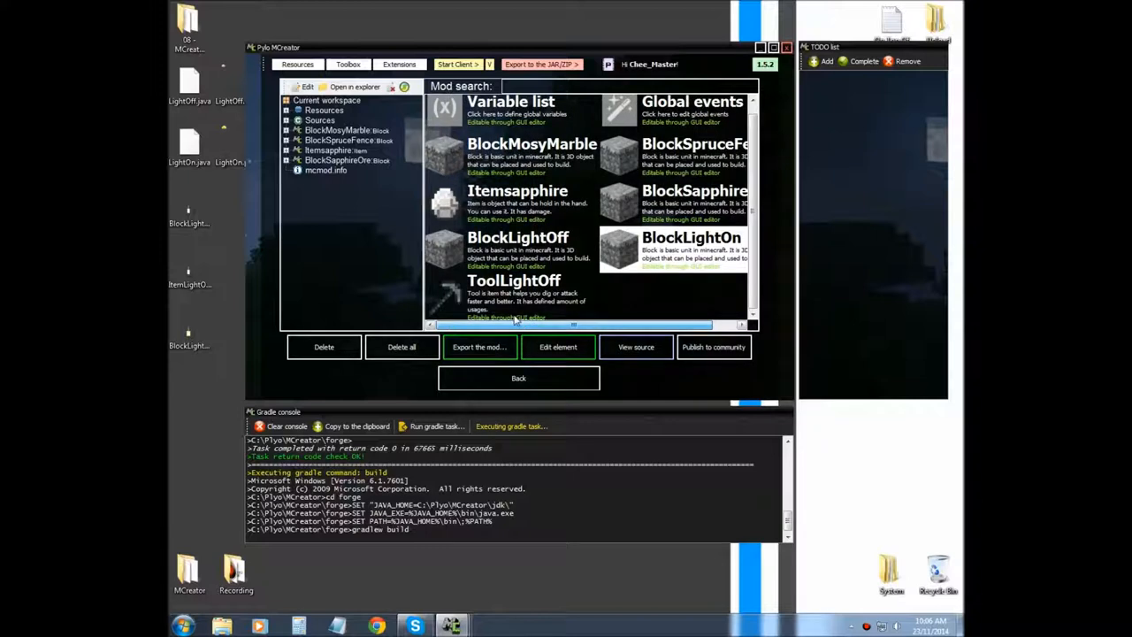
pyautogui.moveTo(438, 252)
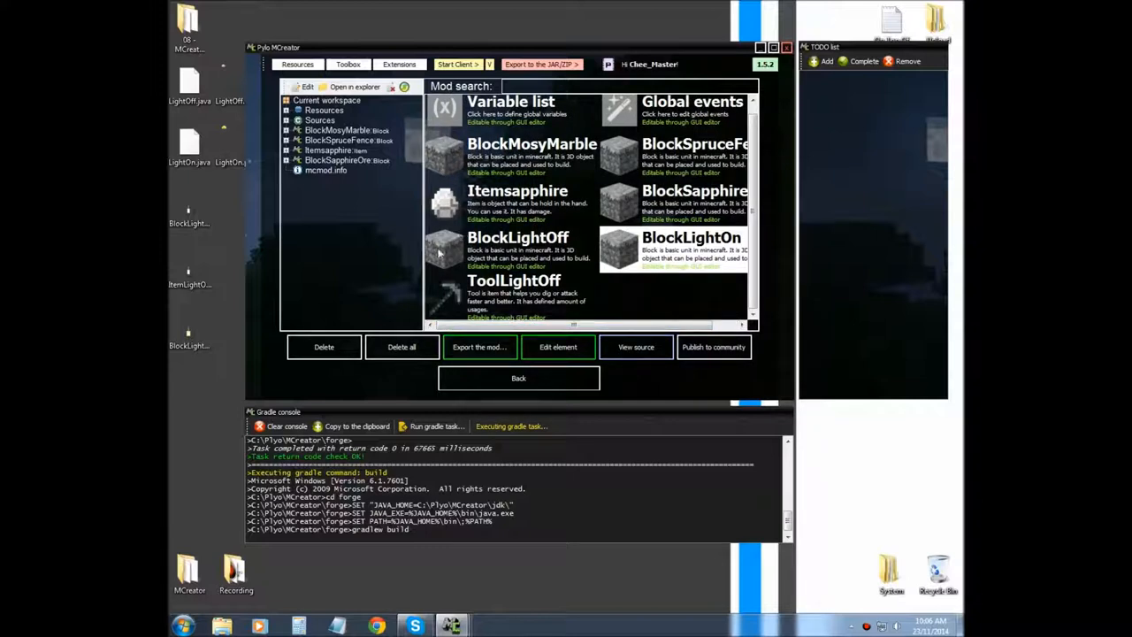
pyautogui.moveTo(542, 243)
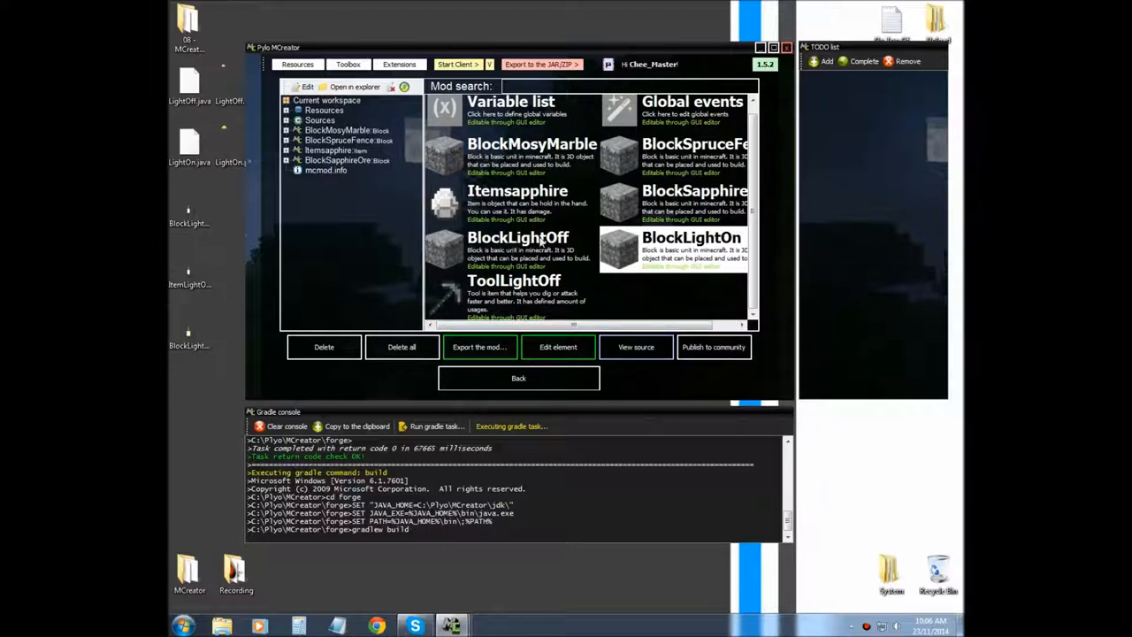
pyautogui.moveTo(743, 234)
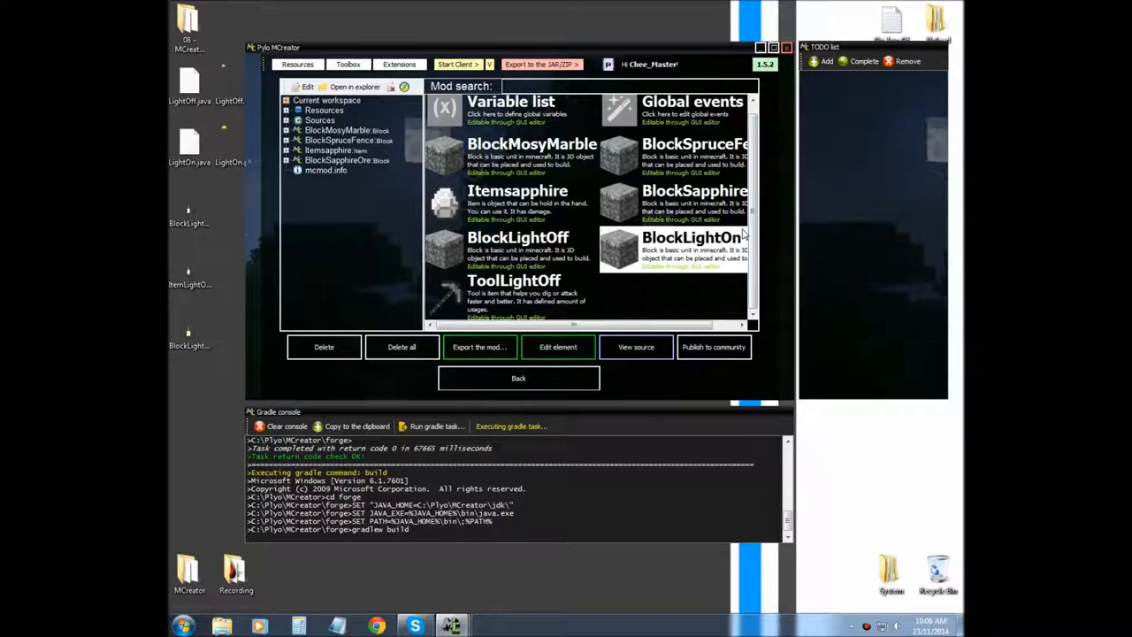
pyautogui.moveTo(512, 307)
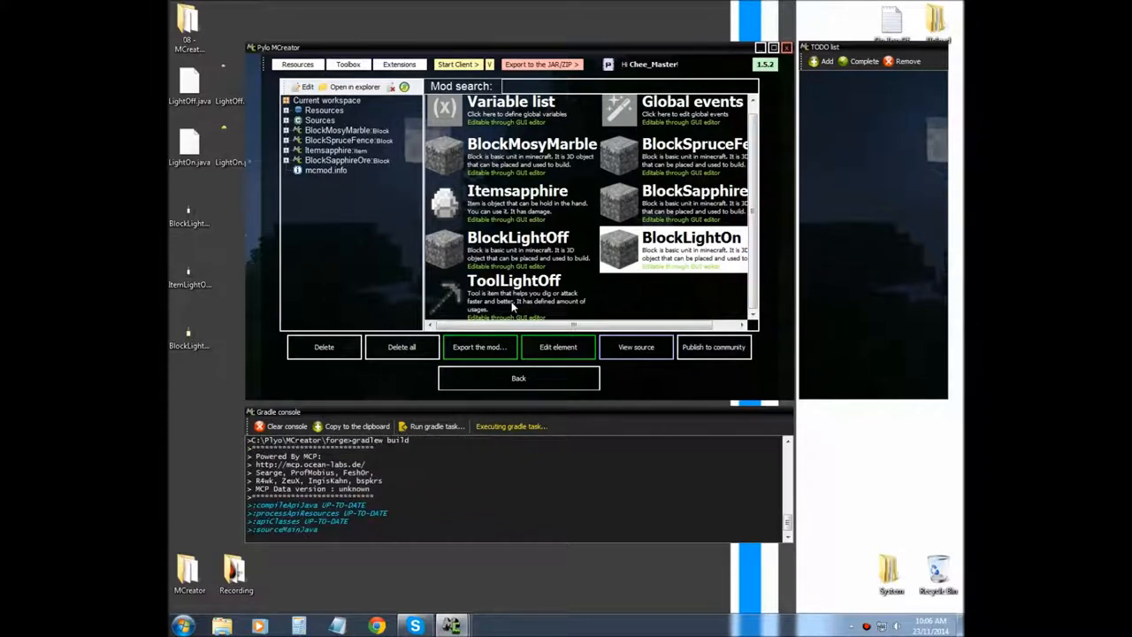
pyautogui.moveTo(495, 246)
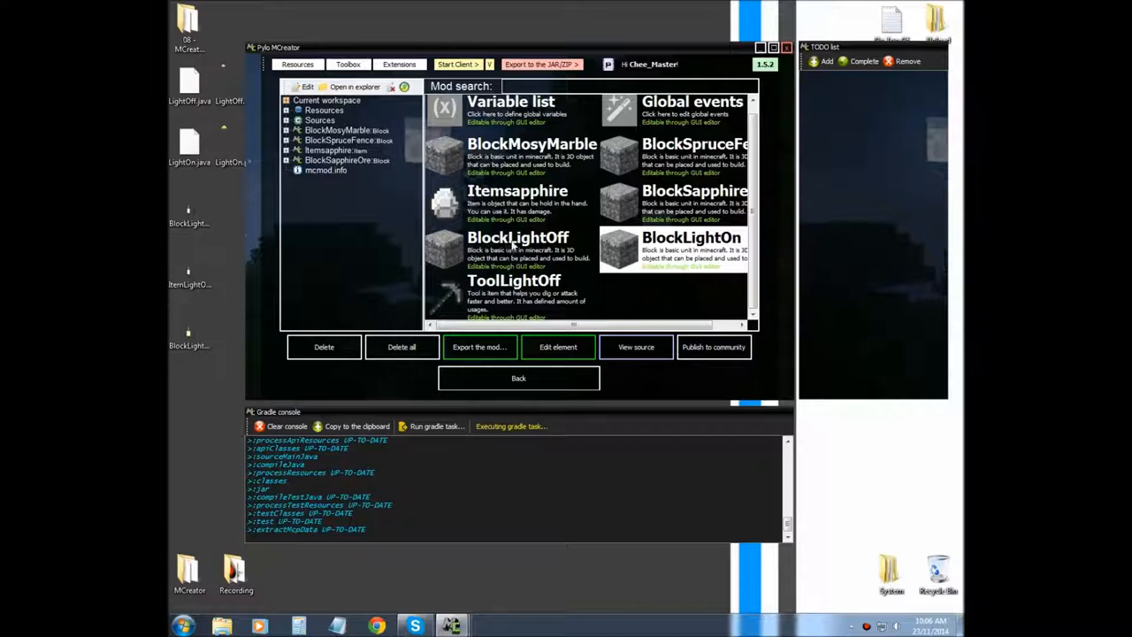
pyautogui.moveTo(491, 294)
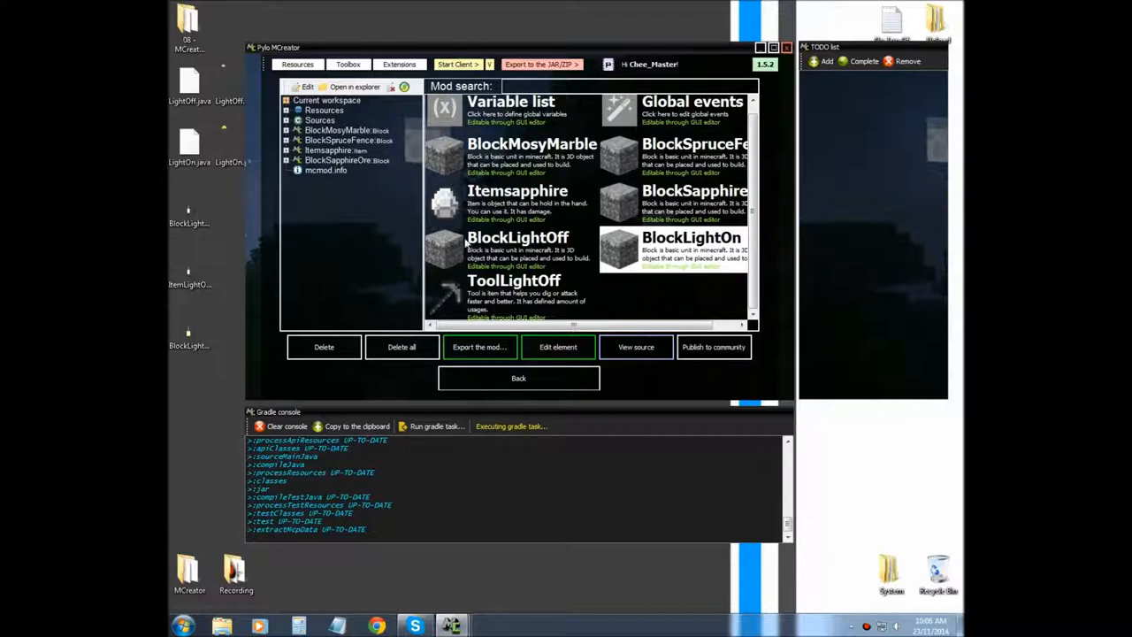
pyautogui.moveTo(466, 245)
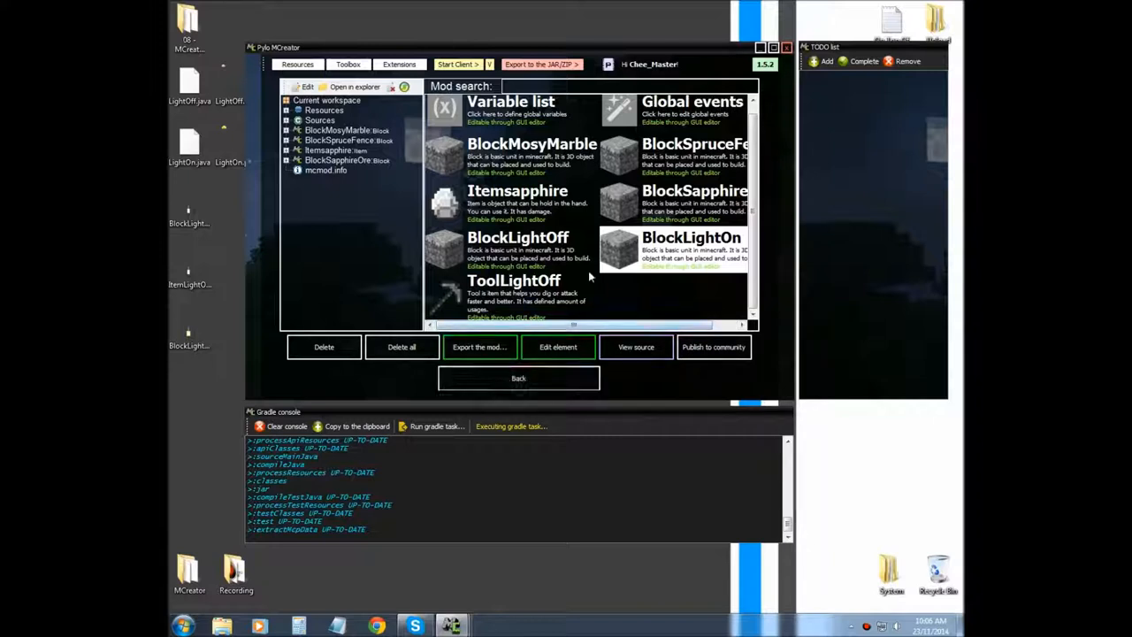
pyautogui.moveTo(625, 282)
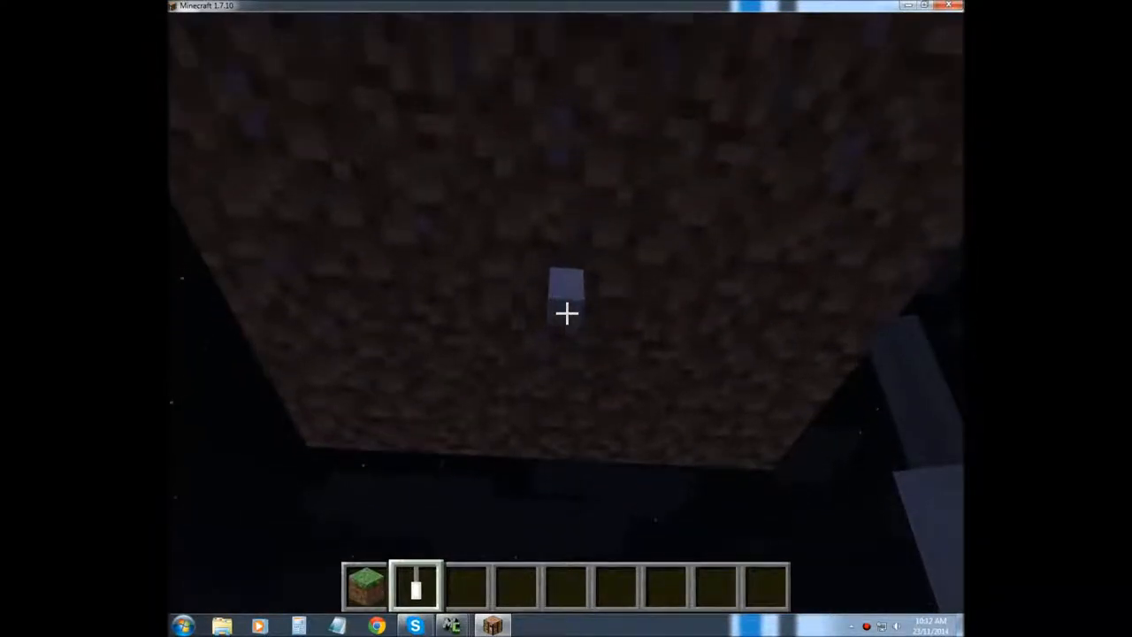
pyautogui.moveTo(567, 313)
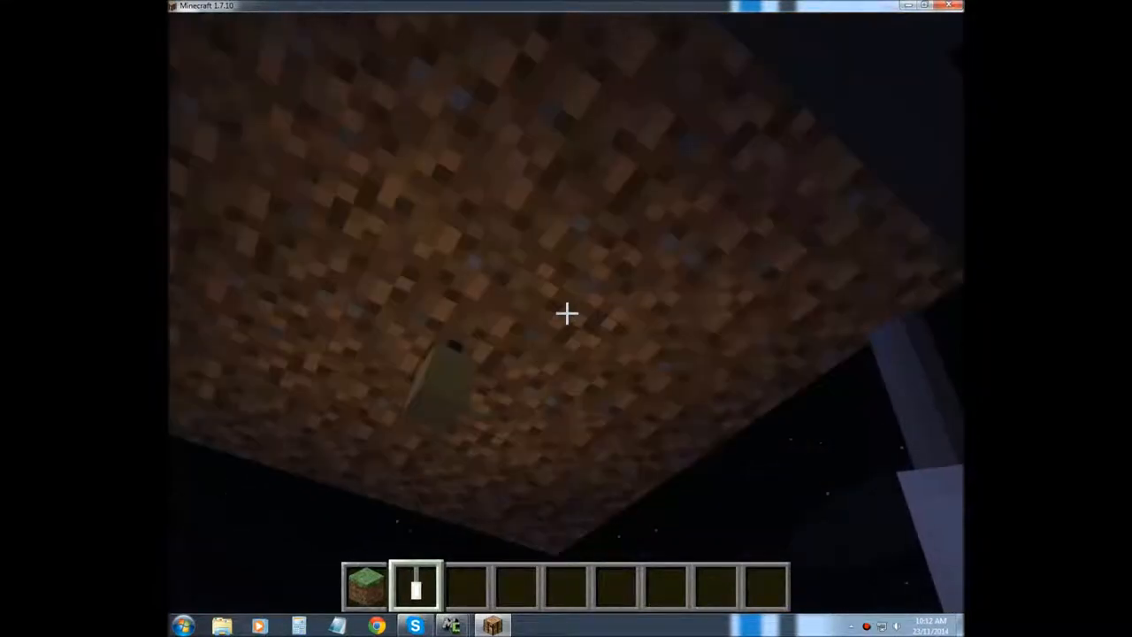
pyautogui.moveTo(566, 313)
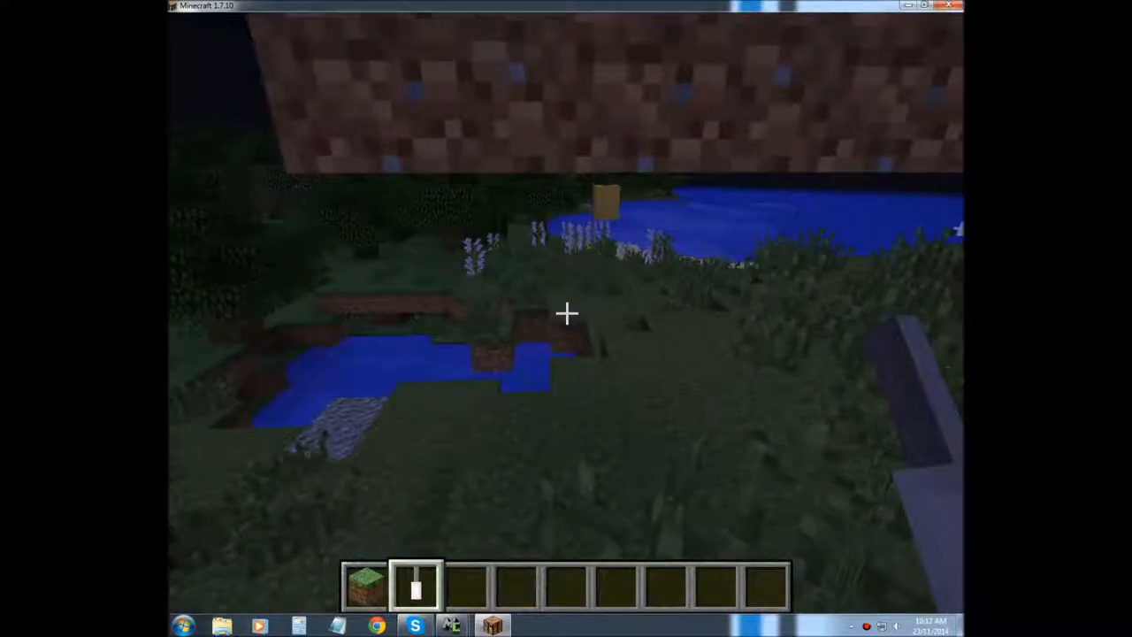
pyautogui.moveTo(567, 313)
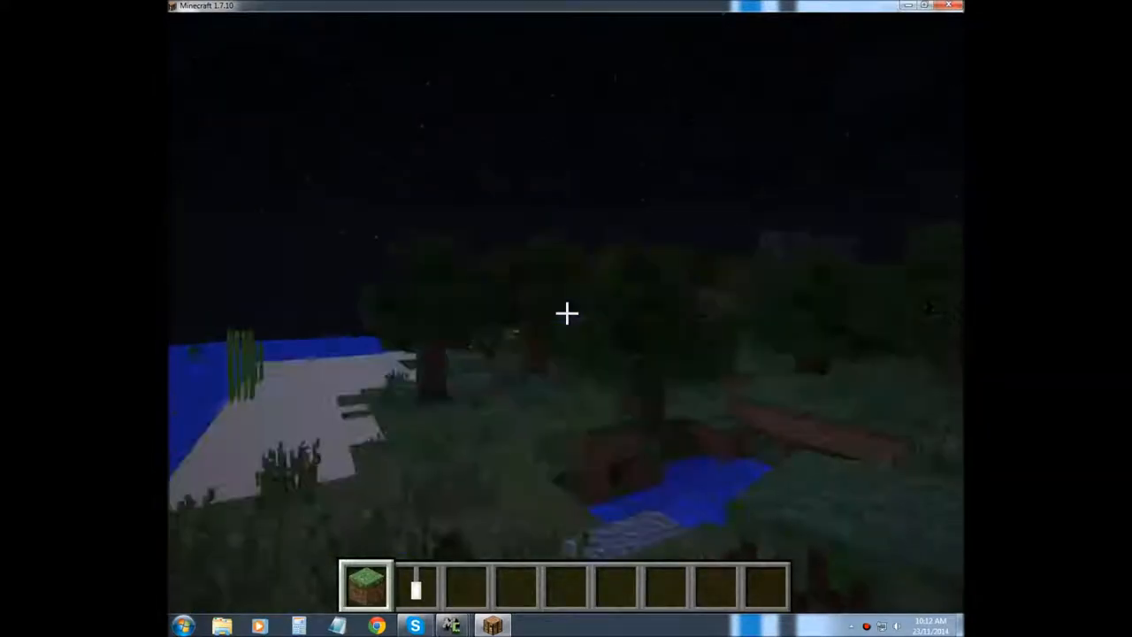
pyautogui.moveTo(566, 313)
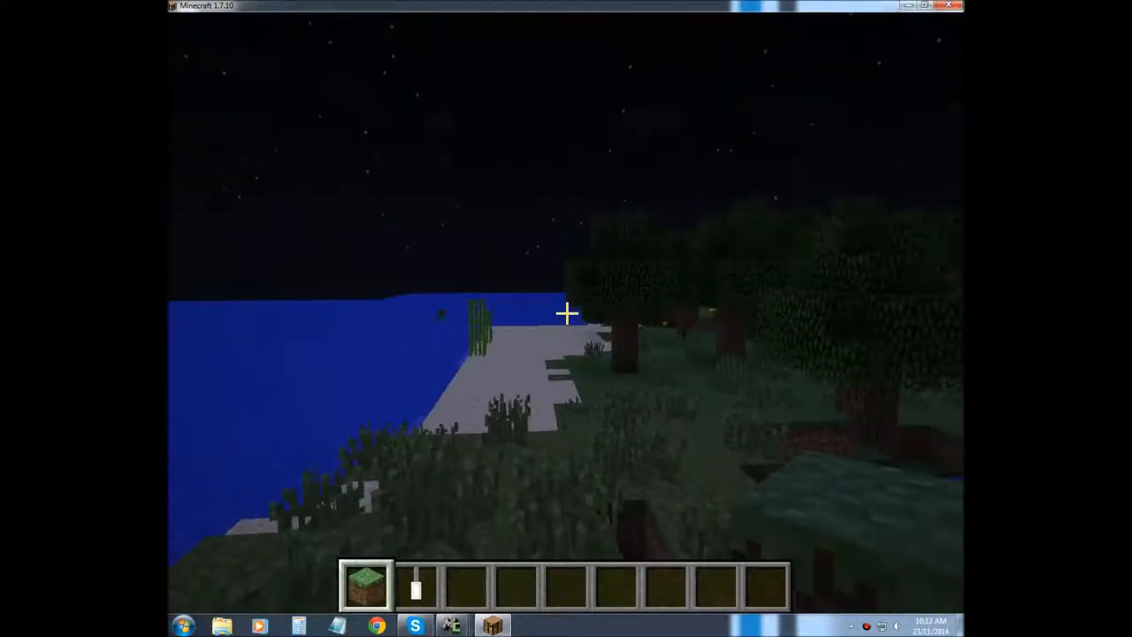
pyautogui.moveTo(566, 313)
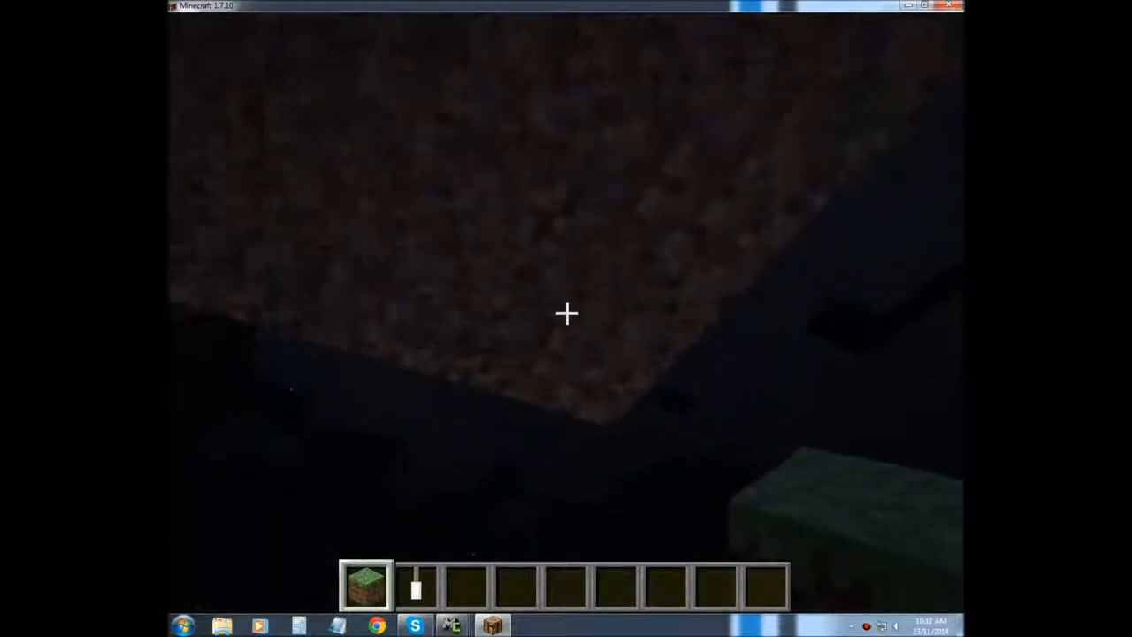
pyautogui.moveTo(566, 312)
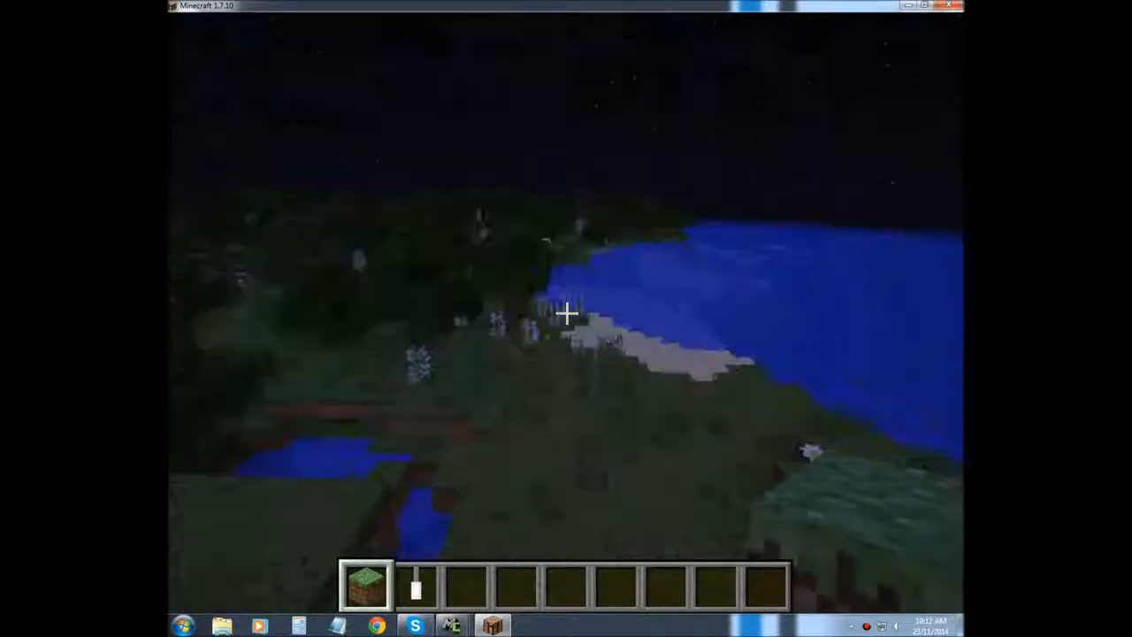
pyautogui.moveTo(566, 319)
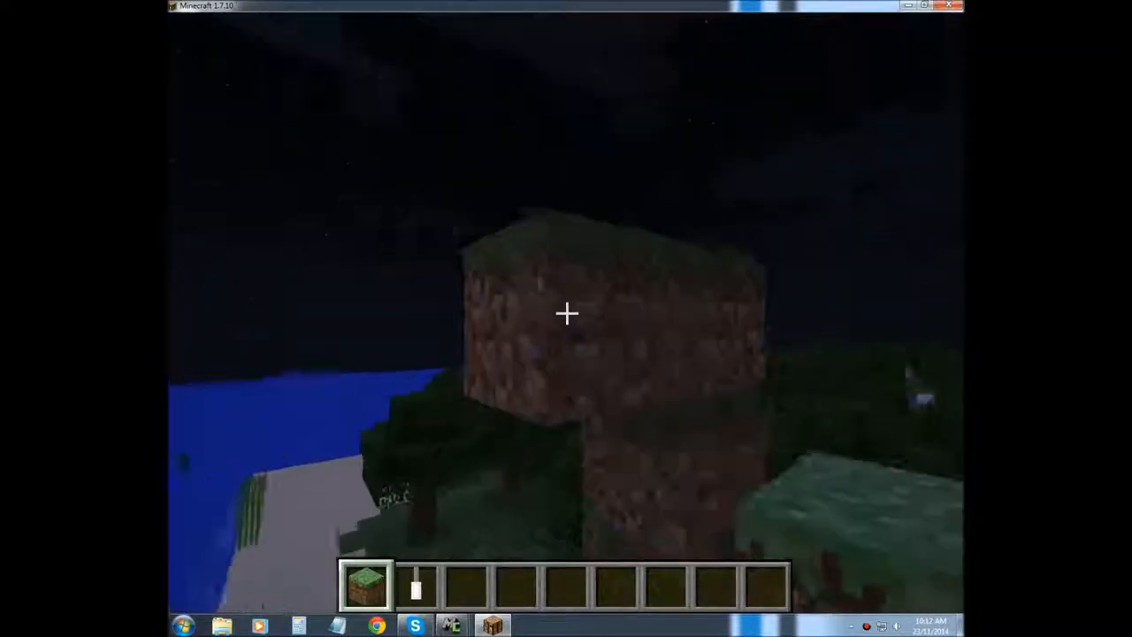
pyautogui.moveTo(567, 312)
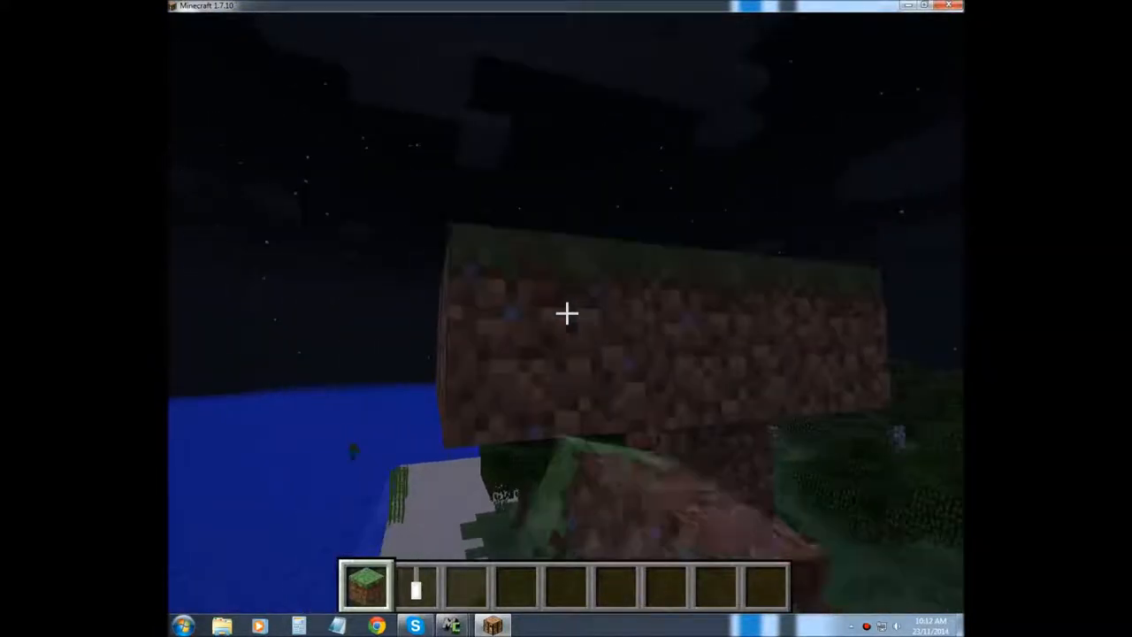
pyautogui.moveTo(566, 319)
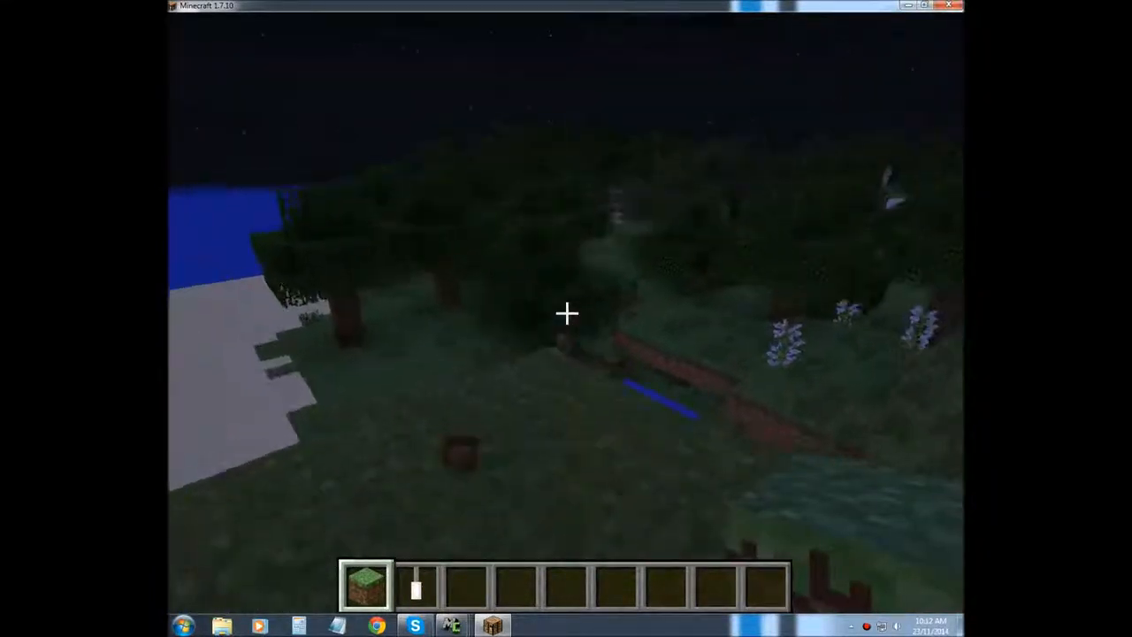
# Begin typing the /gamemode 0 command in the Minecraft chat.
pyautogui.write('/gamemode 0')
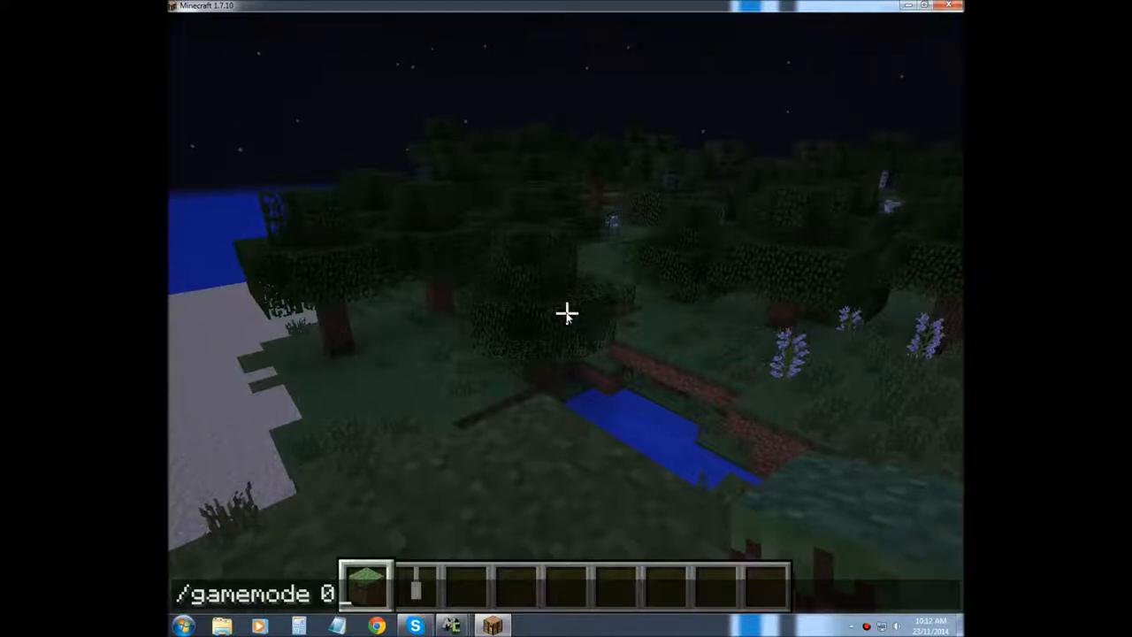
# Send /gamemode 0 to switch to survival, then bring up the creative Combat tab.
pyautogui.press('Return')
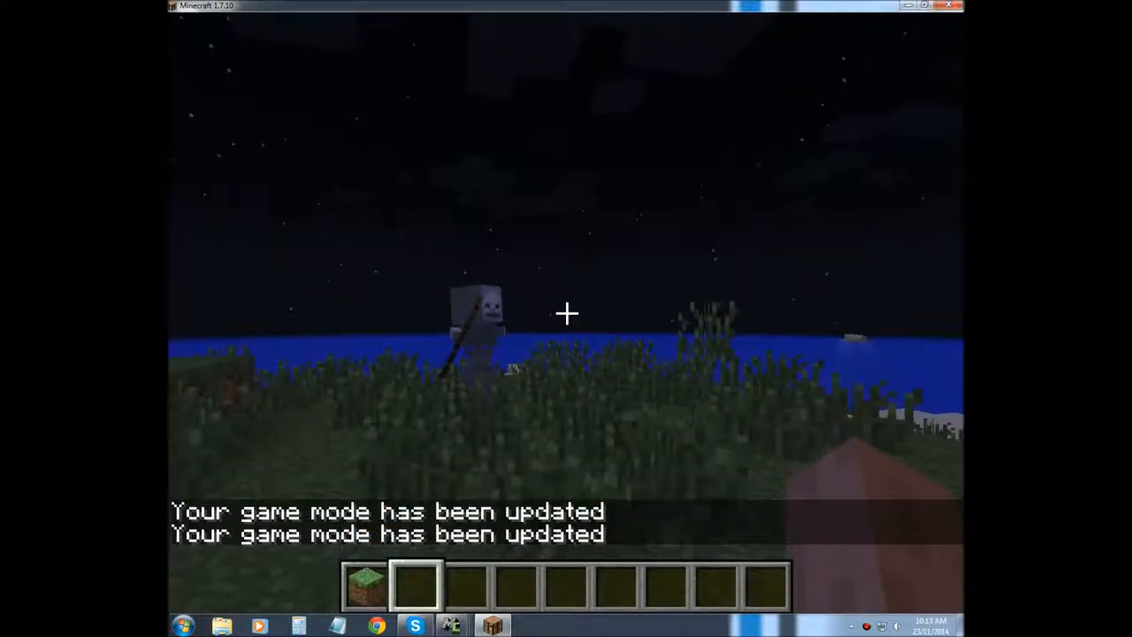
pyautogui.press('e')
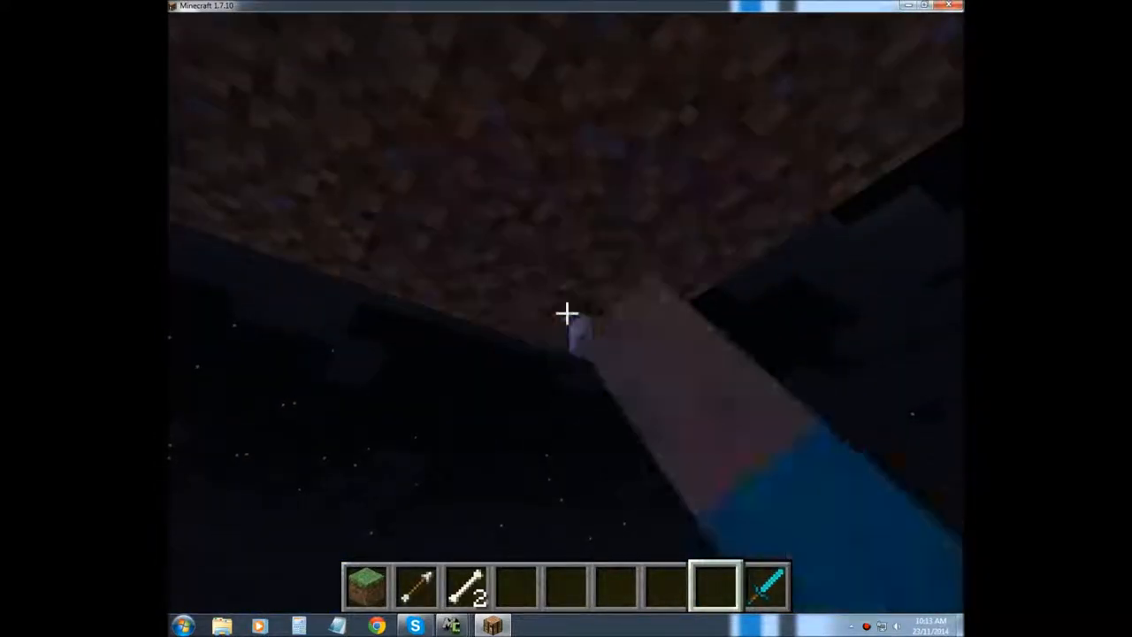
pyautogui.moveTo(566, 319)
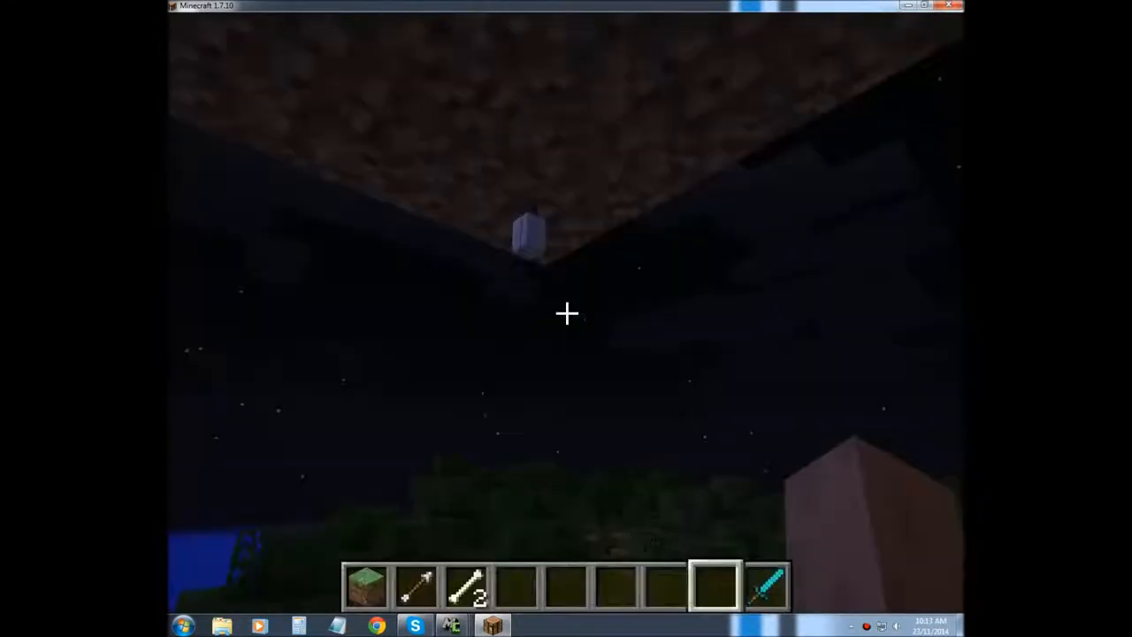
pyautogui.moveTo(566, 319)
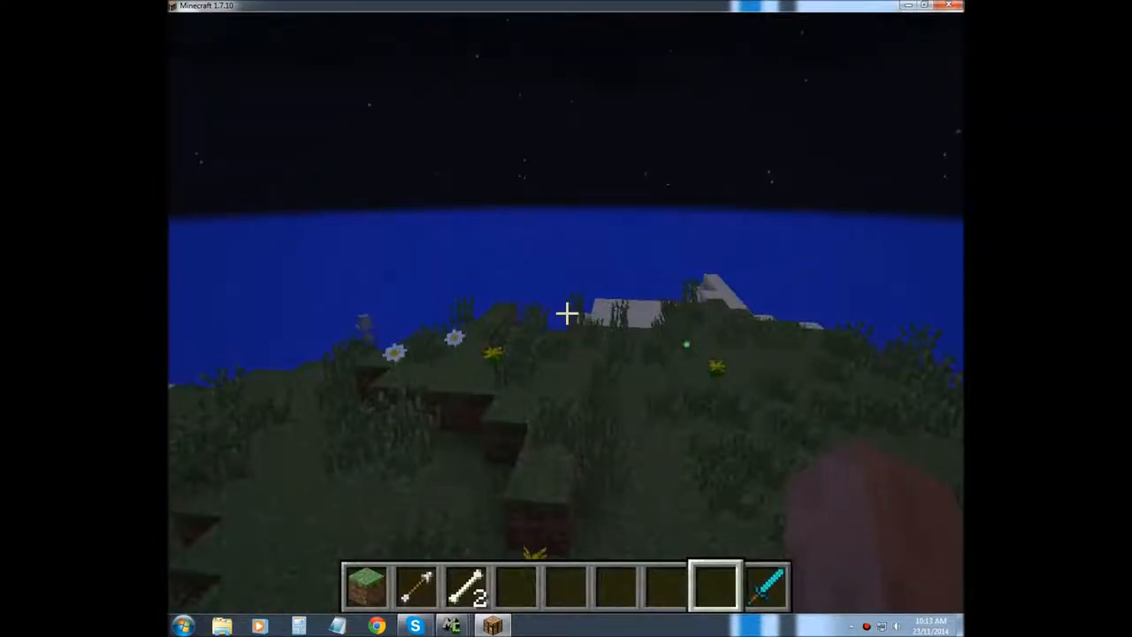
pyautogui.press('e')
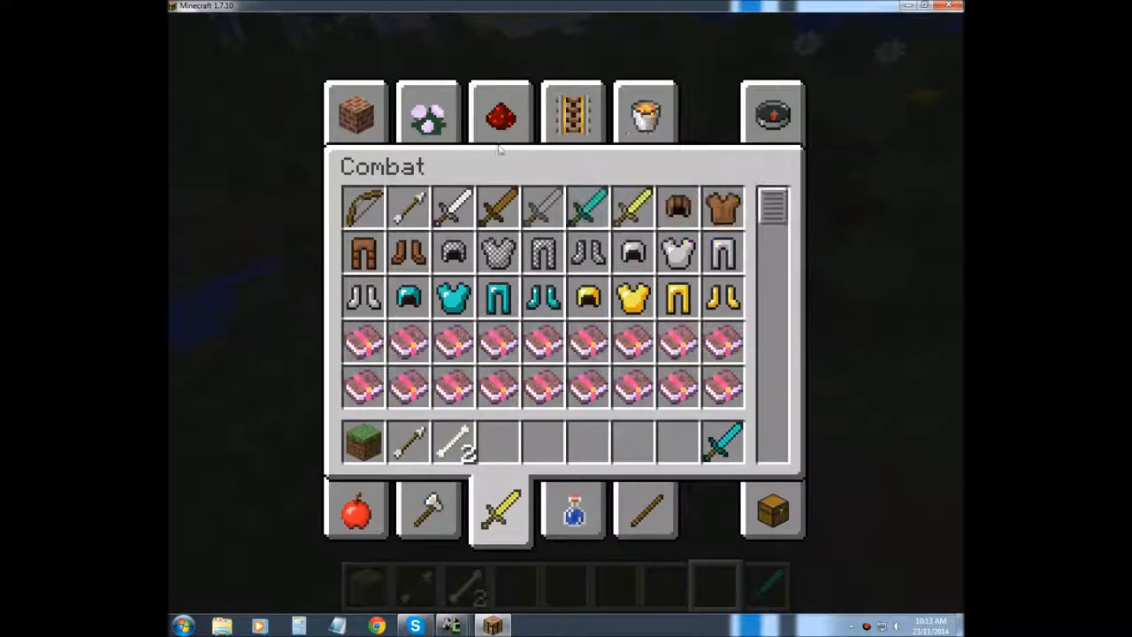
# Put the Light Off block from Building Blocks into the hotbar and return to the world.
pyautogui.click(356, 114)
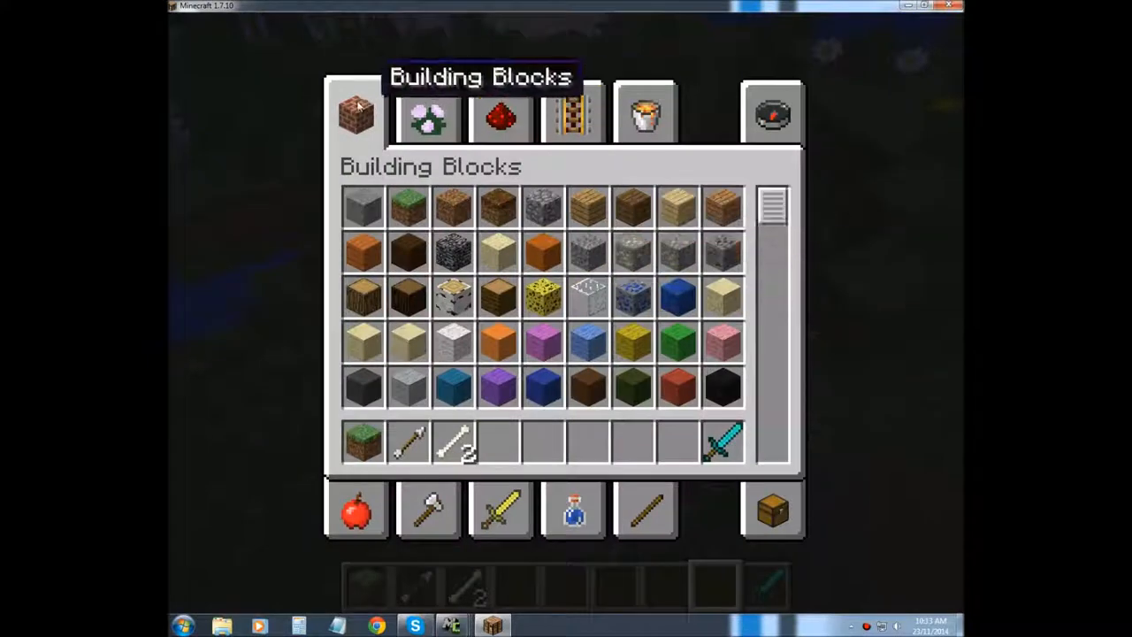
pyautogui.click(428, 113)
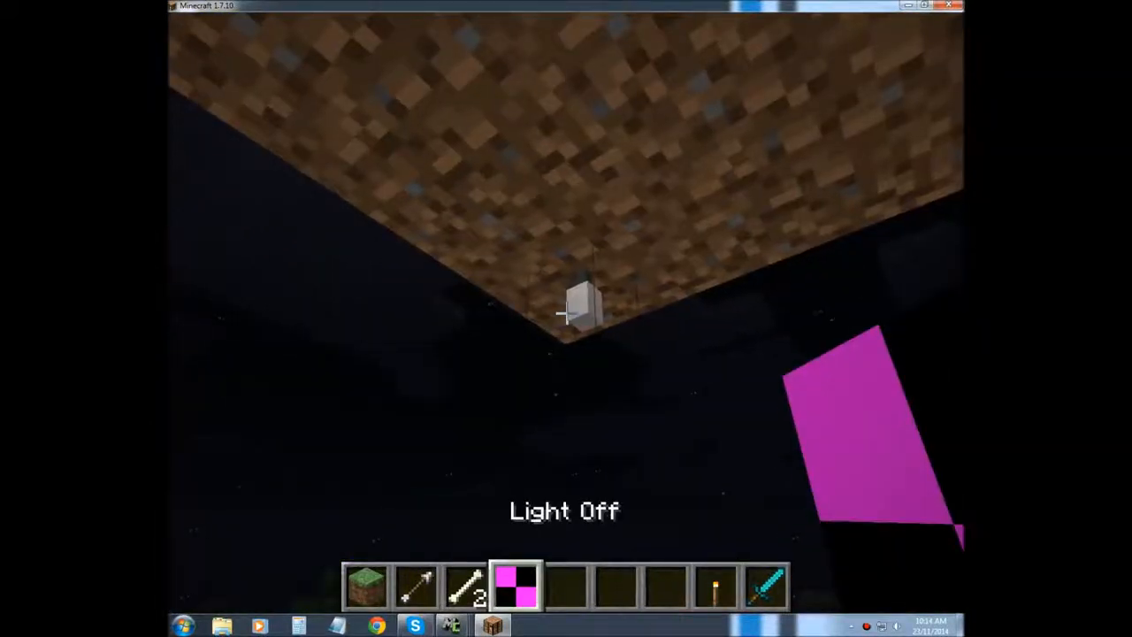
pyautogui.press('e')
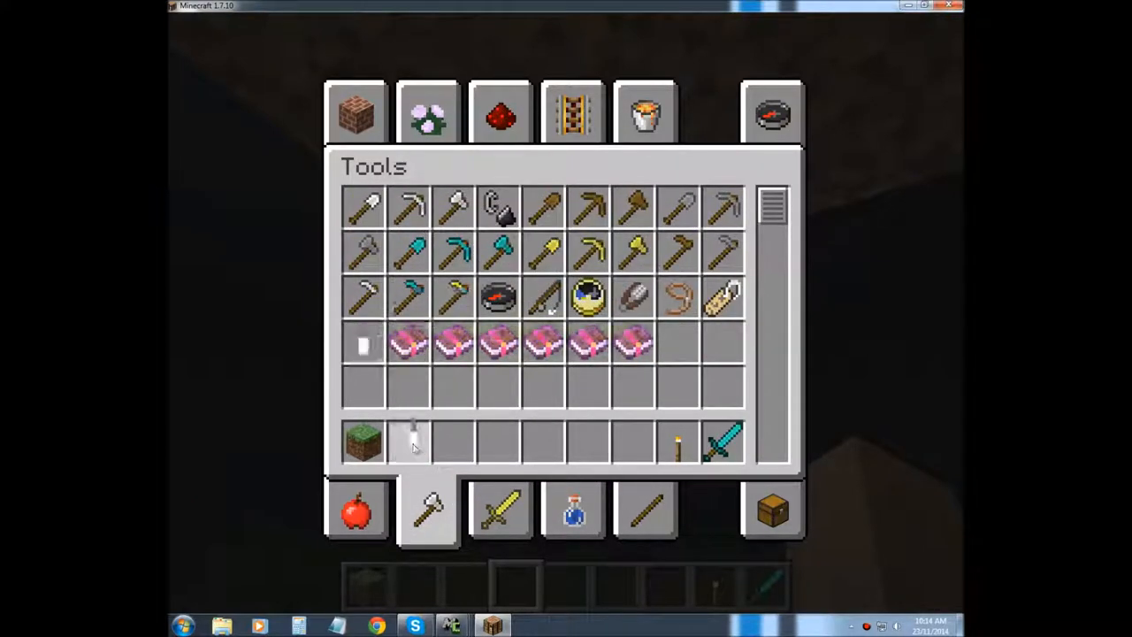
pyautogui.press('Escape')
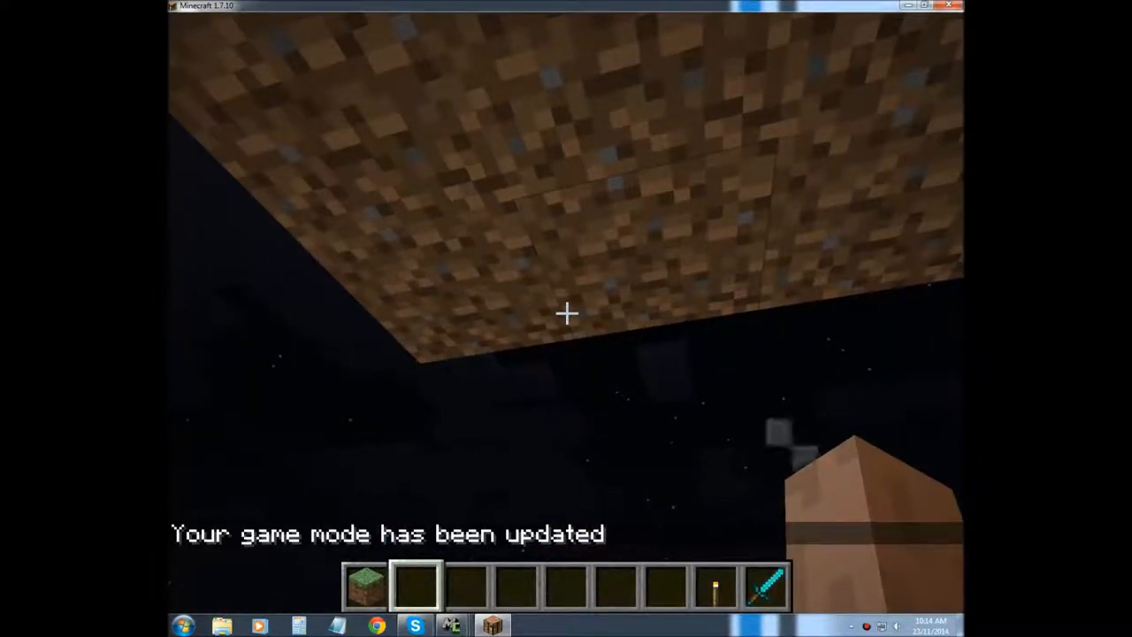
pyautogui.moveTo(566, 313)
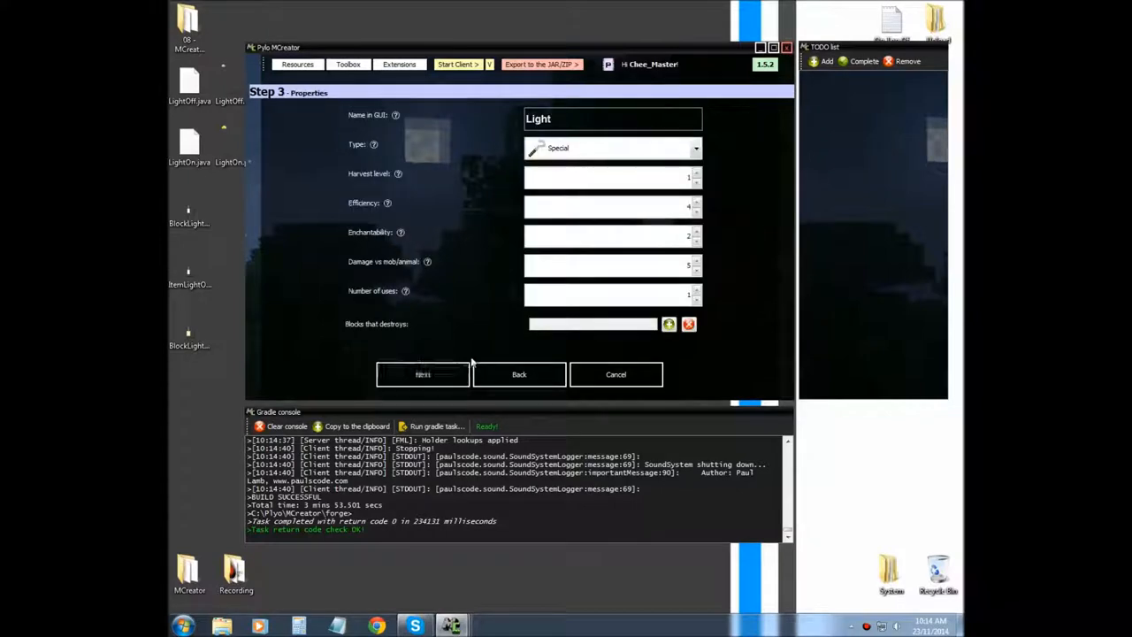
pyautogui.moveTo(370, 319)
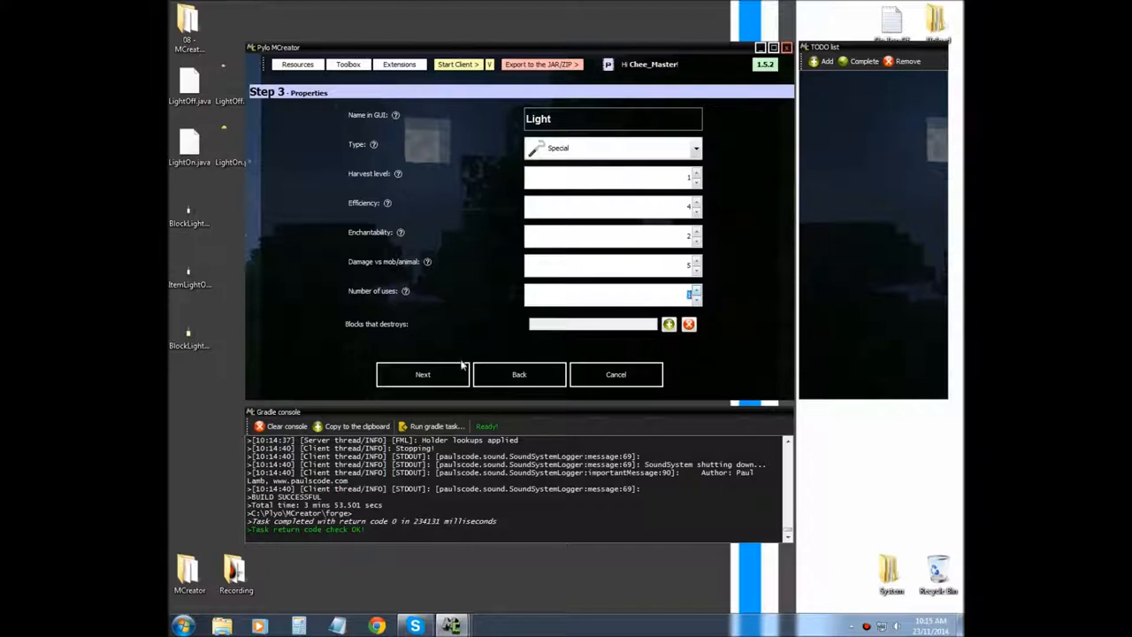
# Skip past Step 3 and the Light tool's events page to the Step 4 recipe grids.
pyautogui.click(422, 374)
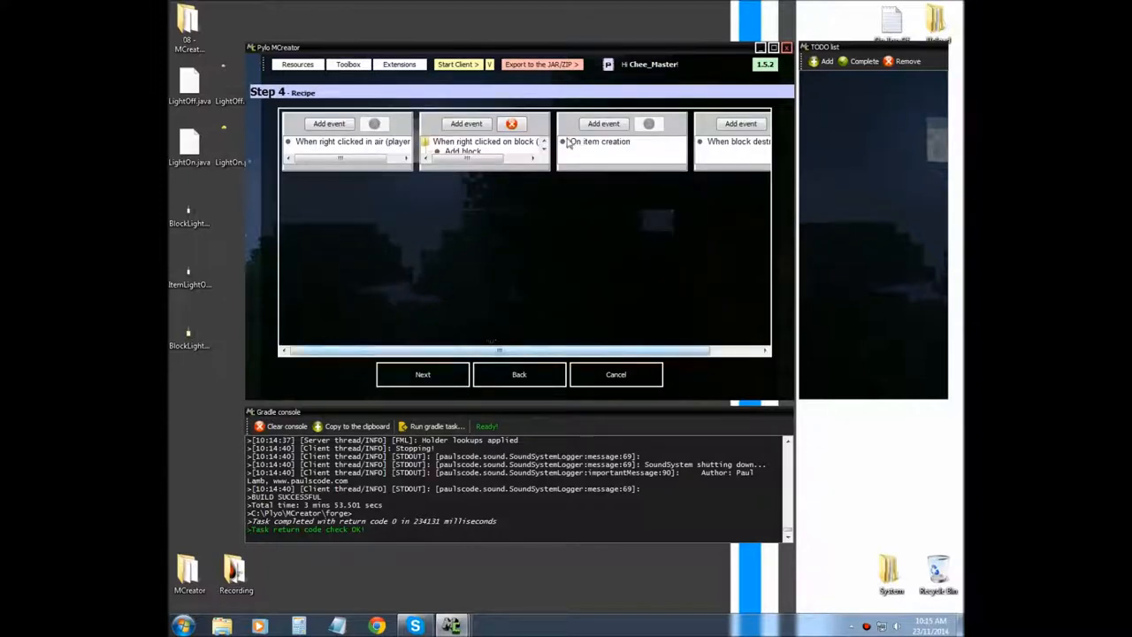
pyautogui.click(422, 374)
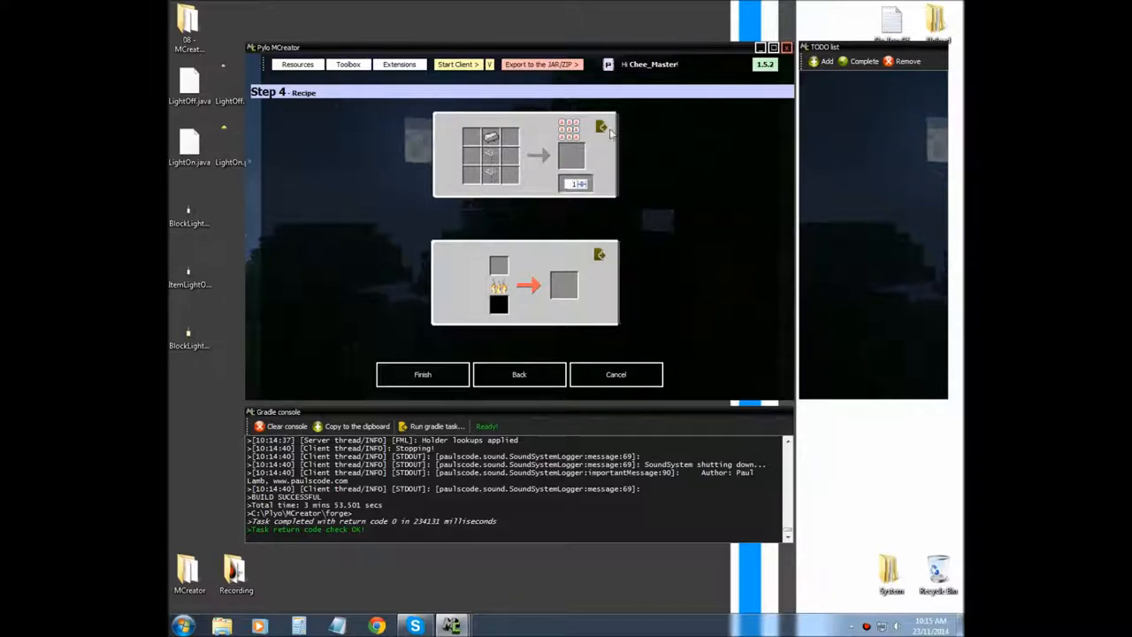
pyautogui.moveTo(527, 312)
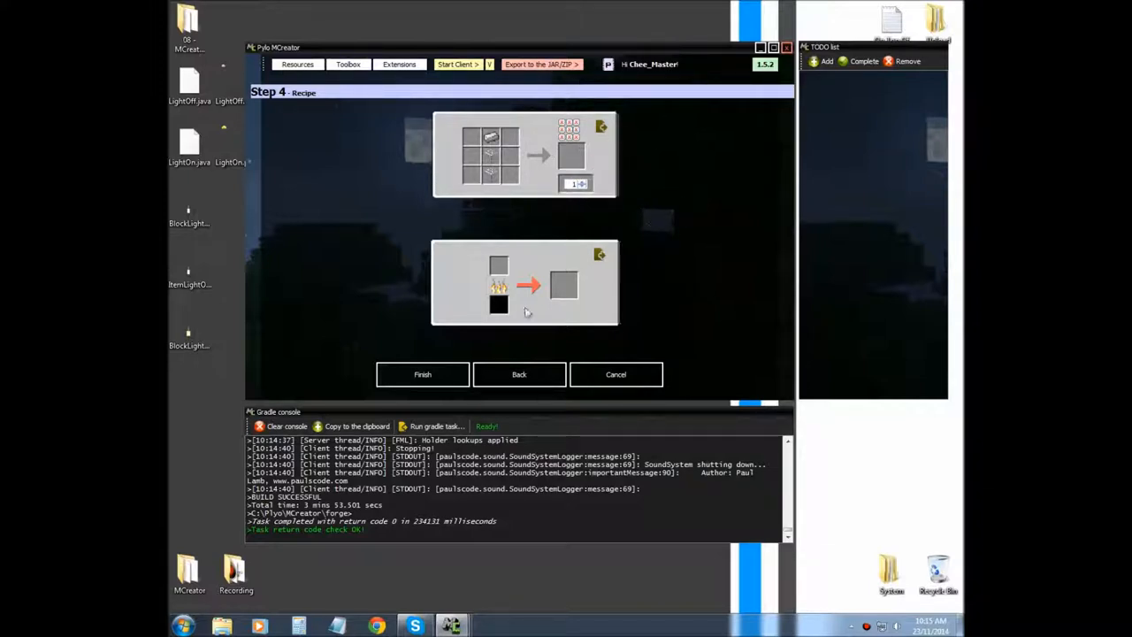
pyautogui.moveTo(482, 331)
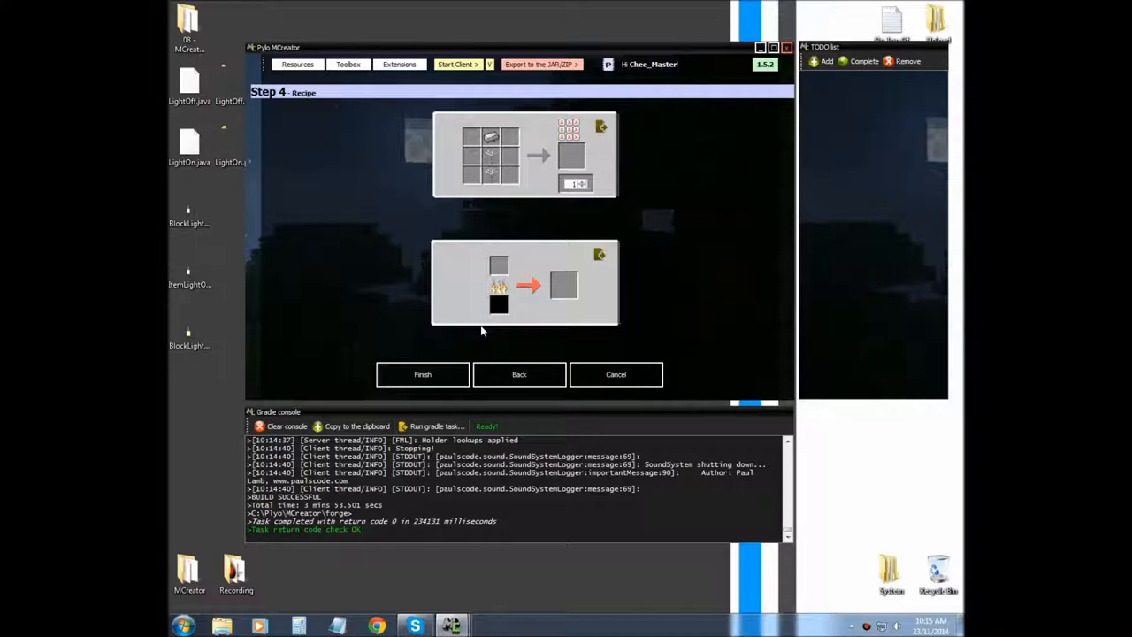